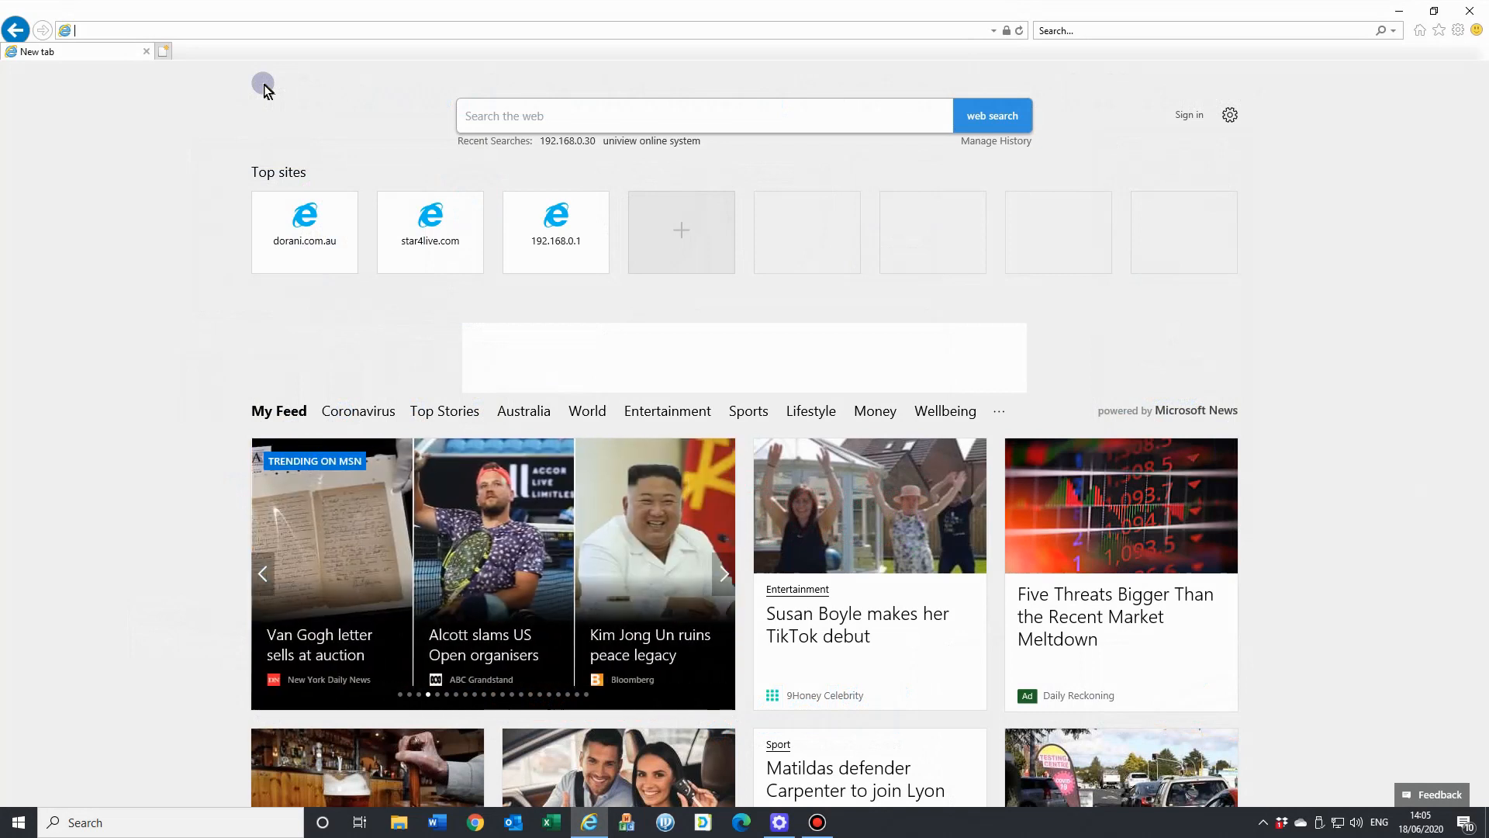
mouse_move(144, 143)
type("star")
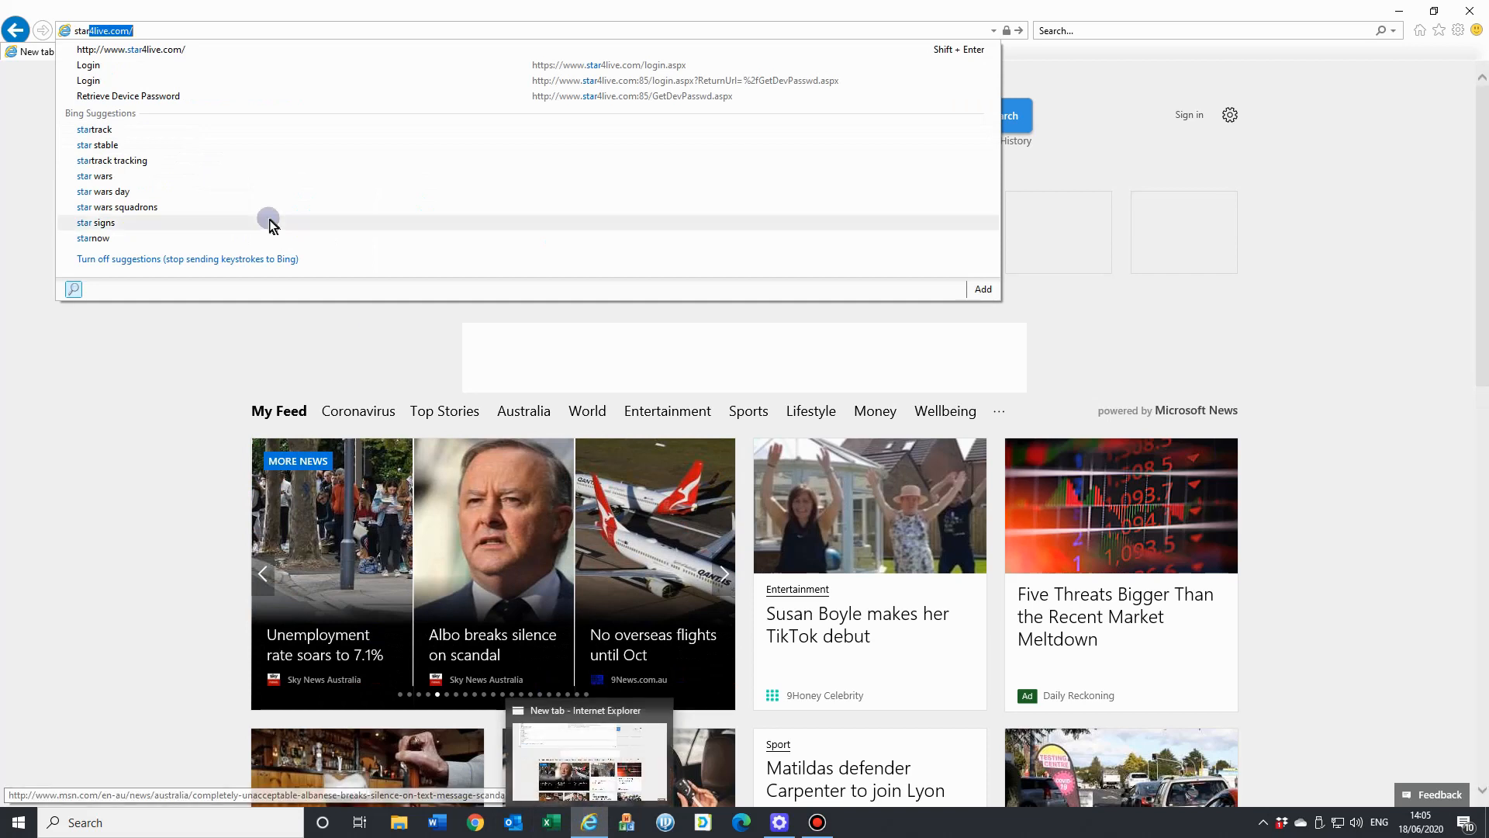
mouse_move(214, 180)
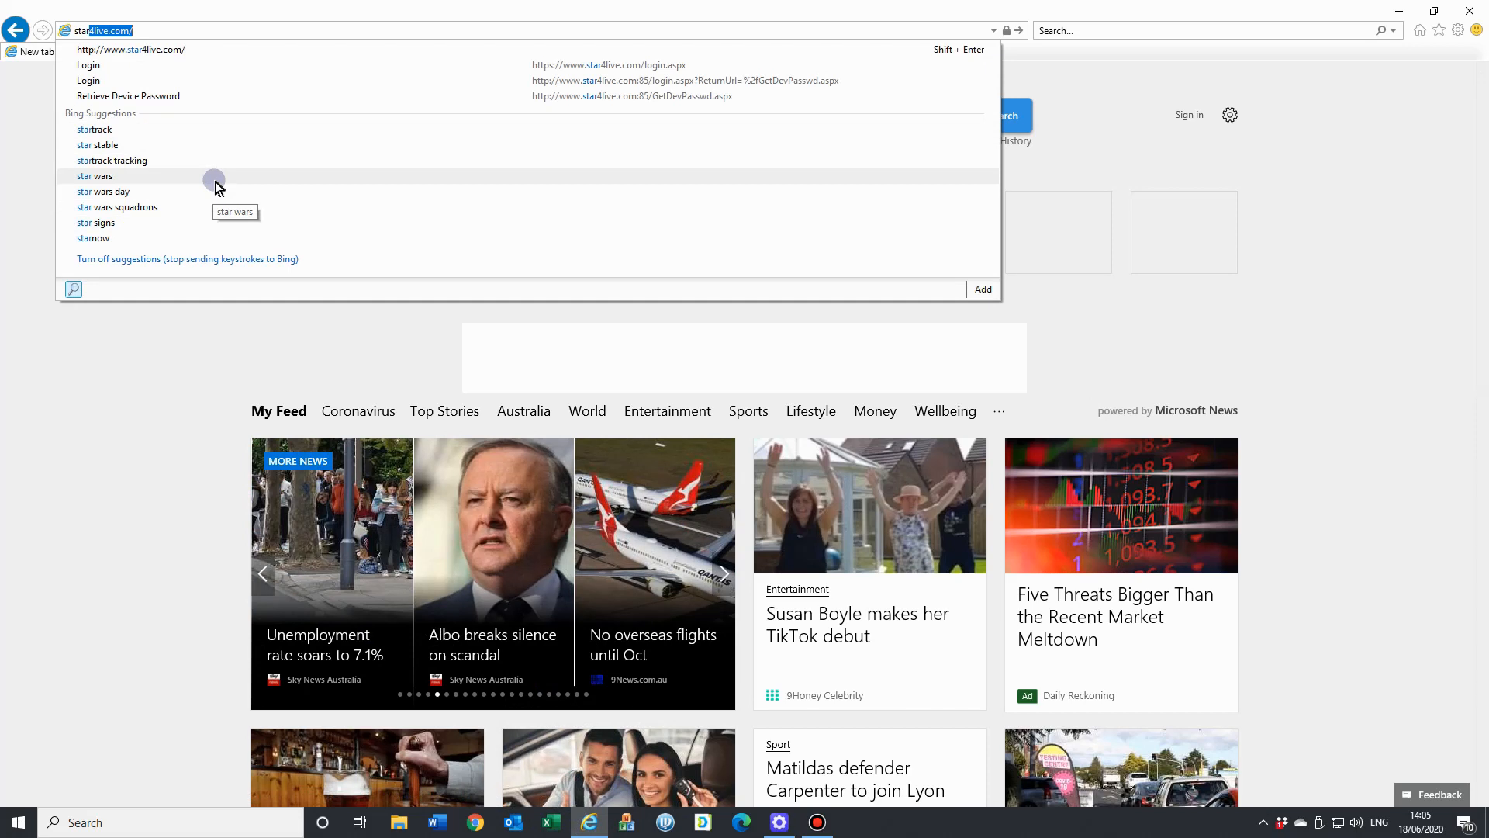
Load star4live.com in the new Internet Explorer tab.
key("Enter")
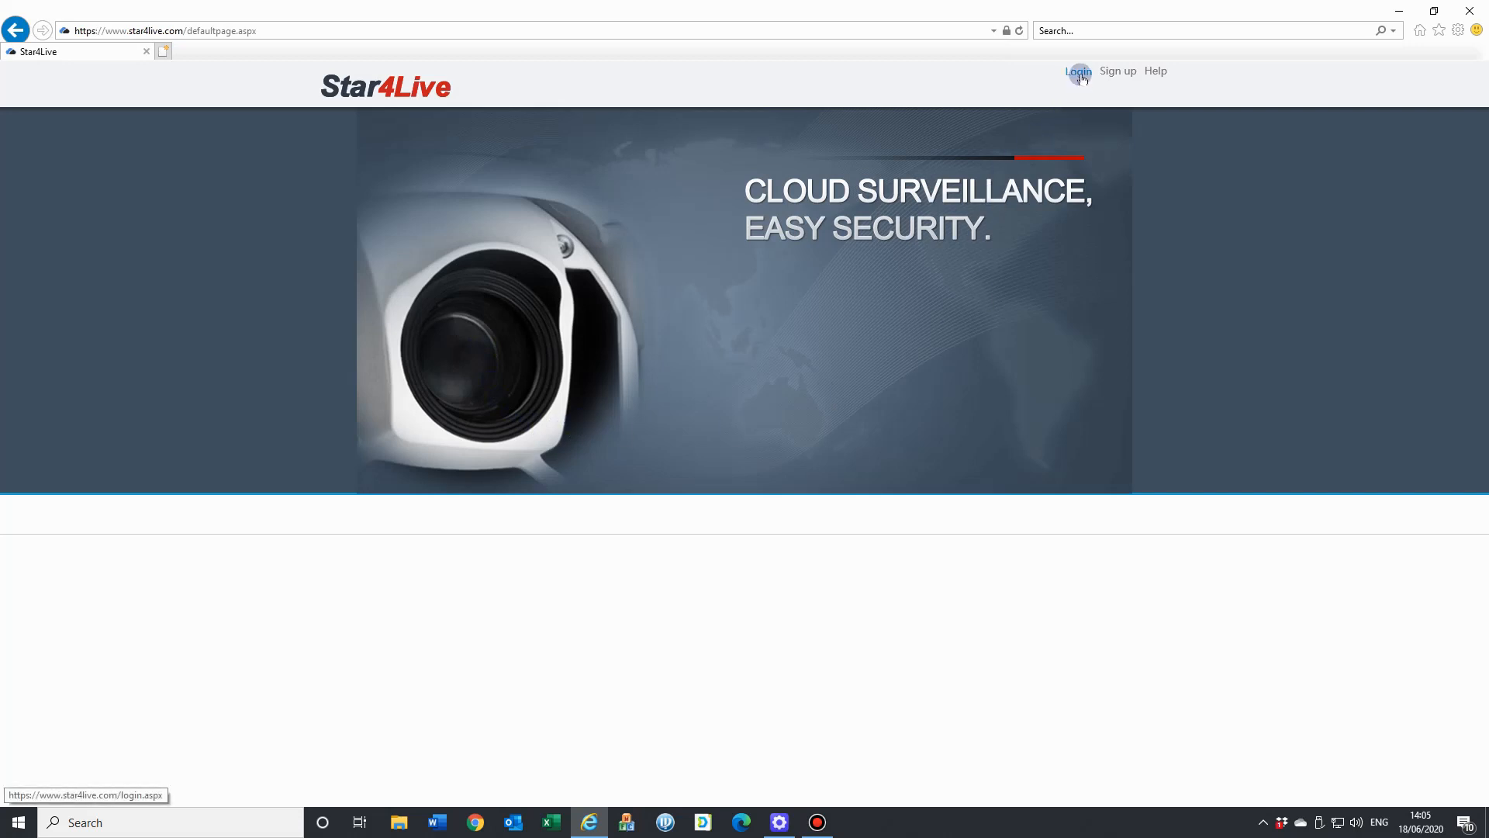
Sign in to Star4Live with the saved 'Dora...' username to reach the Device List.
left_click(1078, 71)
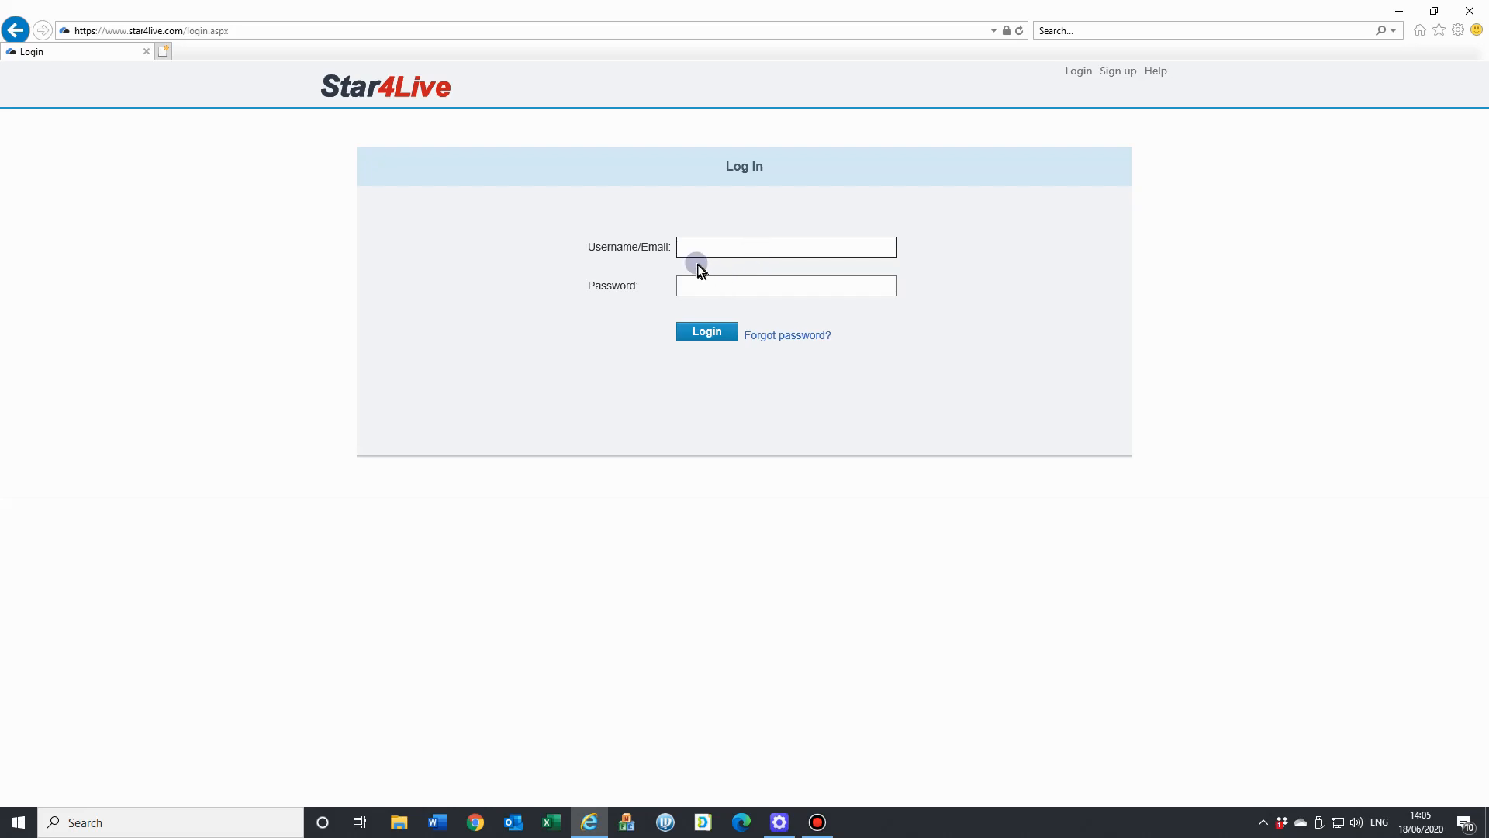
type("Dora")
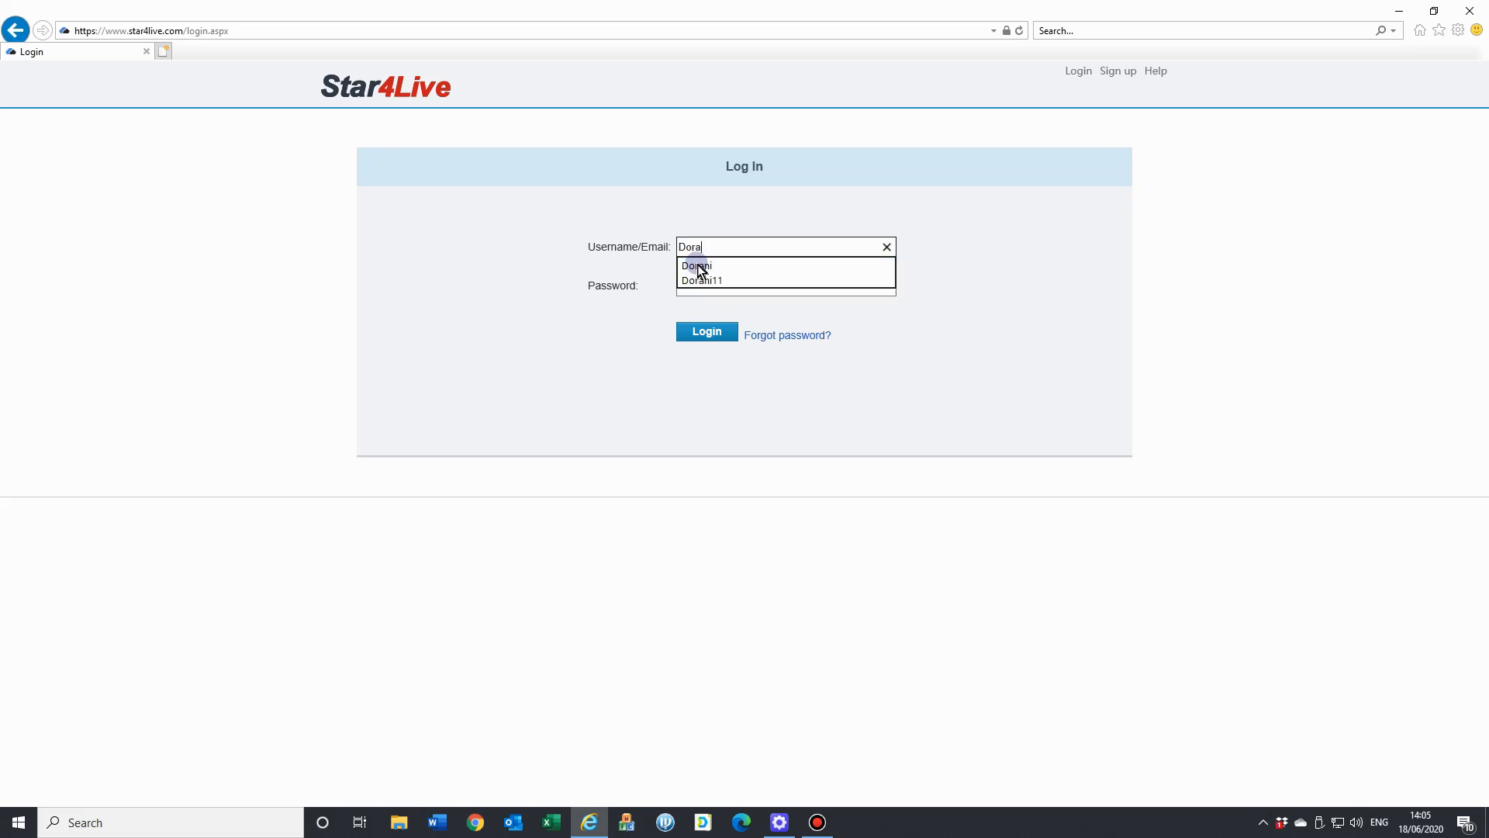
left_click(696, 266)
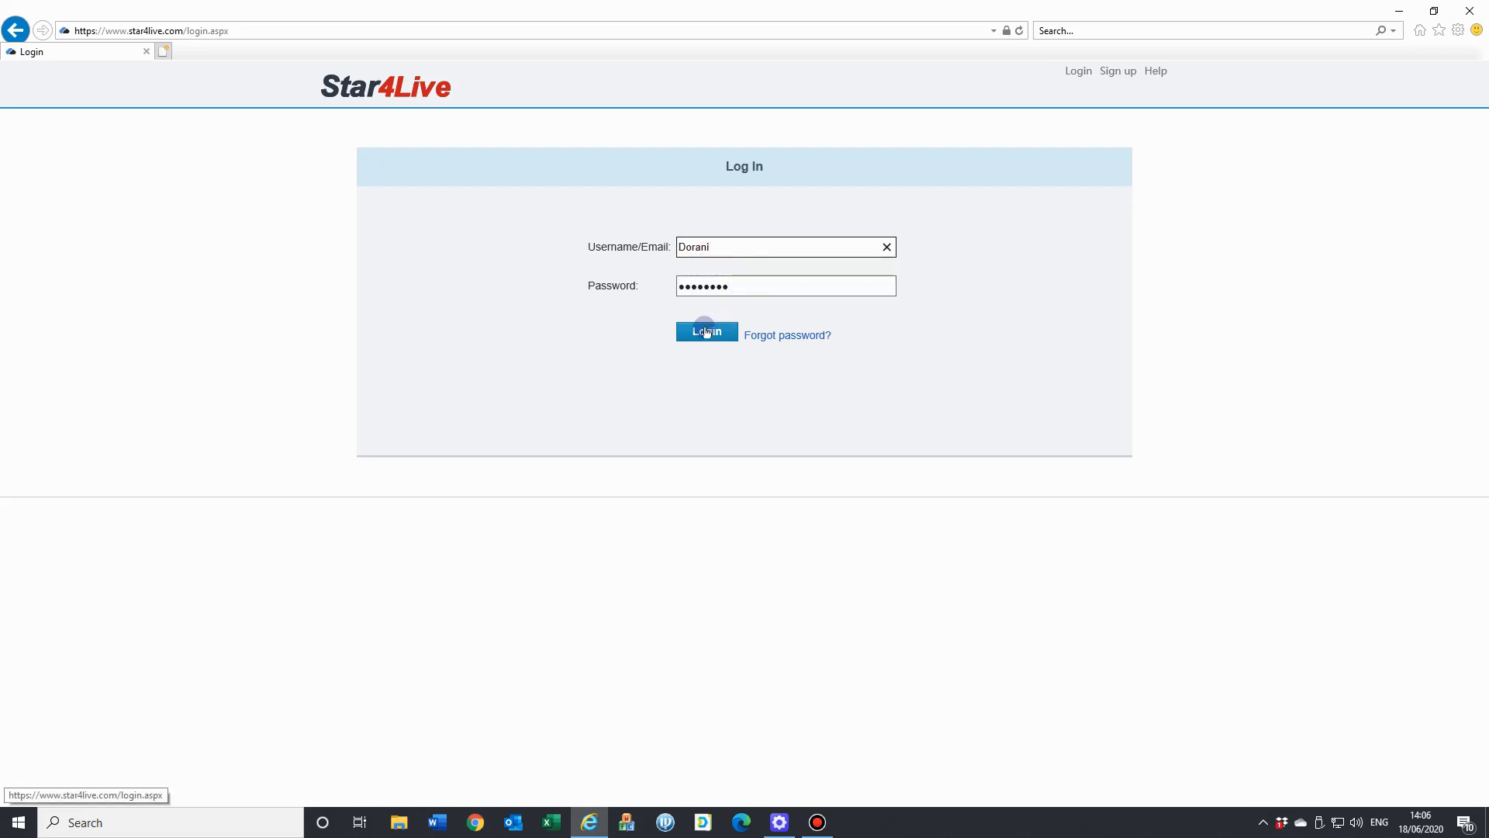
left_click(706, 332)
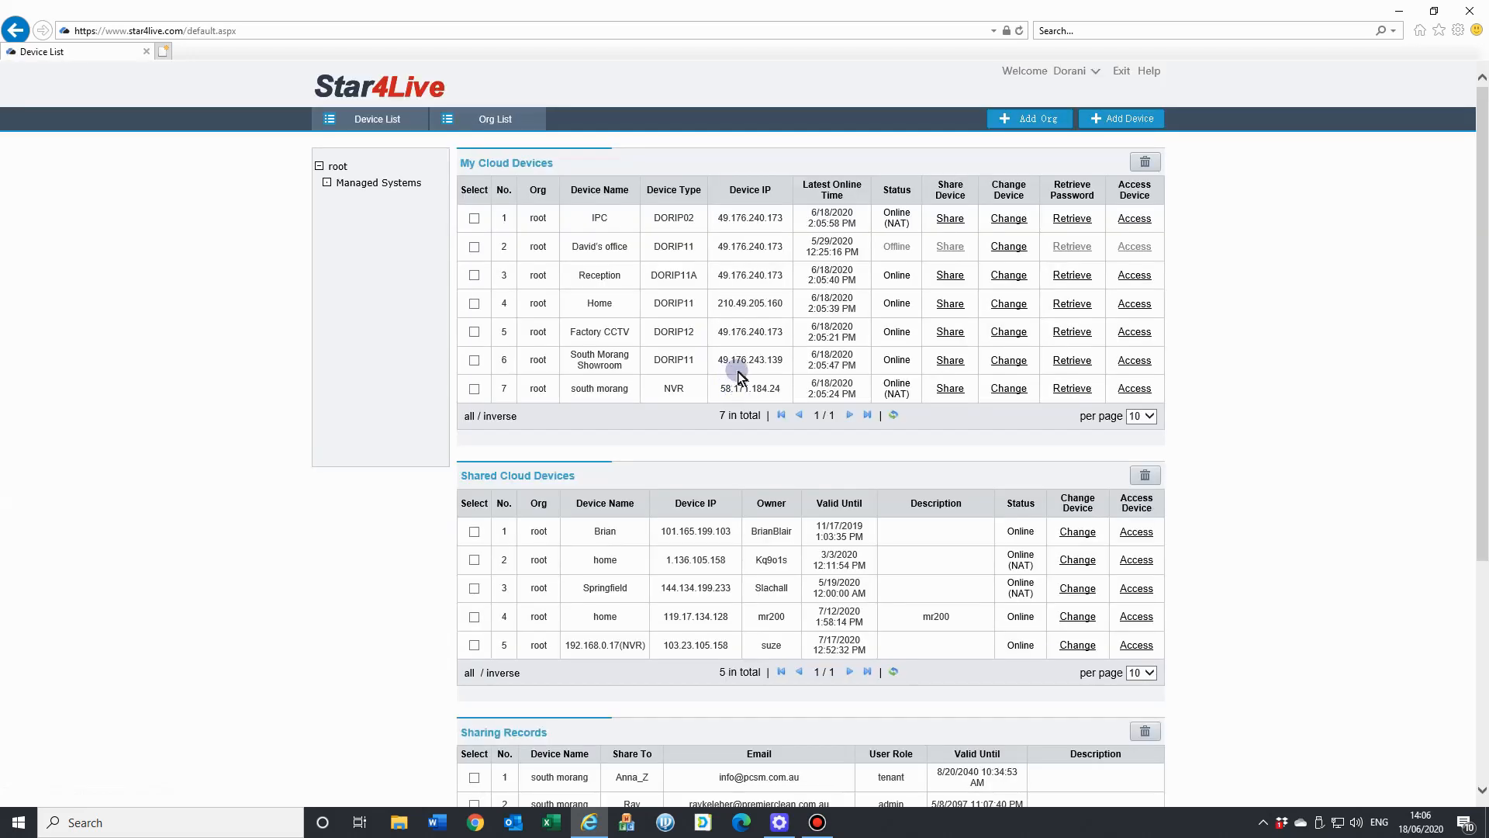
mouse_move(891, 374)
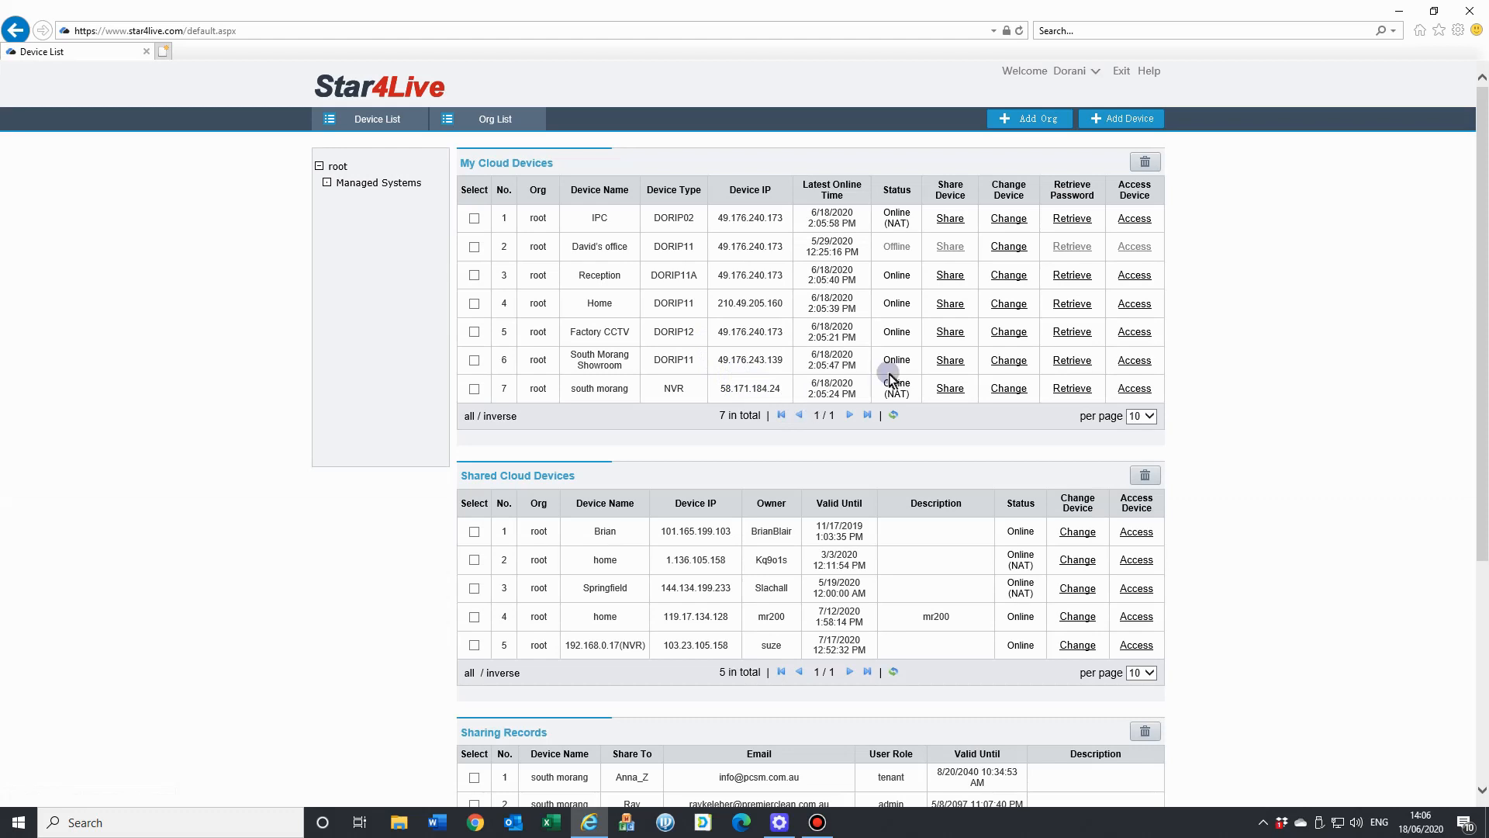
mouse_move(445, 388)
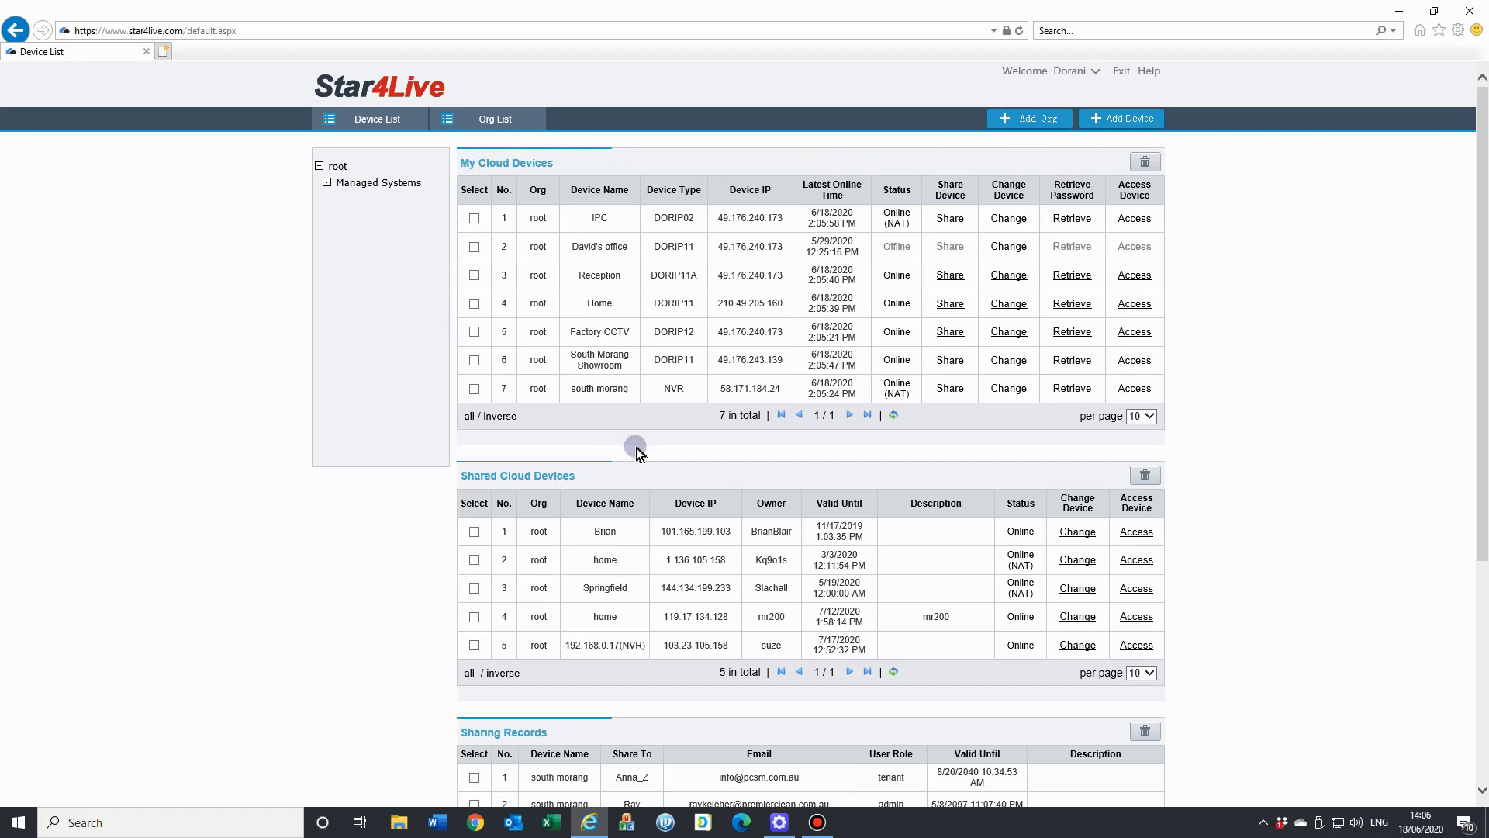
Access the Reception DORIP11A recorder from the Device List in a new tab.
scroll("down", 3)
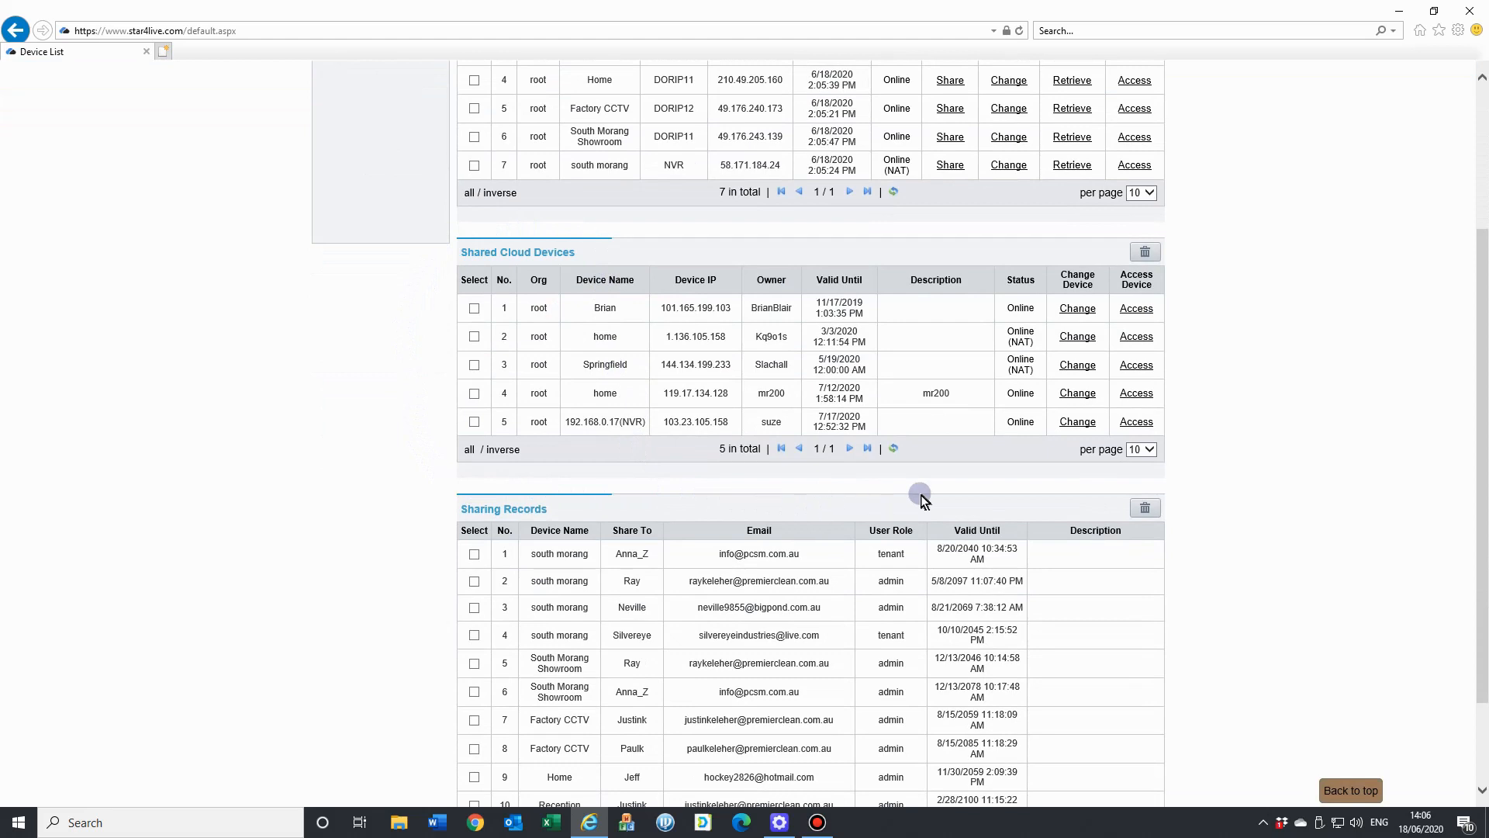
mouse_move(416, 253)
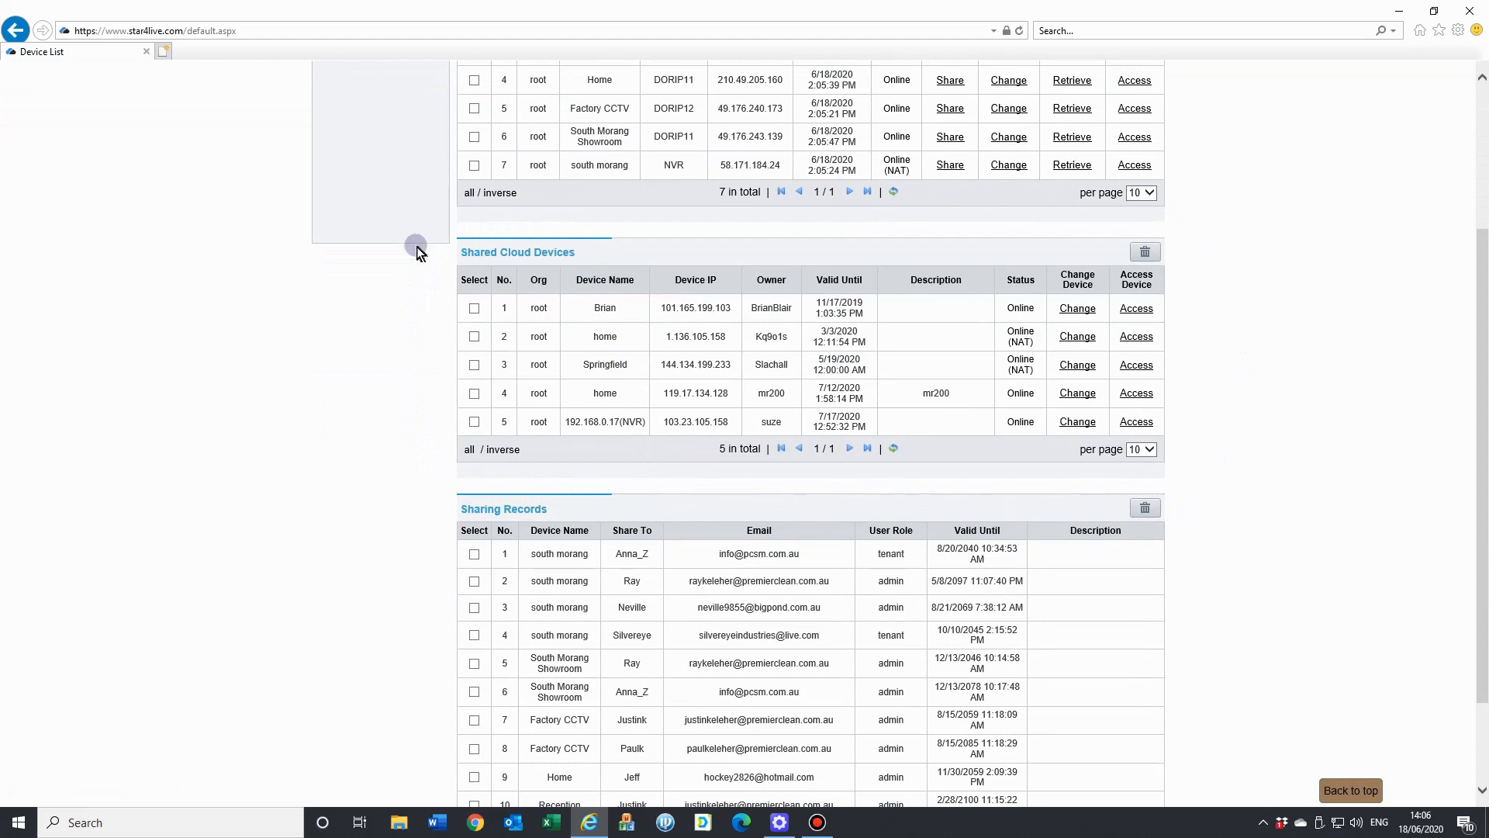
scroll("down", 3)
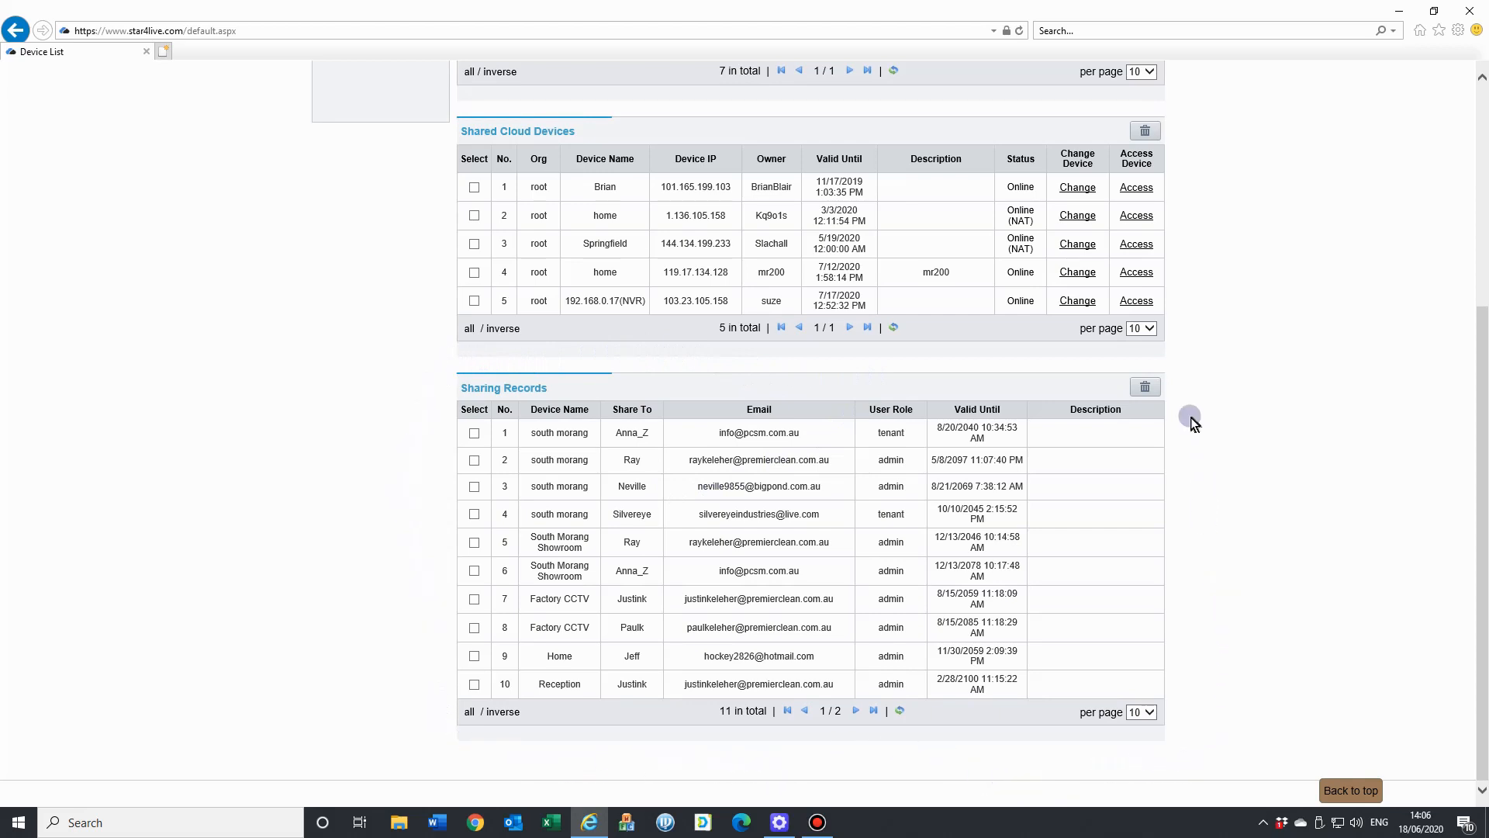
mouse_move(529, 436)
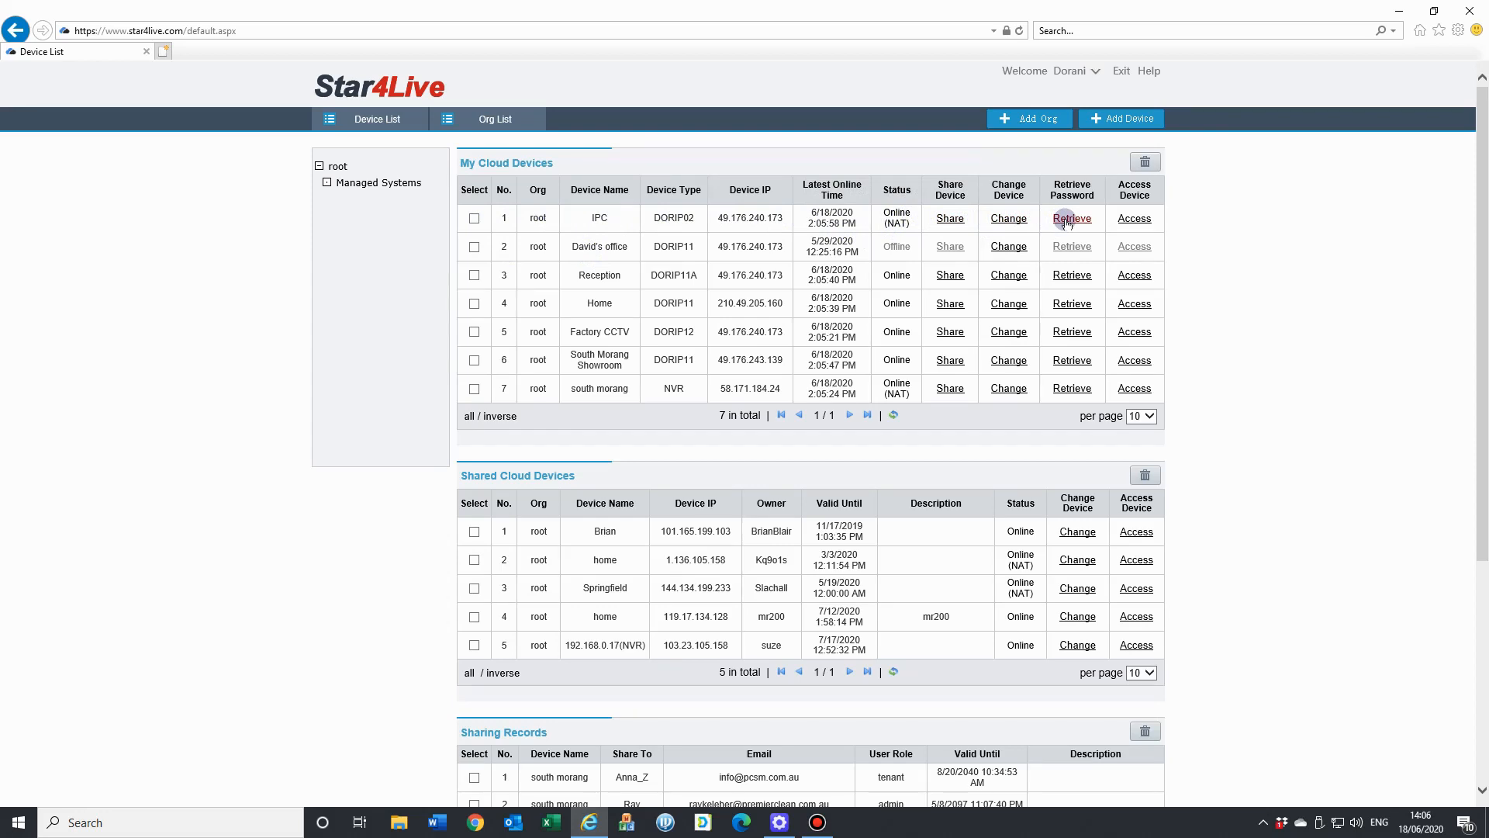
left_click(1134, 217)
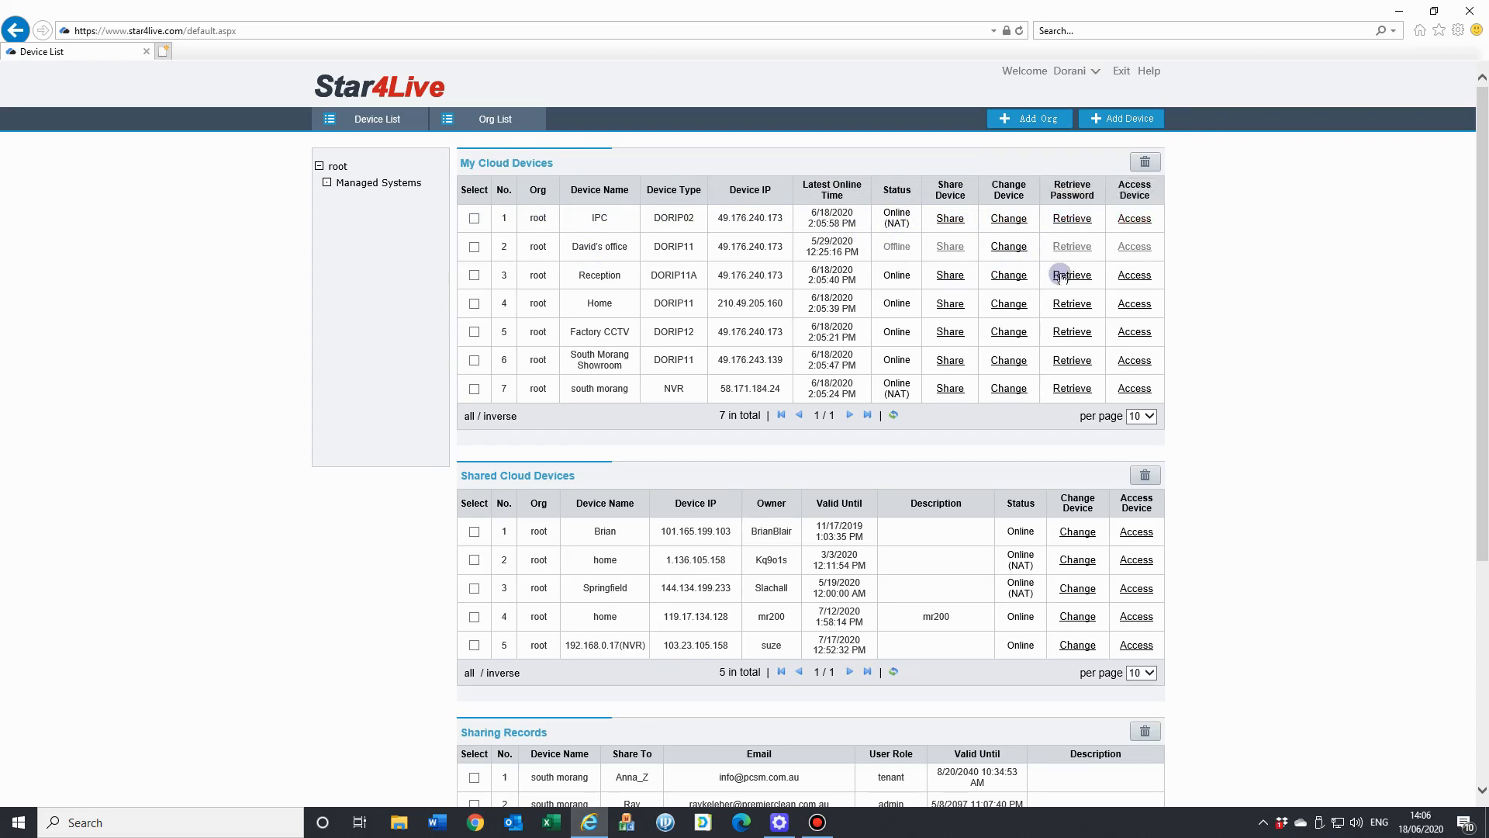
left_click(1134, 274)
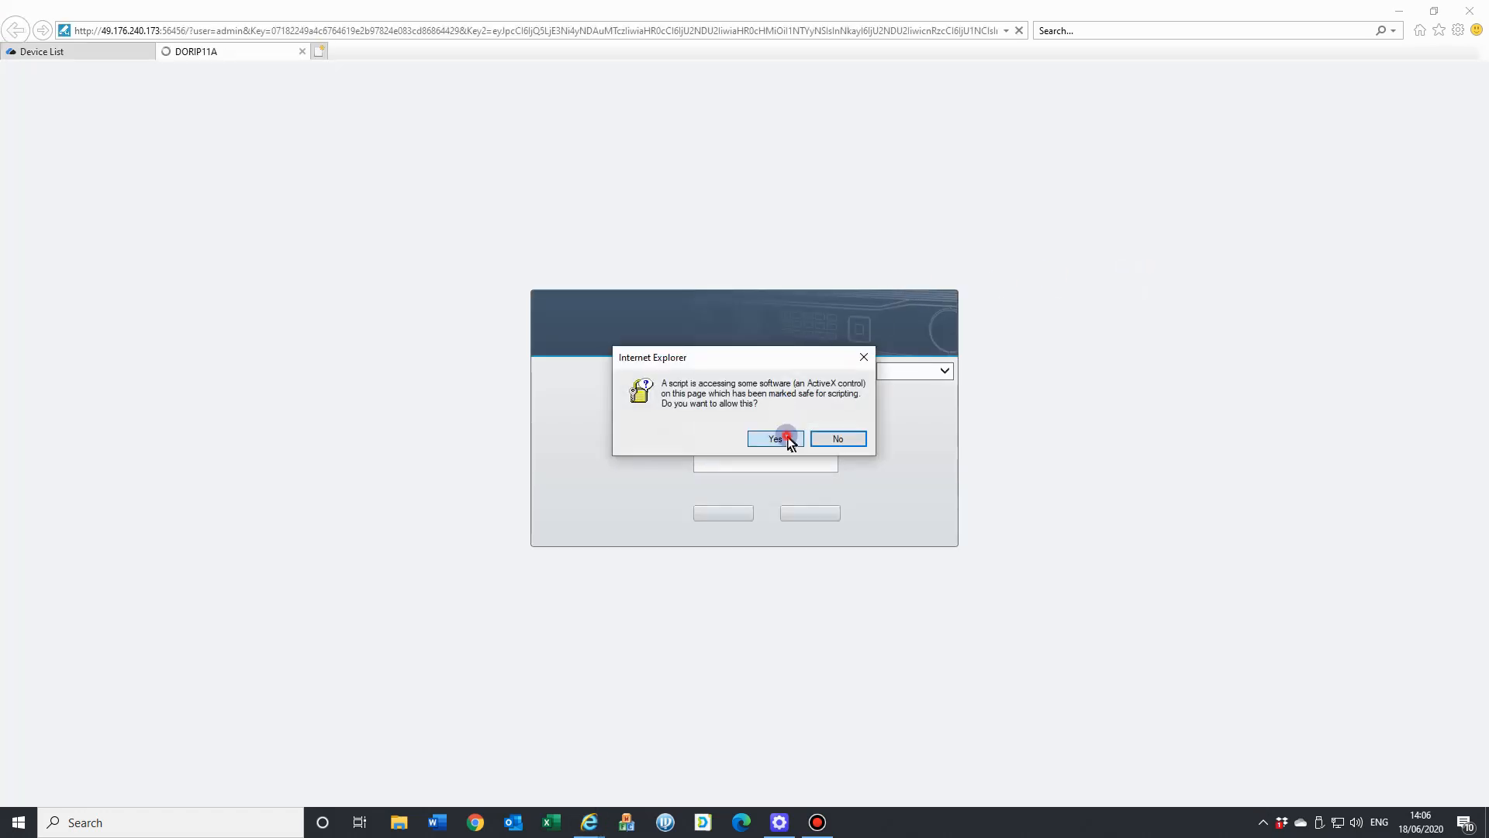
Allow the ActiveX control, get the live-view plug-in and start live video from 4MP MOT OUTSIDE.
left_click(774, 437)
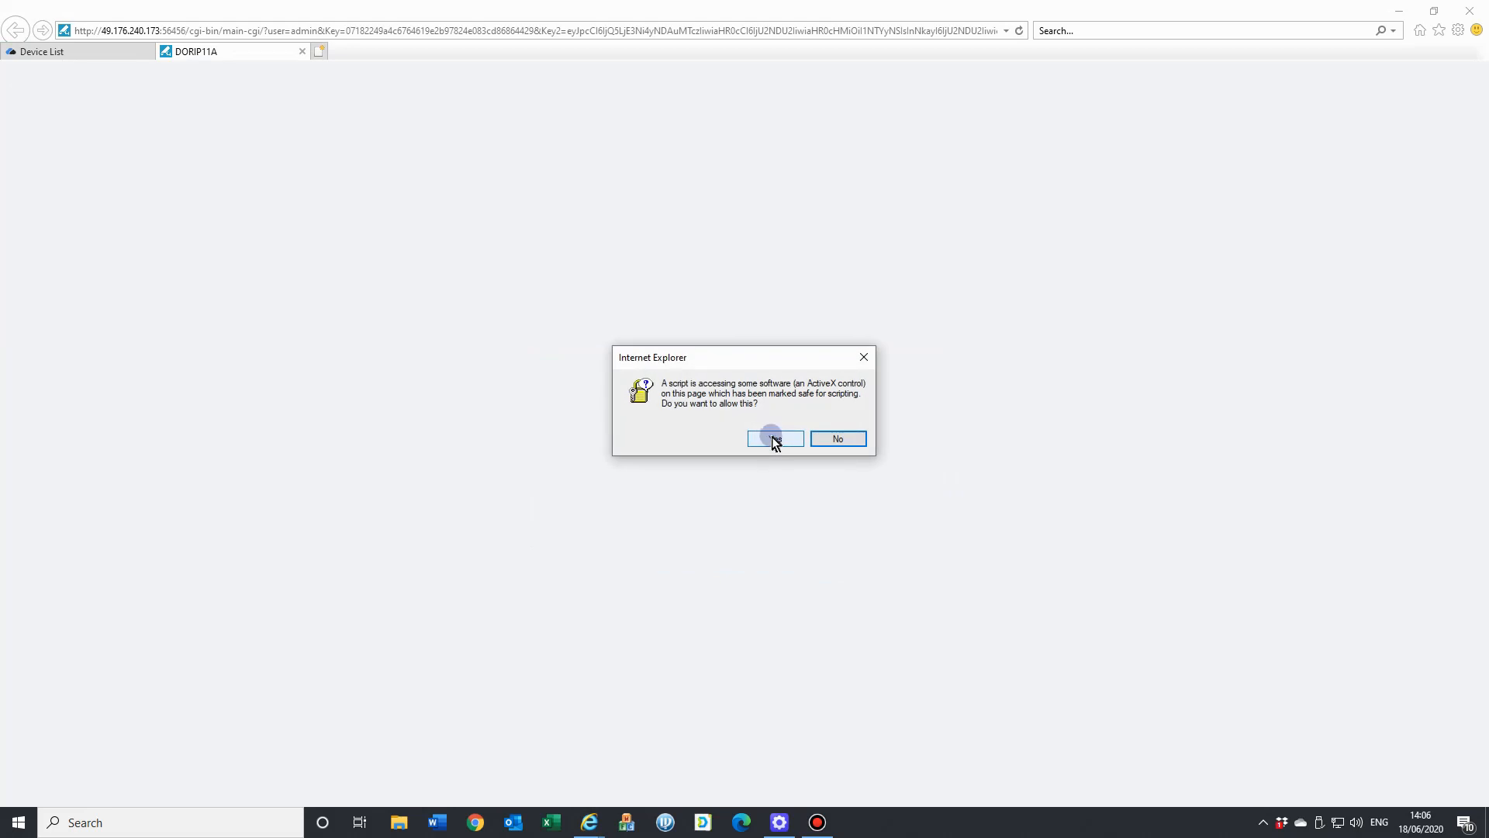
left_click(774, 437)
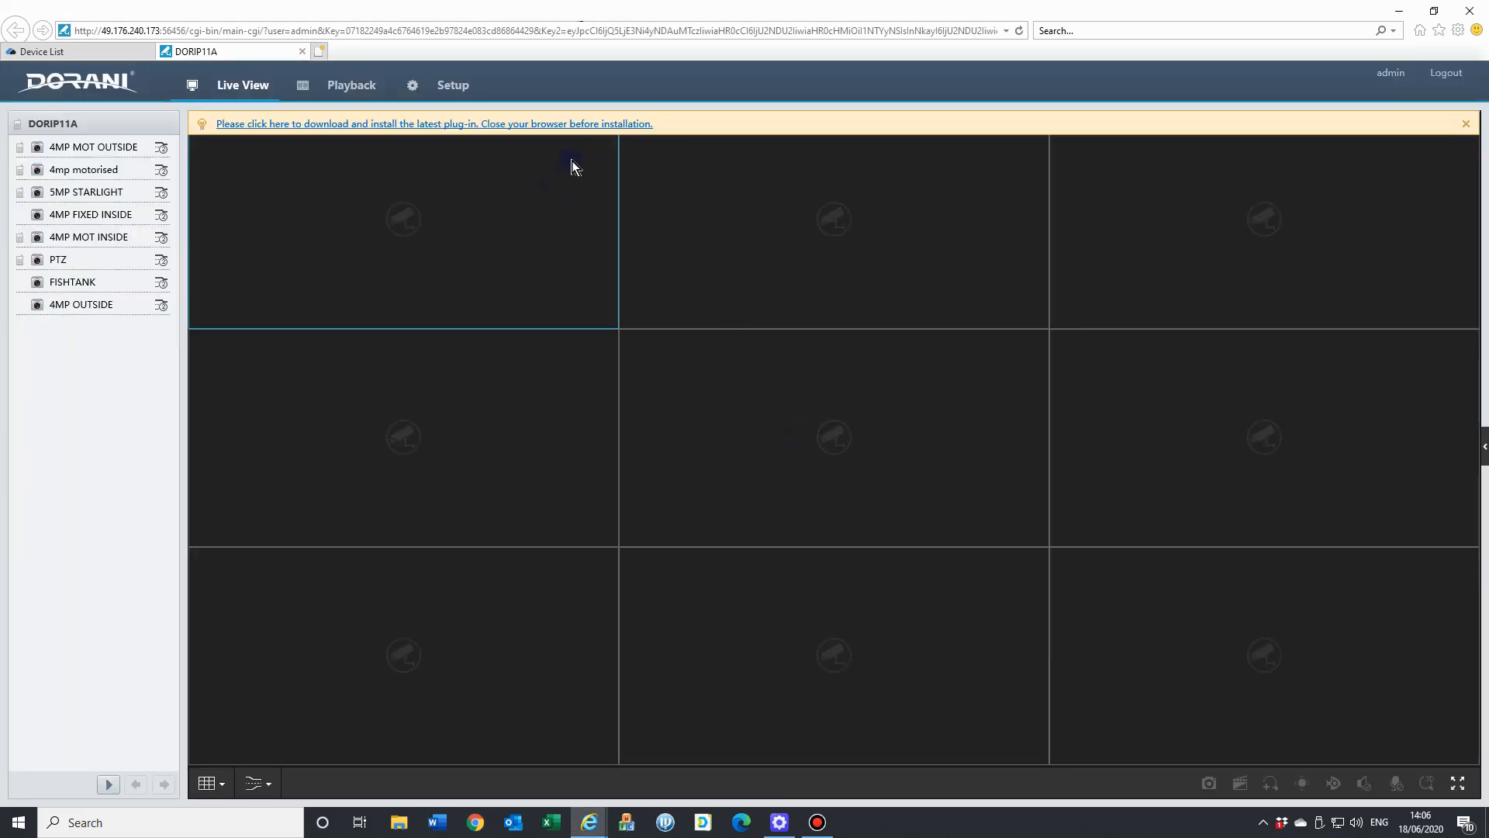
mouse_move(556, 151)
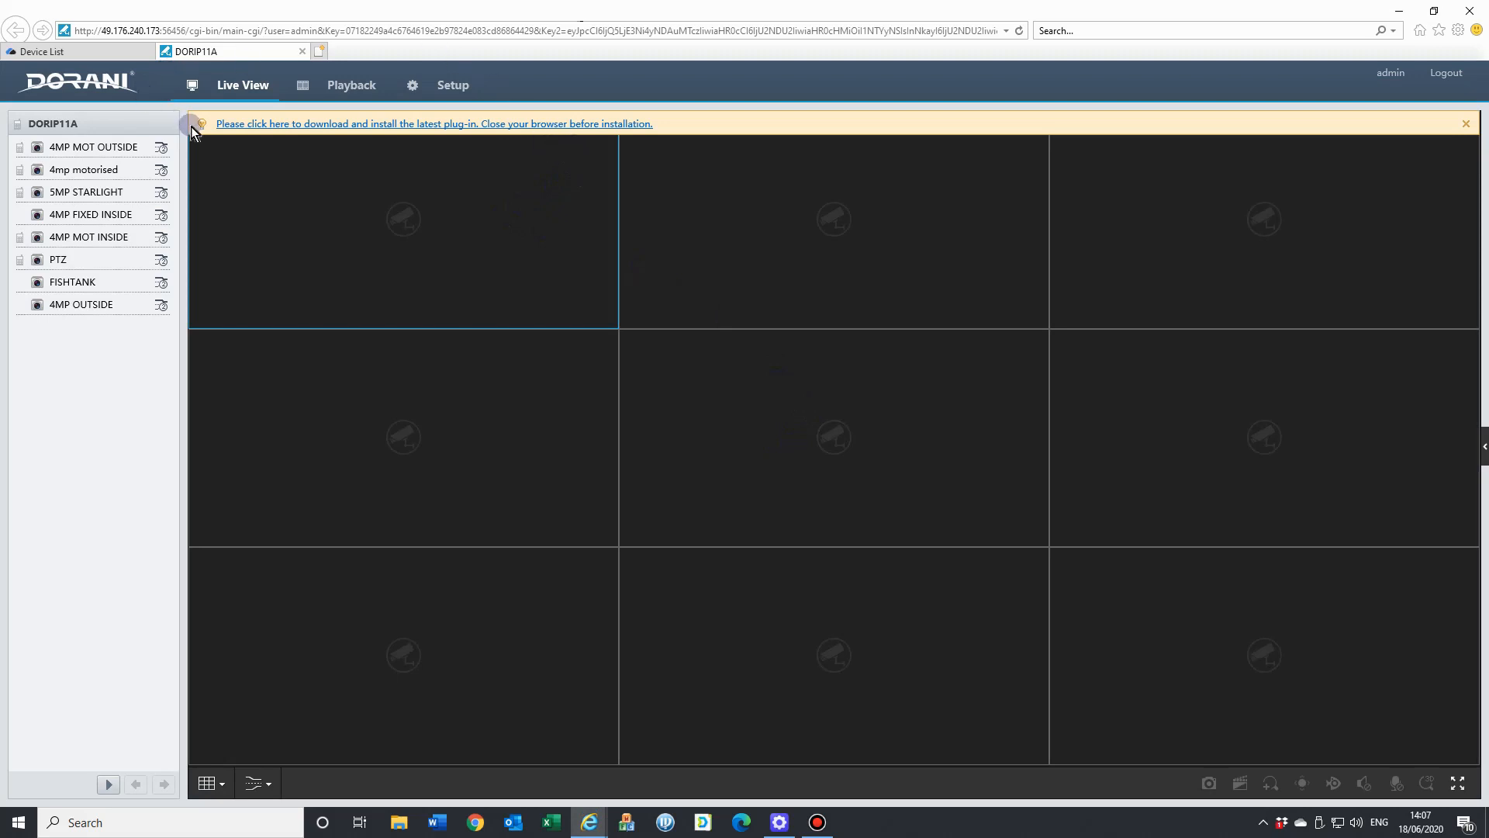
mouse_move(466, 124)
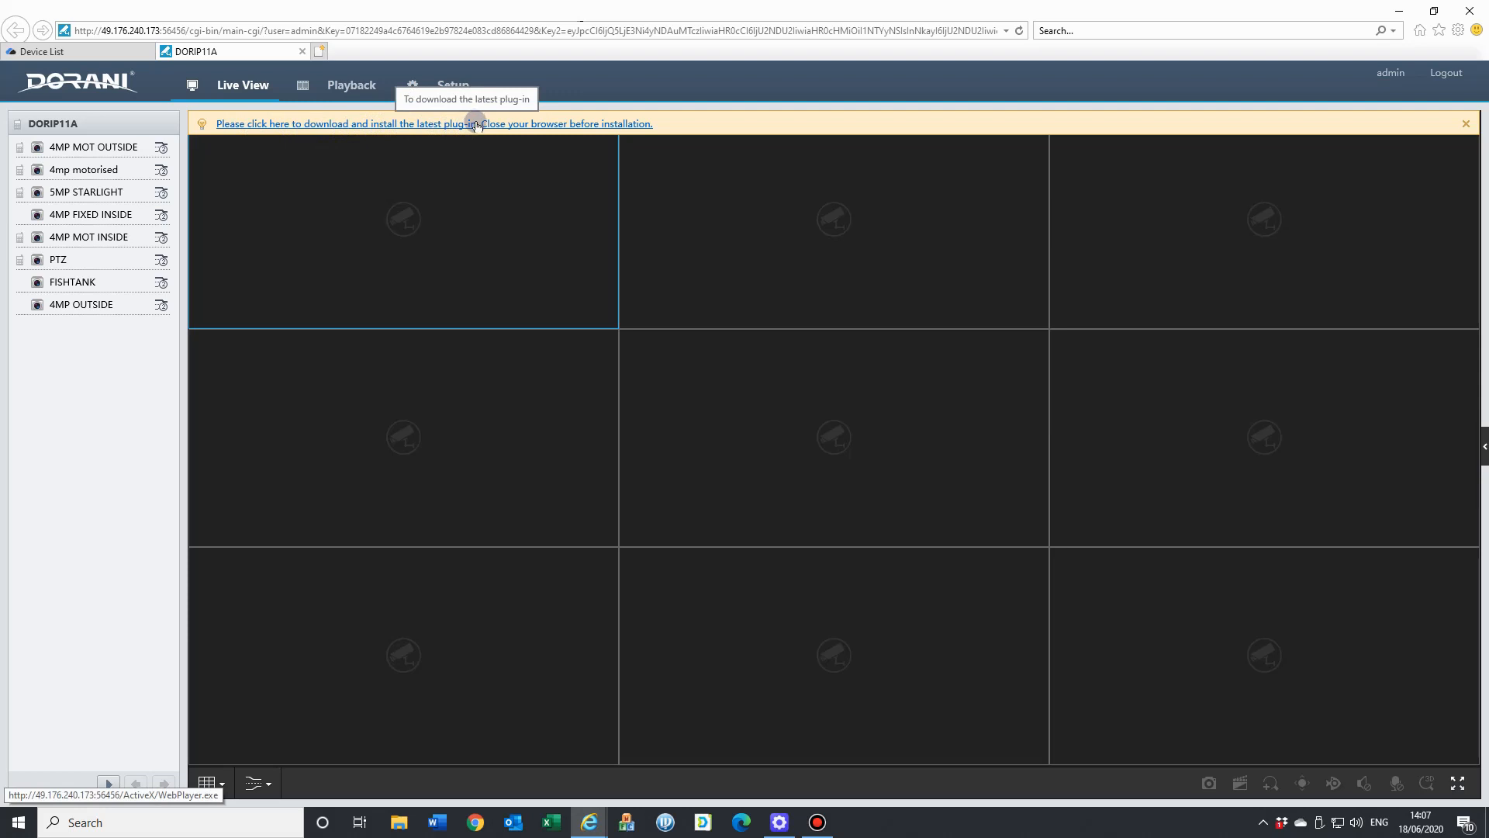
left_click(1466, 124)
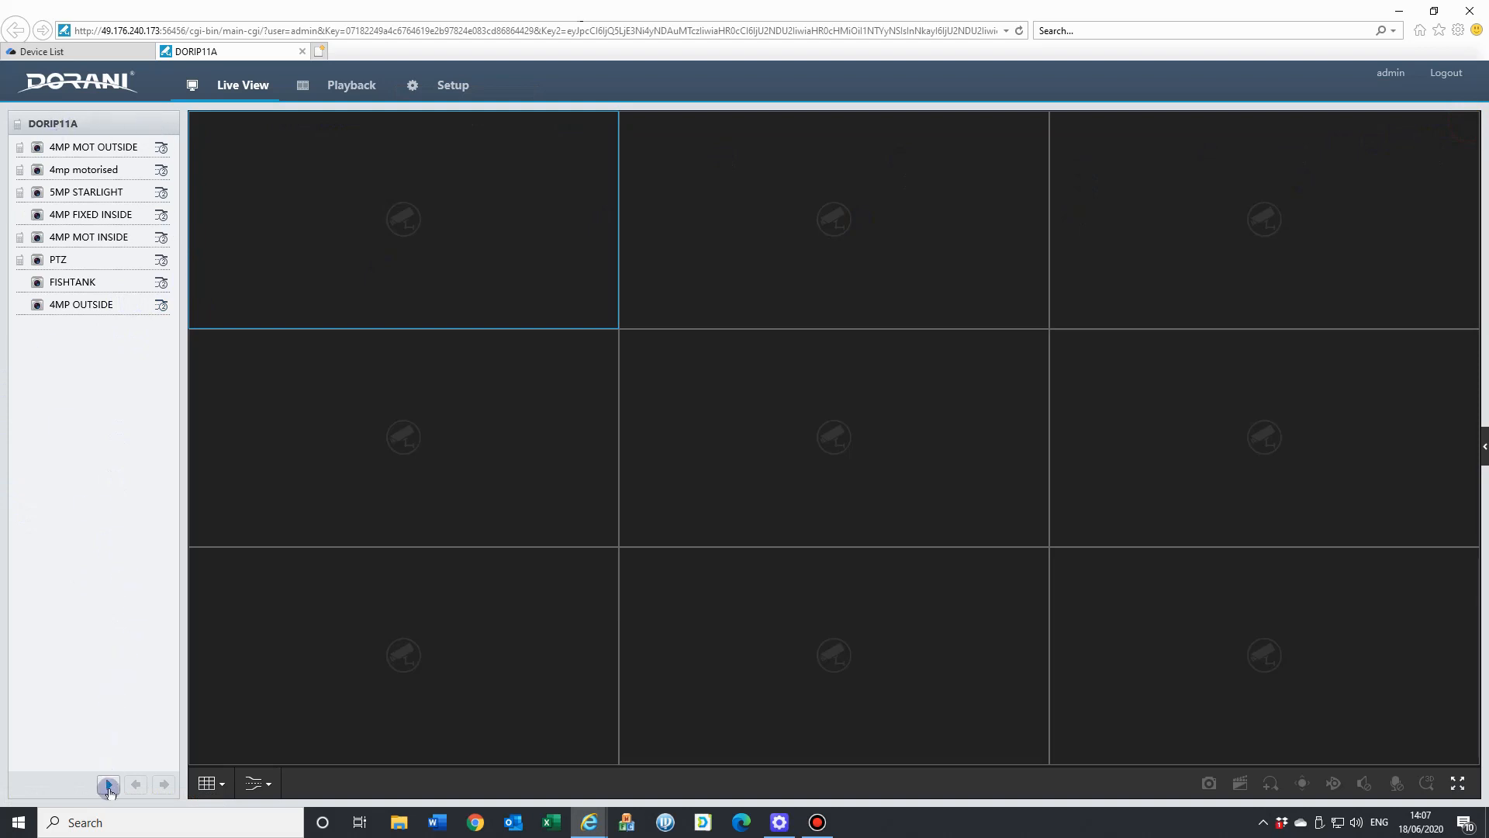
left_click(107, 784)
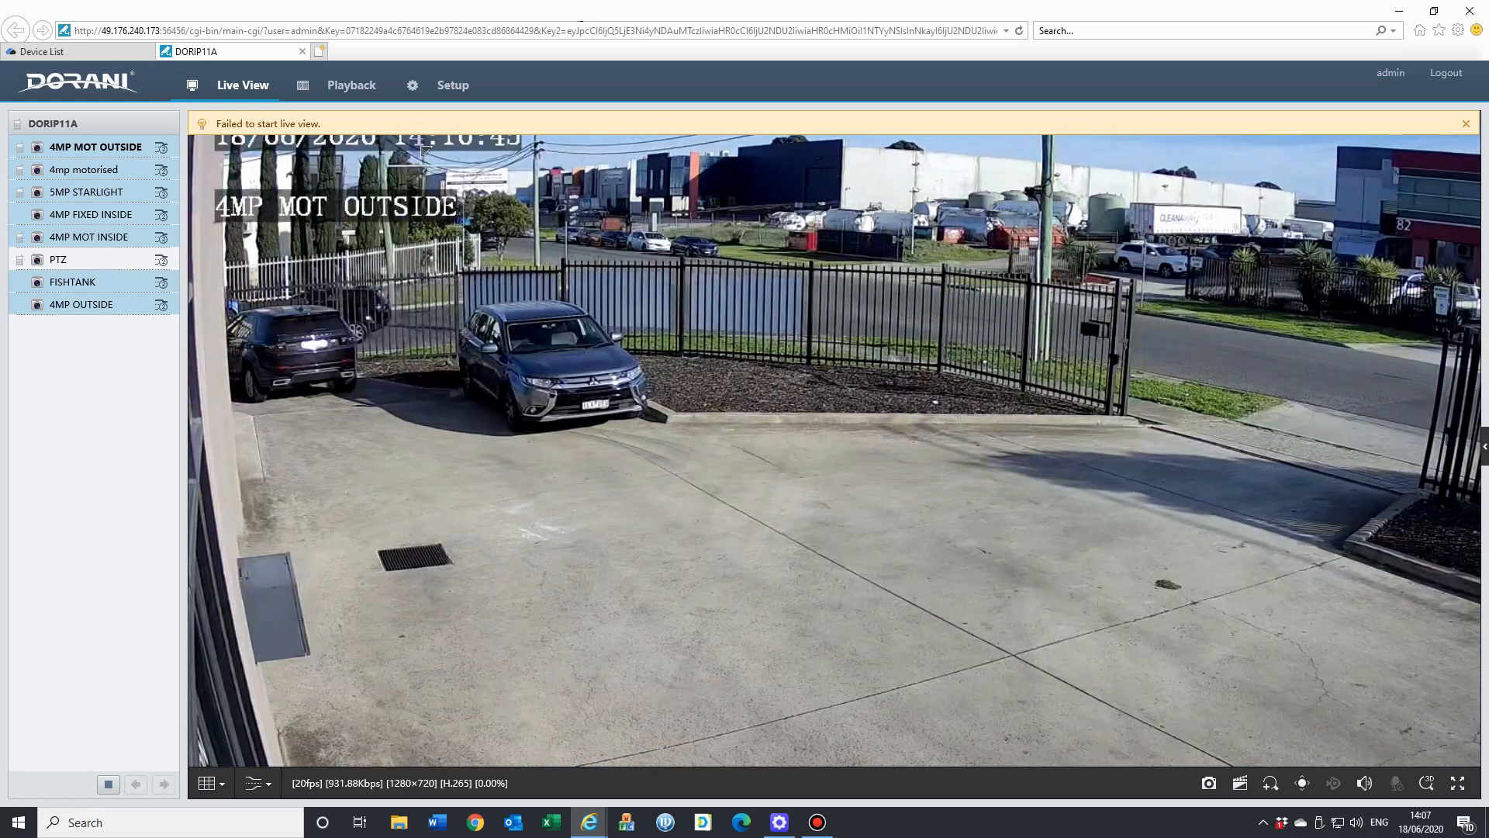
Play back 4MP MOT OUTSIDE recordings for 18 June 2020, jumping to about 02:52.
left_click(350, 84)
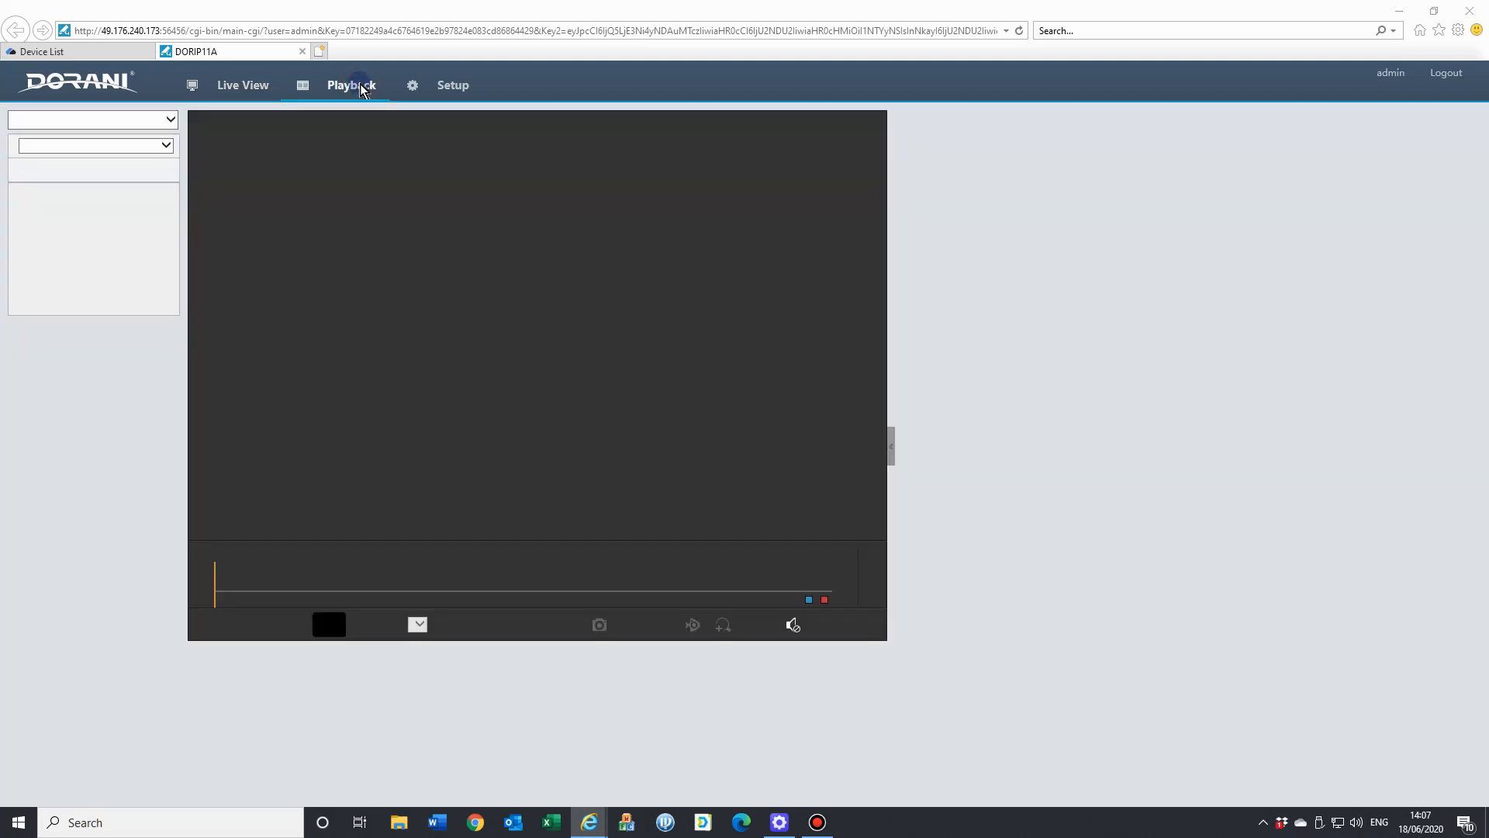
left_click(351, 84)
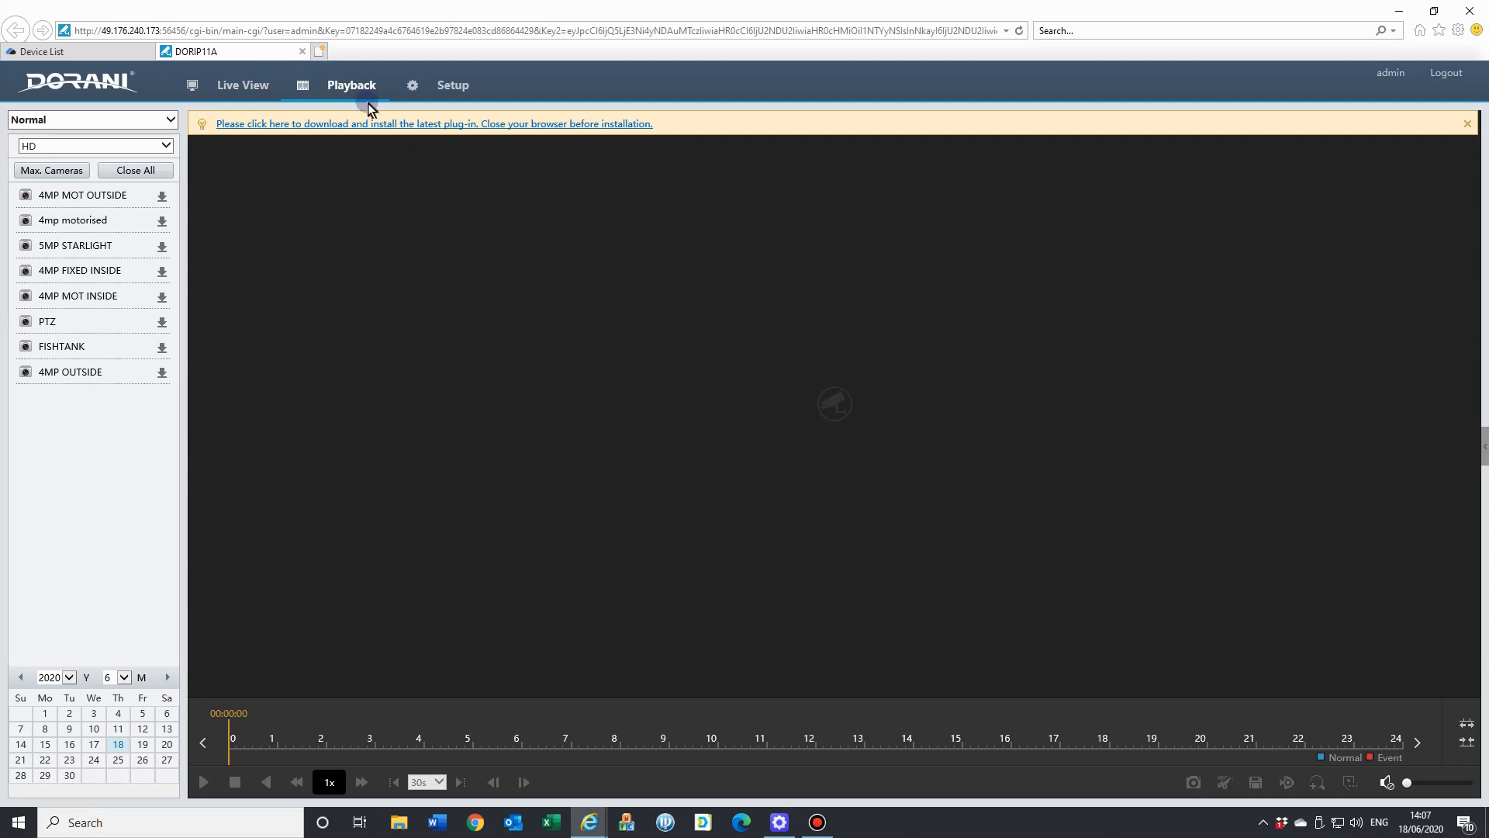
mouse_move(352, 87)
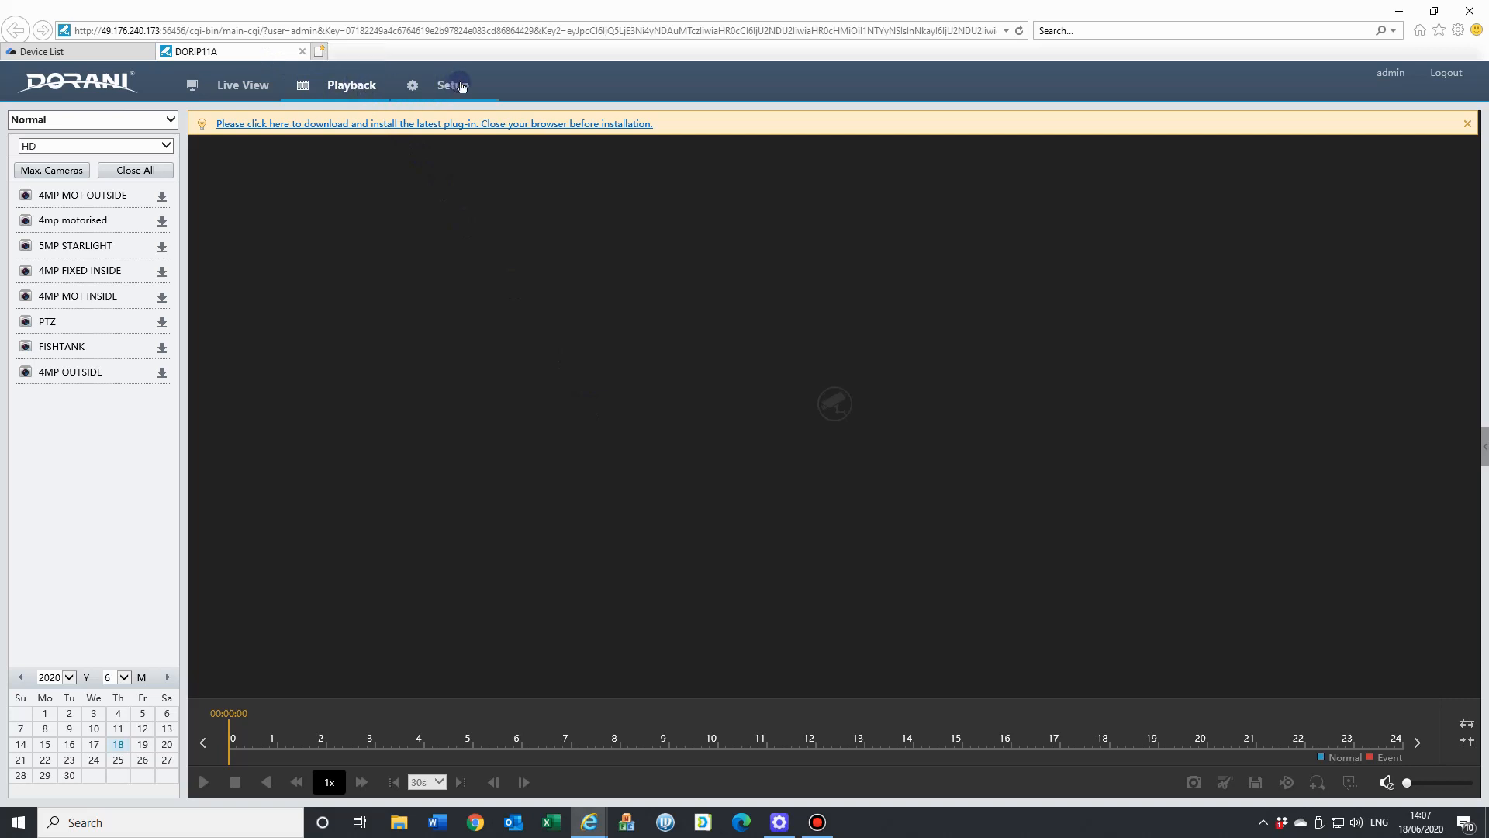
left_click(83, 195)
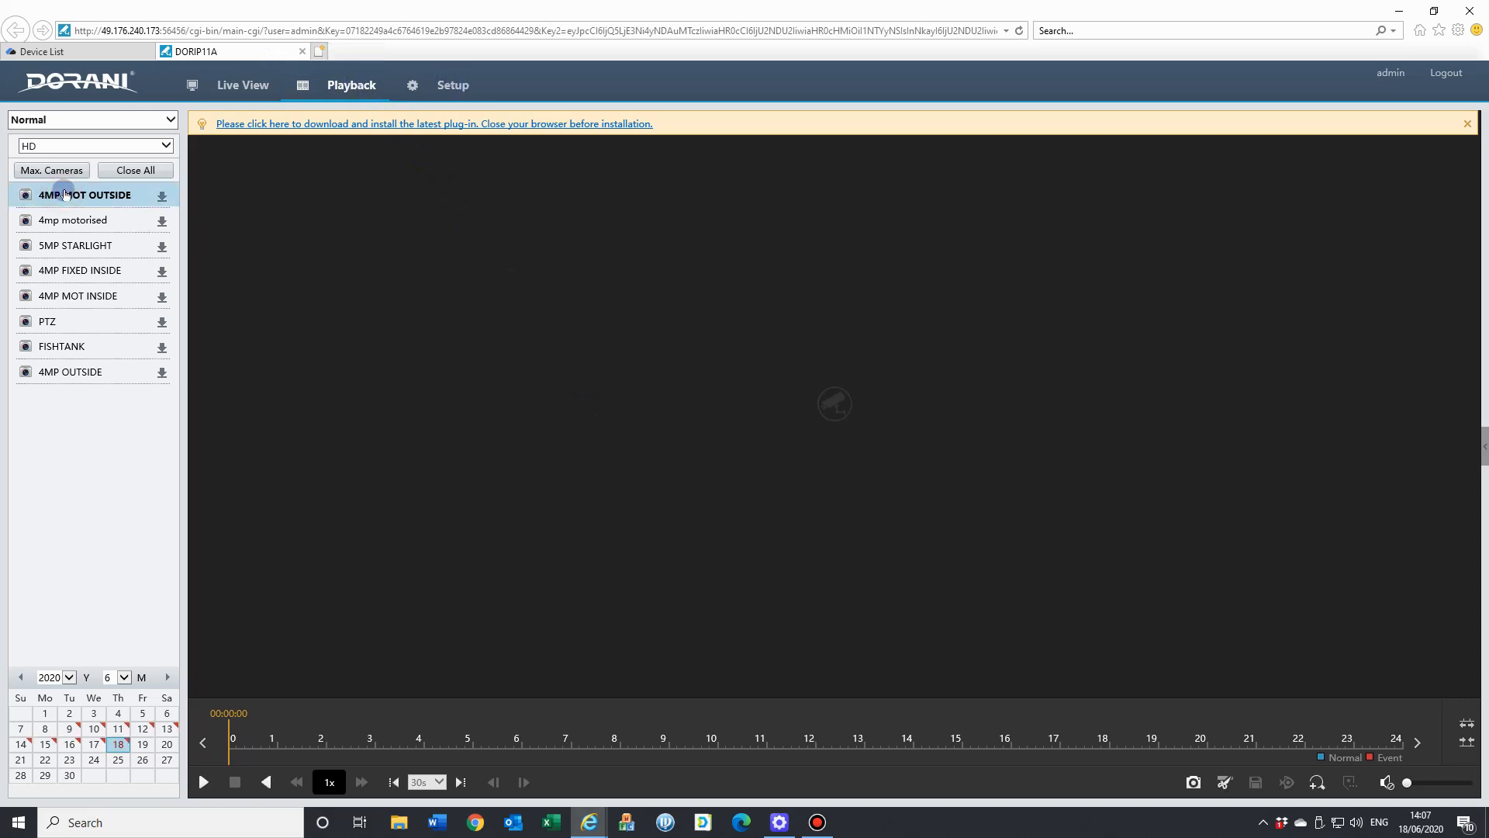
left_click(118, 760)
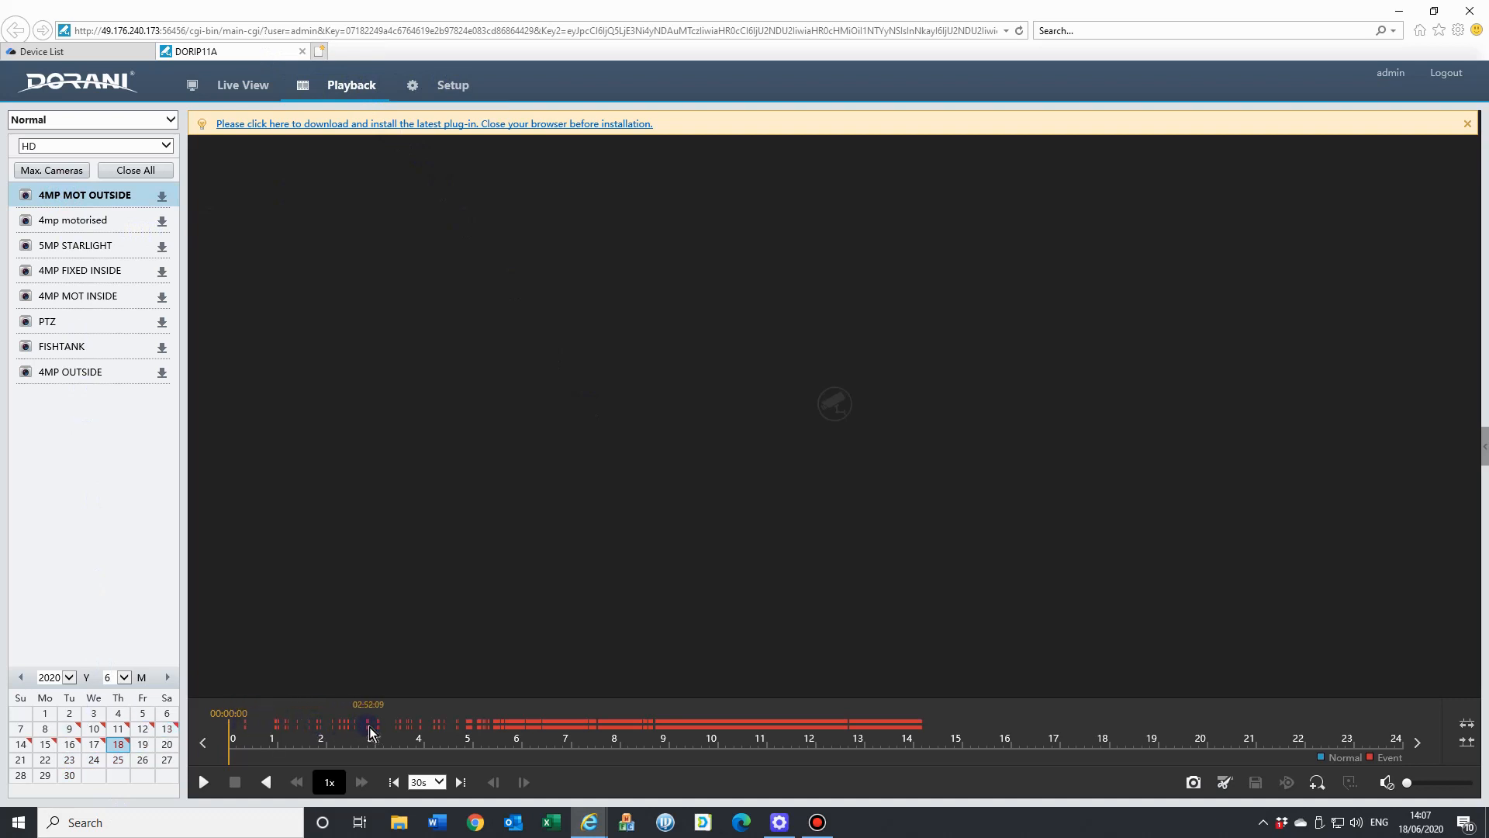
left_click(202, 782)
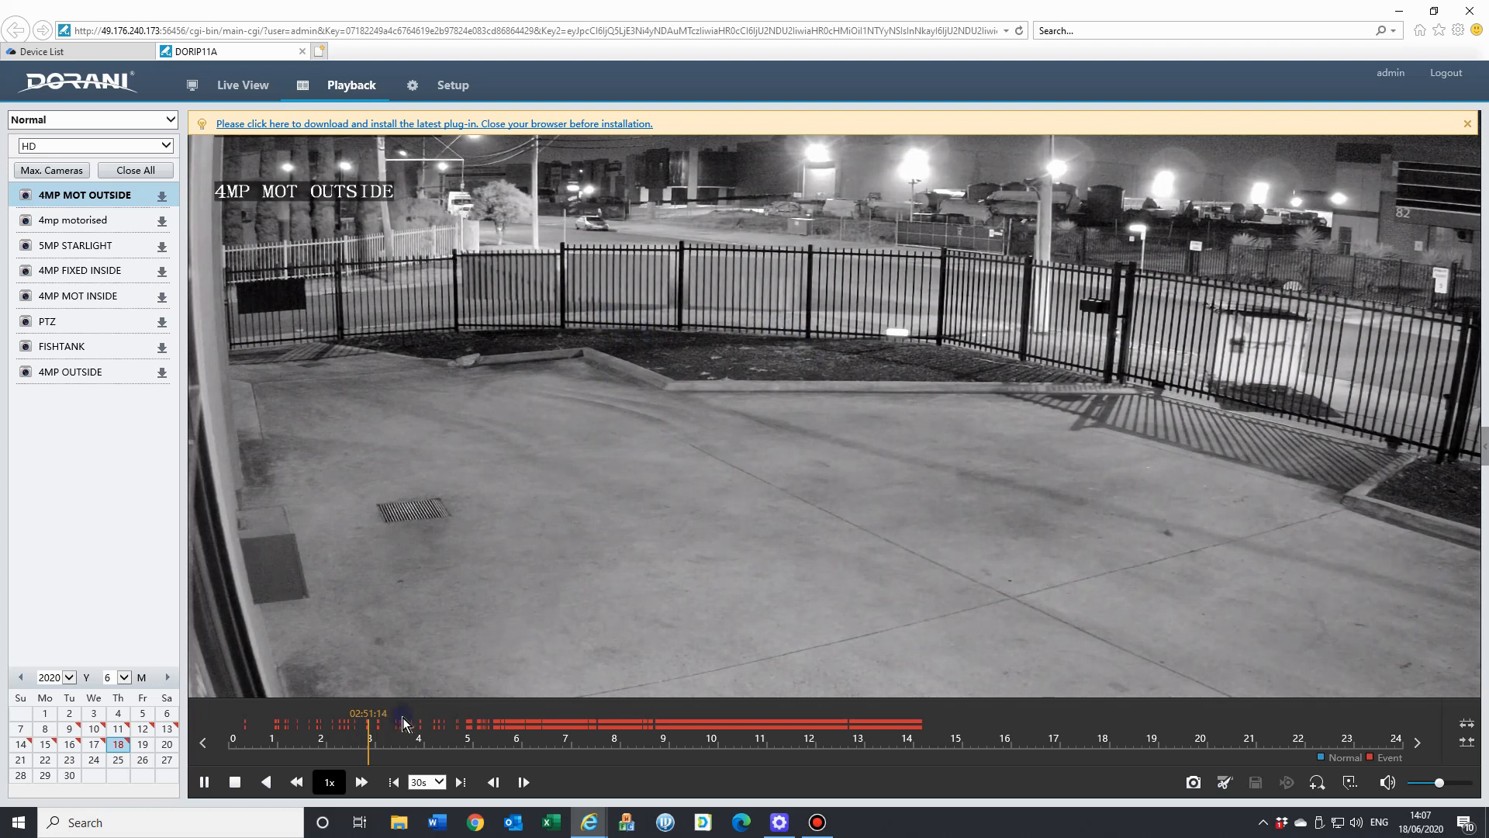
mouse_move(428, 59)
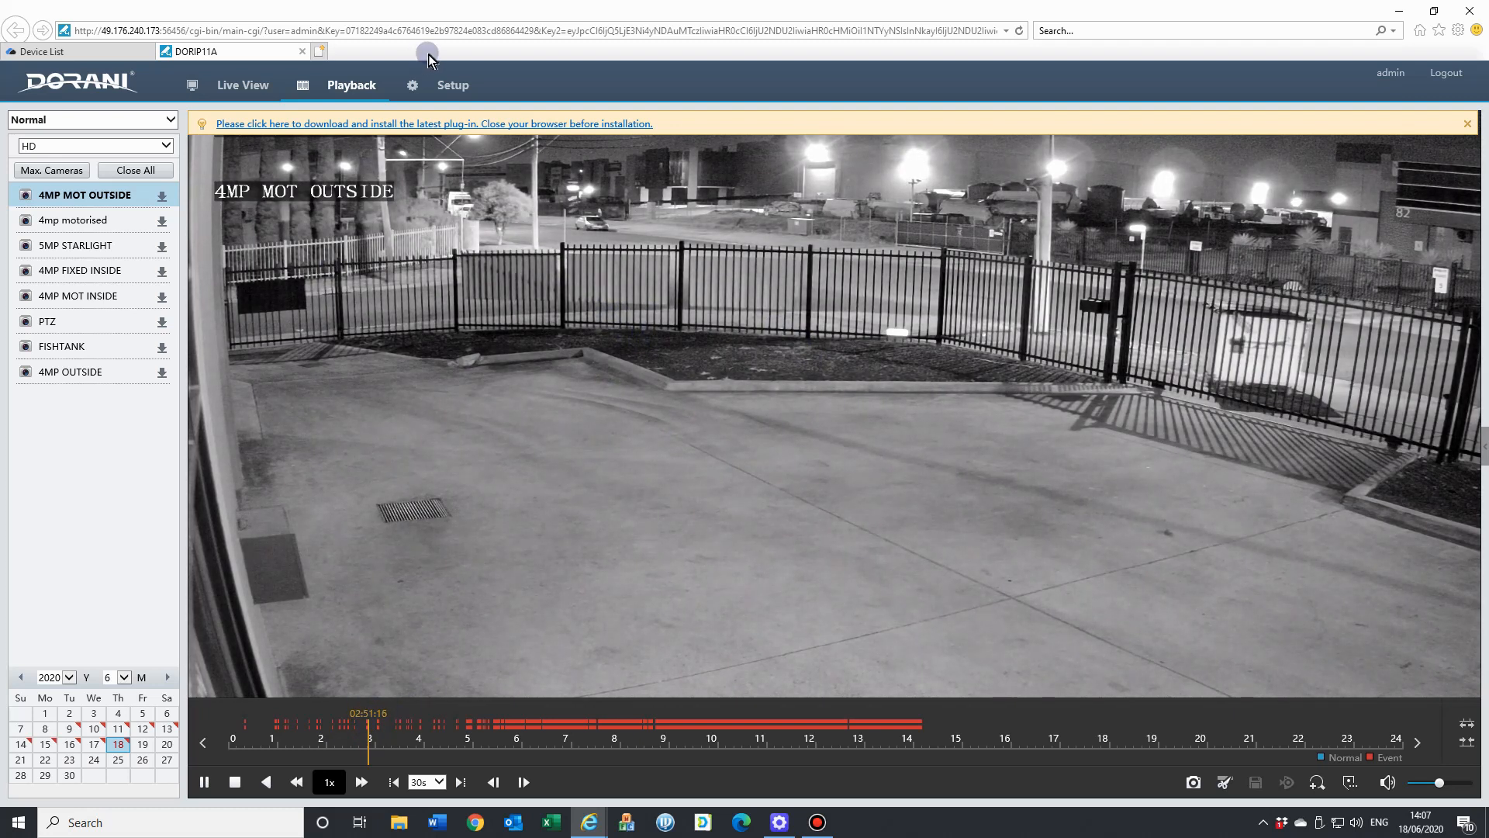
Show Setup > System > Basic Setup with device name DORIP11A and firmware details.
left_click(453, 85)
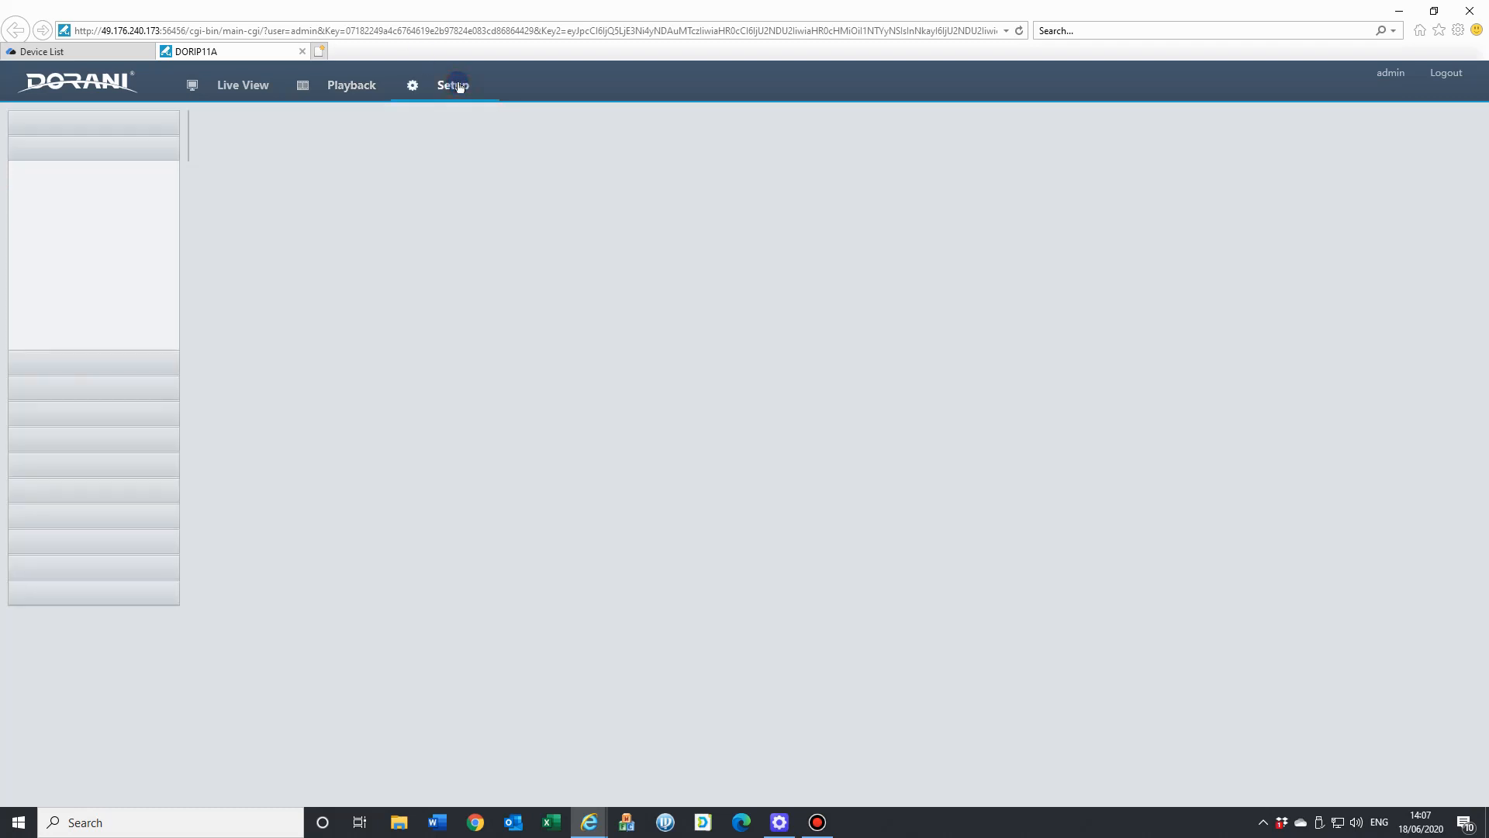
left_click(453, 84)
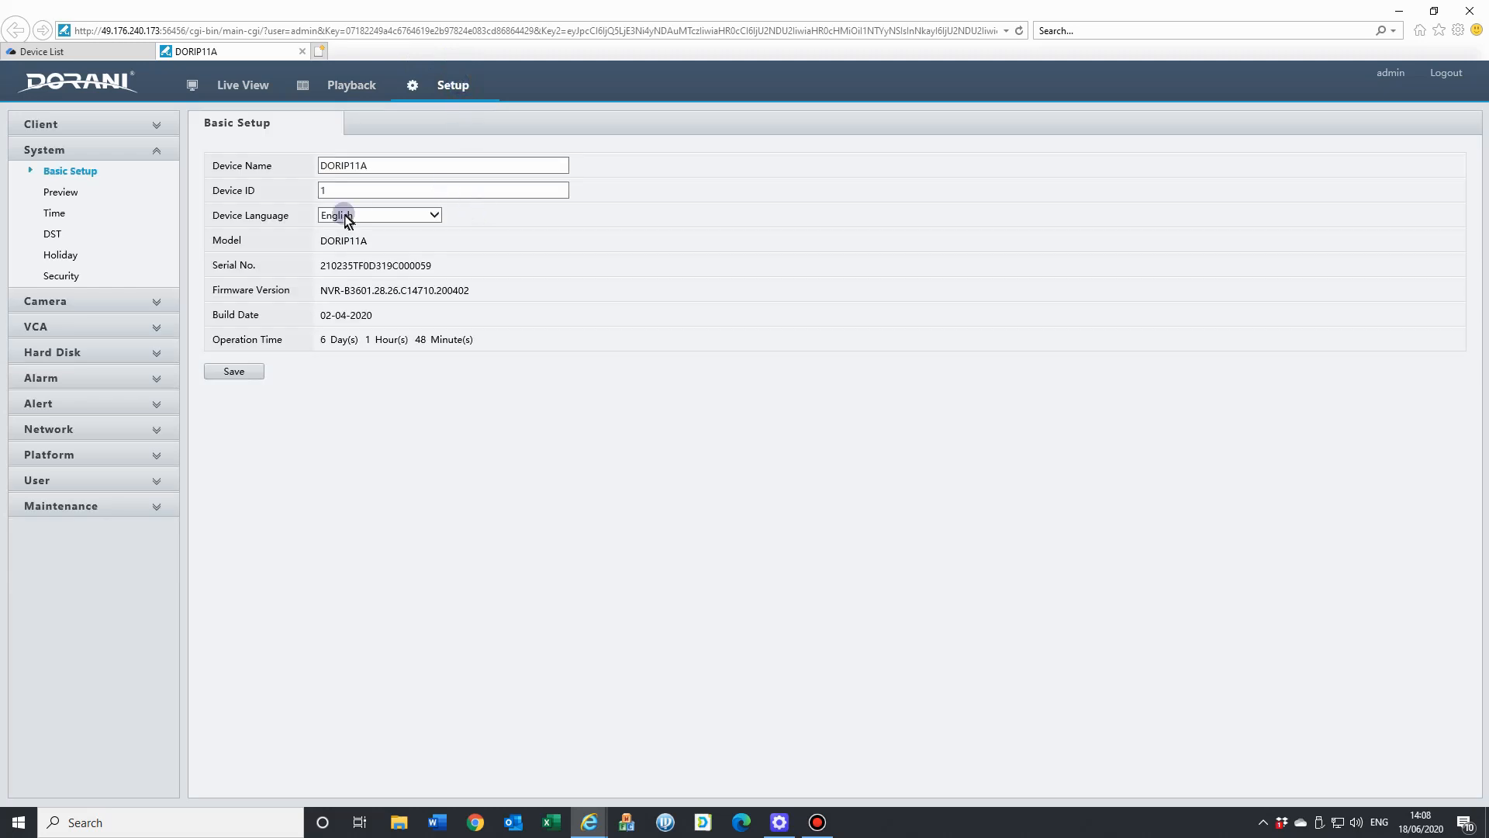
mouse_move(5, 475)
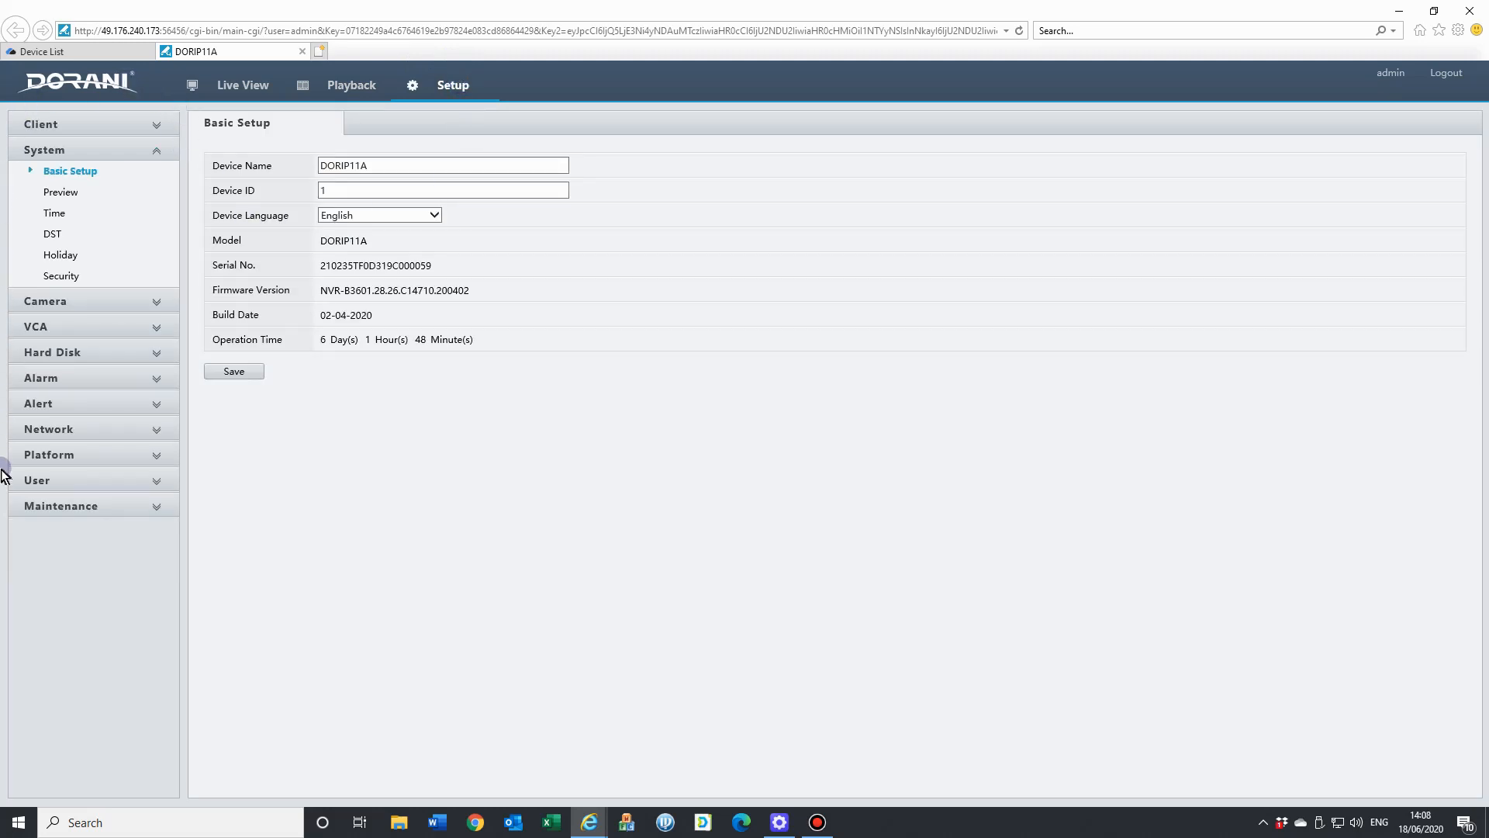
mouse_move(10, 511)
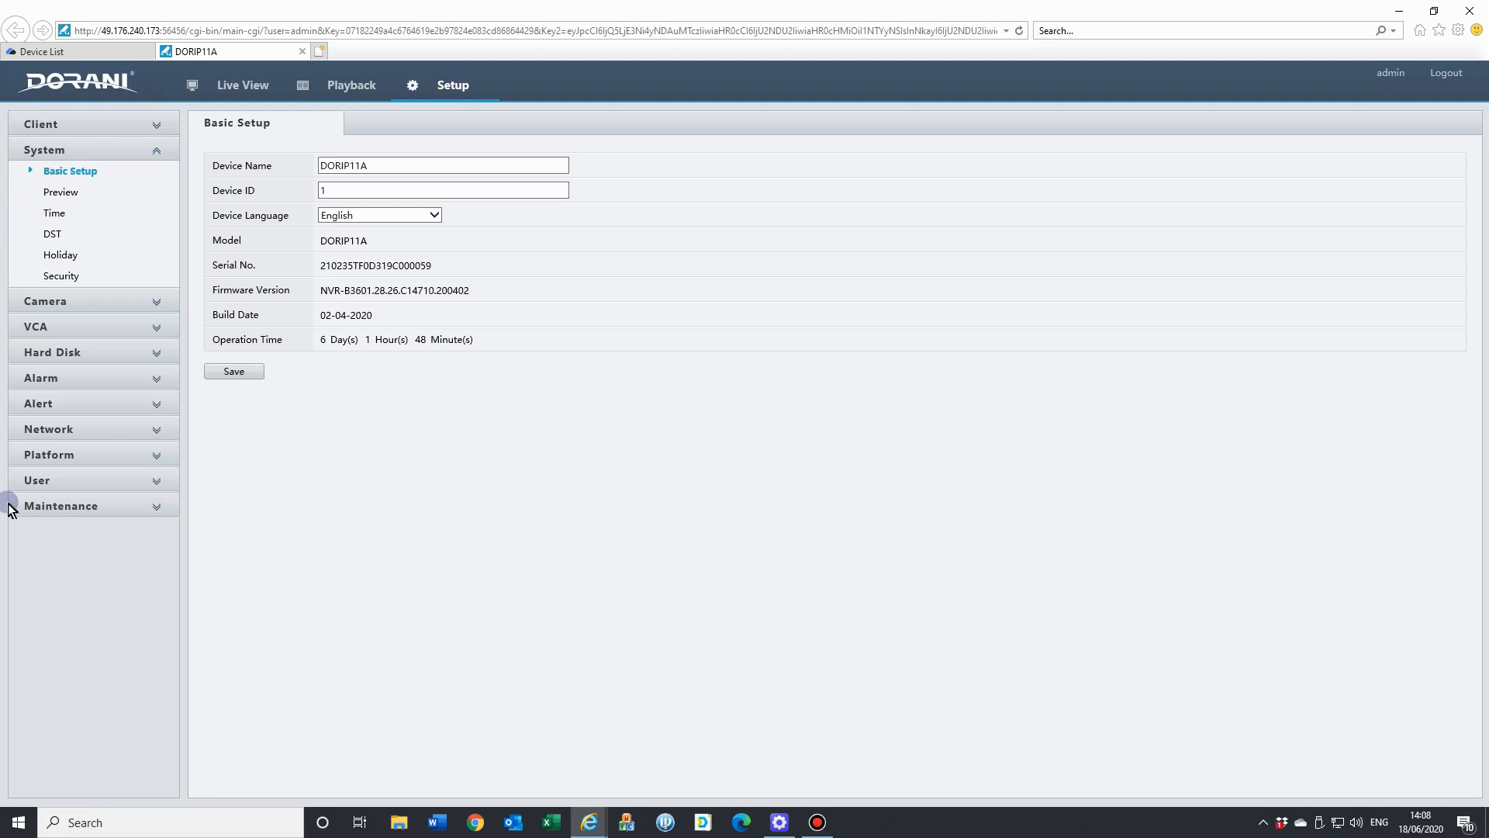
mouse_move(4, 508)
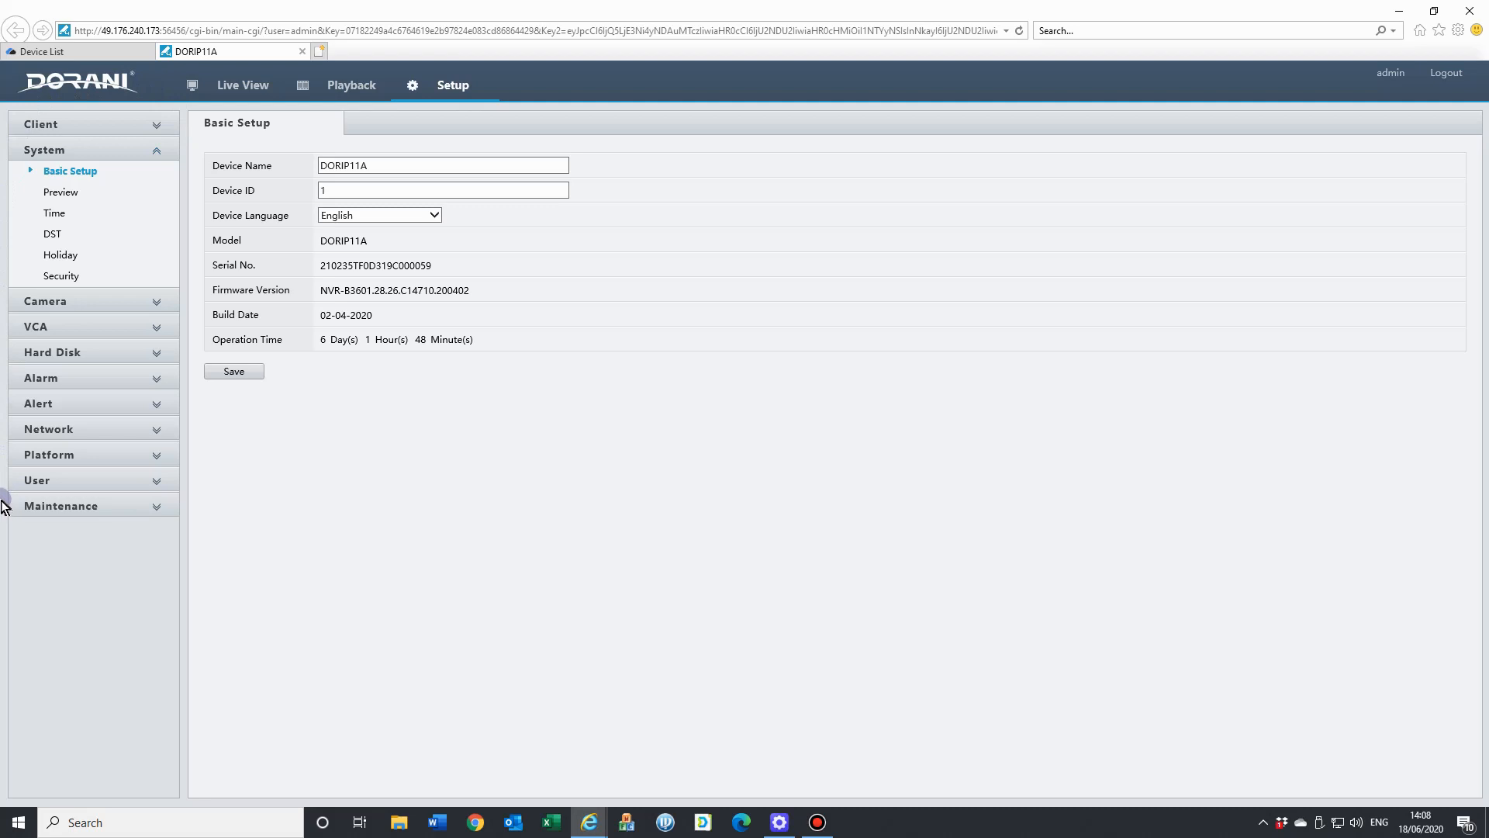
mouse_move(61, 254)
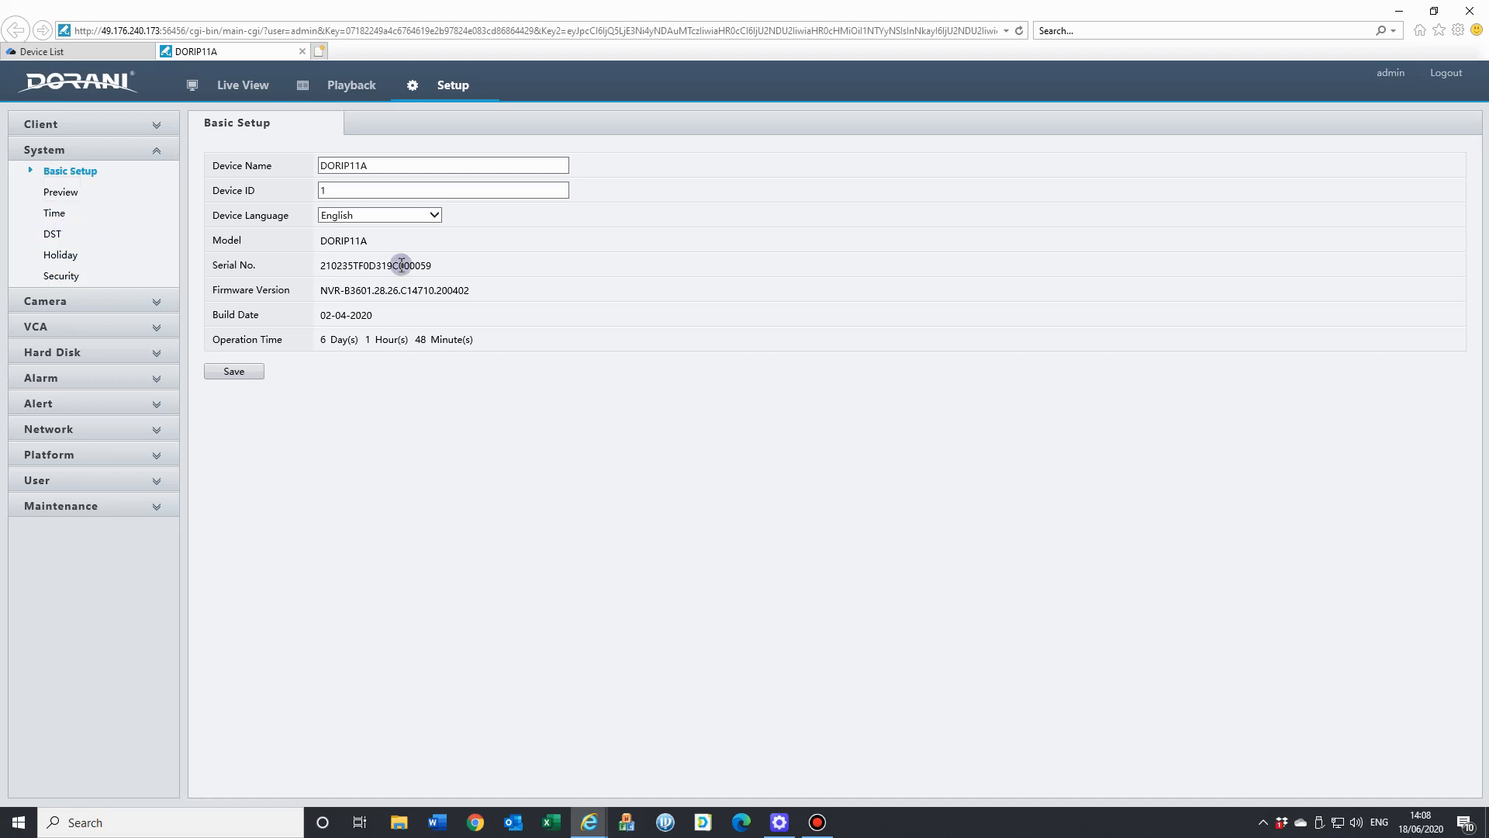
mouse_move(305, 143)
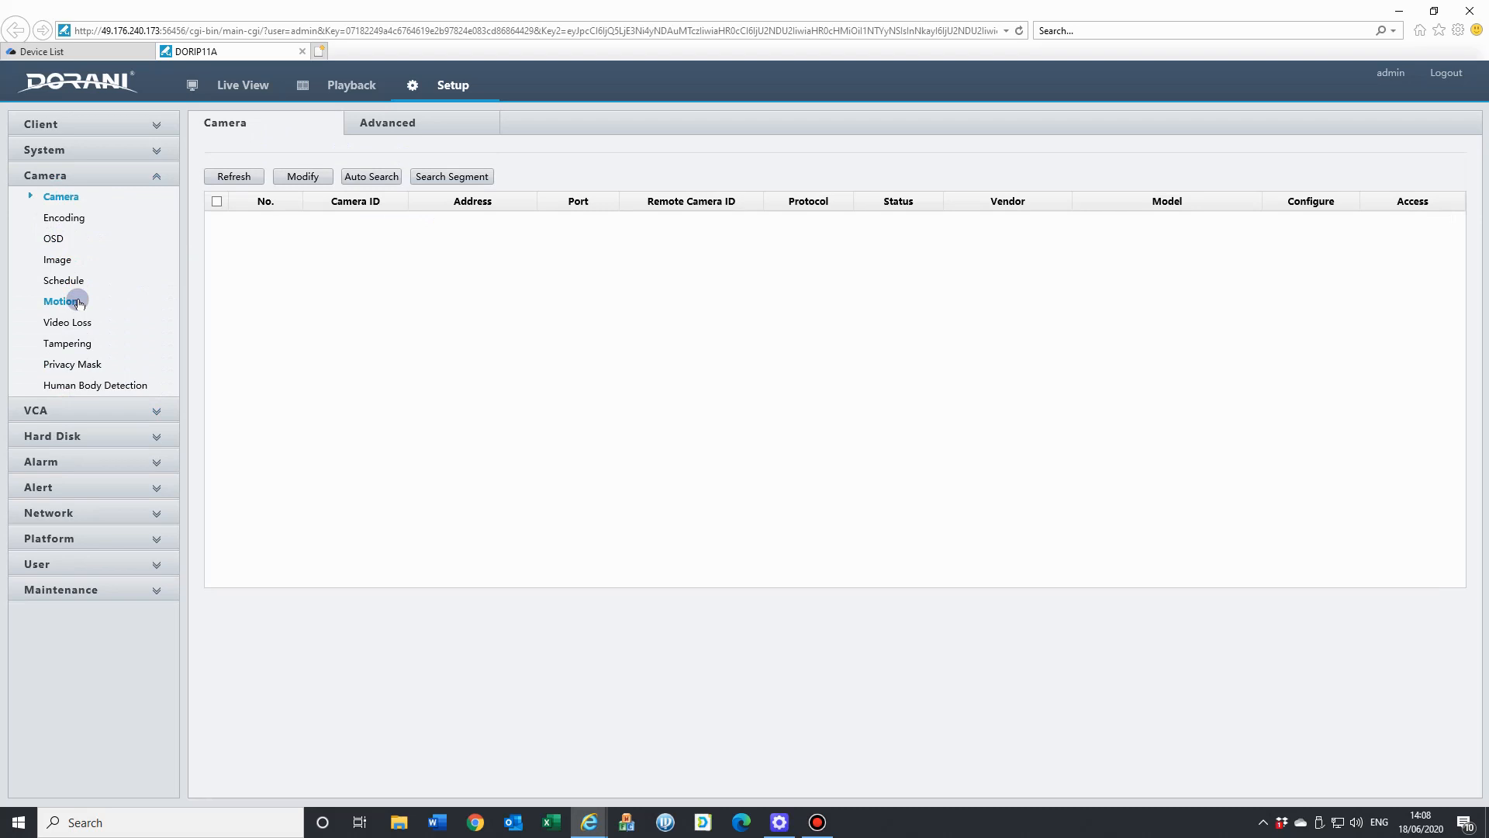
View Camera > OSD settings for 4MP MOT OUTSIDE, then return to the Star4Live Device List tab.
left_click(64, 217)
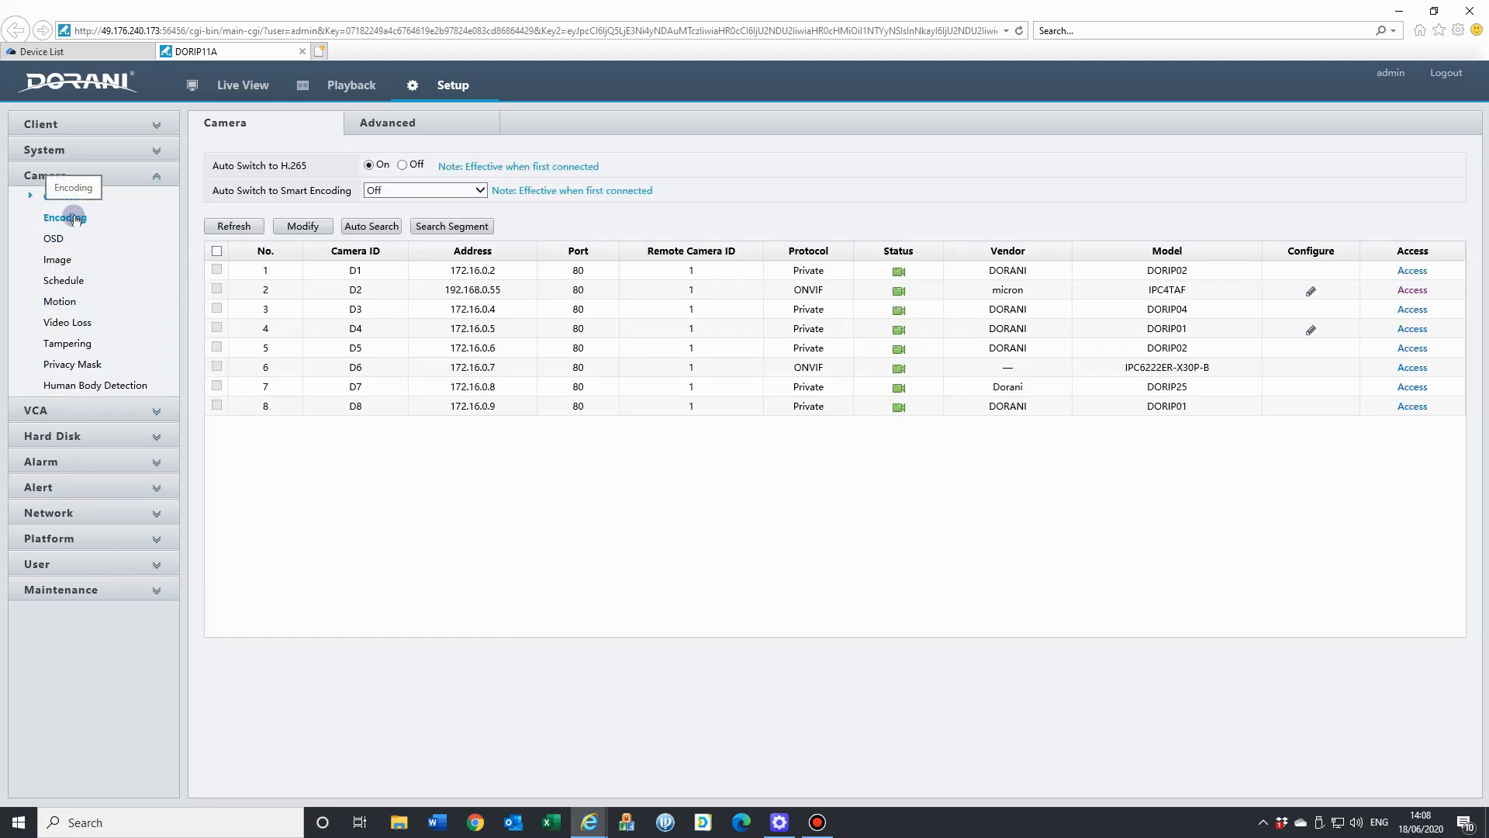
left_click(53, 237)
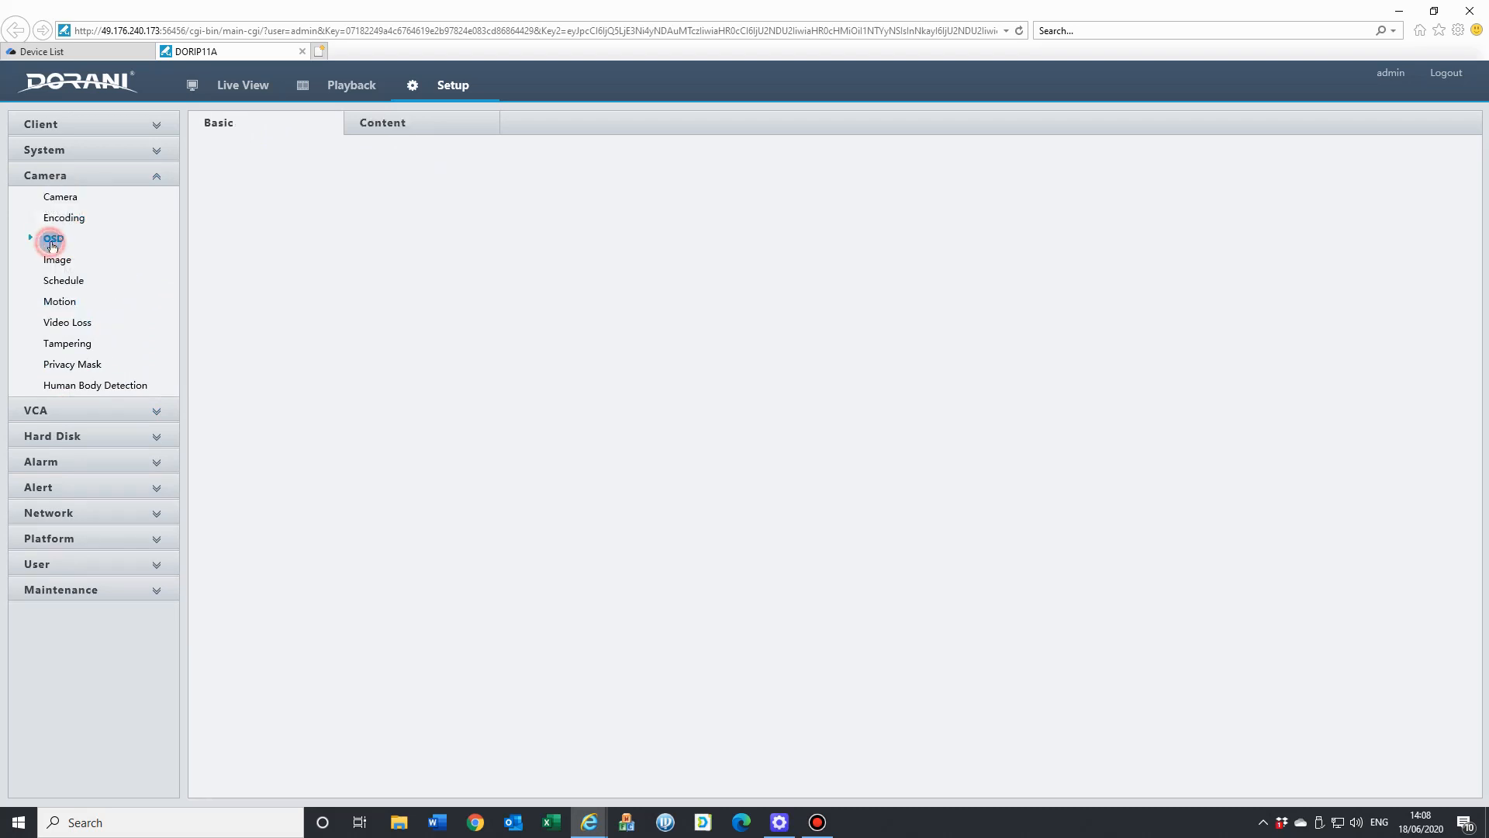
left_click(53, 239)
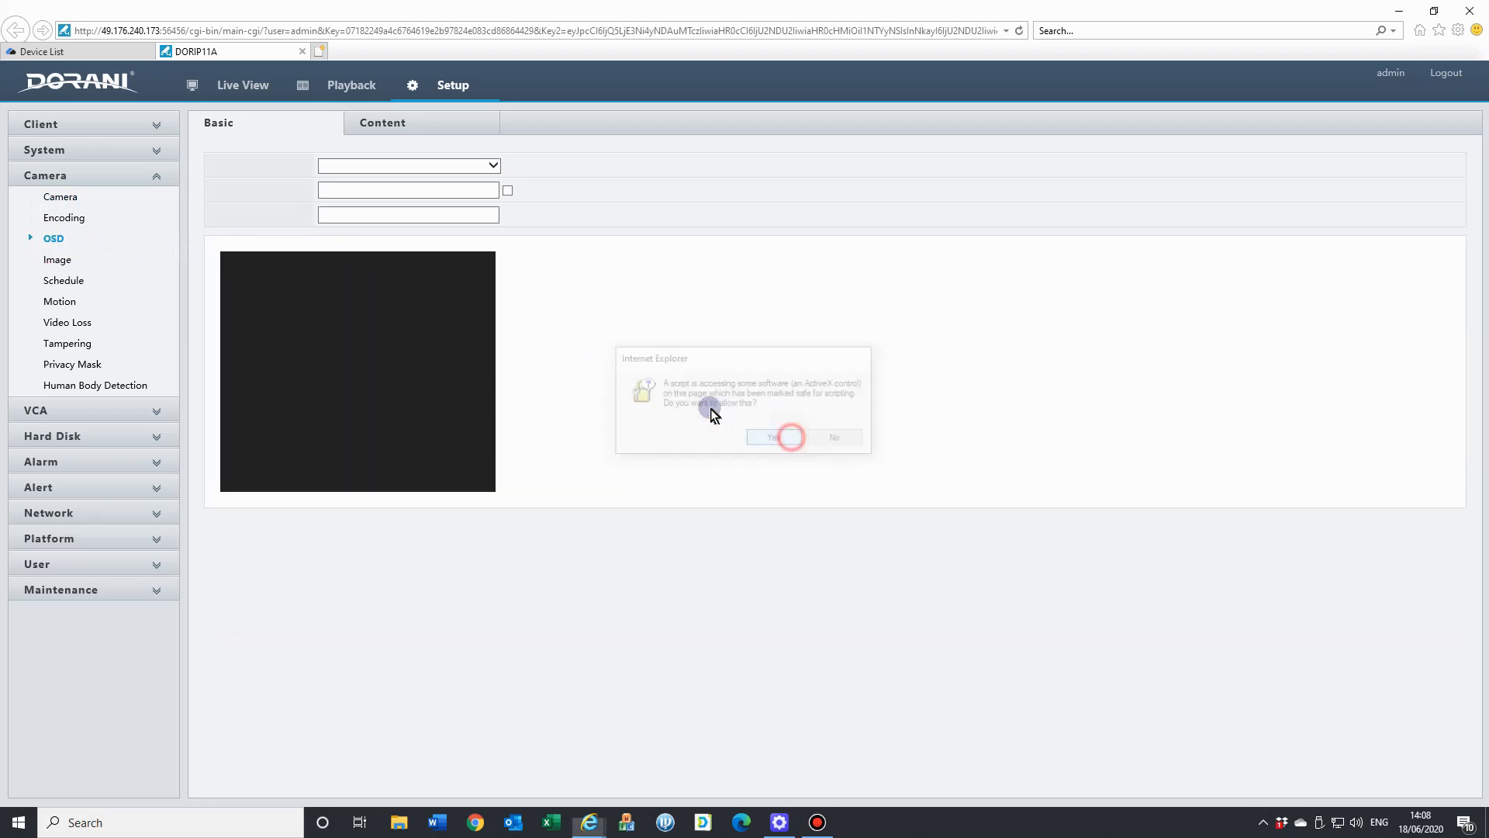
left_click(770, 438)
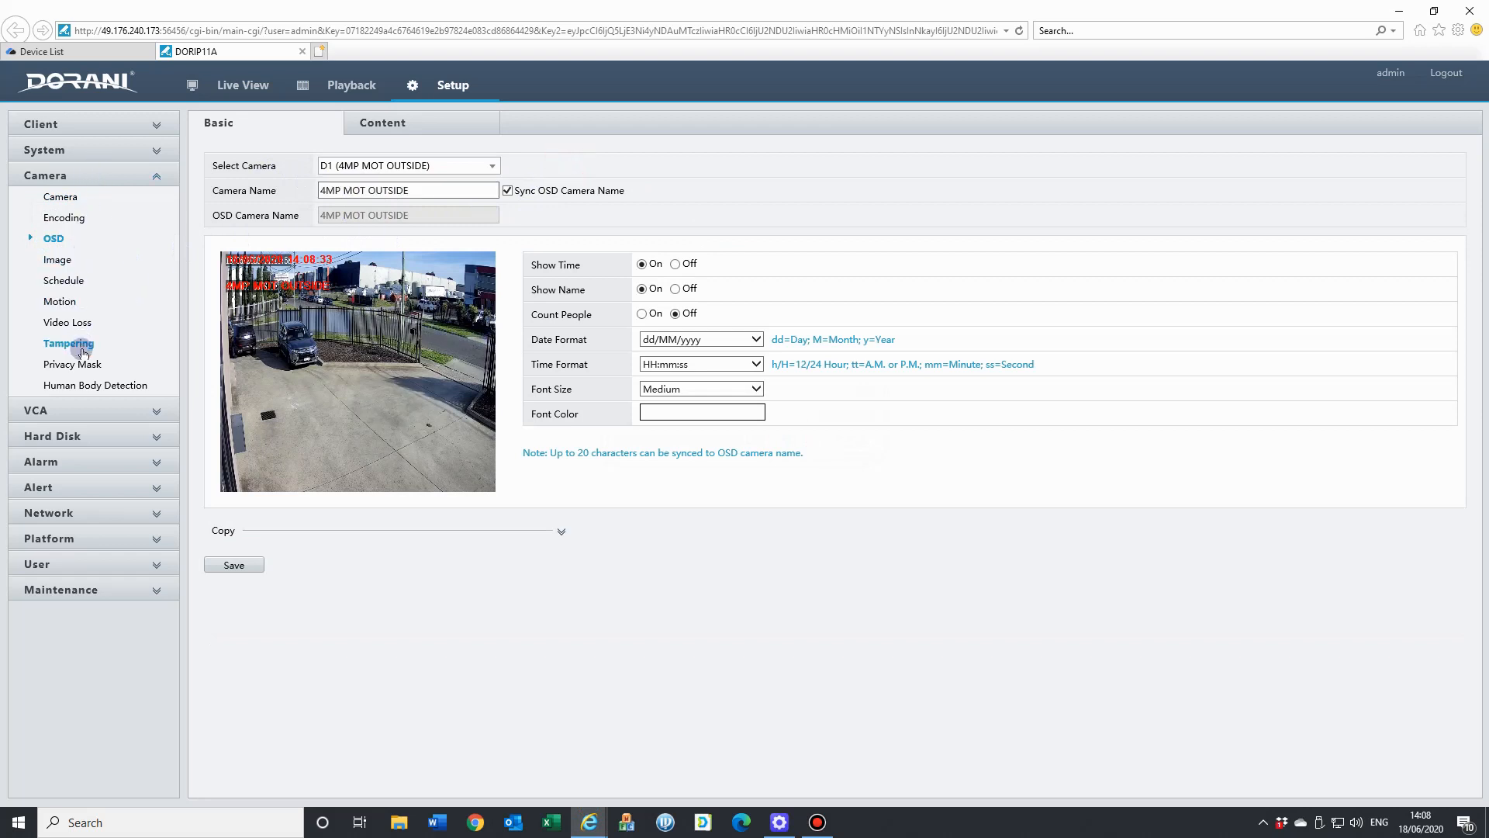
mouse_move(134, 380)
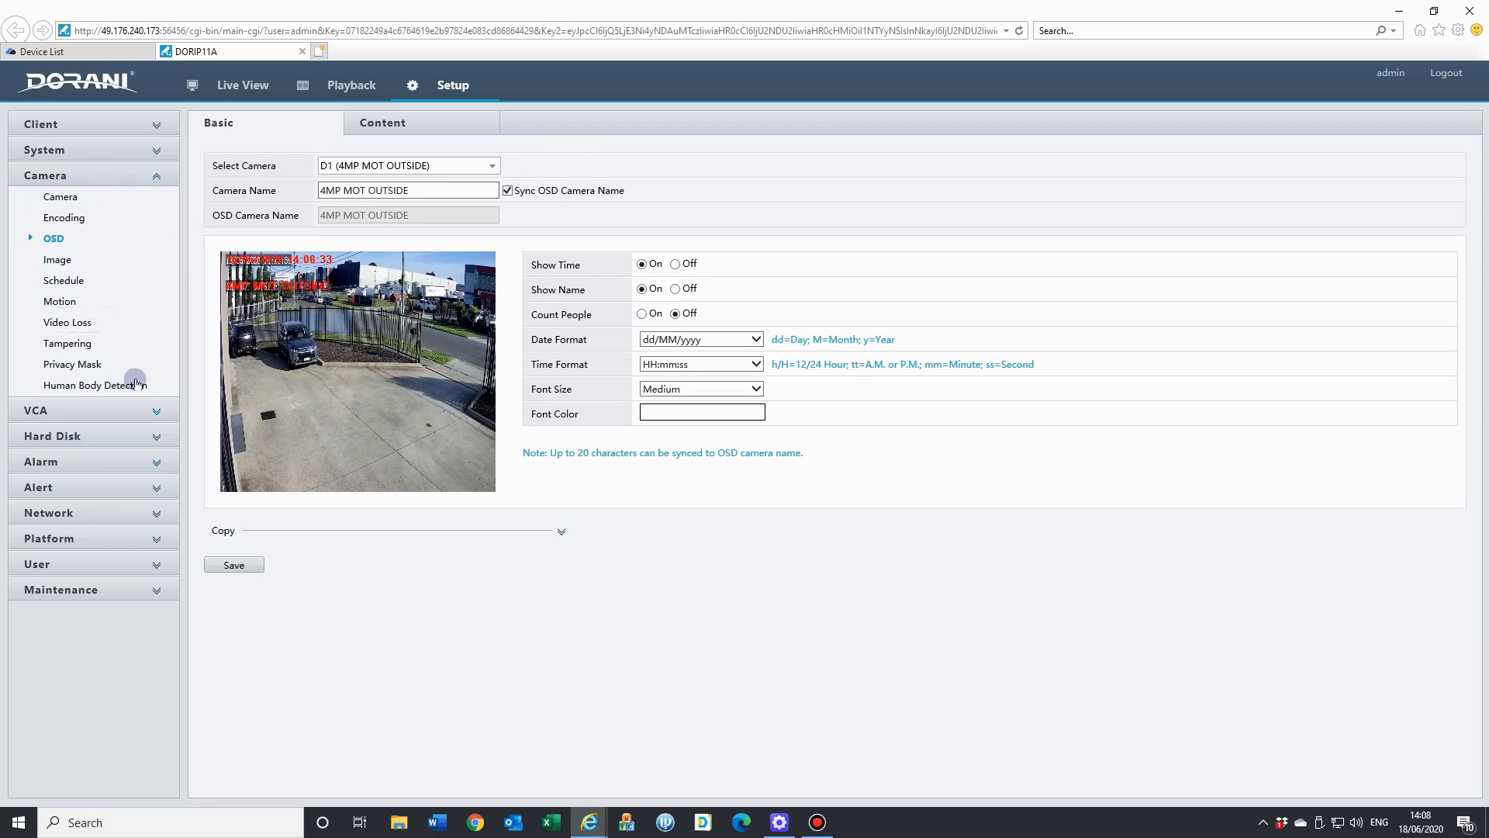
mouse_move(82, 621)
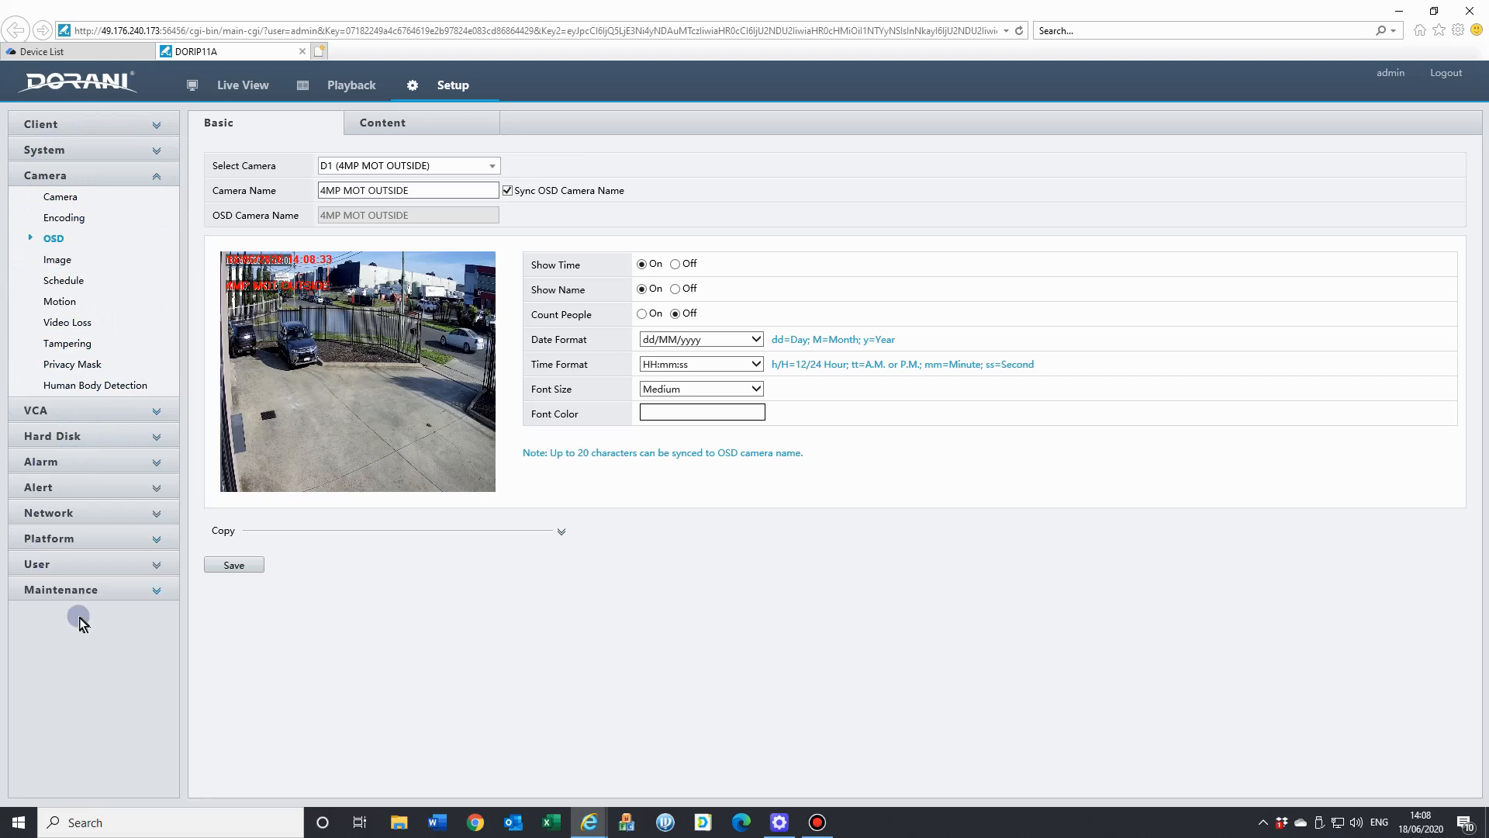
left_click(44, 51)
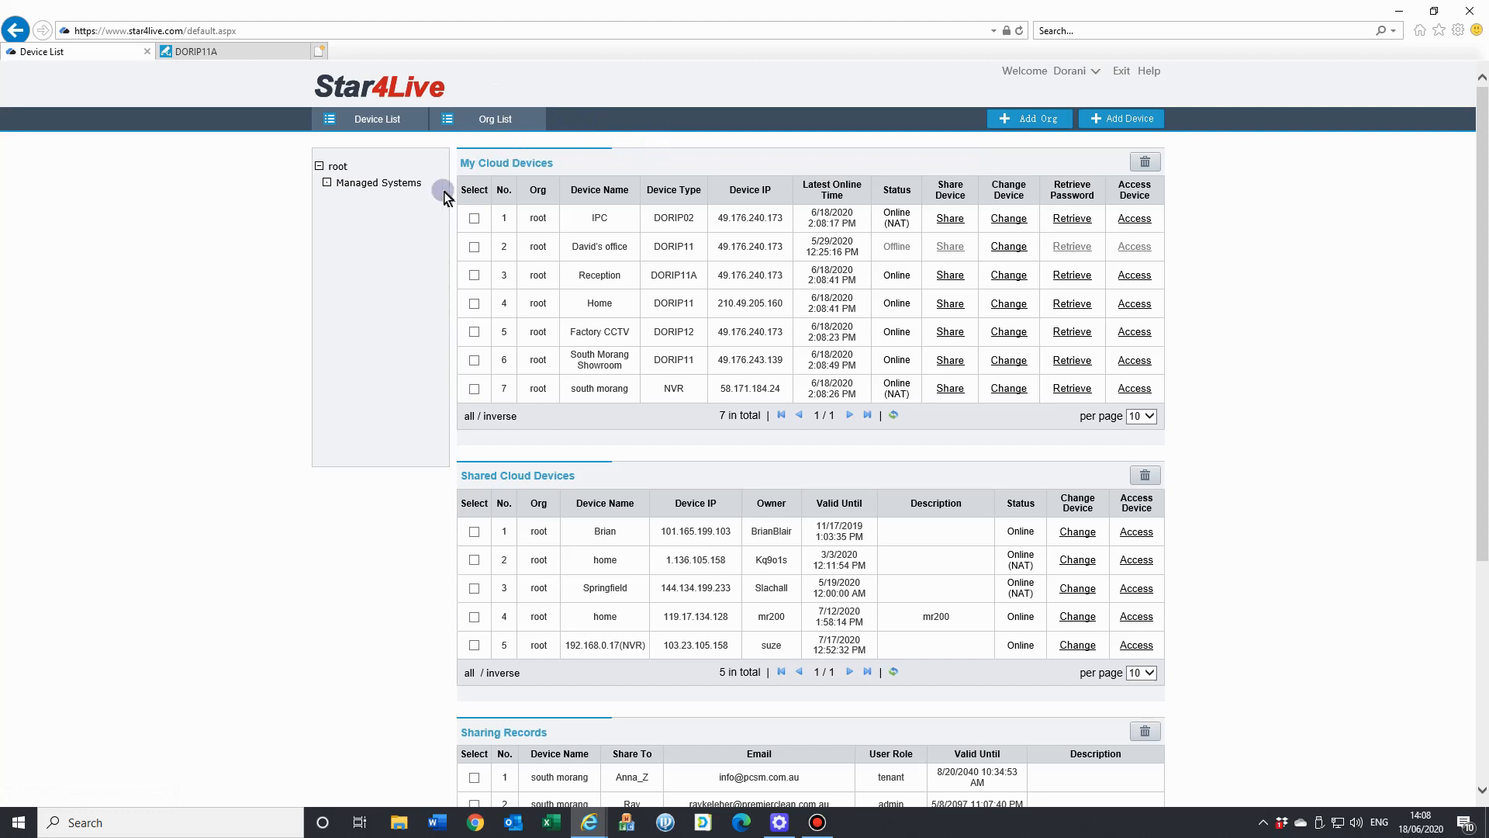
Scroll the refreshed Star4Live Device List showing the recorders' latest online times.
scroll("down", 3)
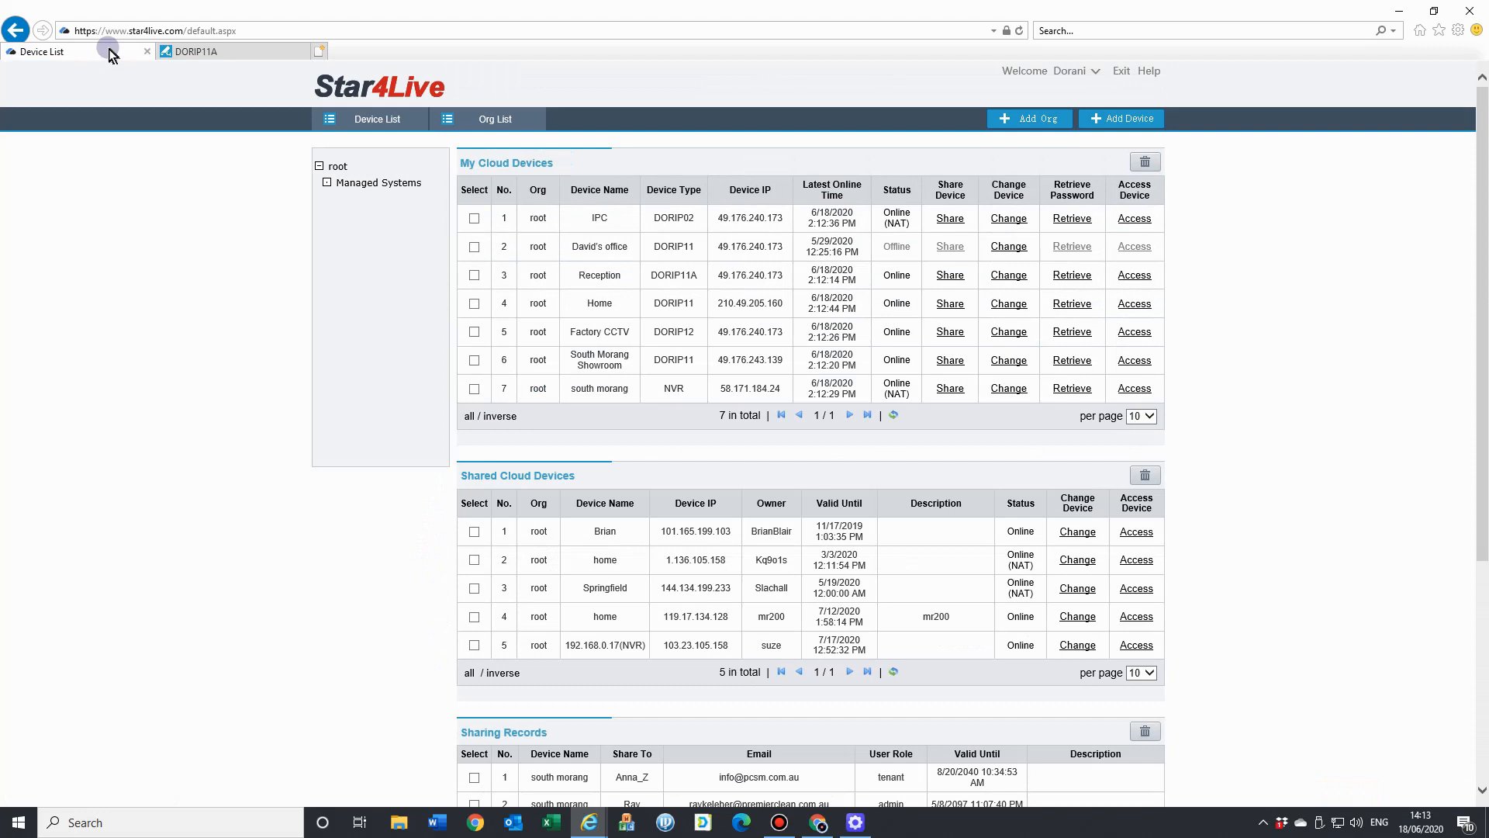
mouse_move(138, 259)
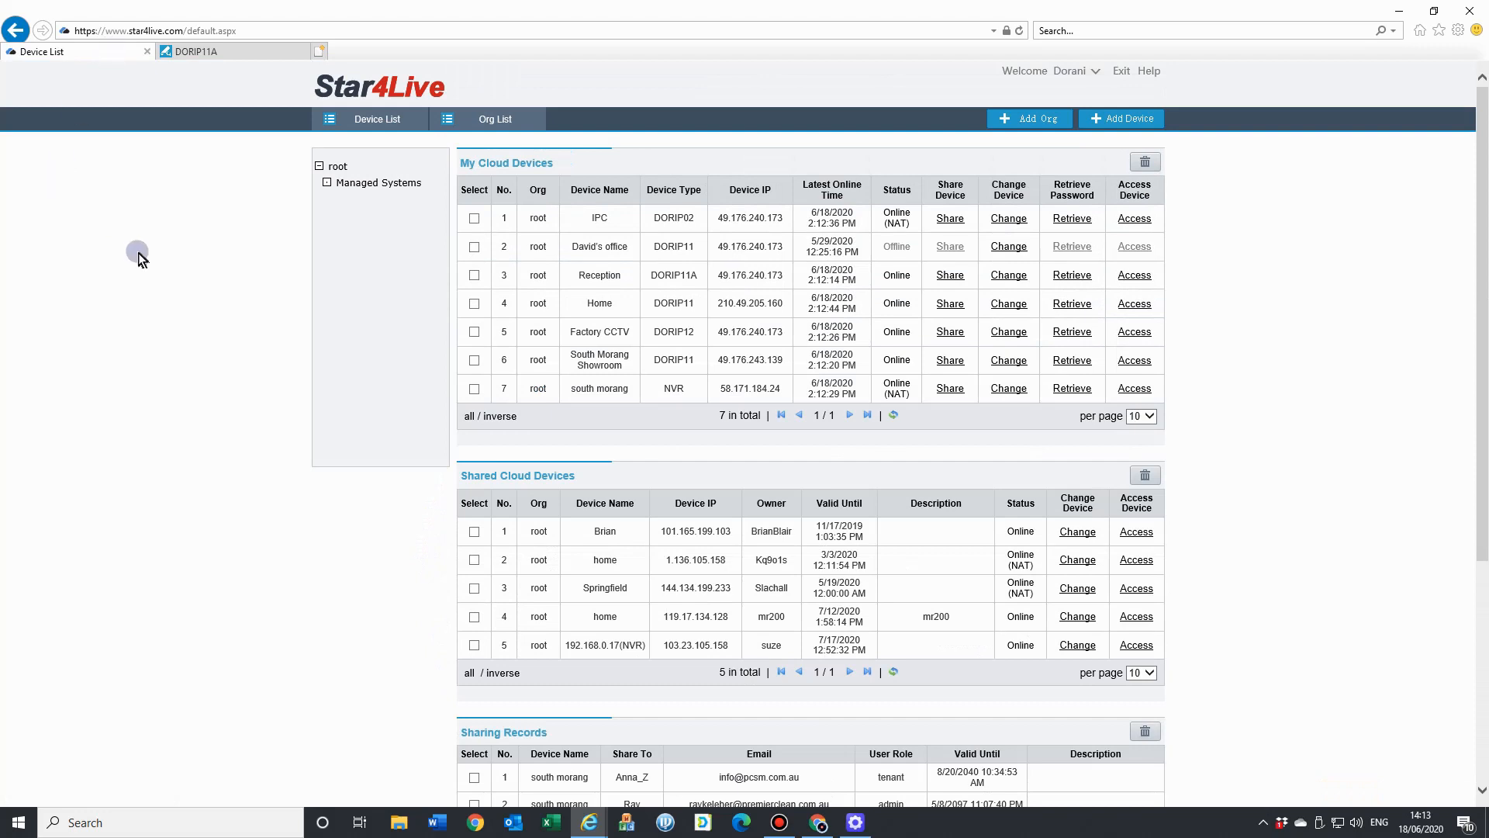
mouse_move(140, 259)
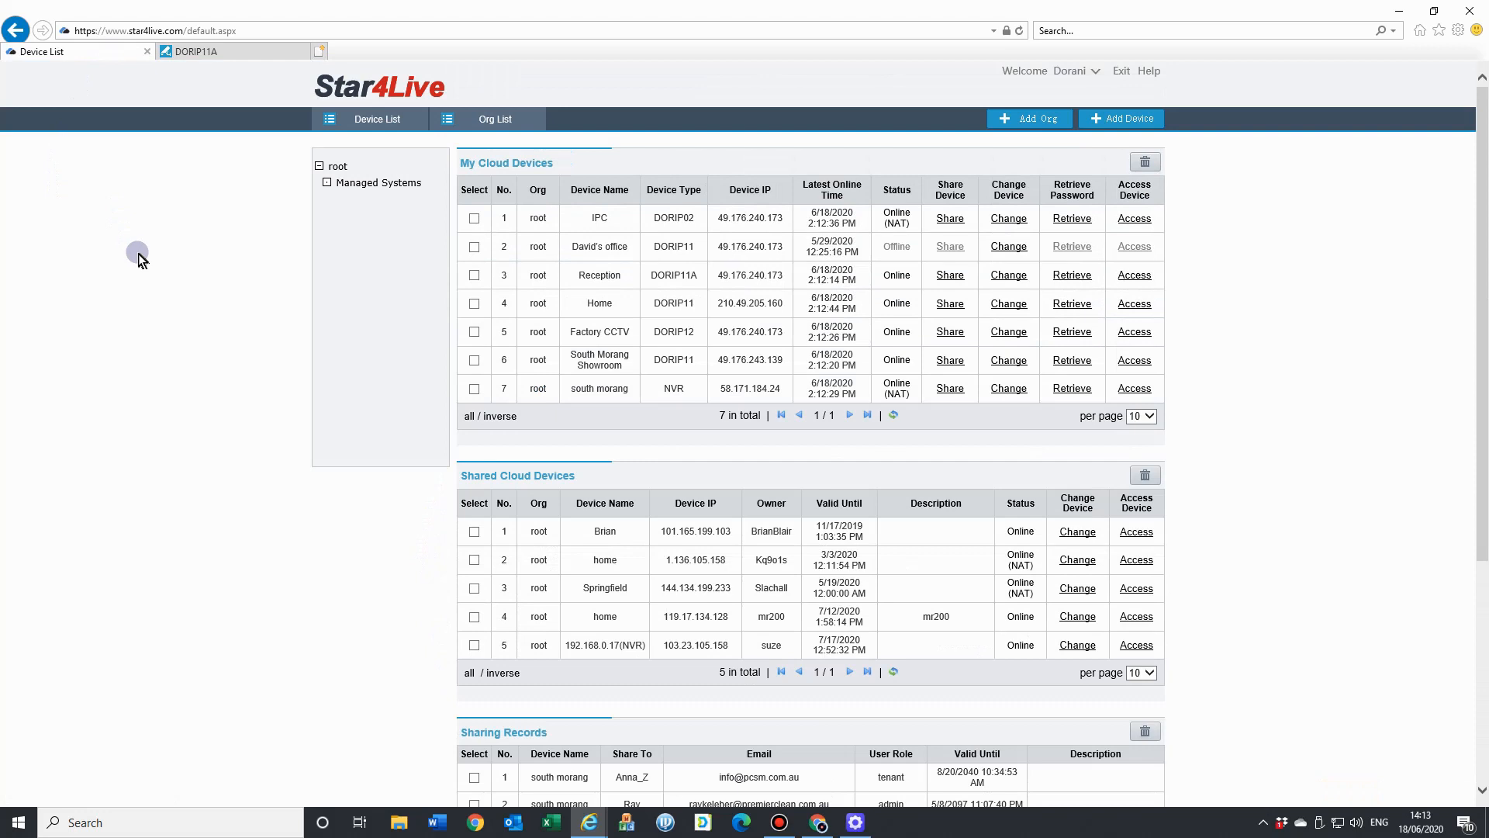
mouse_move(175, 51)
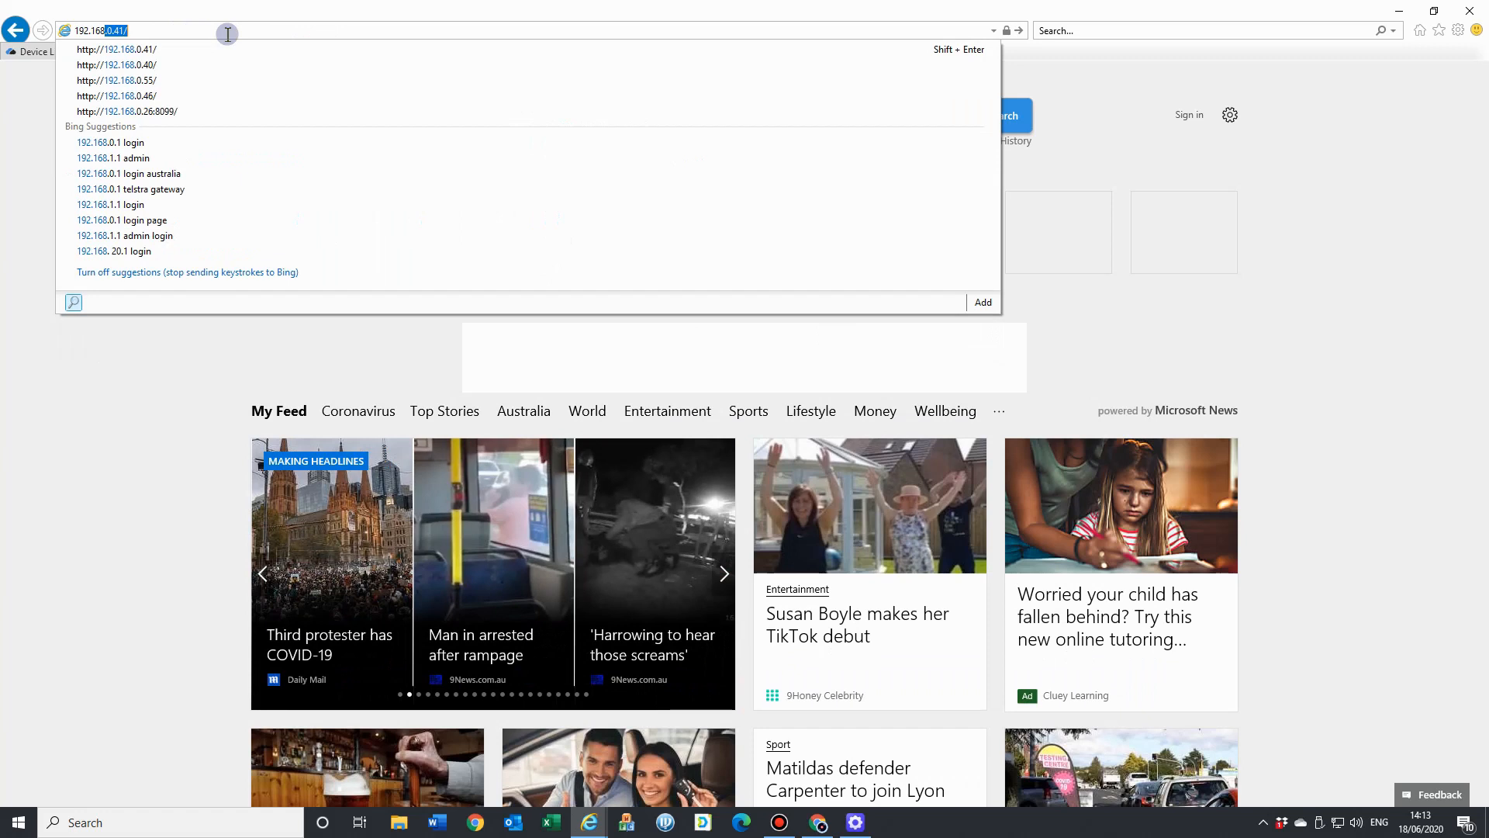
Load the local NVR login page at 192.168.0.39, allow ActiveX and log in as user dorani.
type("192.168.0.39")
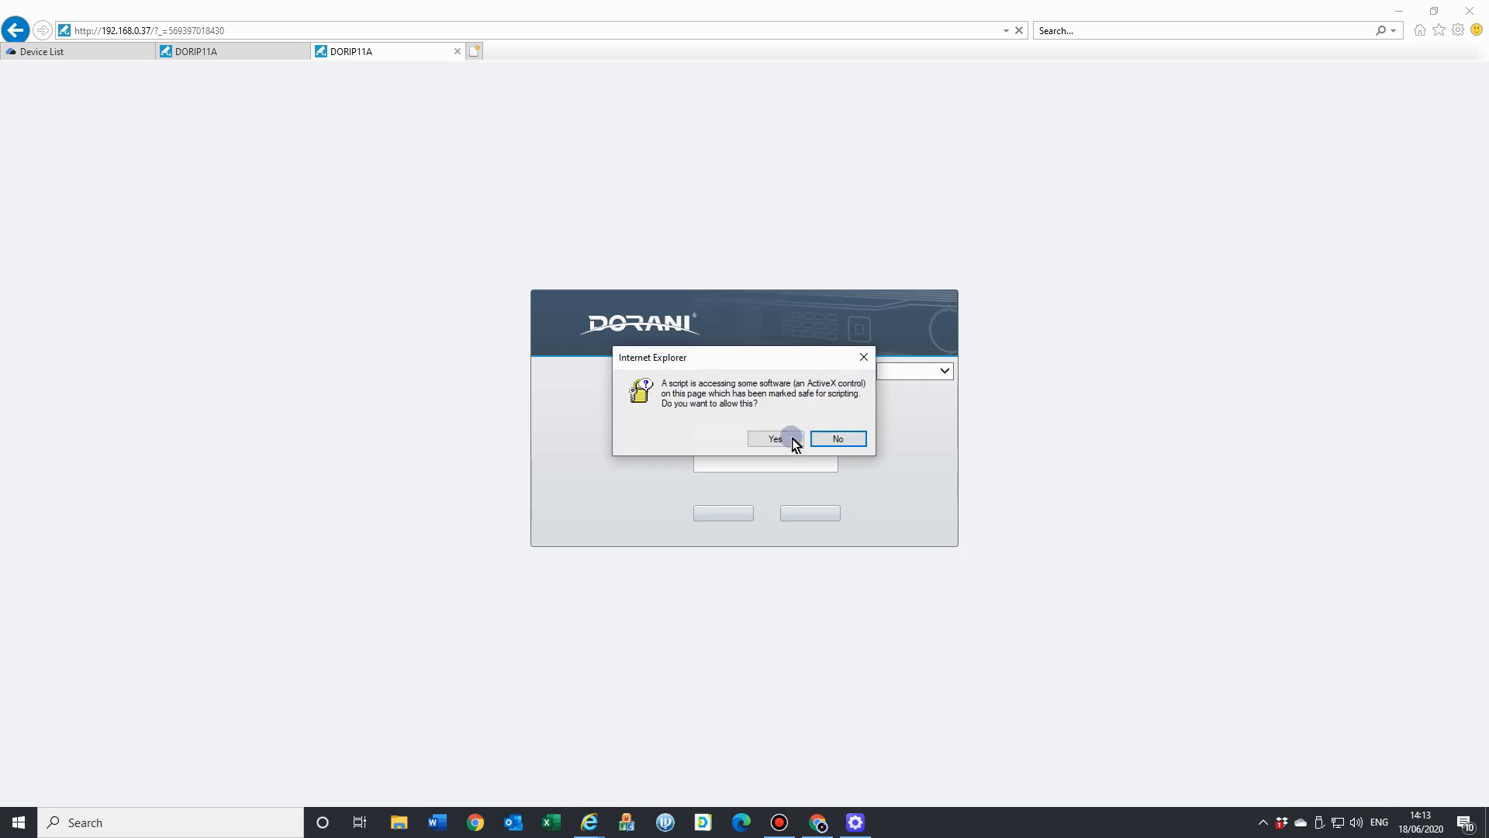
left_click(773, 438)
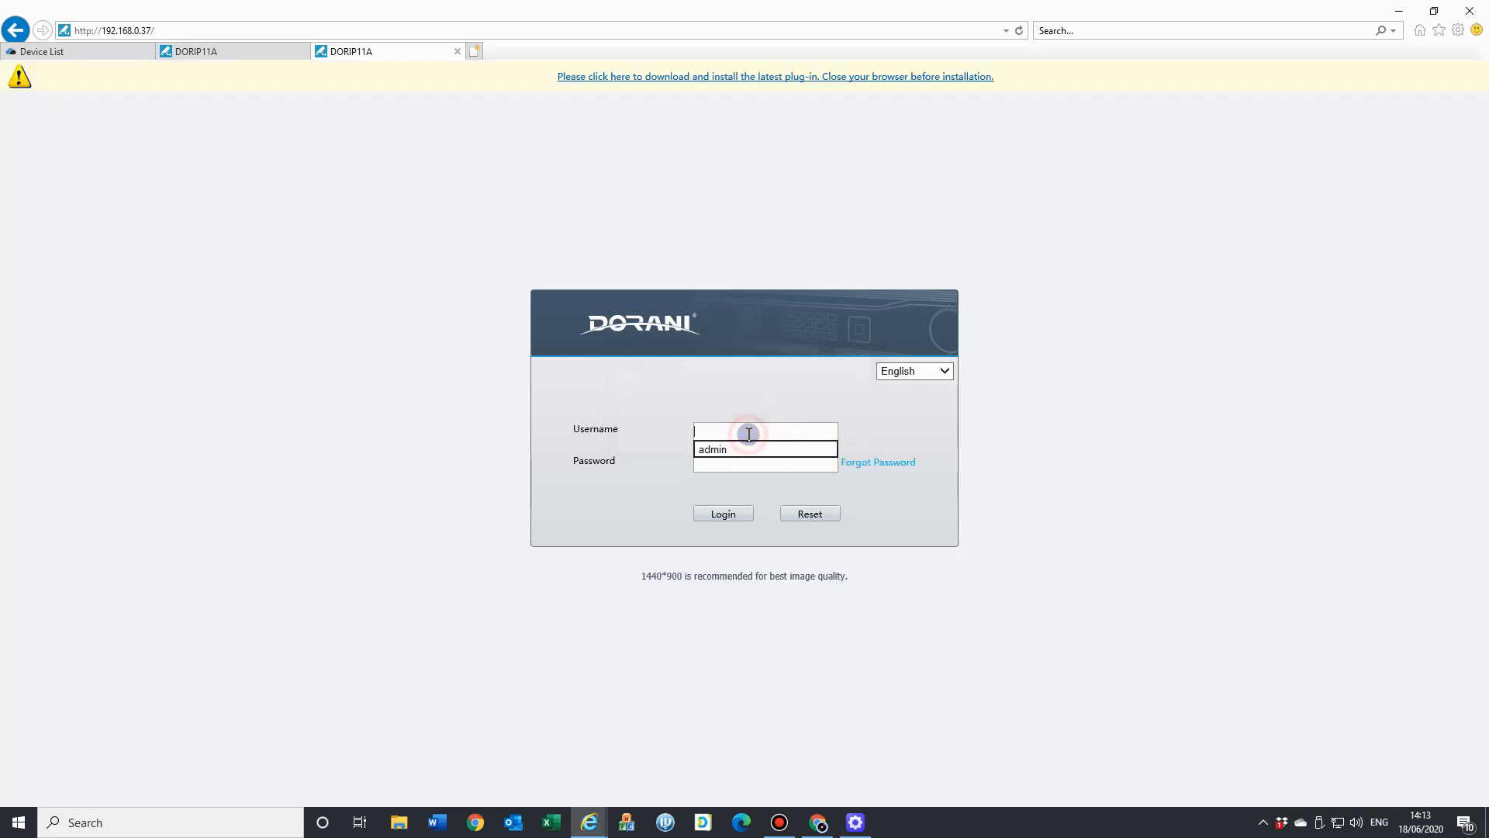
type("doran")
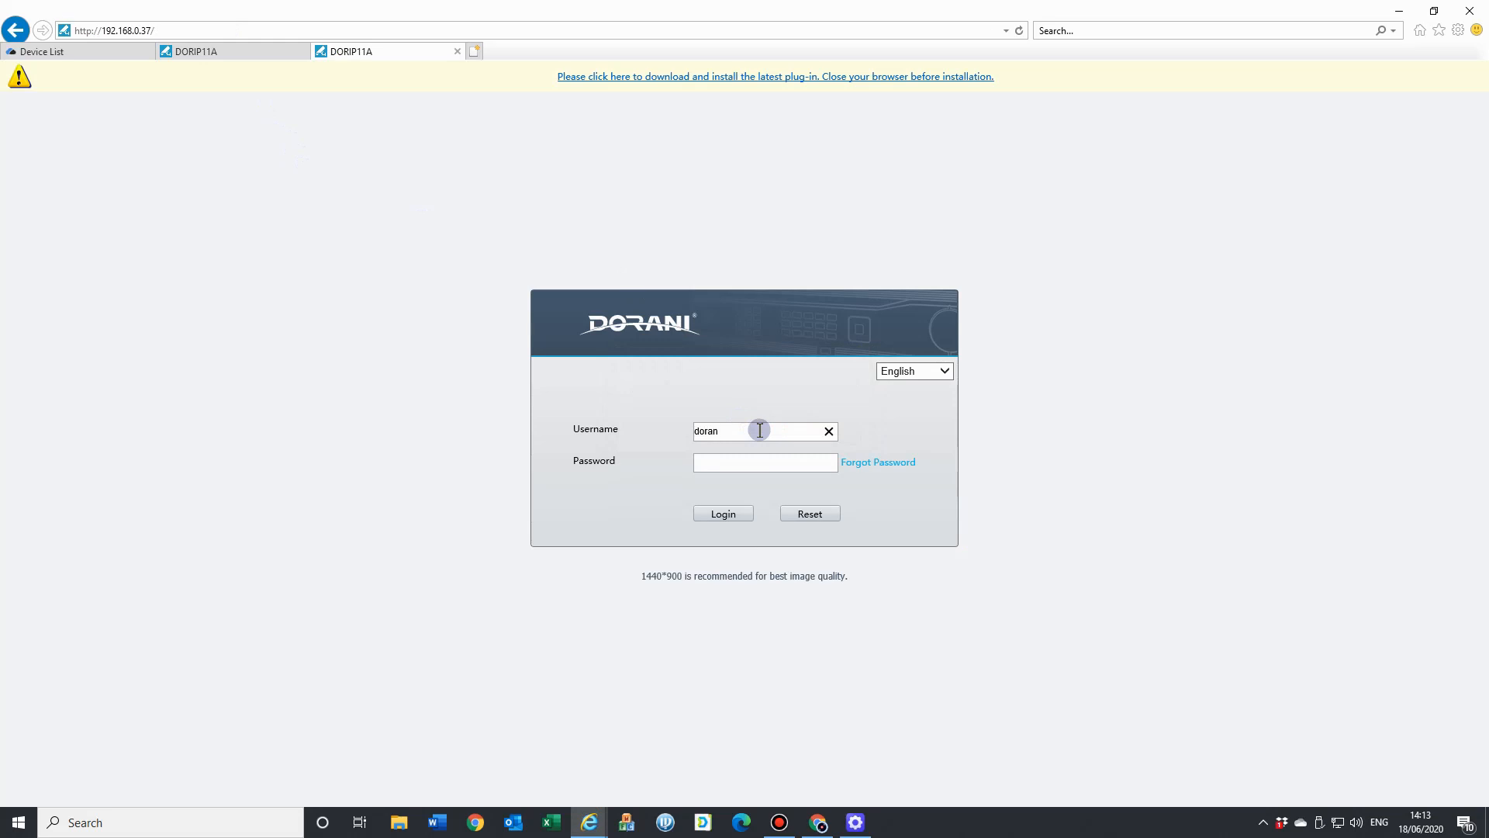
left_click(764, 462)
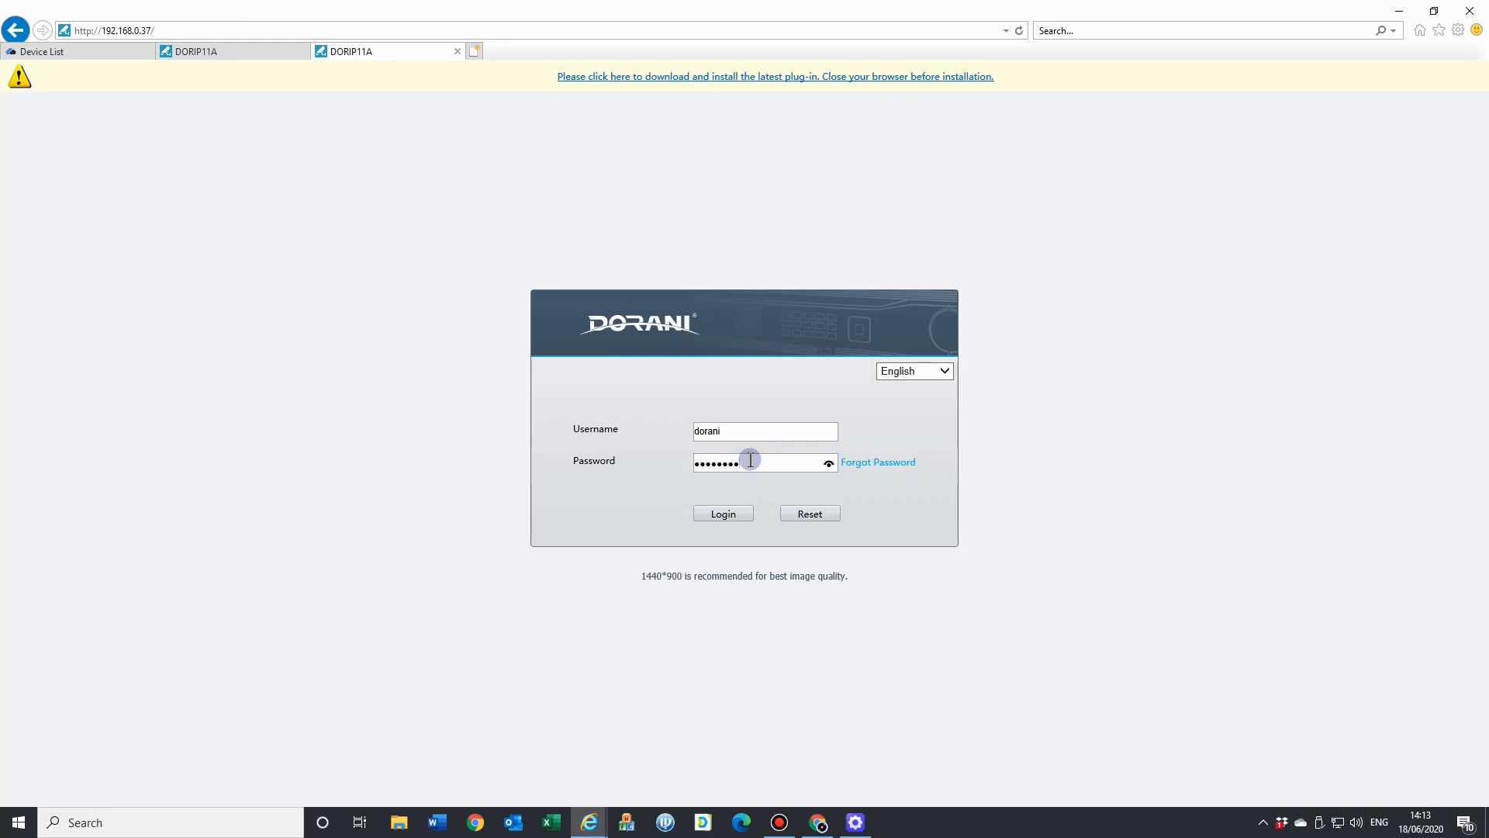
left_click(723, 513)
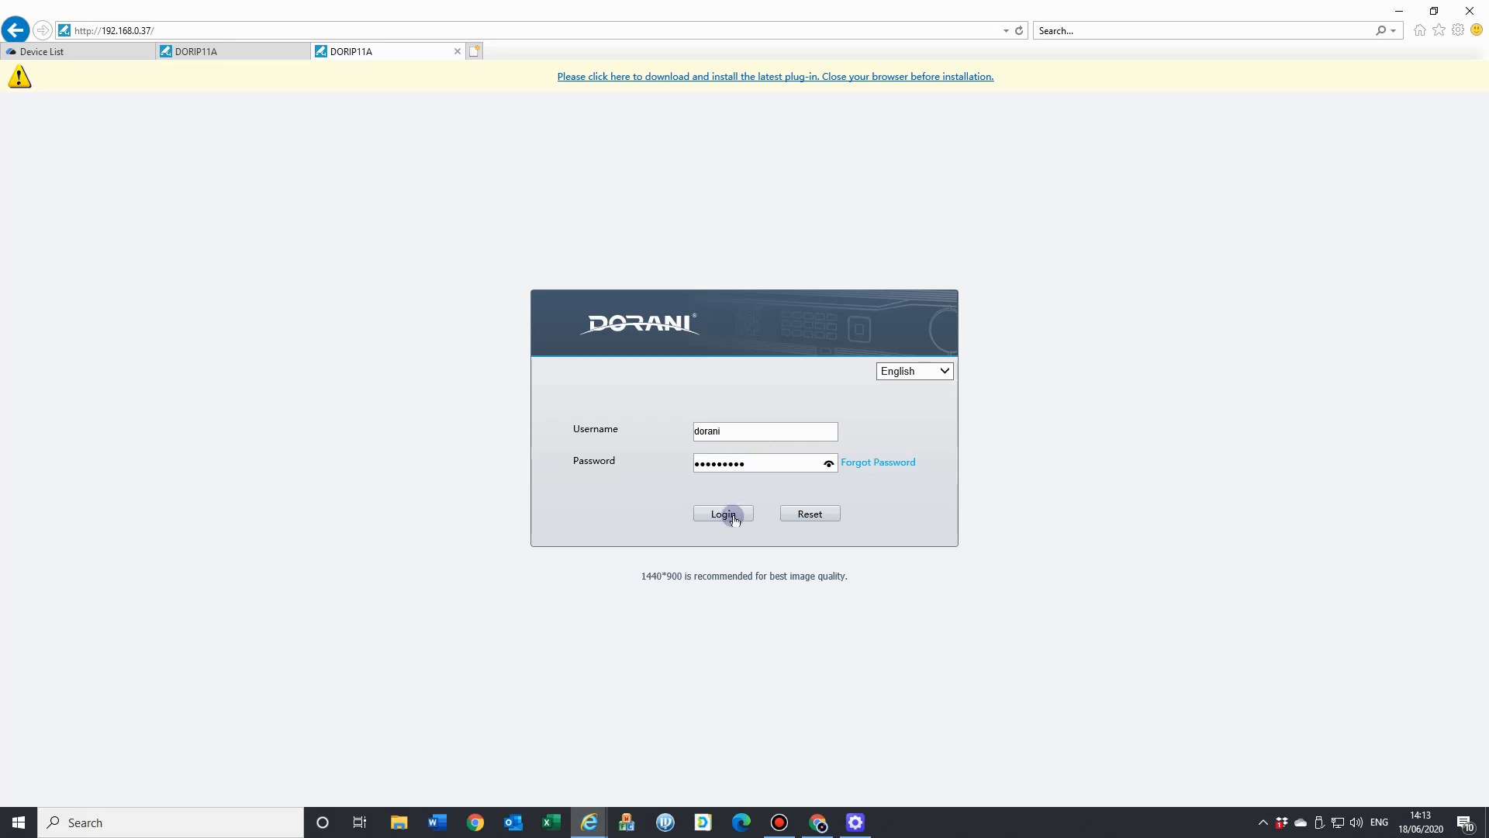
left_click(721, 514)
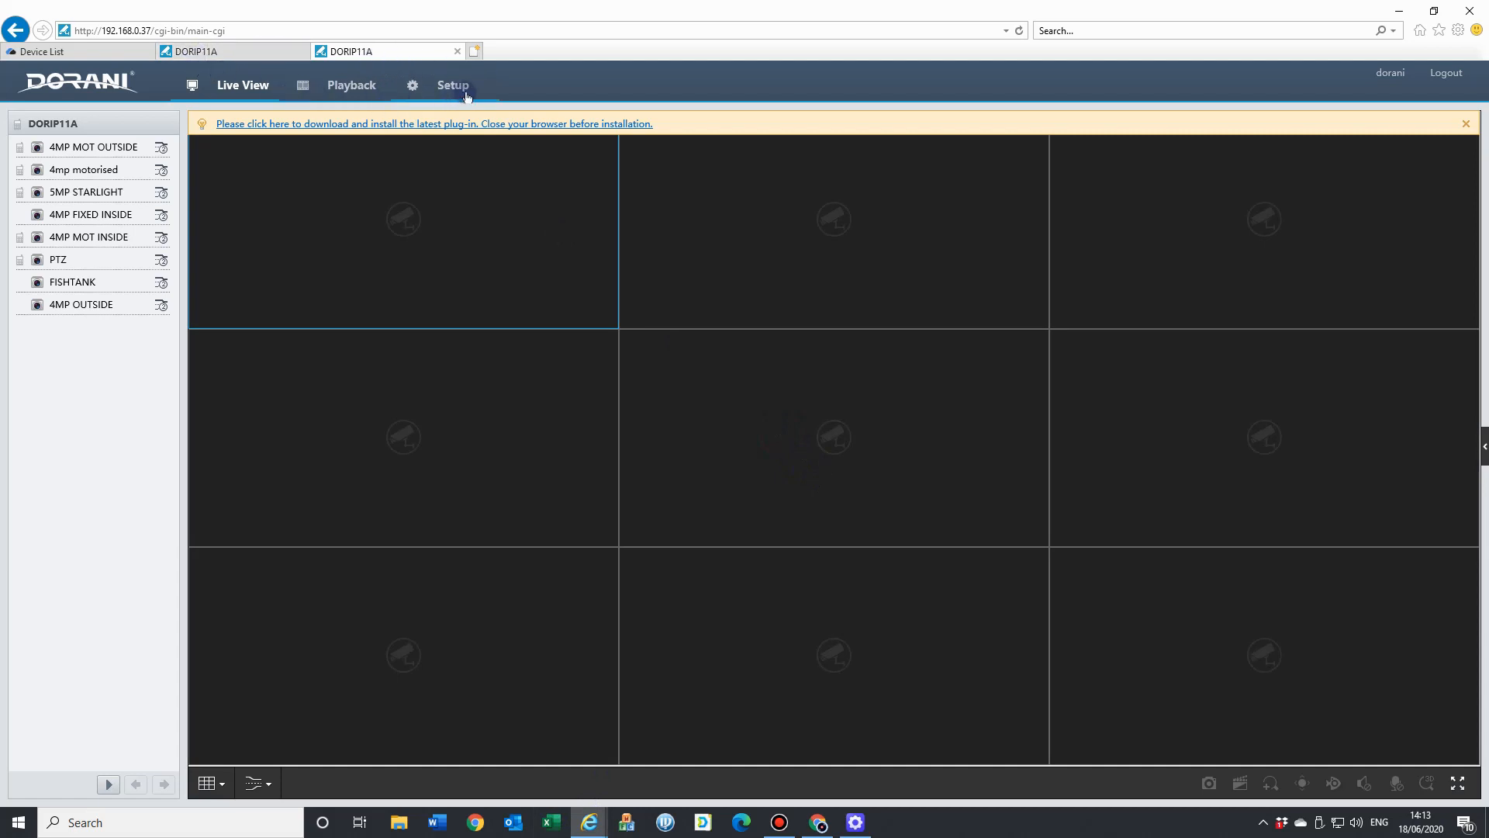
Switch to the local DORIP11A NVR tab and start live video on all seven cameras.
left_click(42, 52)
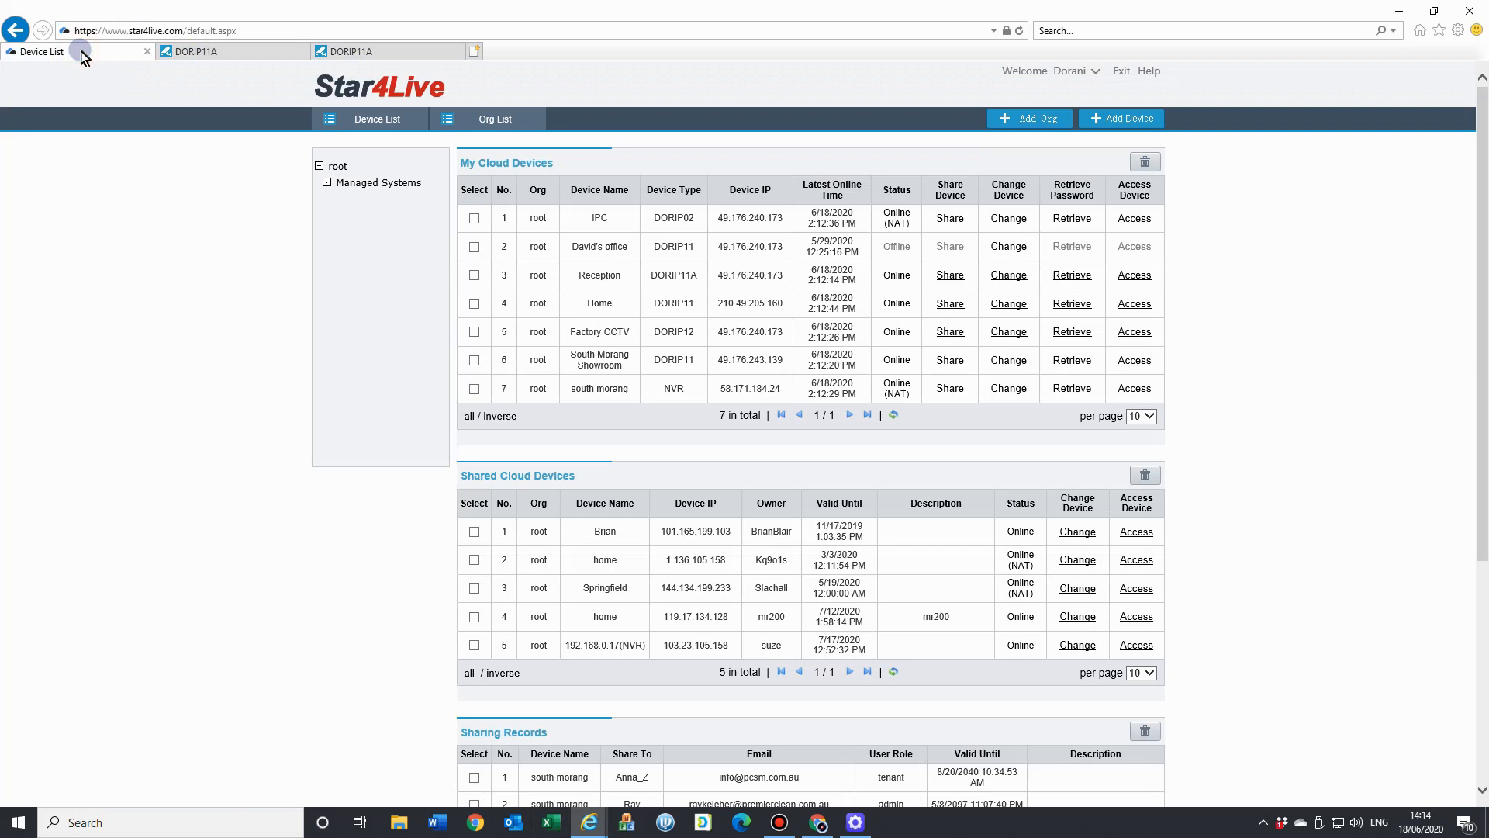
mouse_move(1146, 244)
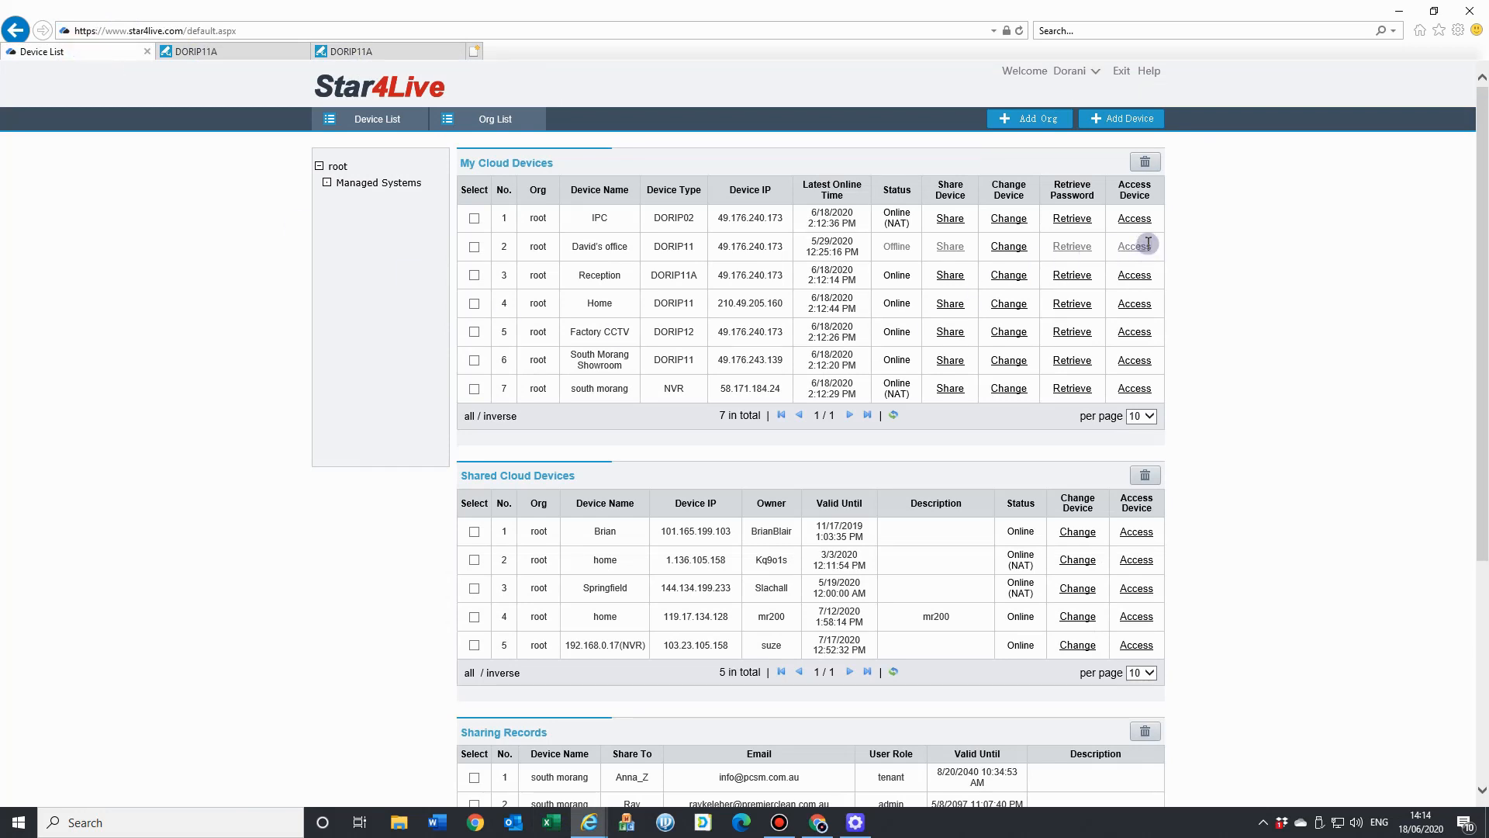
left_click(197, 50)
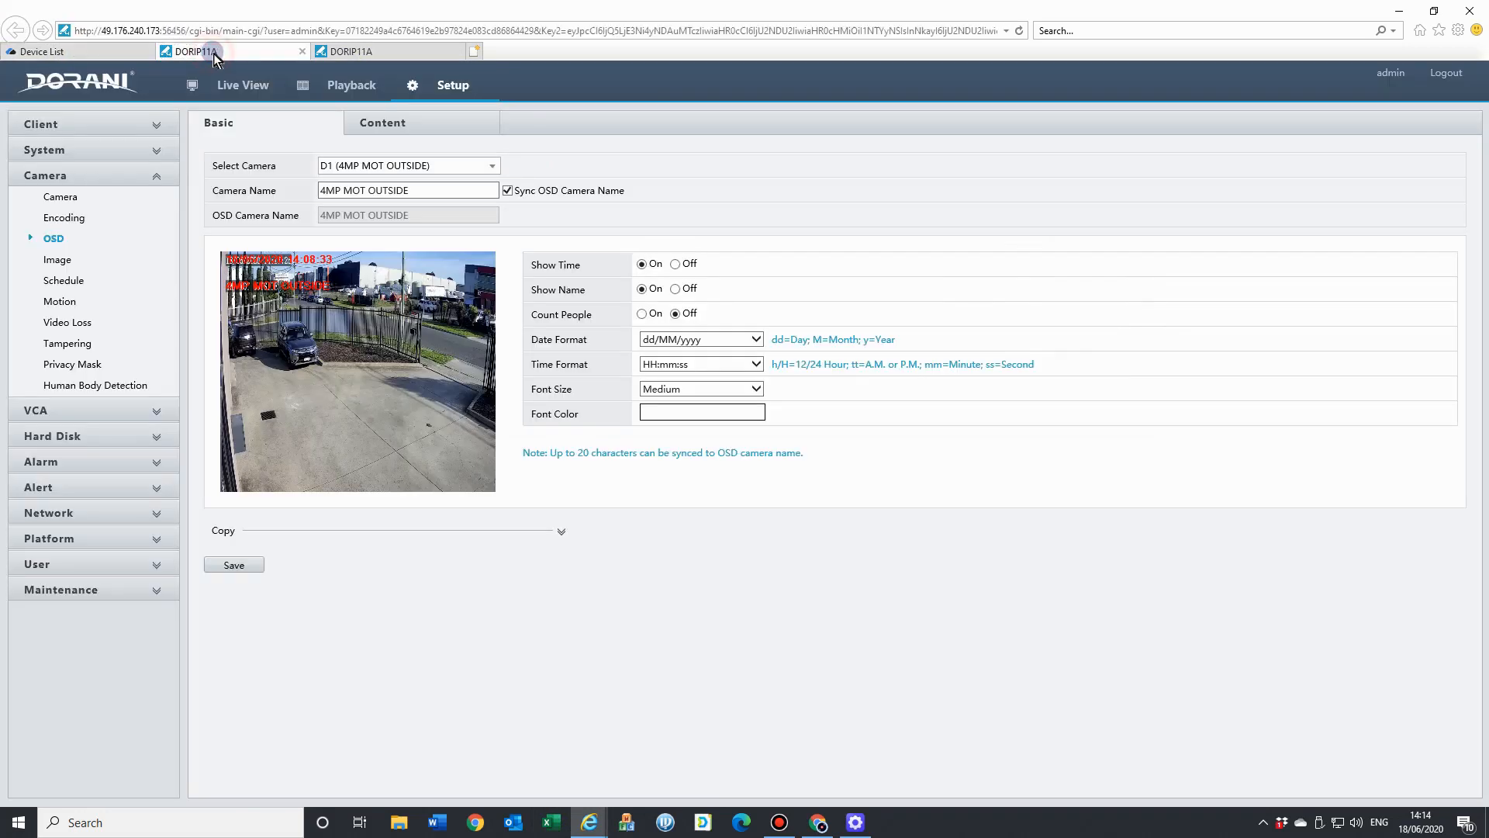
left_click(270, 51)
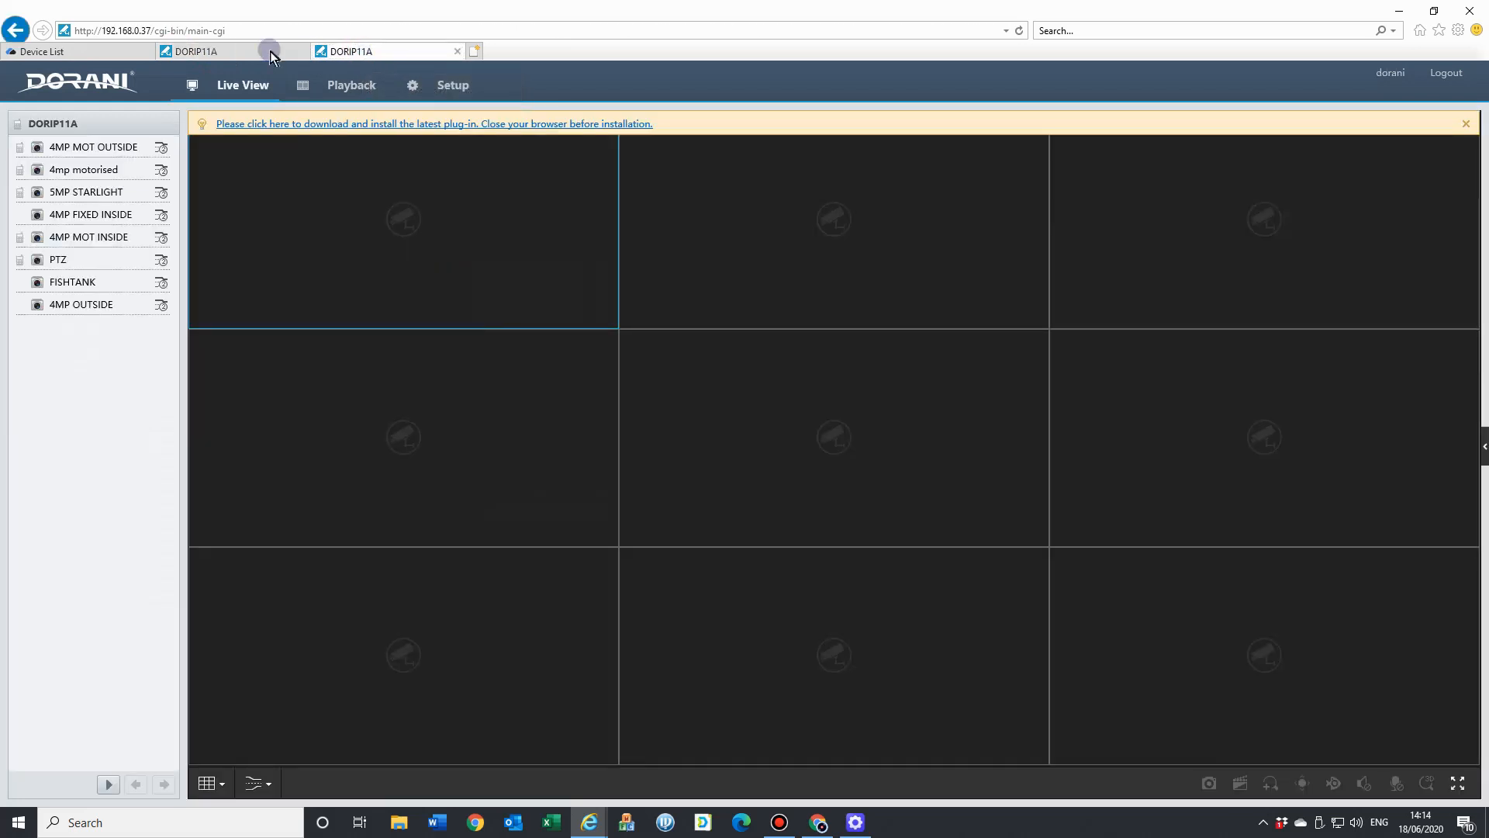
left_click(453, 83)
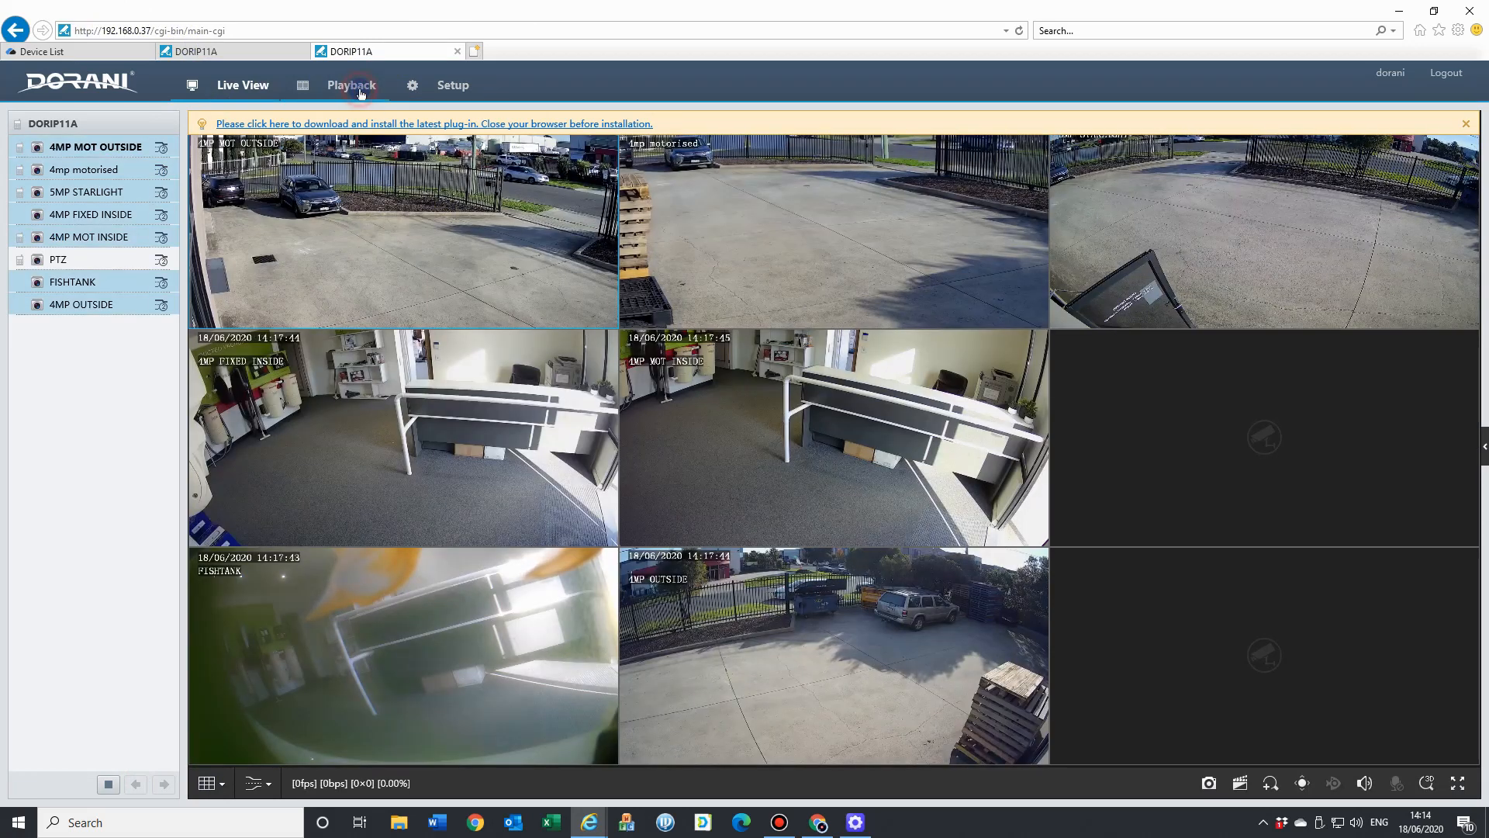
Switch to the local Playback page and allow the ActiveX scripting prompt.
left_click(351, 84)
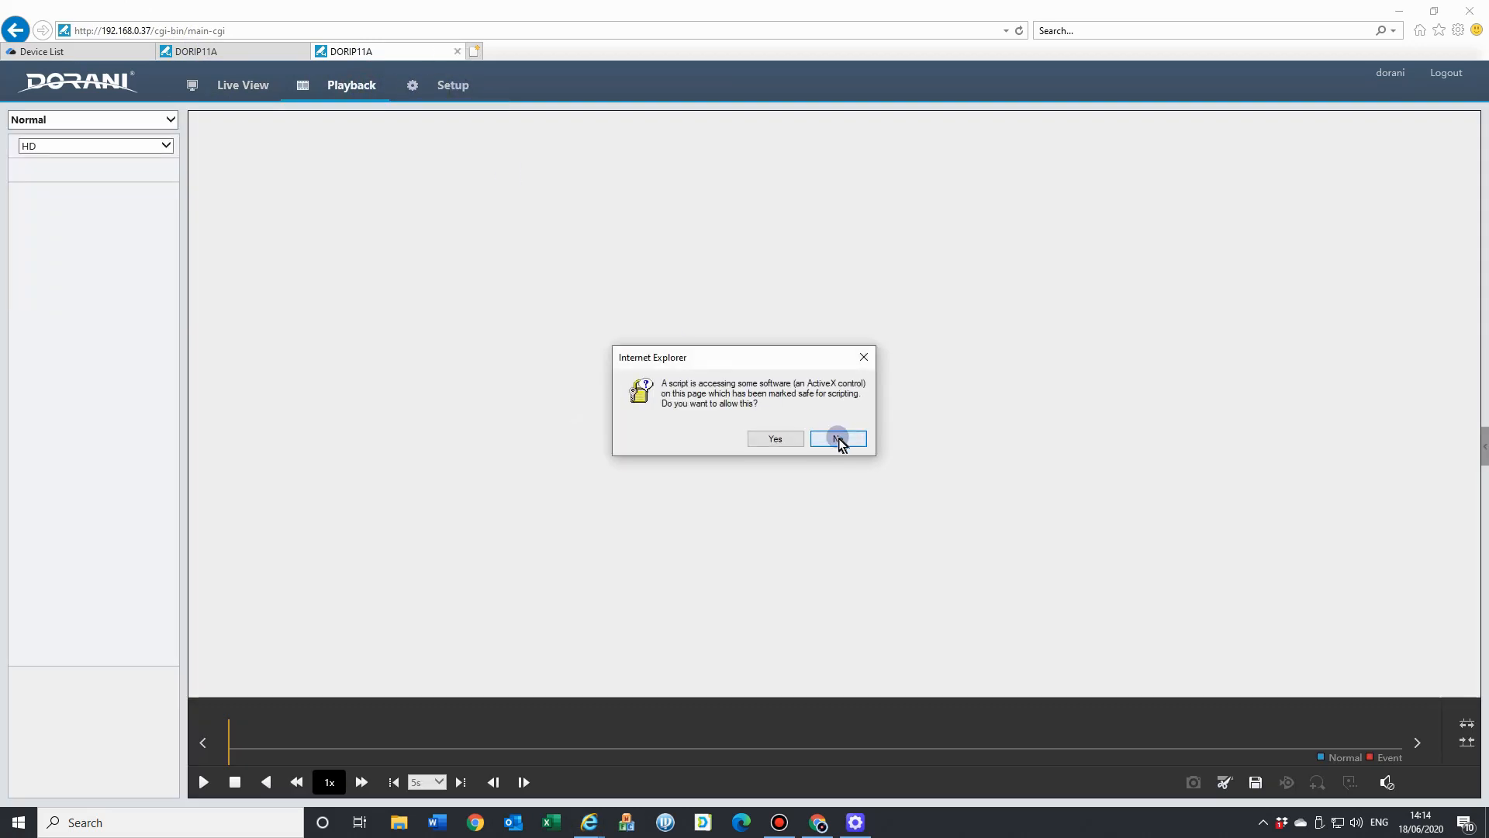
left_click(838, 438)
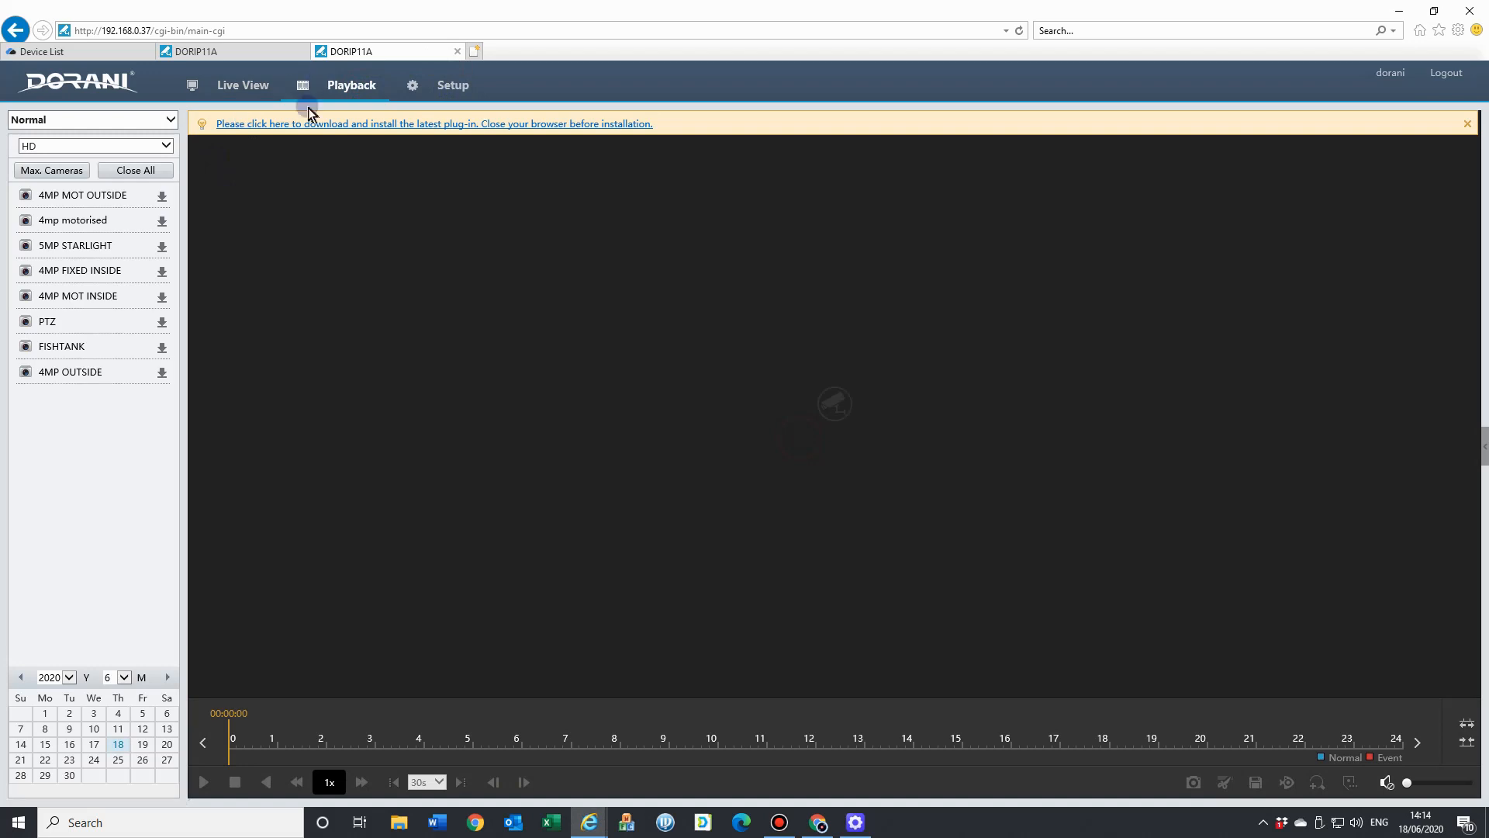
mouse_move(632, 782)
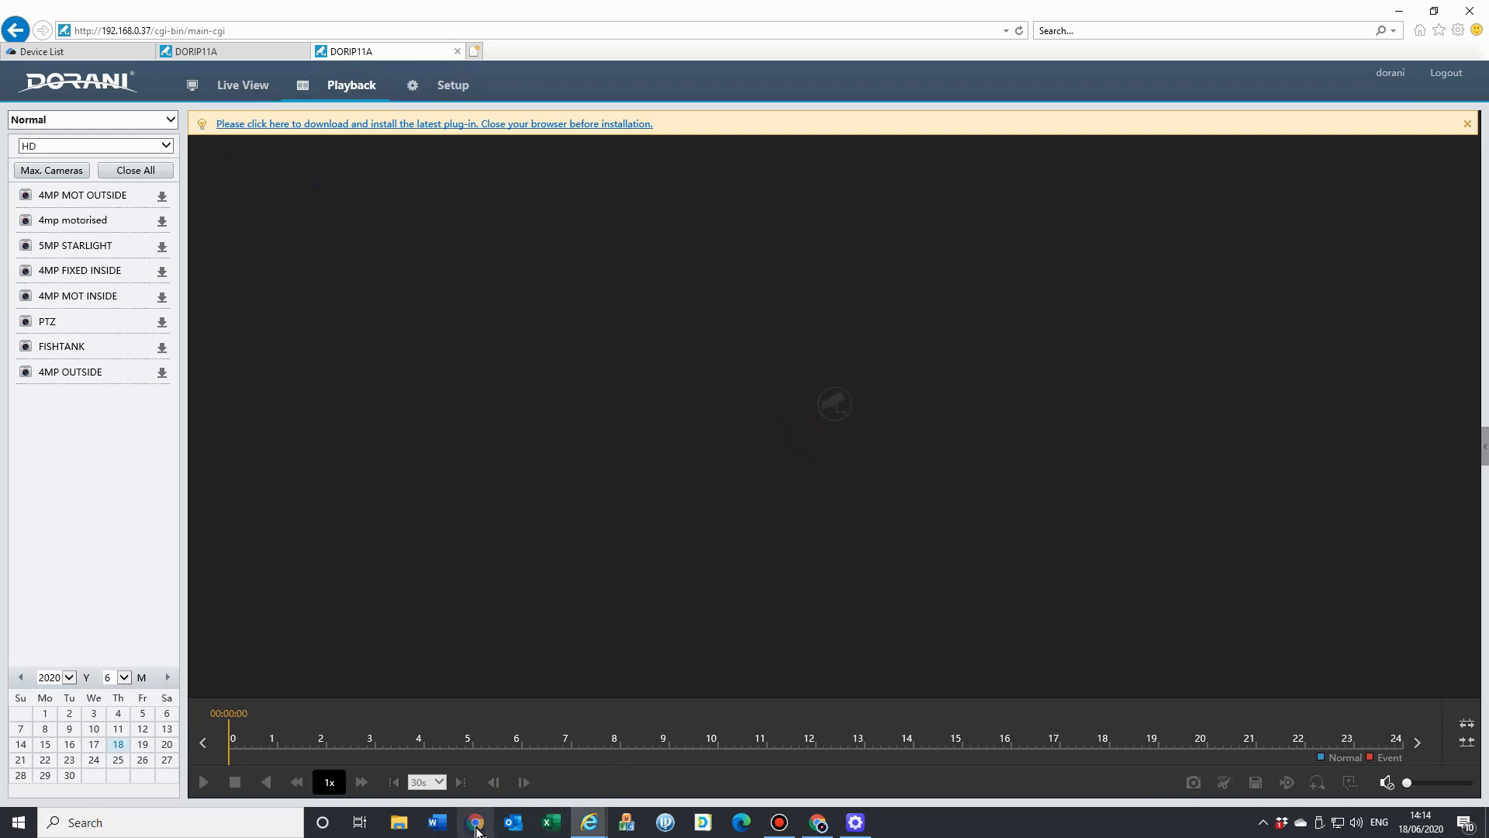
mouse_move(474, 822)
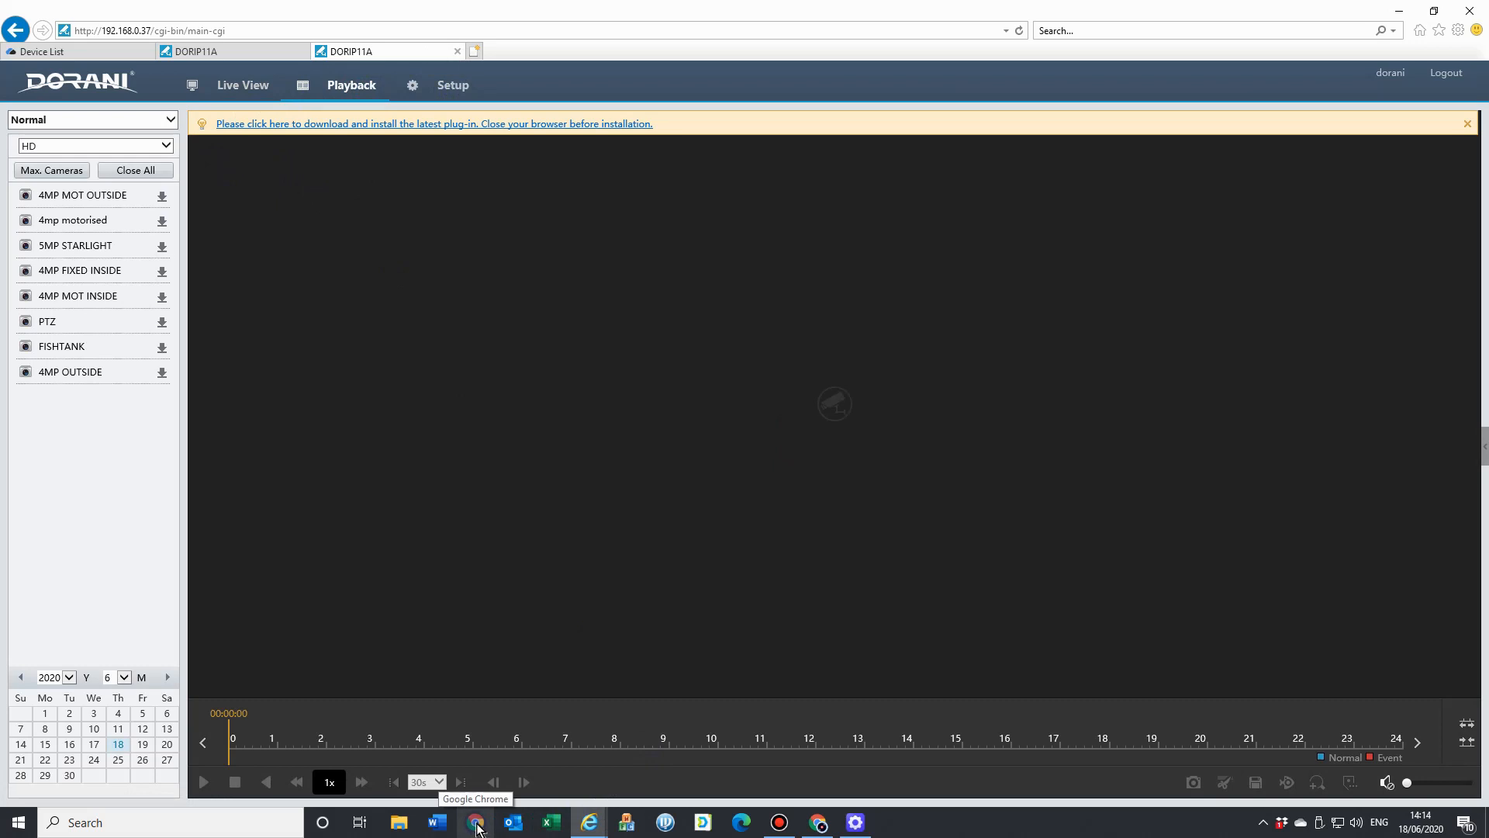
Switch to Chrome and load the NVR at 192.168.0.37.
left_click(475, 823)
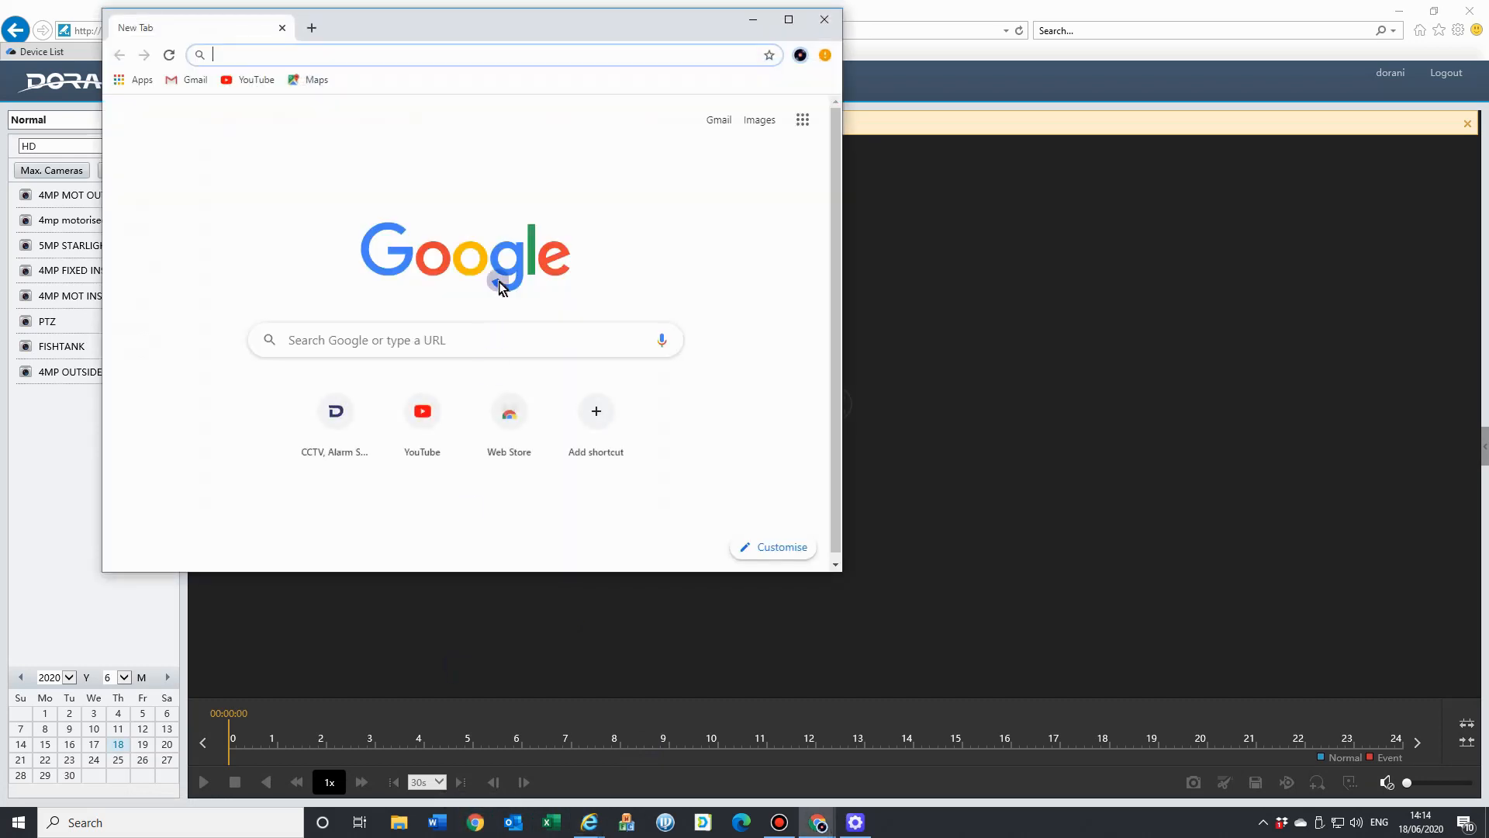
type("1")
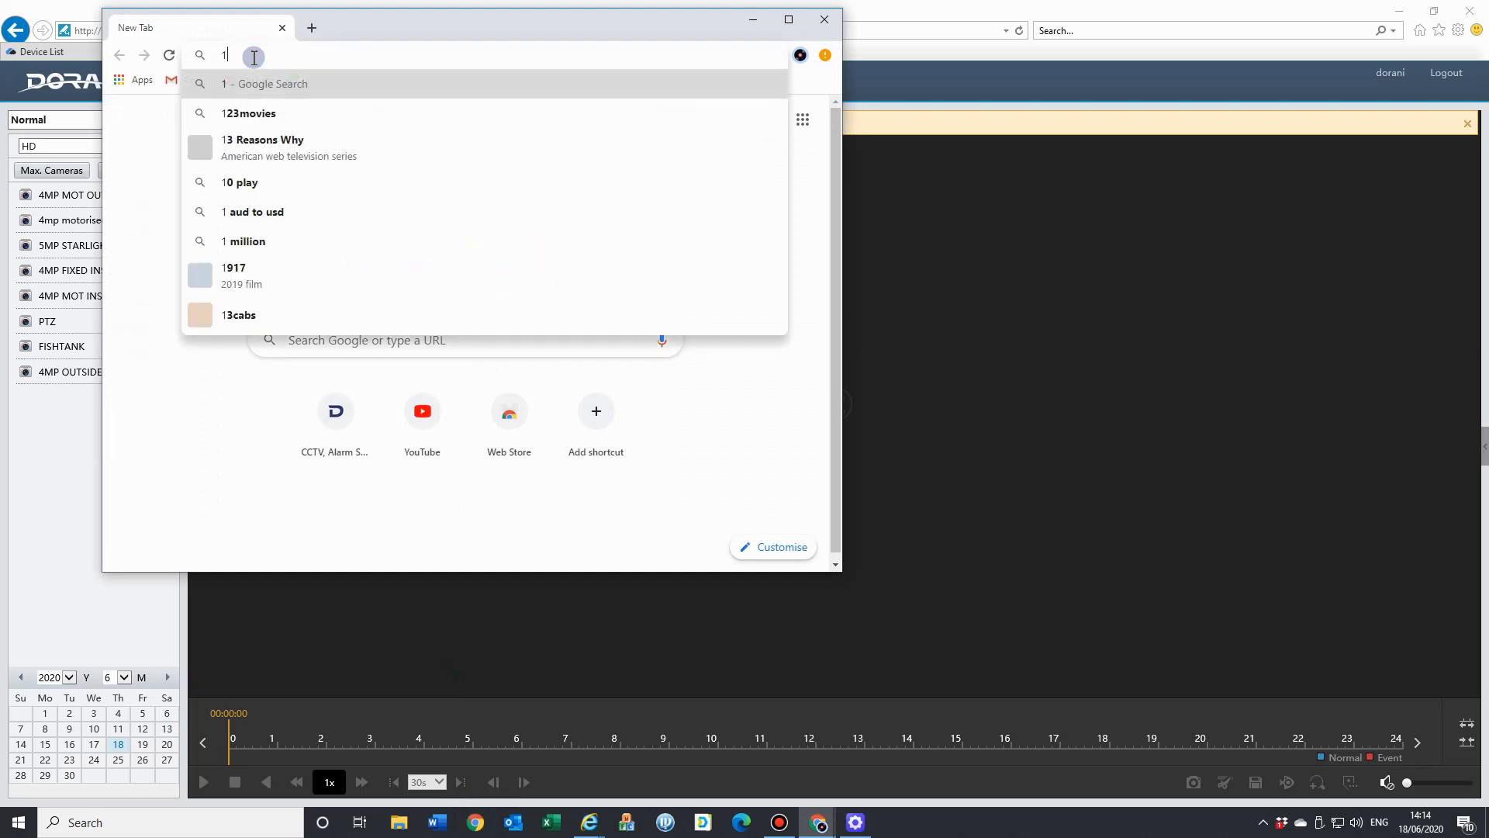
type("92.168.0.376")
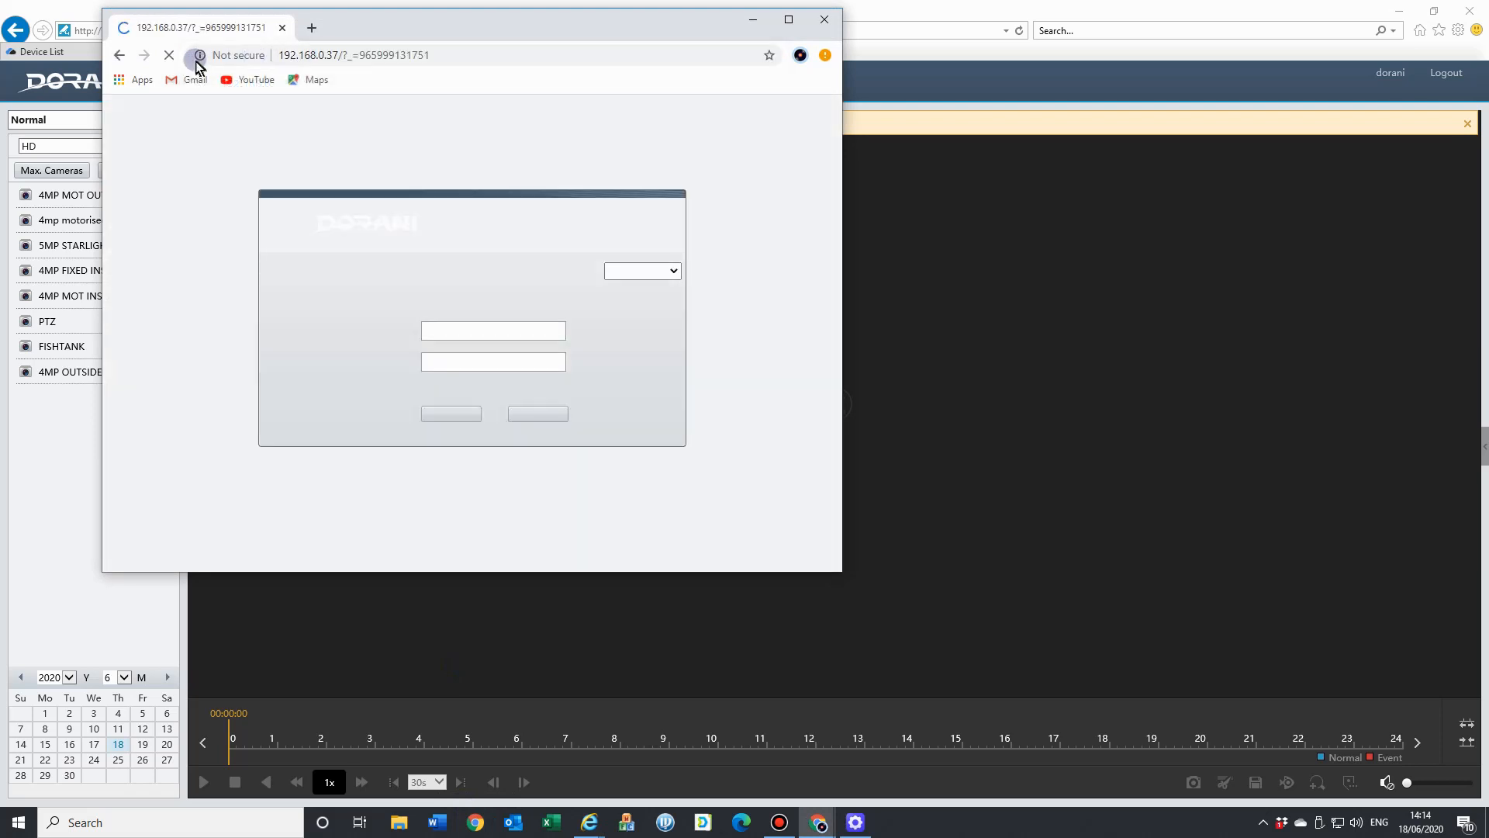
Enter username dorani and the password, then submit the login.
left_click(492, 331)
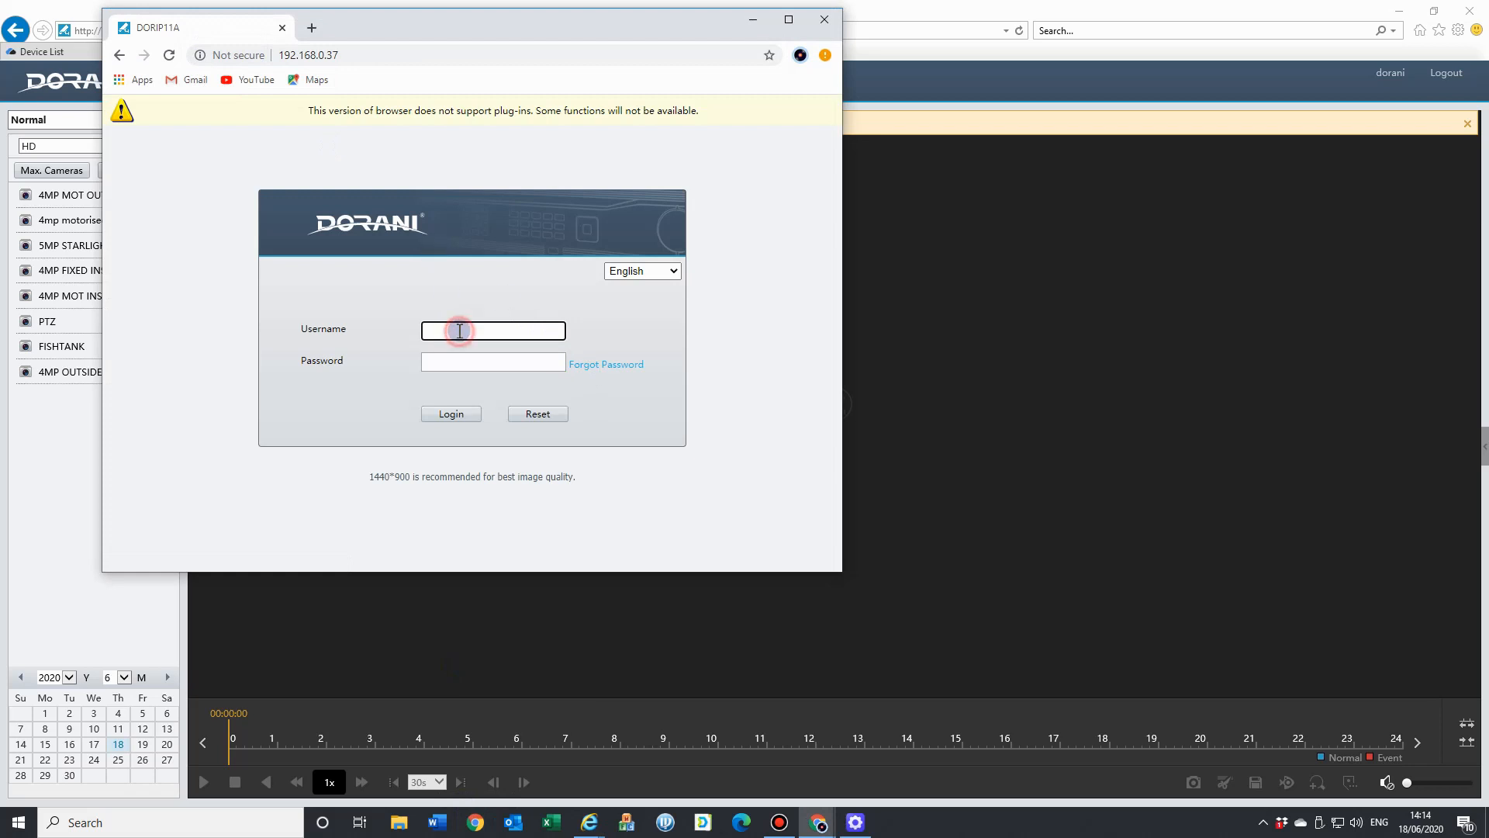
type("dorani")
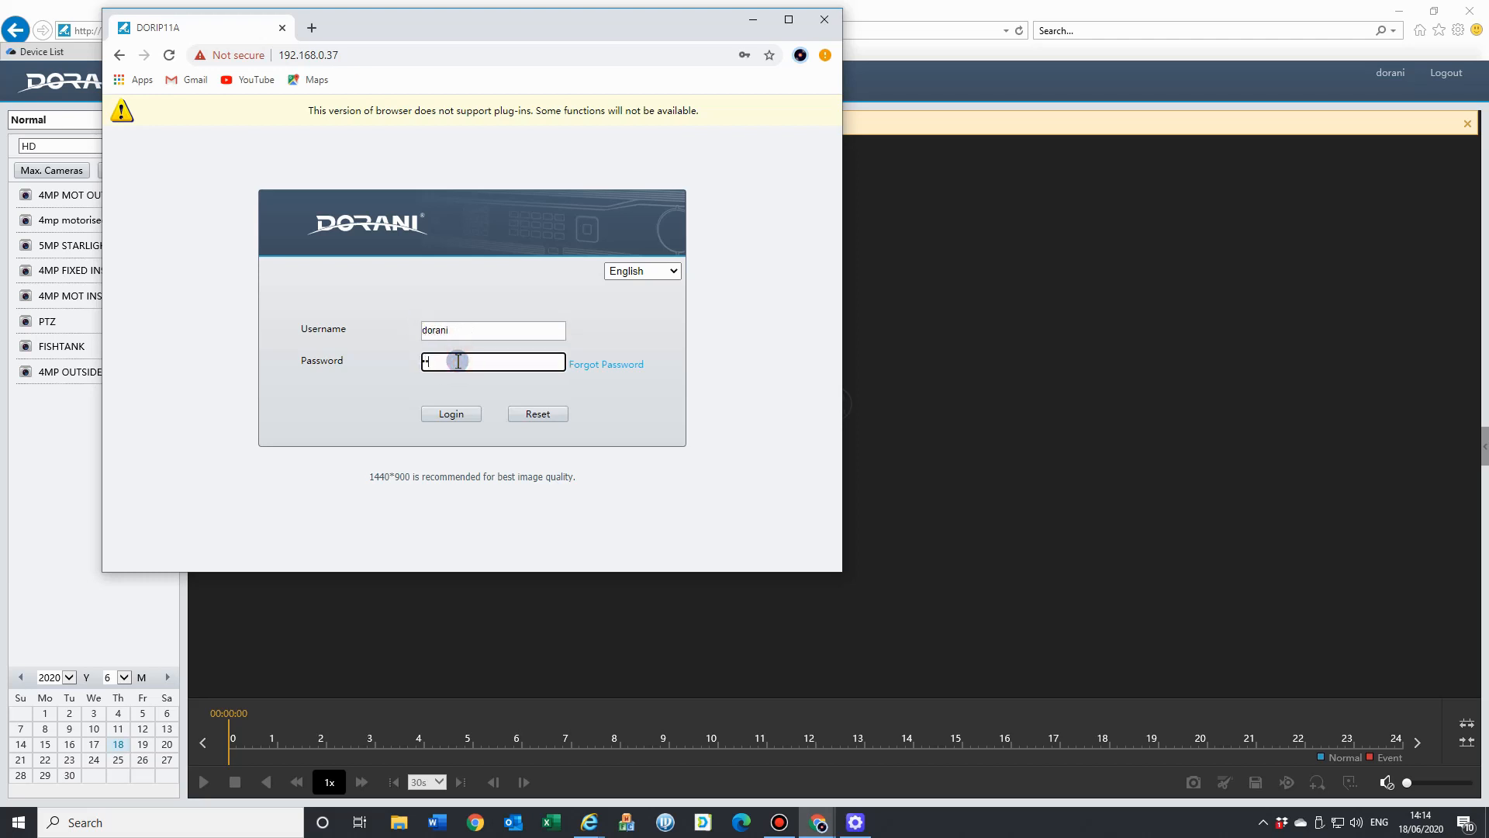
left_click(450, 413)
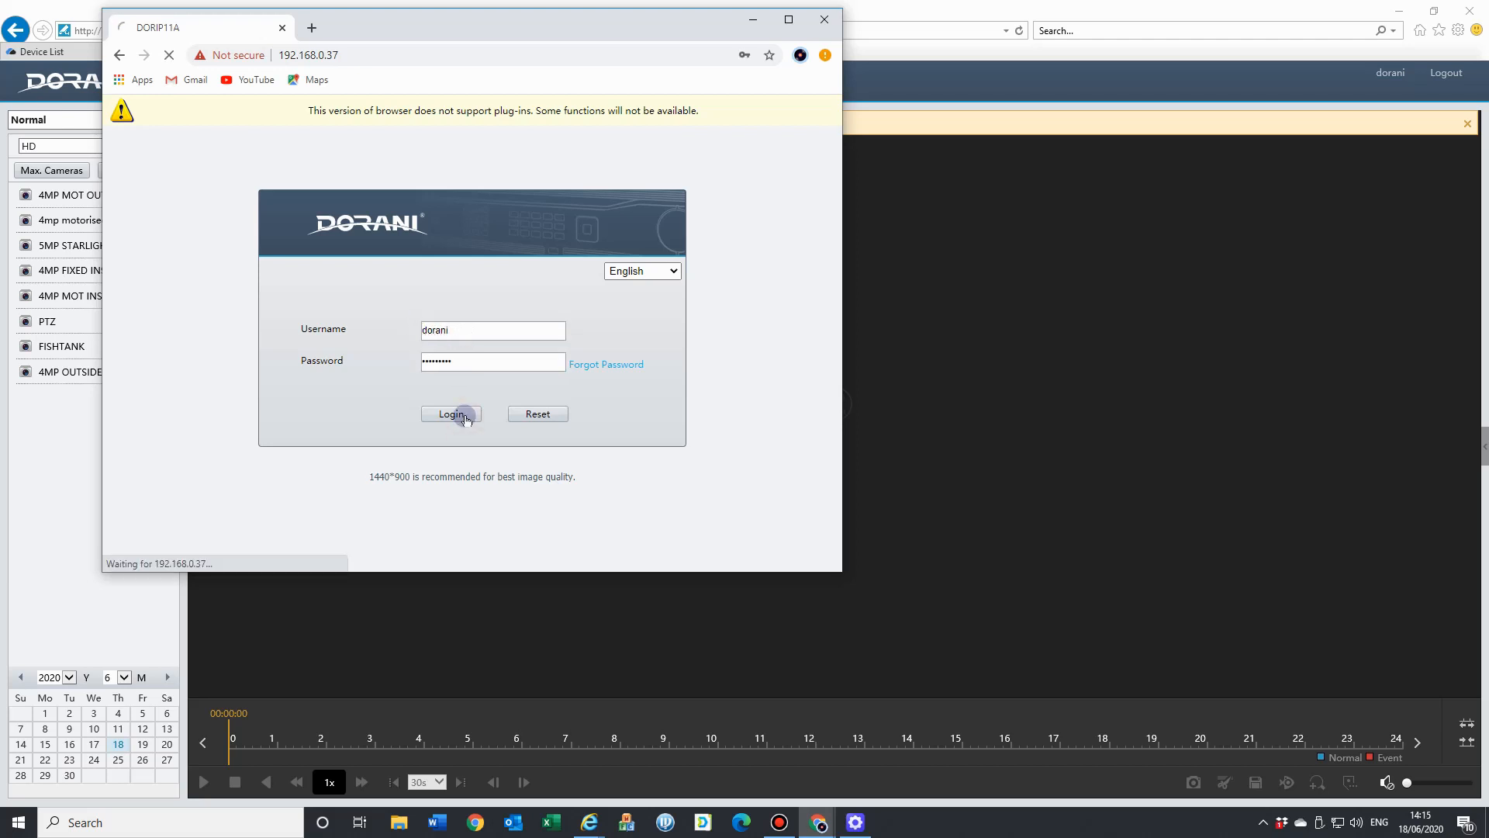
Log in, save the NVR password in Chrome and dismiss the saved notice.
left_click(450, 413)
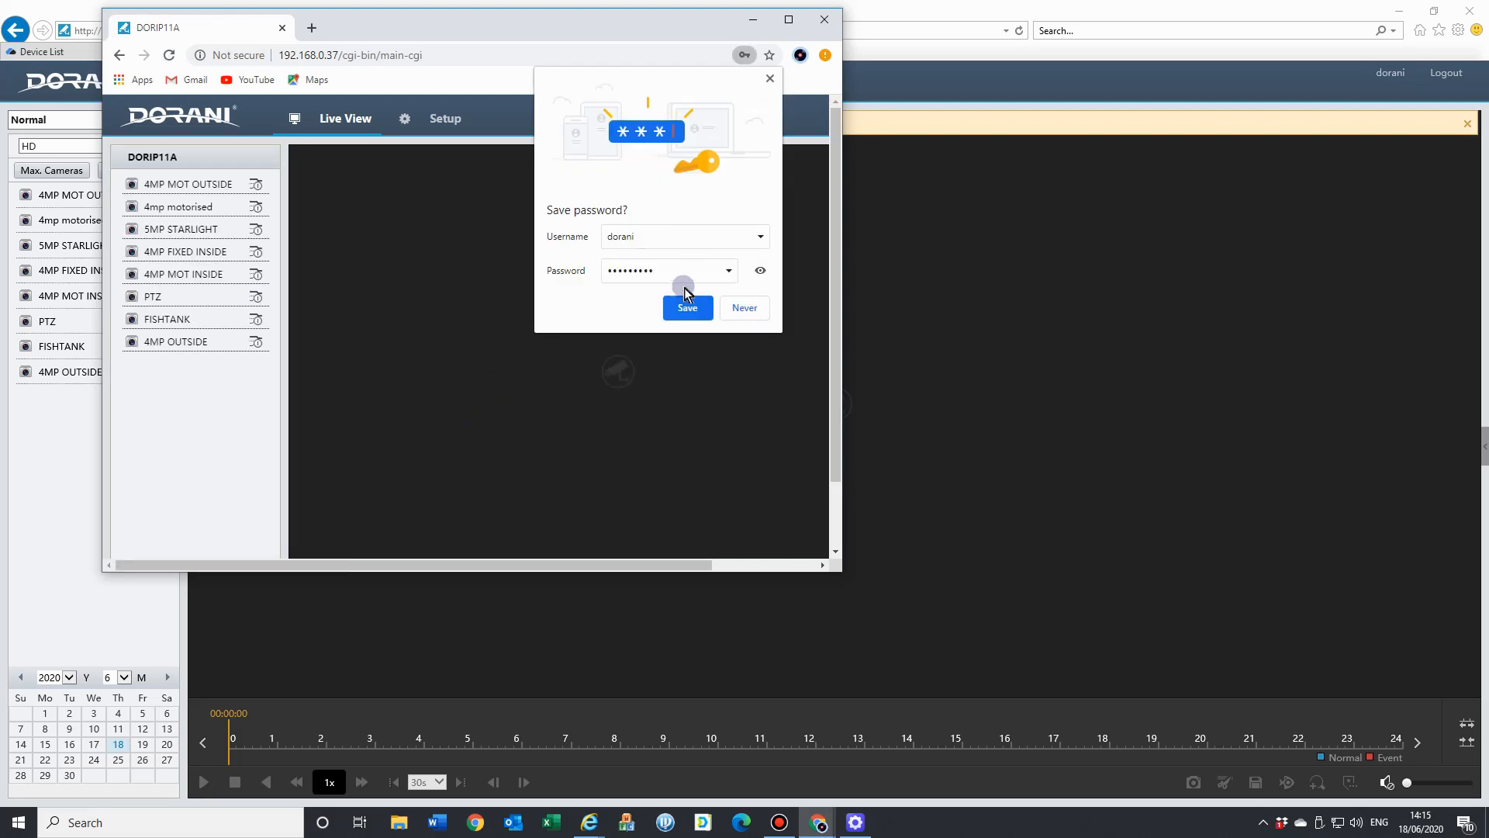
left_click(687, 307)
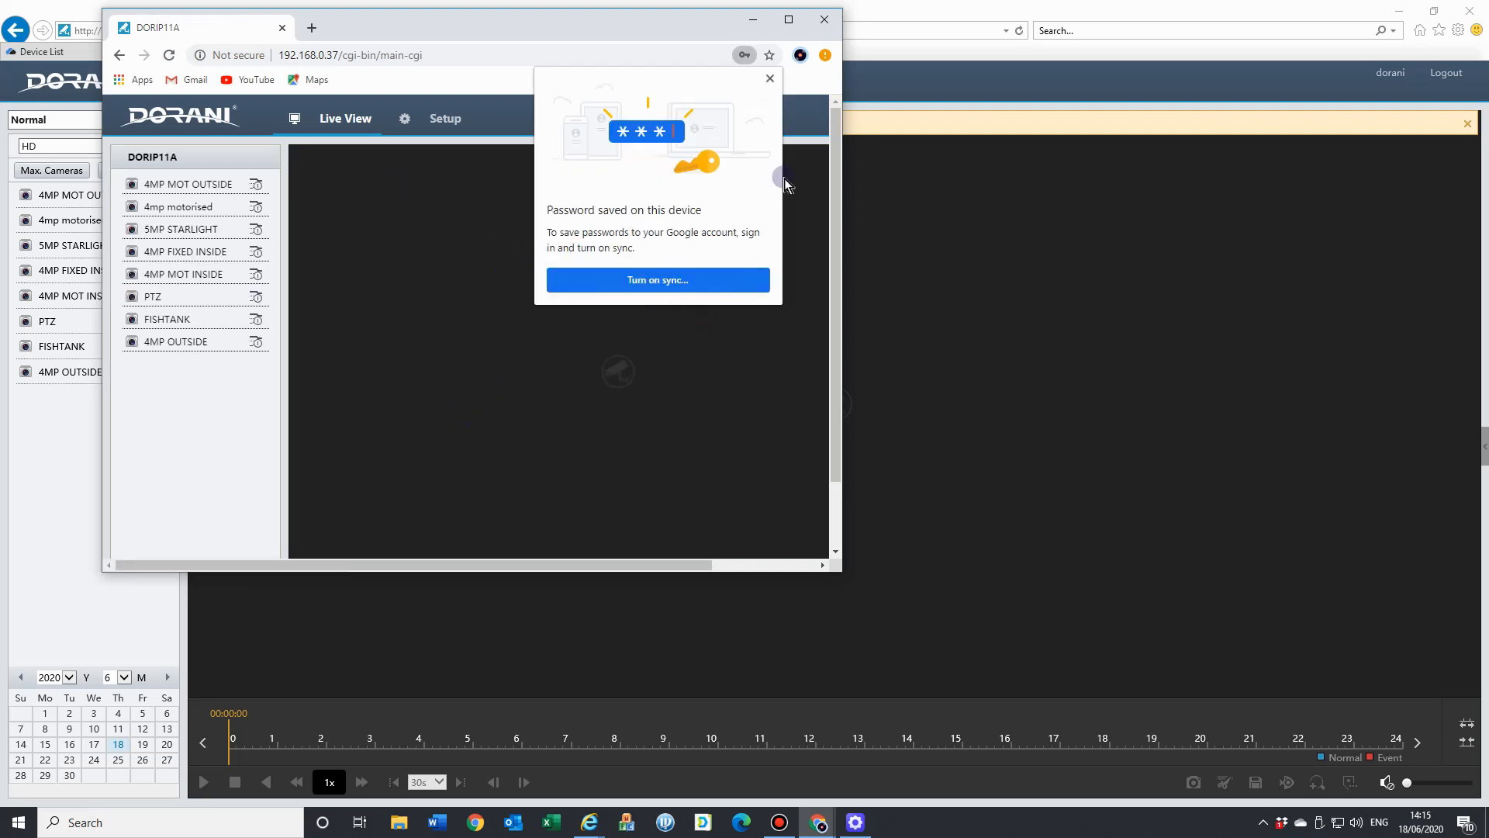
left_click(769, 77)
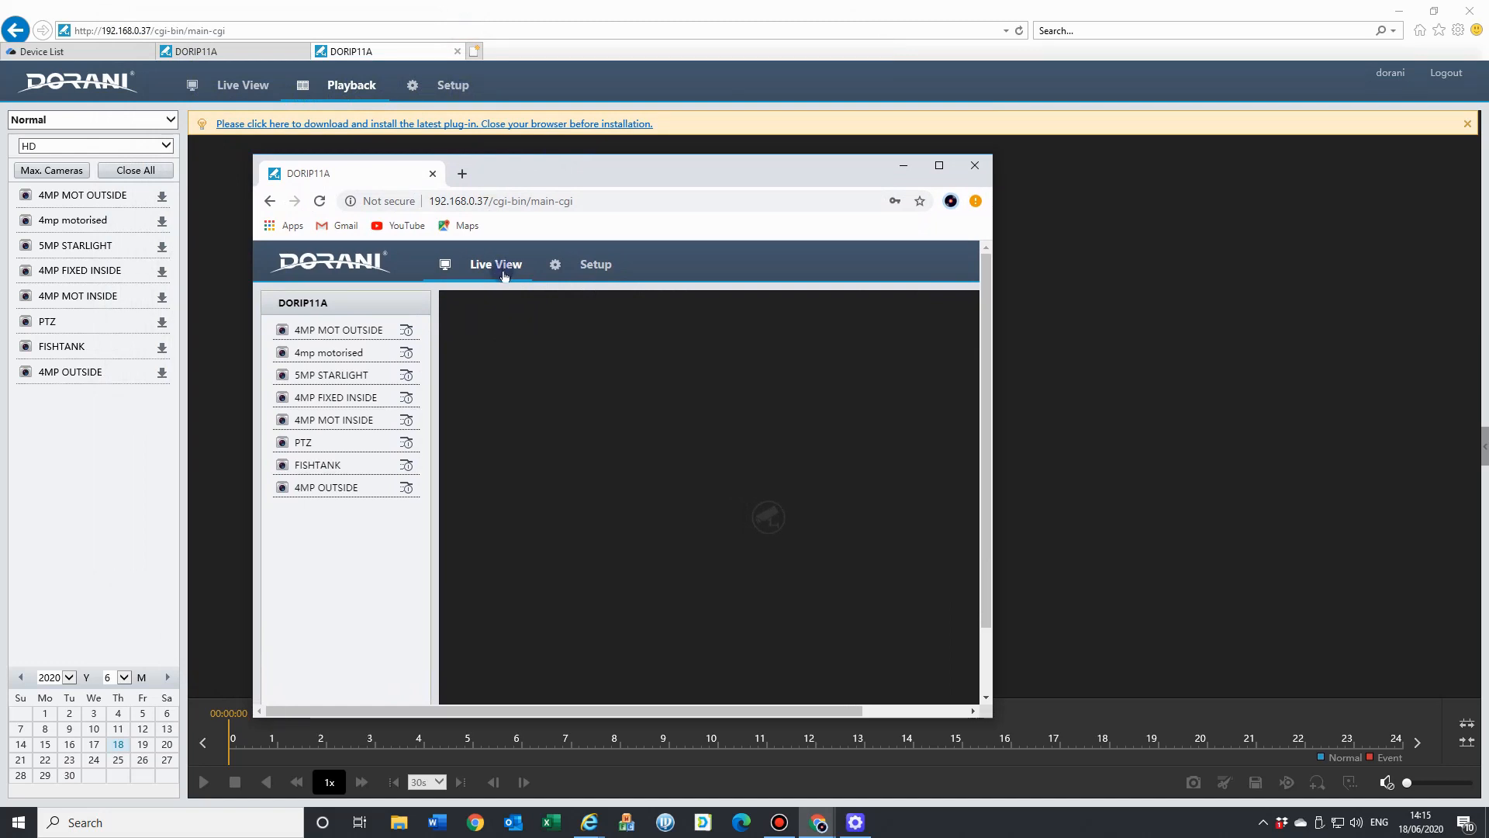
mouse_move(518, 320)
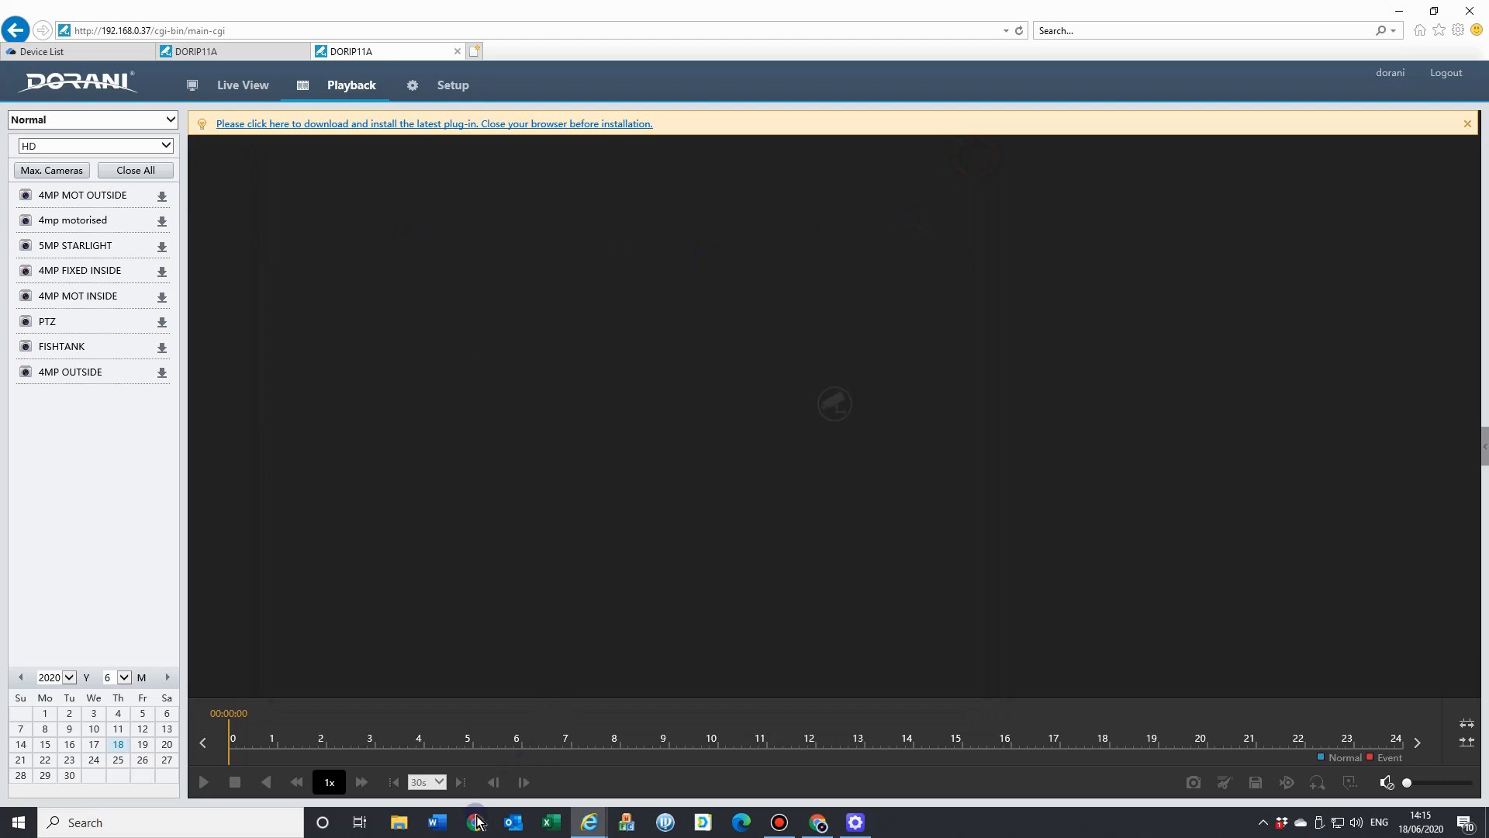
Search Google for 'ie tabs' and go to the IE Tab Chrome Web Store listing.
left_click(818, 822)
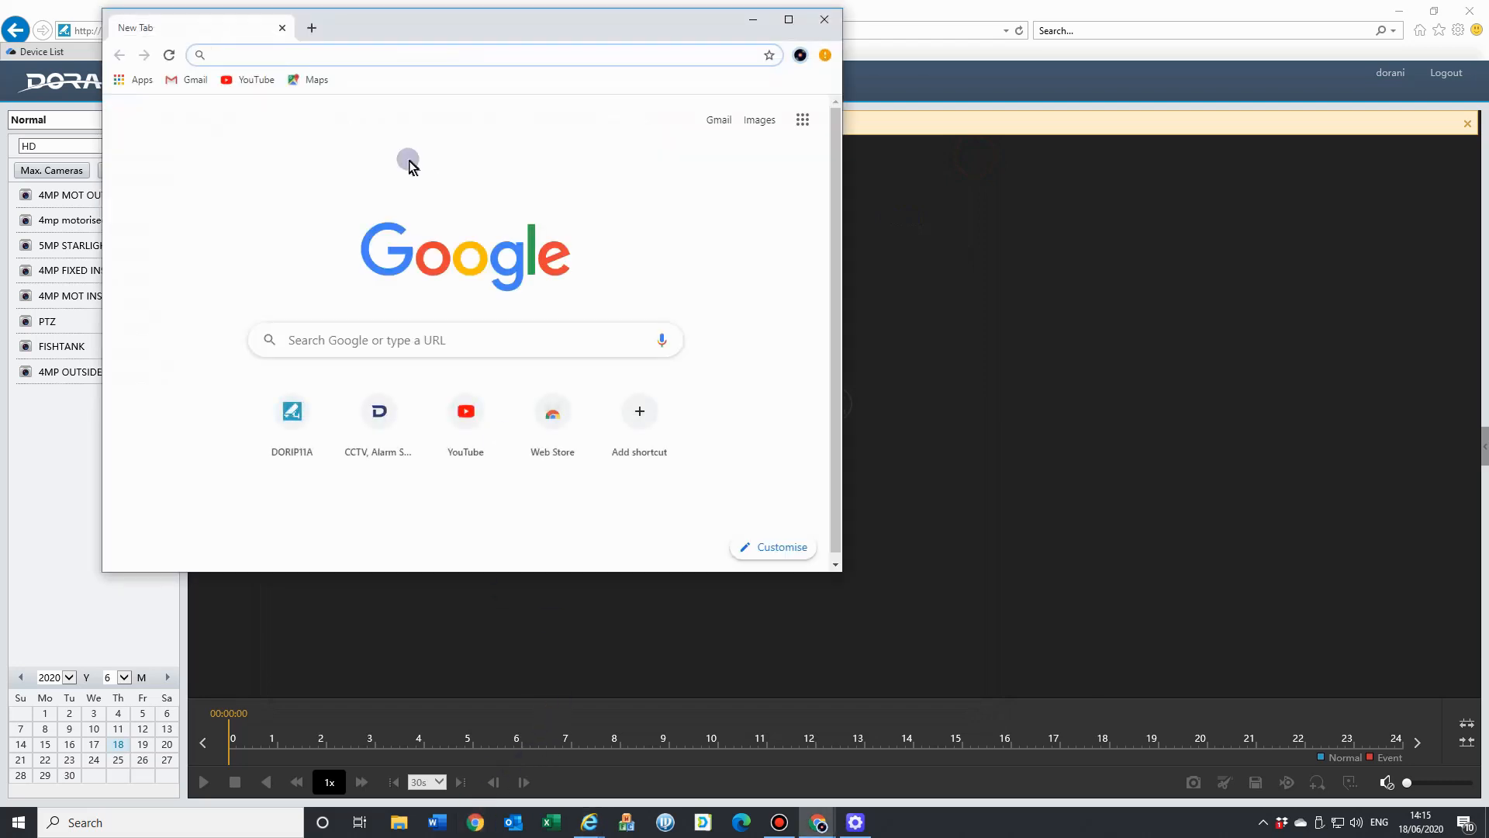
type("ie")
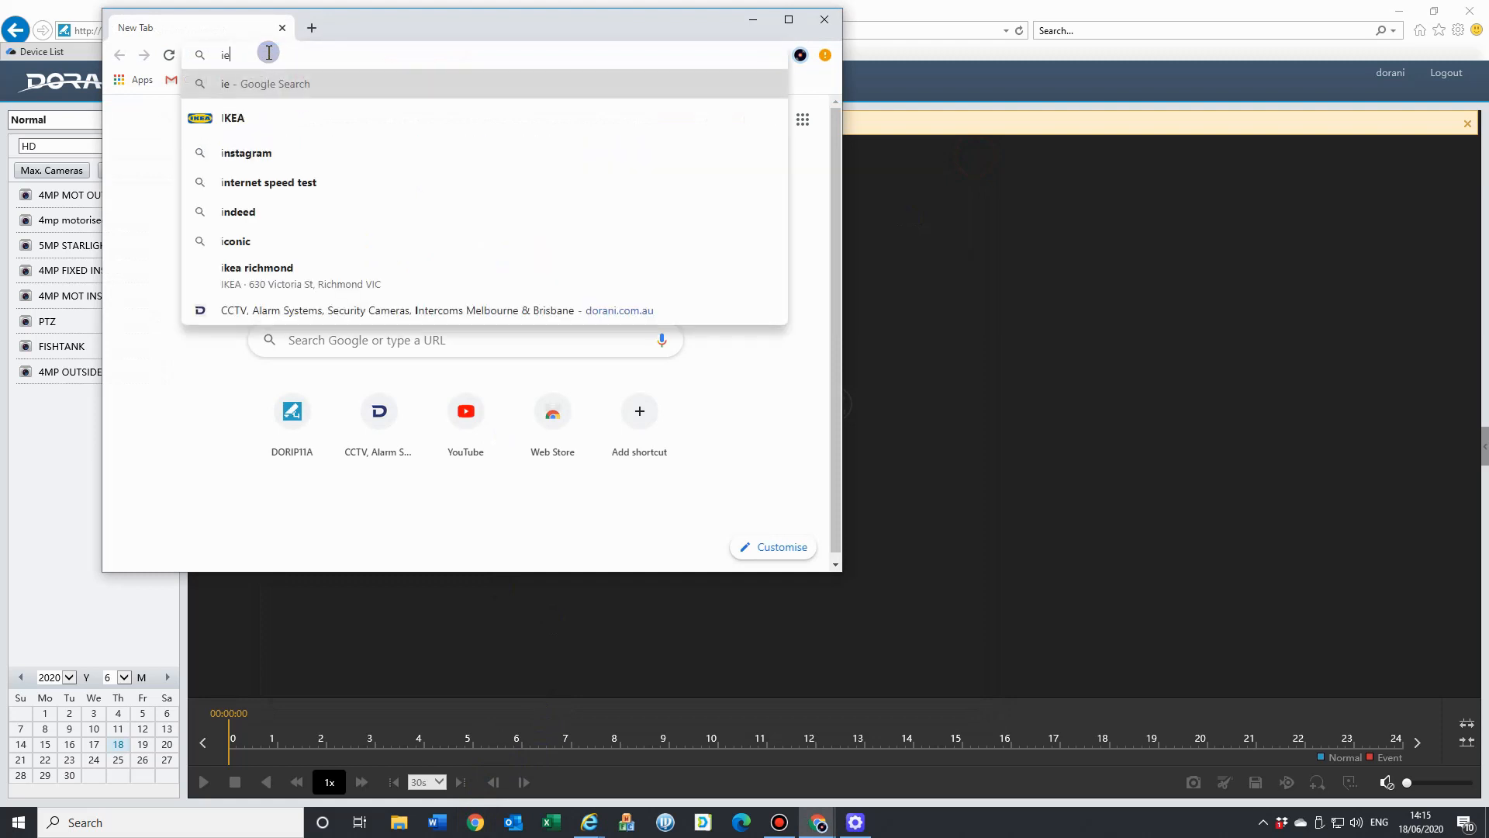
type("tabs&rlz=1C1ASUM_enAU772AU772&oq=ie+tabs&aqs=chrome..69i57j0l2.8879j1j7...")
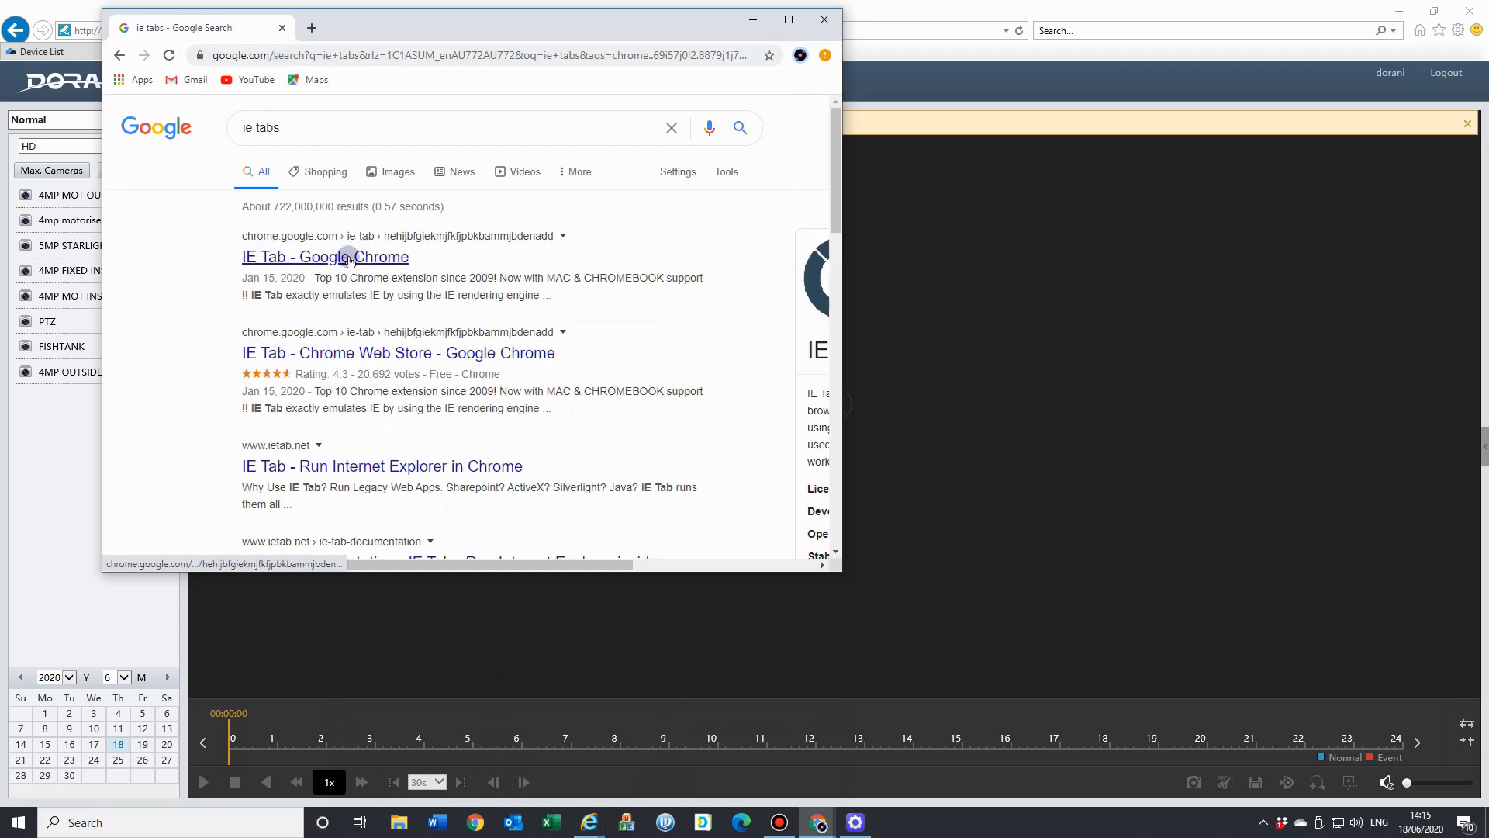
left_click(325, 256)
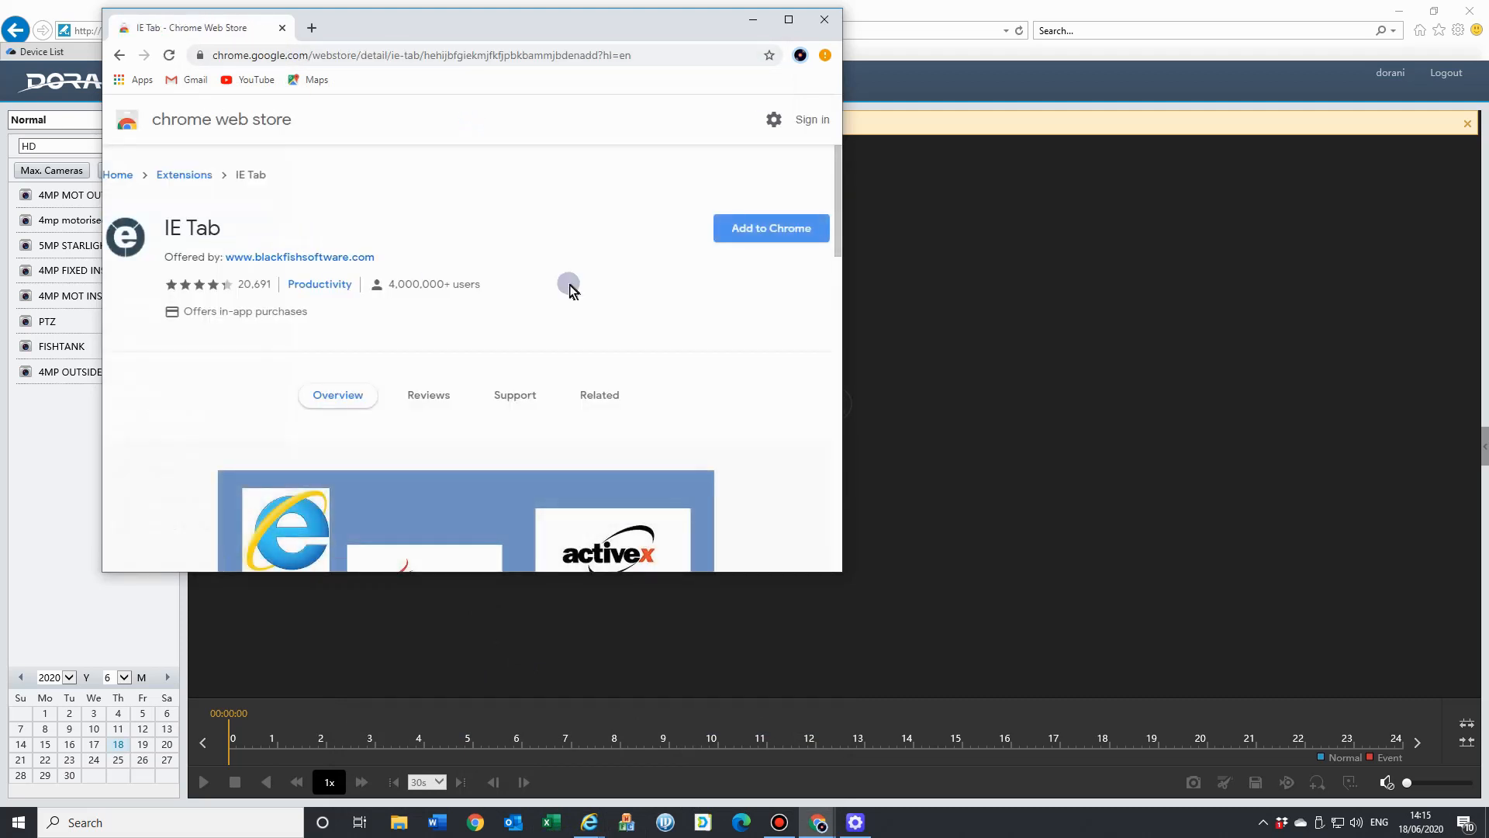
Add the IE Tab extension to Chrome and confirm the installation.
left_click(771, 228)
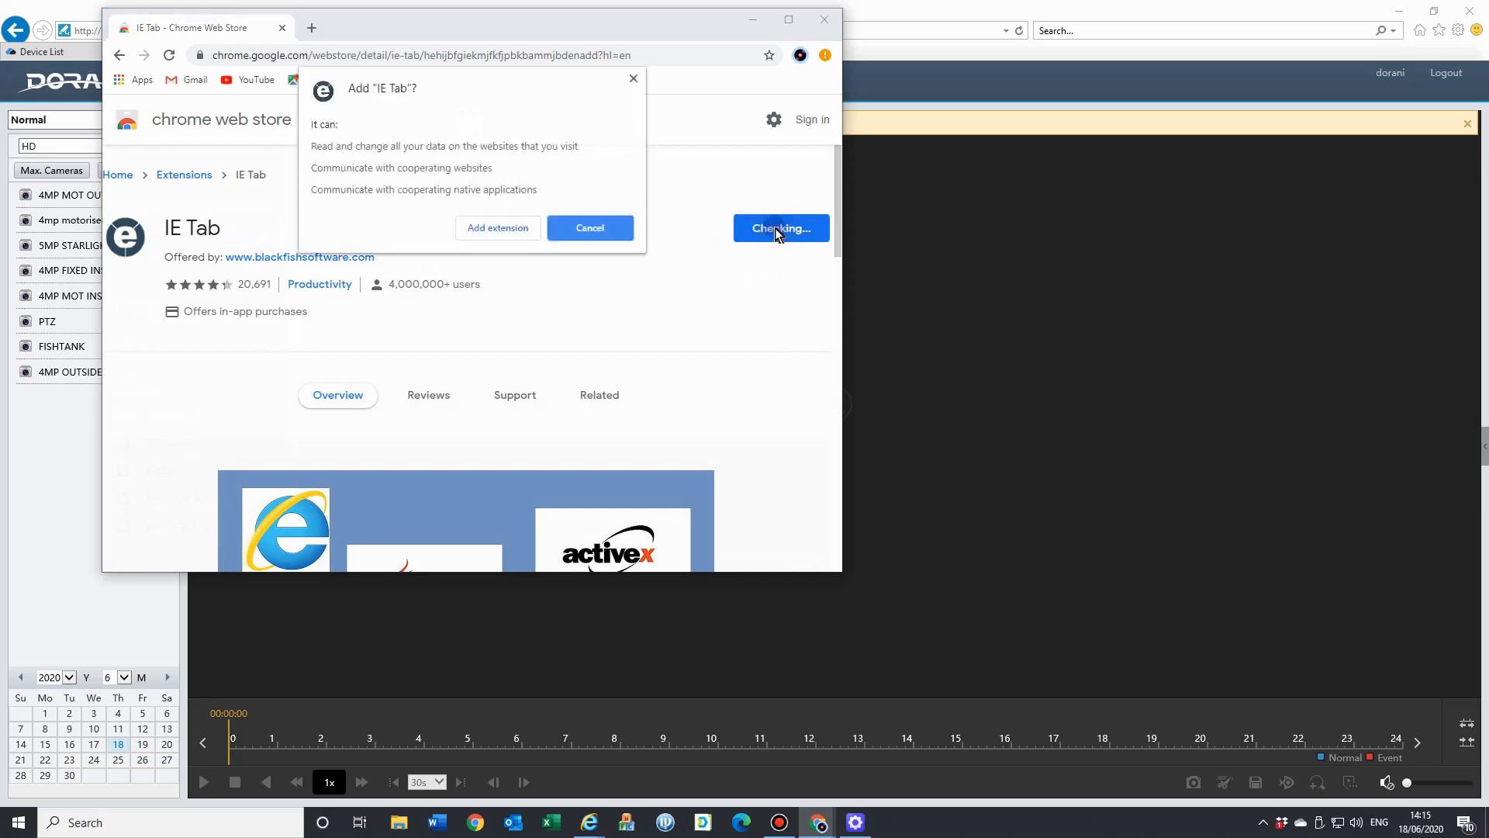
left_click(496, 228)
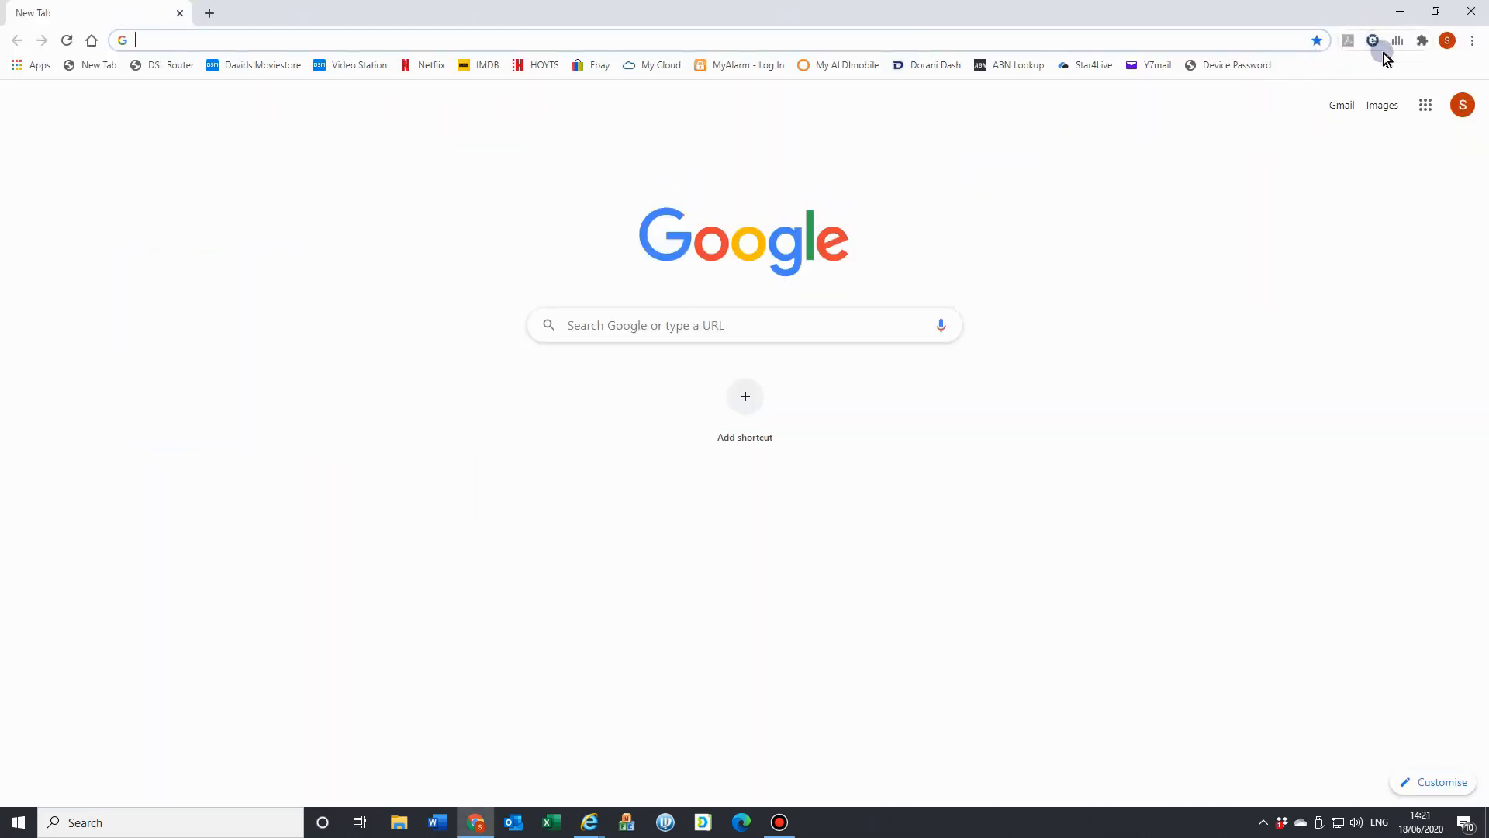
mouse_move(1373, 41)
type("192.168.0.37")
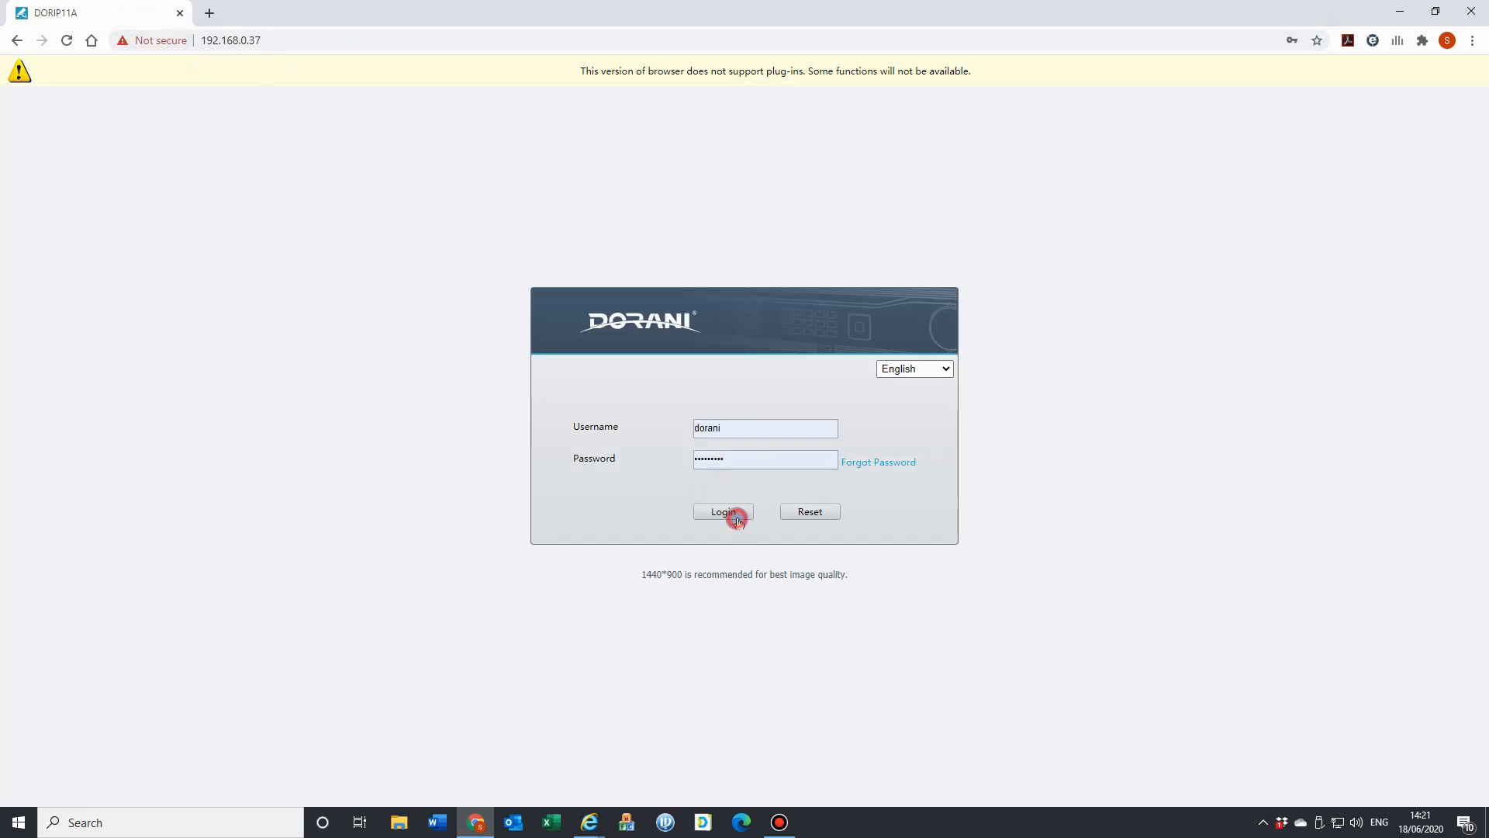
Log in to the NVR and show Live View with the DORIP11A camera list.
left_click(721, 511)
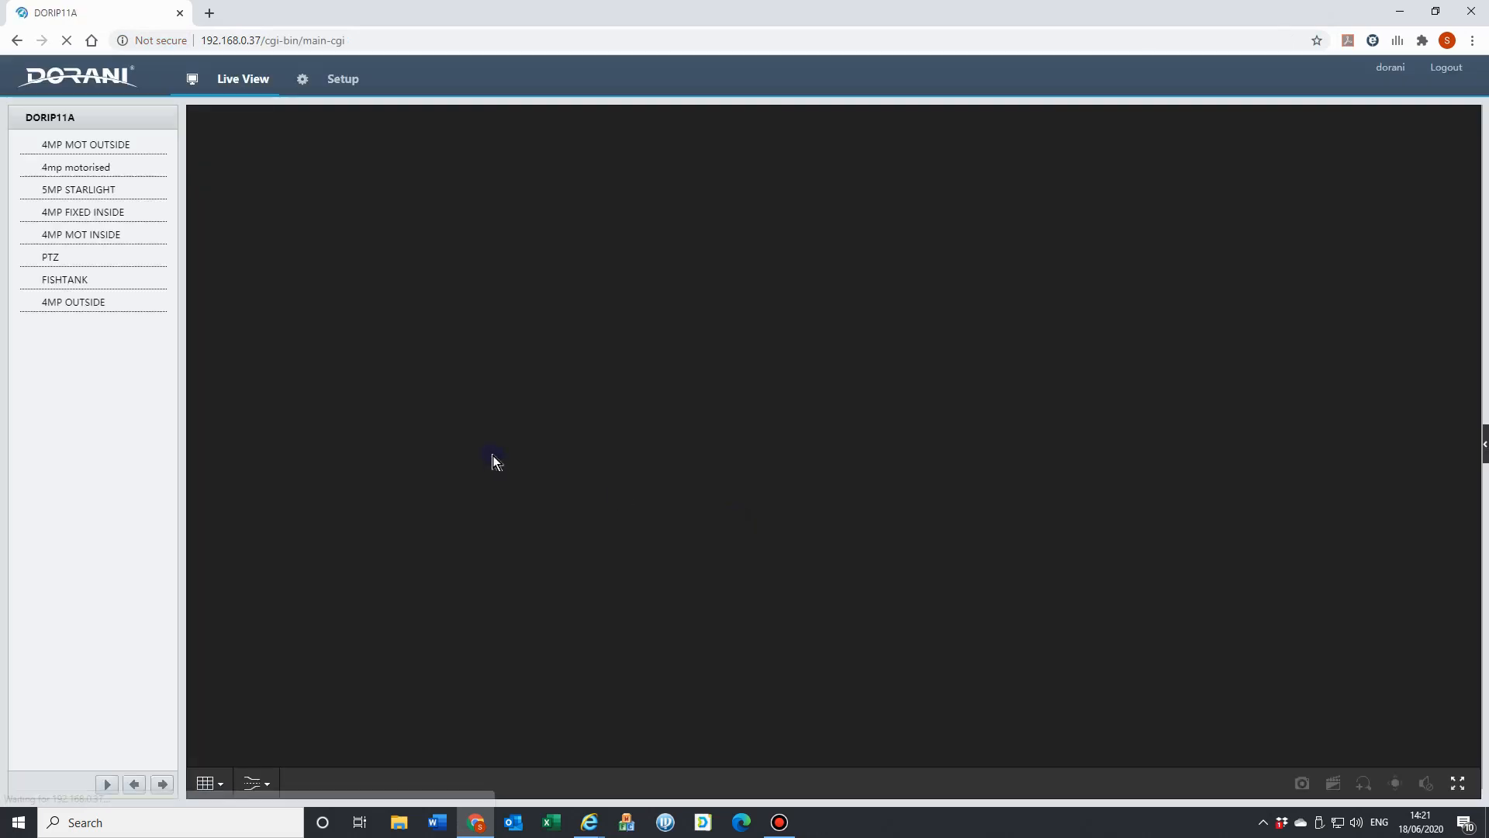
left_click(341, 80)
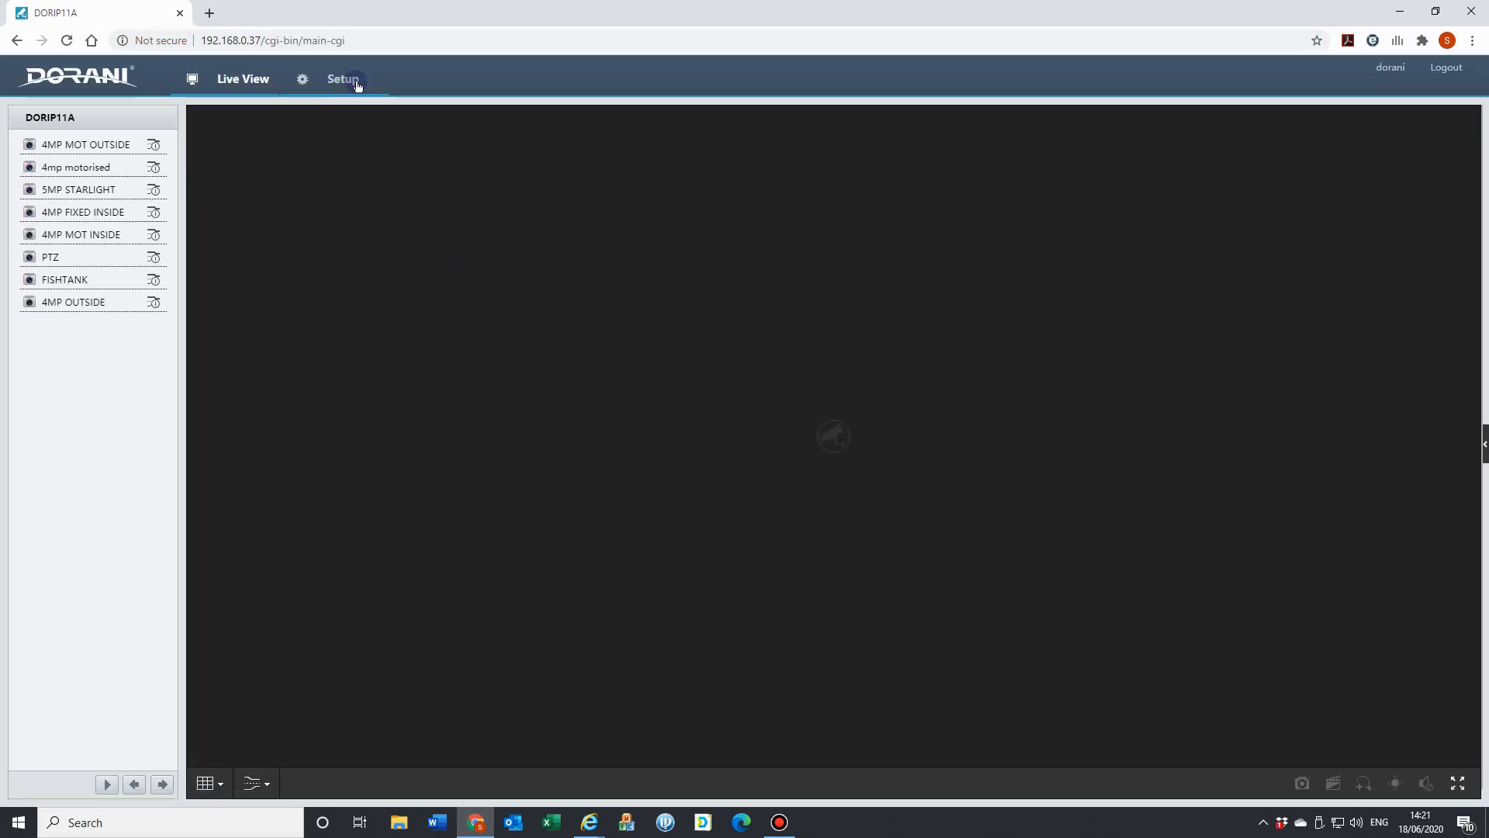
mouse_move(1373, 40)
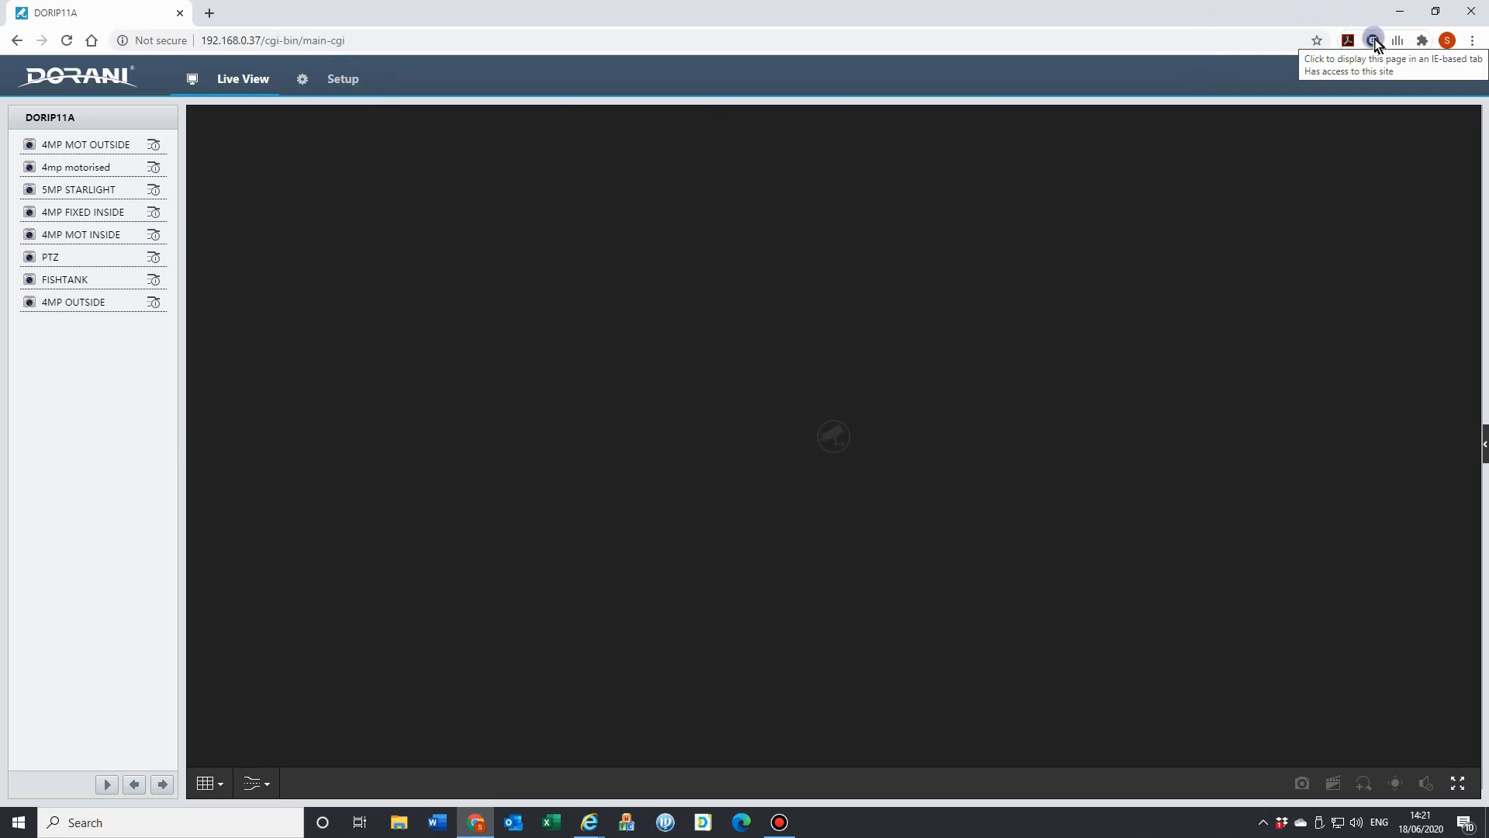
Reopen the NVR page in an IE Tab and allow the ActiveX script.
left_click(1373, 40)
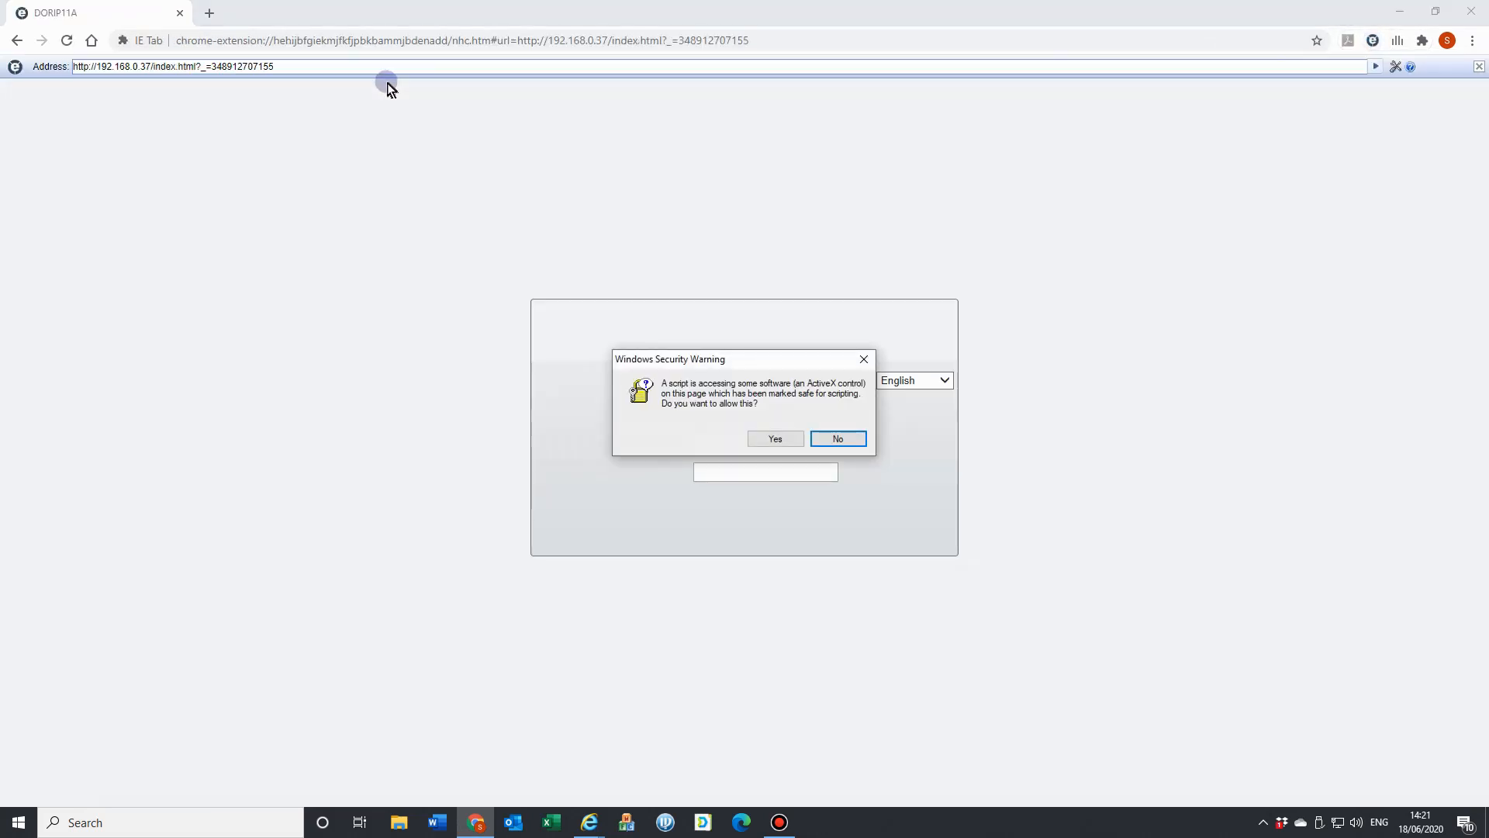
left_click(834, 437)
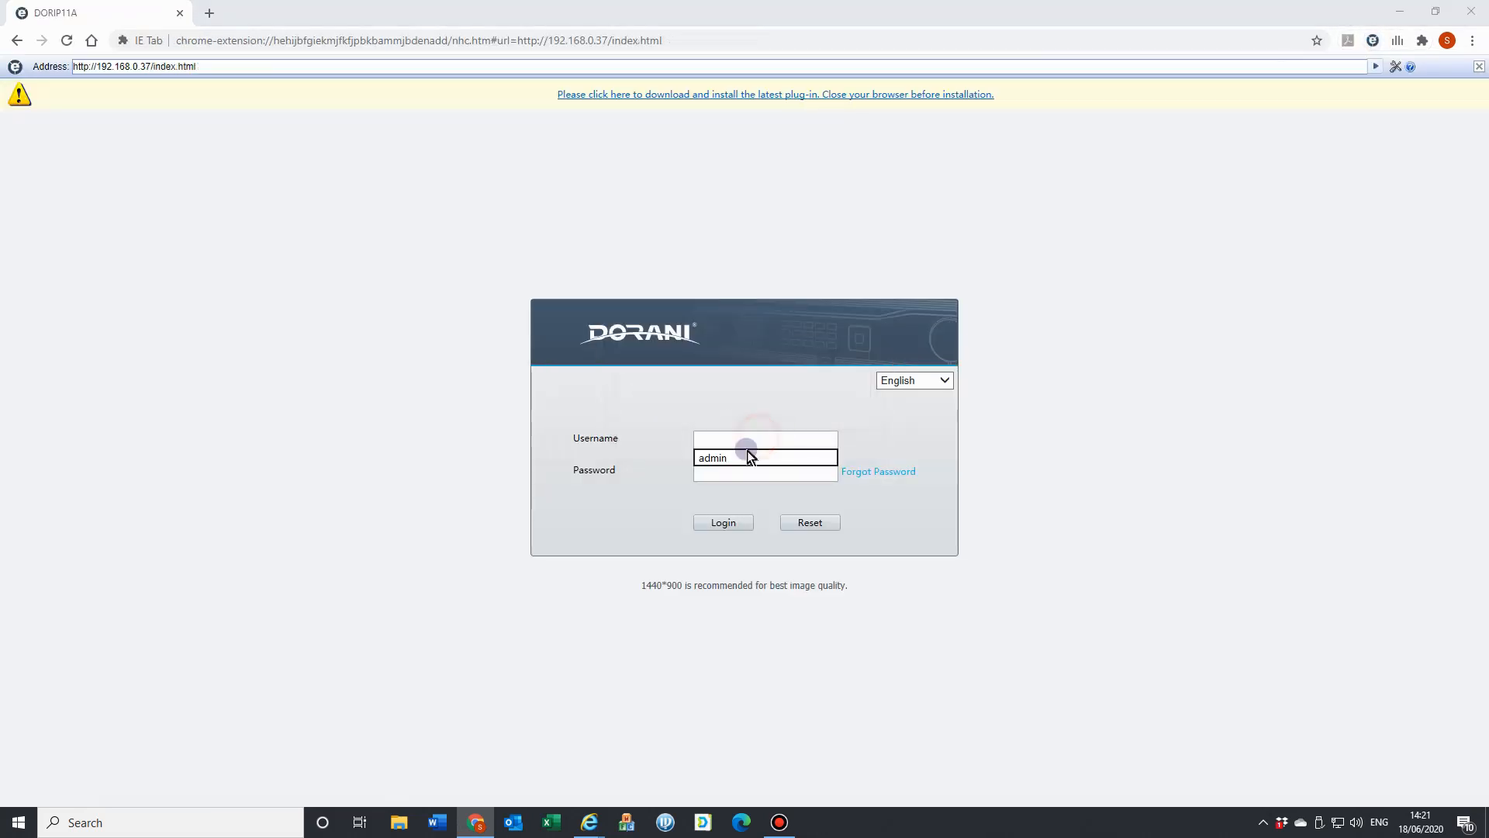
Log in to the recorder as dorani with the password.
type("dor")
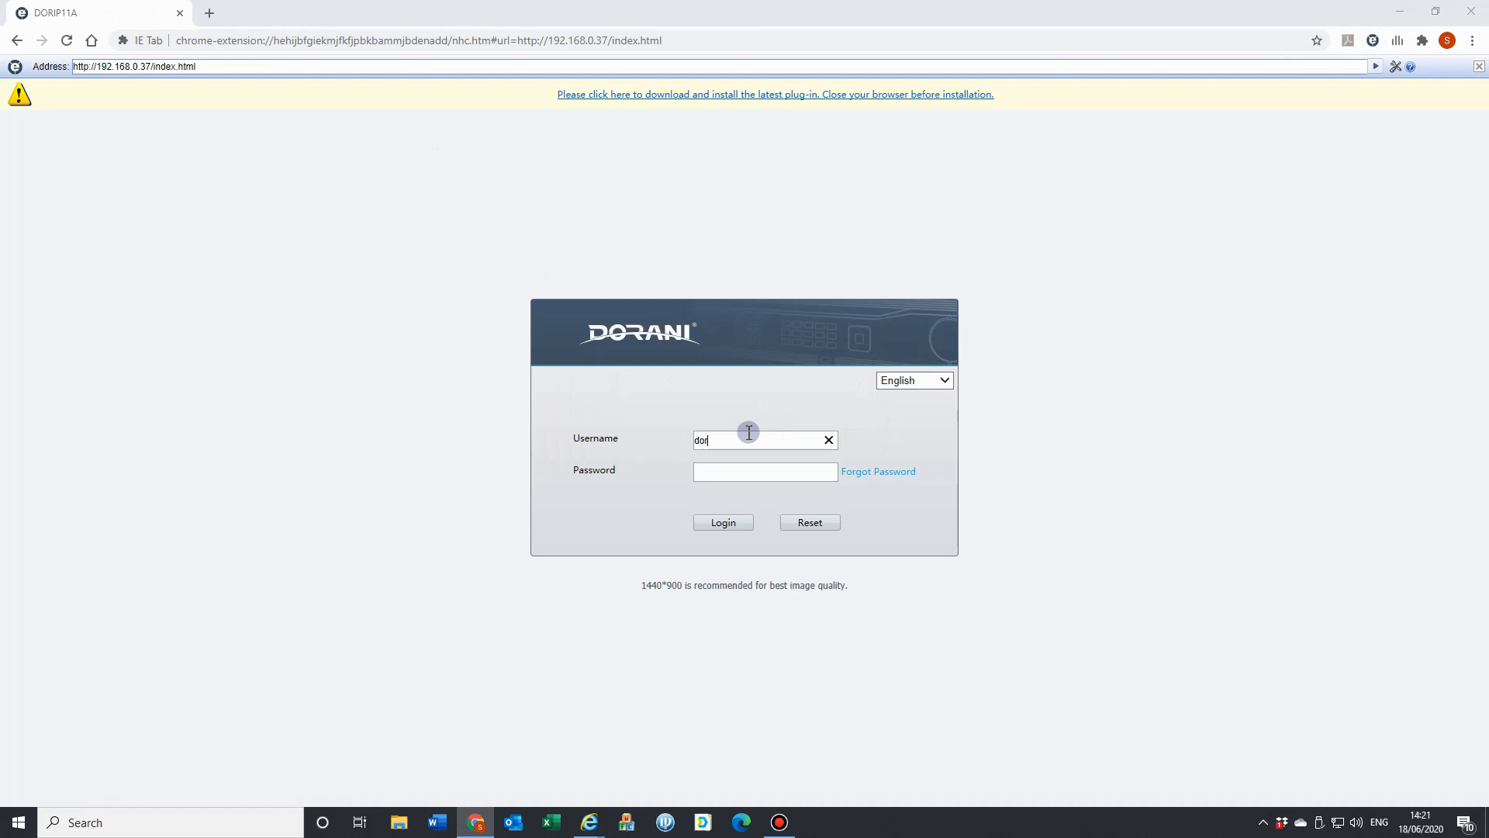
left_click(765, 472)
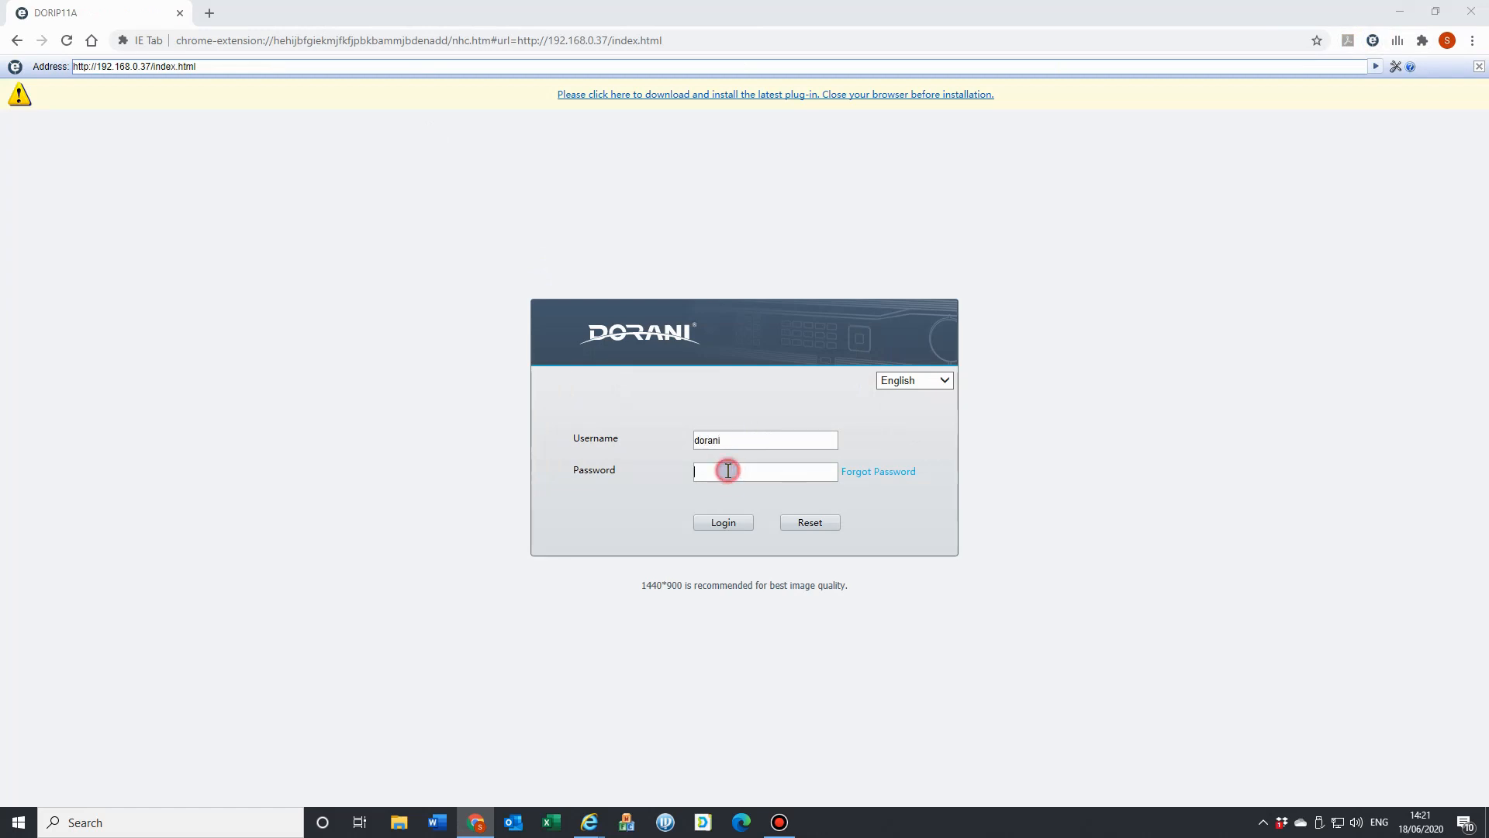
type("••••")
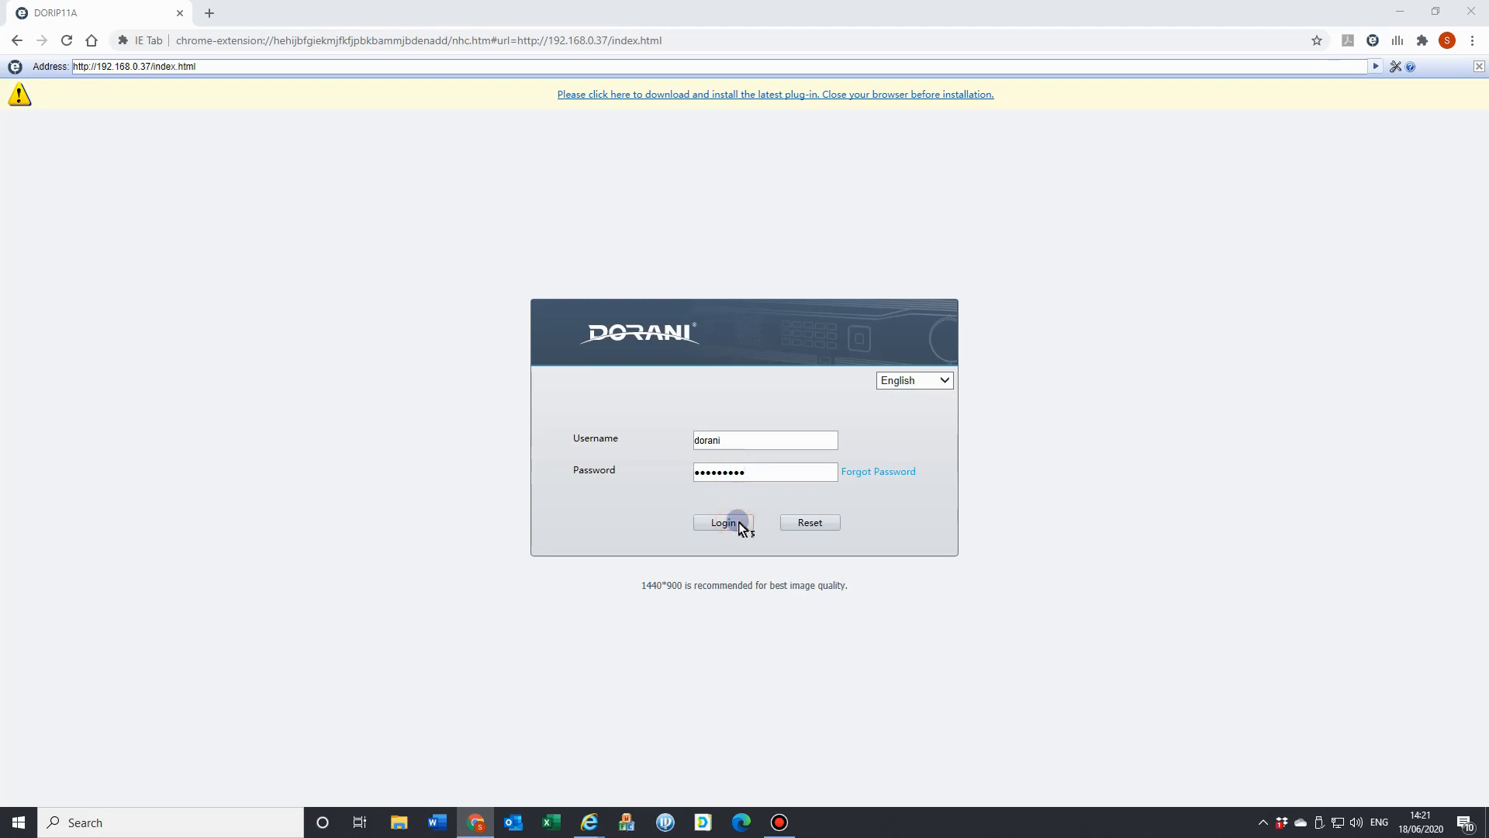
left_click(722, 523)
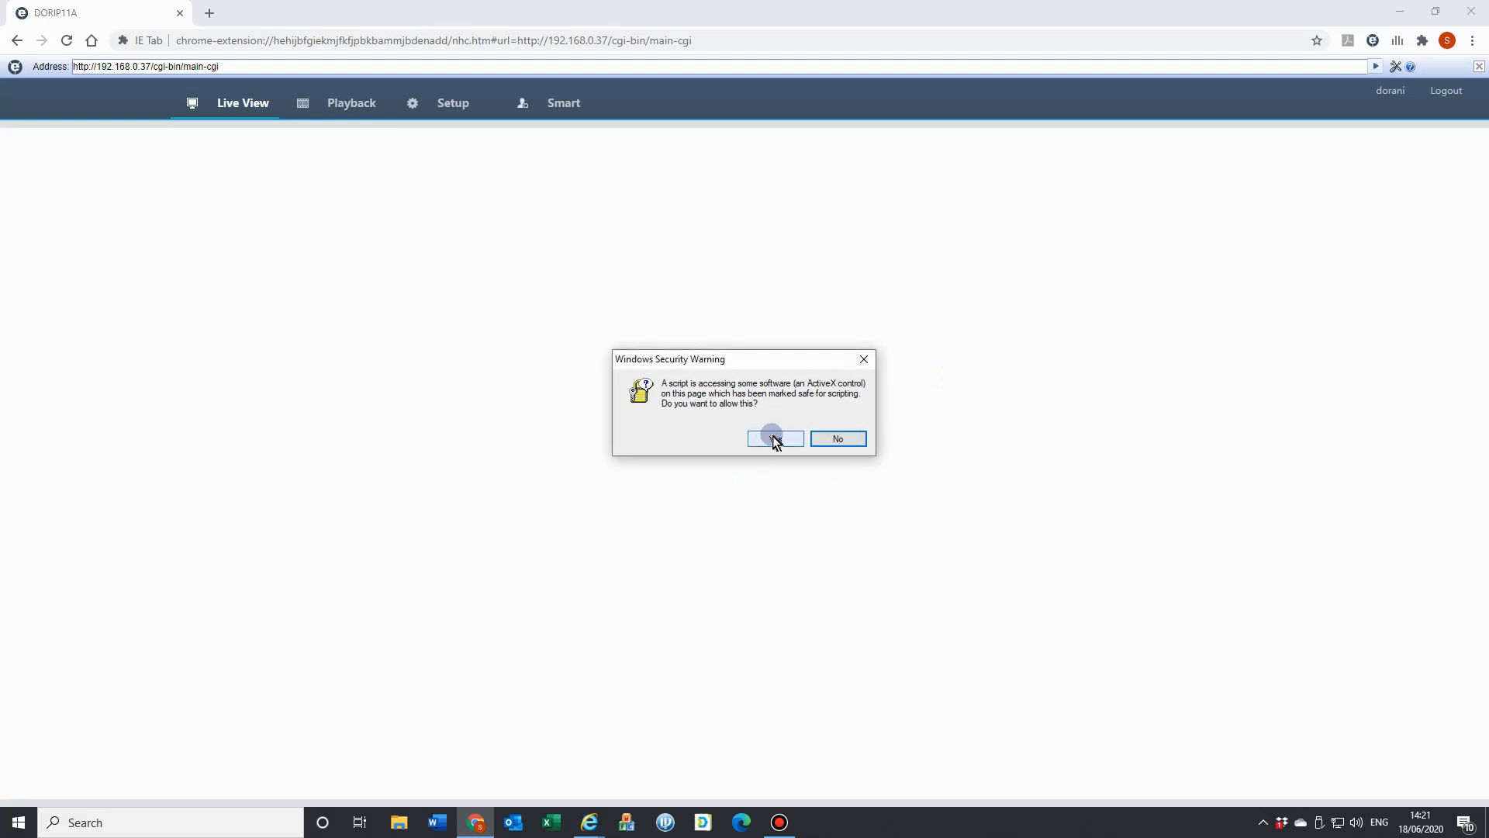
Allow both ActiveX control prompts so live feeds play, then go back a page.
left_click(774, 437)
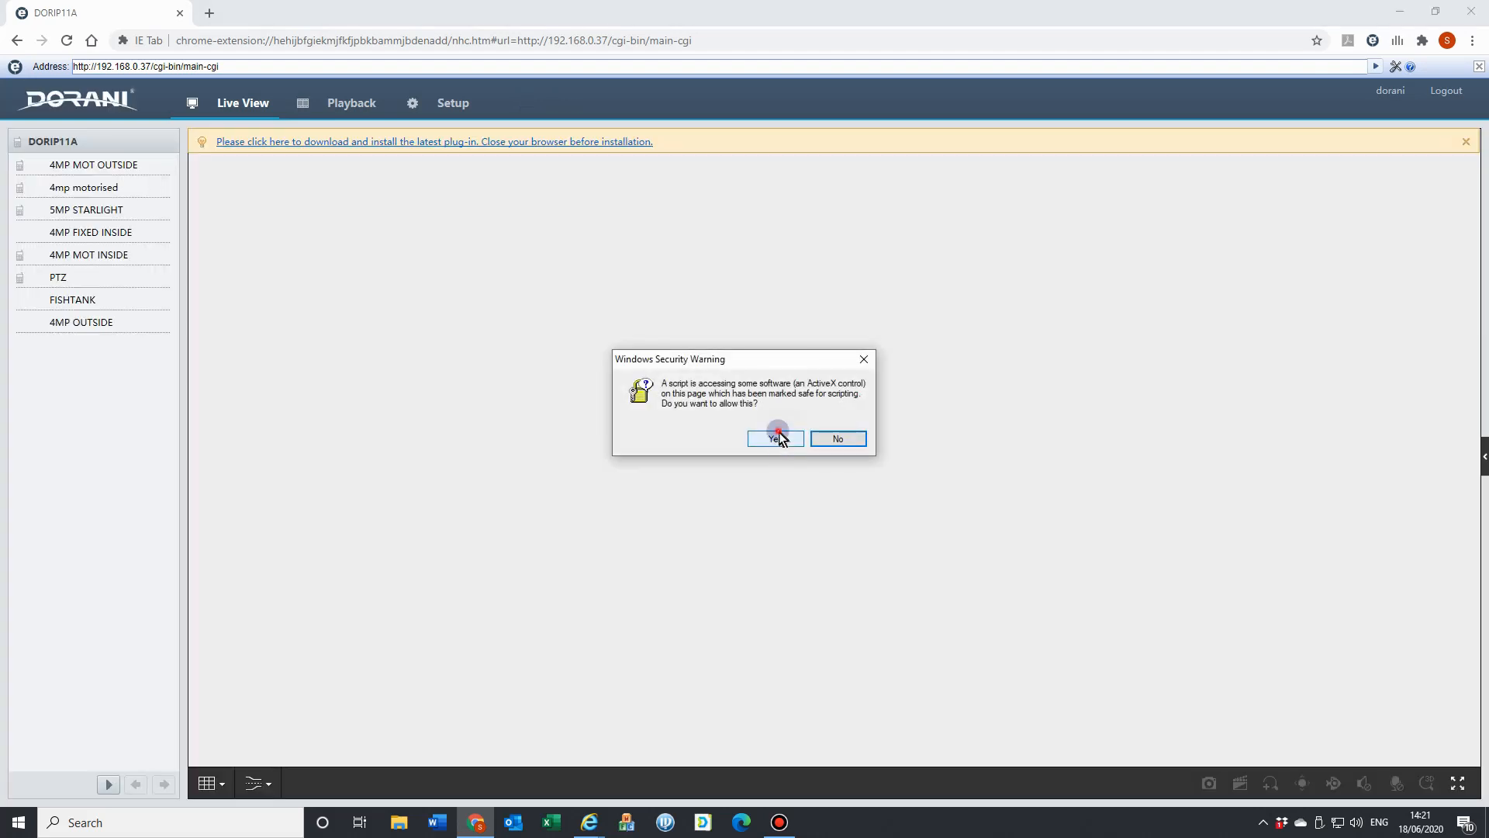
left_click(773, 437)
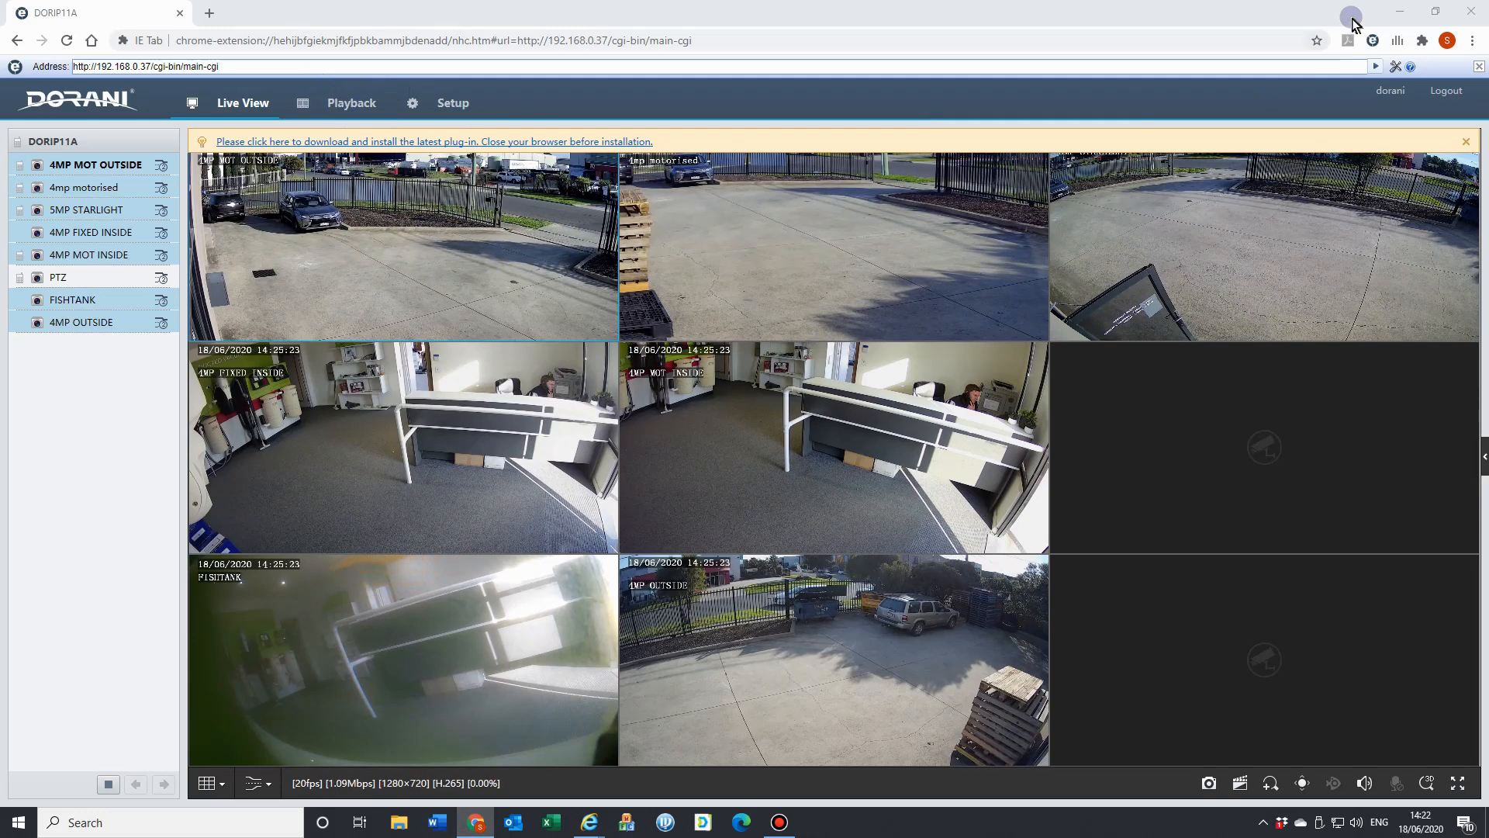
mouse_move(16, 40)
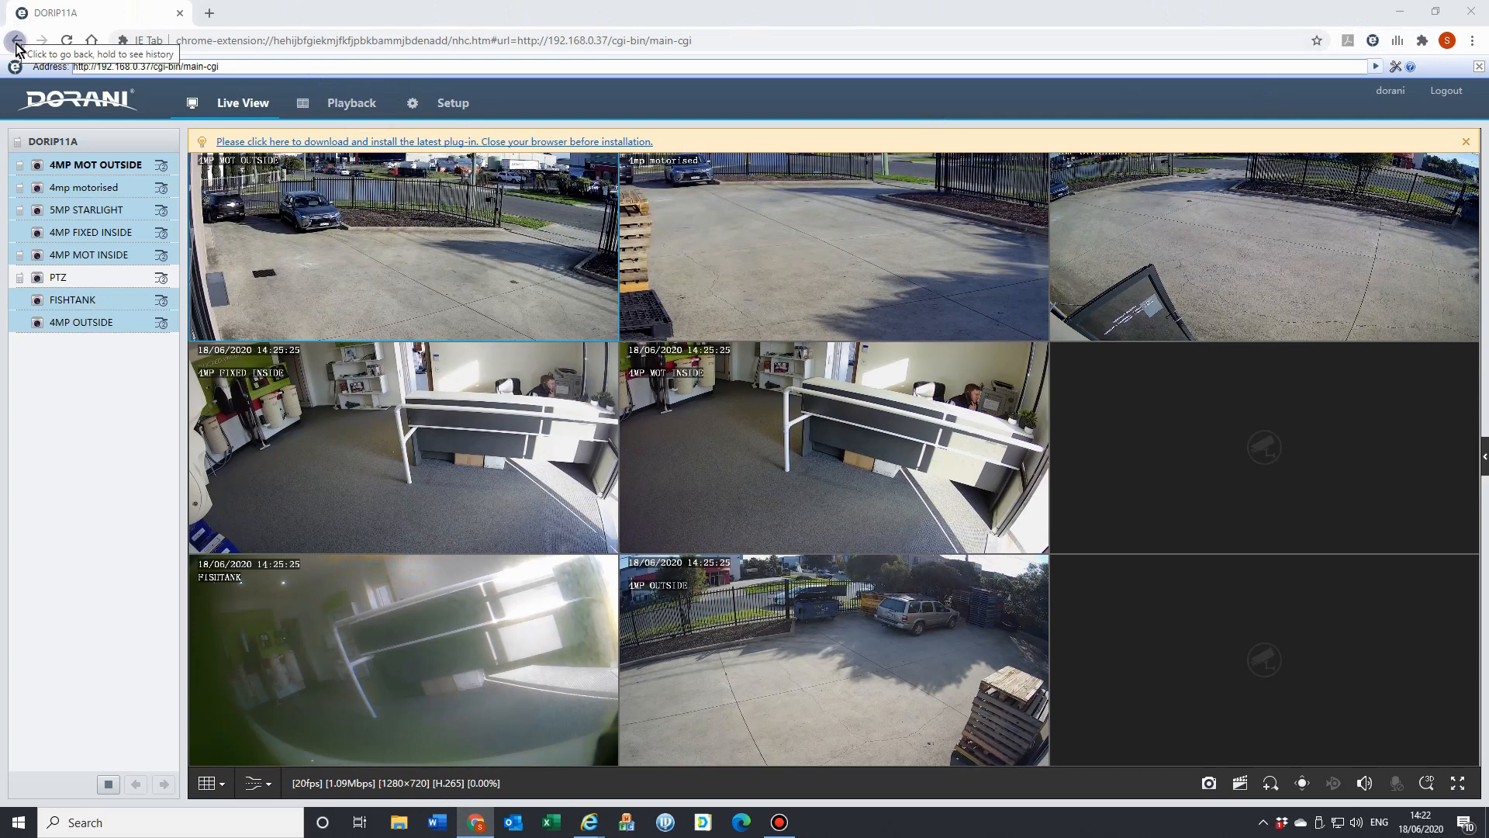
left_click(15, 40)
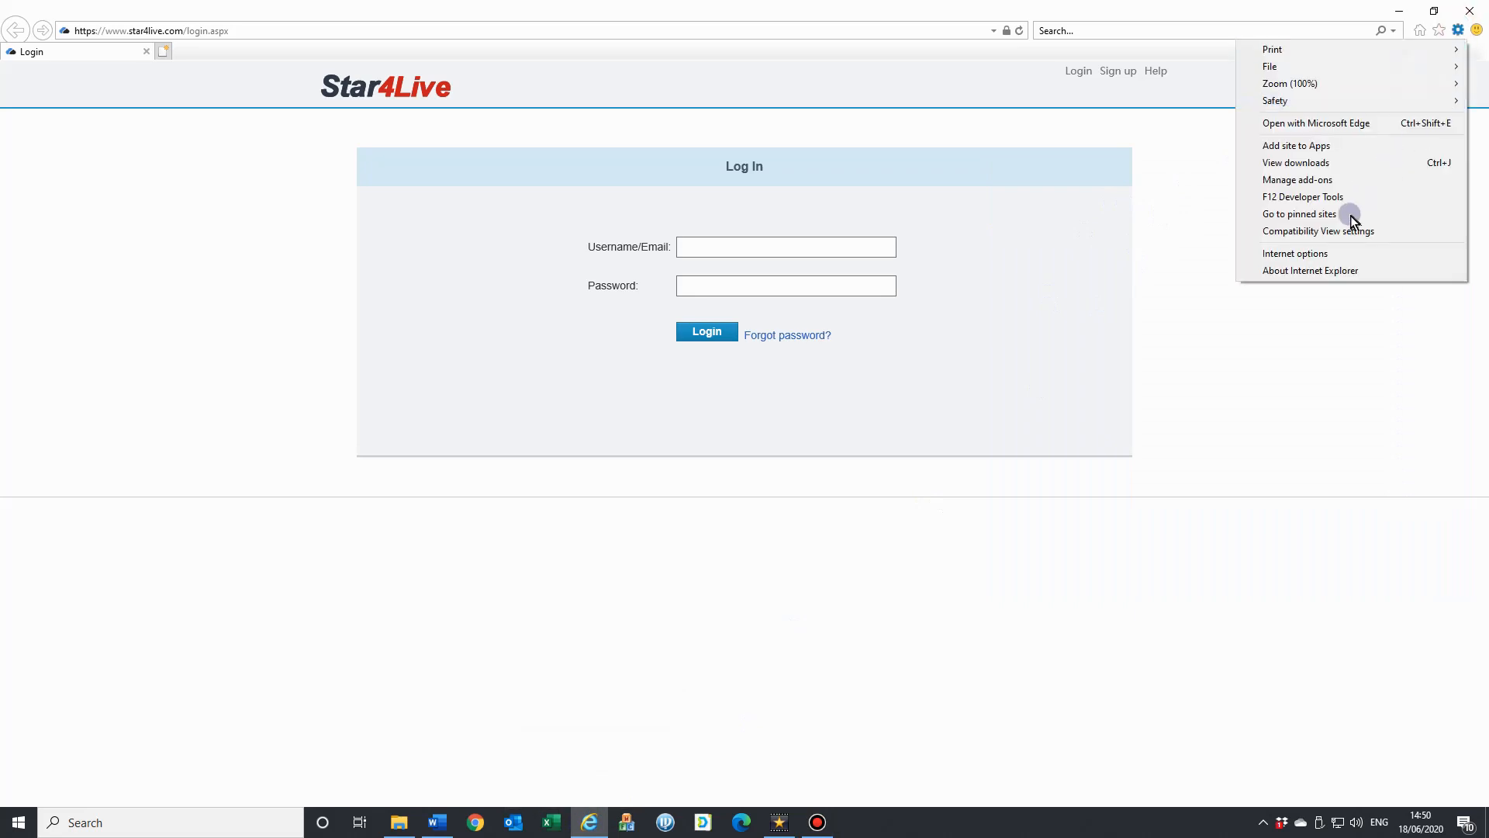
Bring up Internet Options on the Security tab for the Internet zone.
left_click(1294, 253)
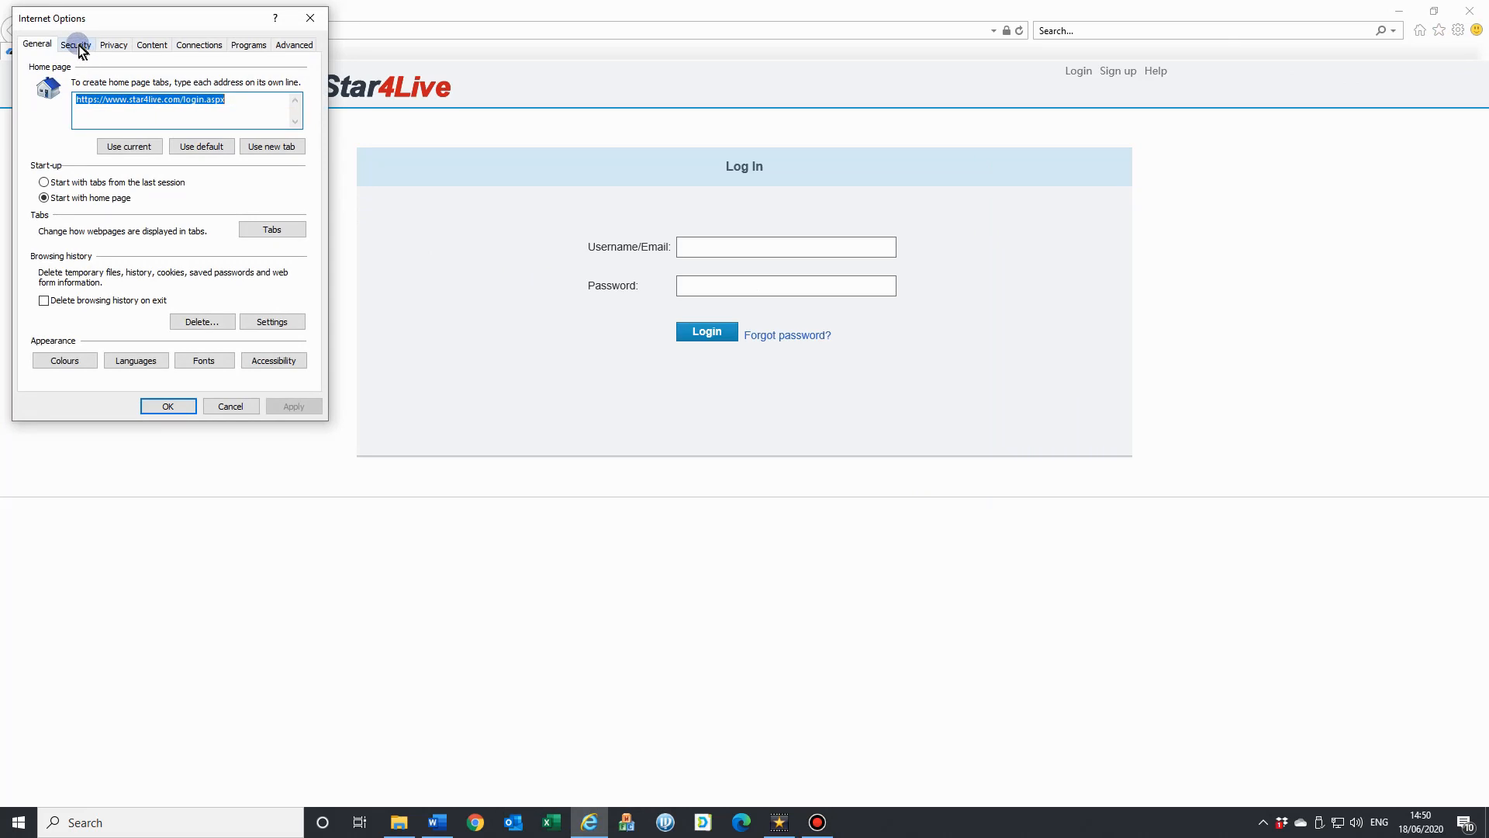
left_click(74, 45)
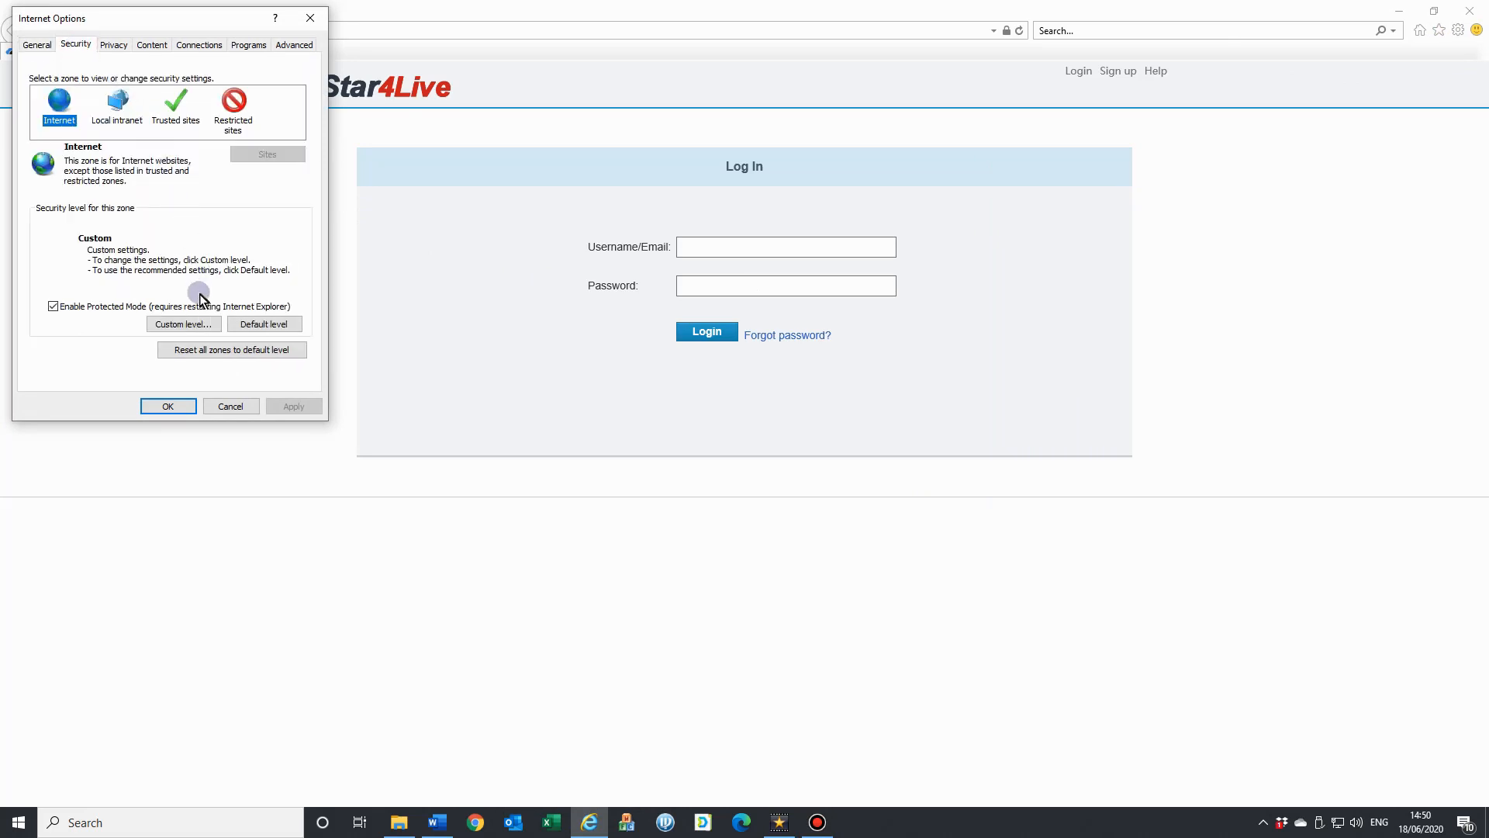
Enter the Internet zone custom level, keeping ActiveX filtering disabled while reviewing ActiveX options.
left_click(183, 324)
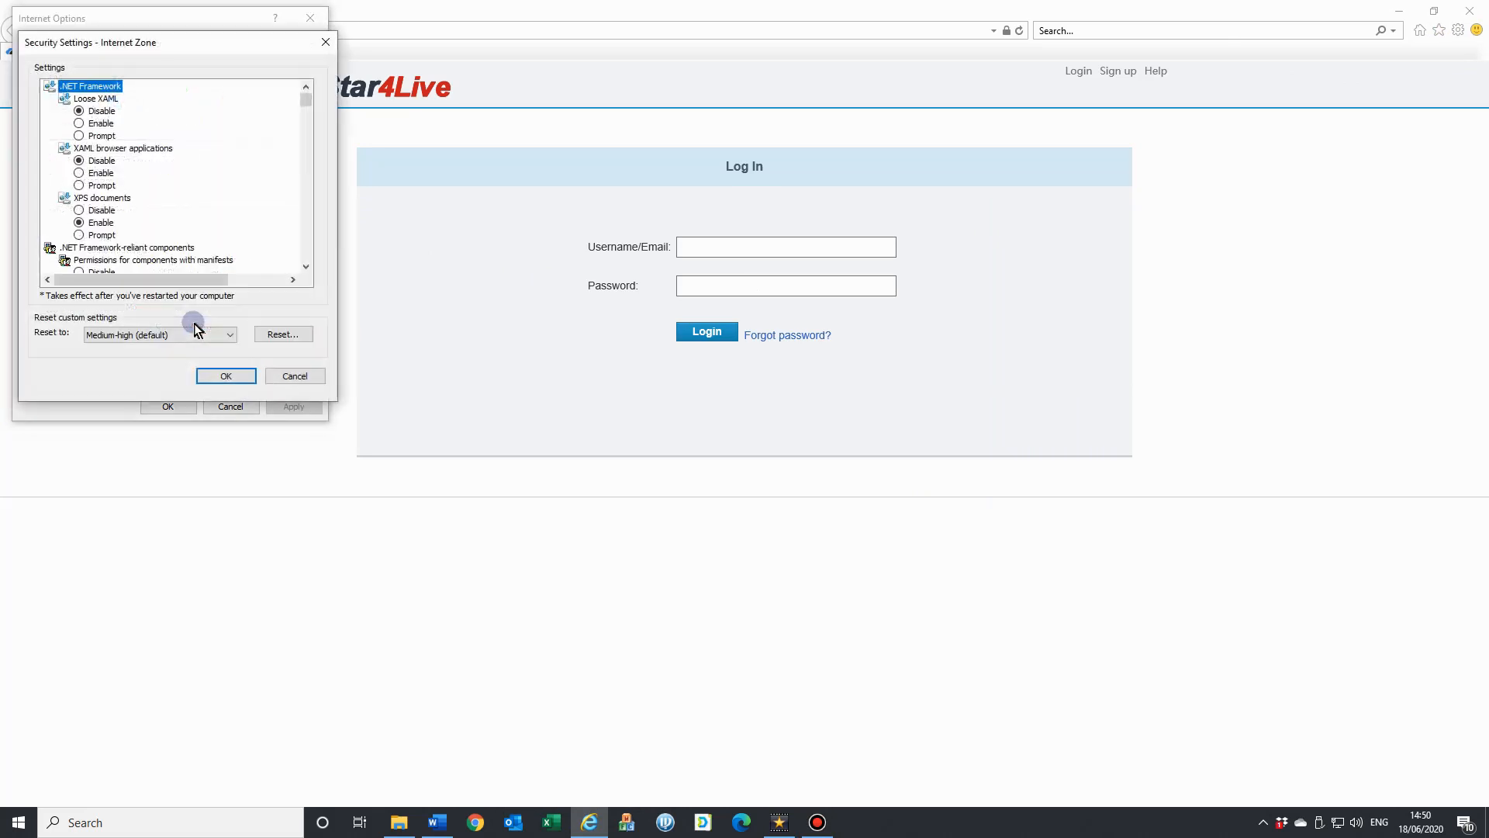
scroll("down", 3)
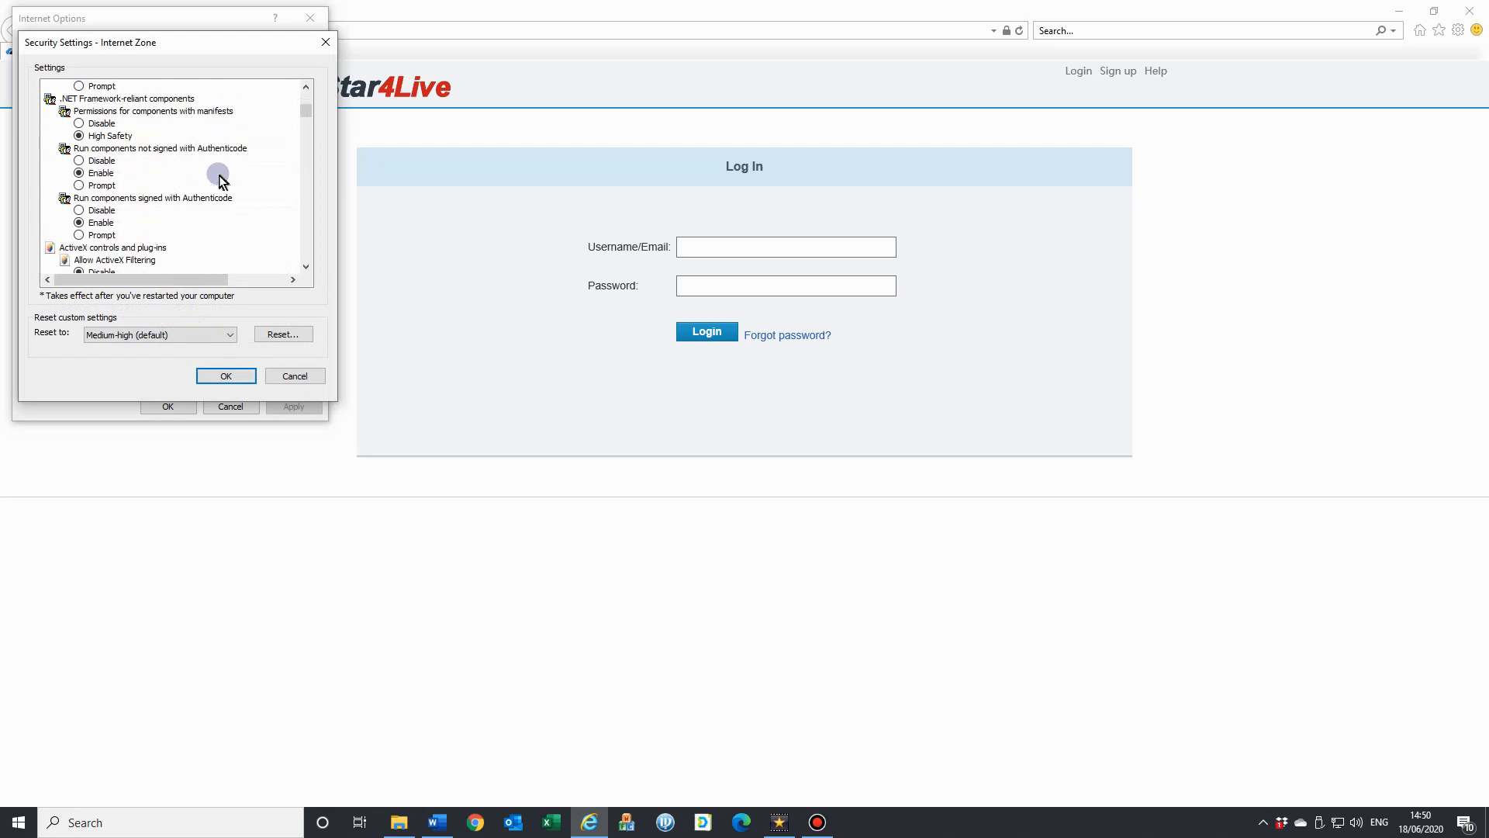
scroll("down", 3)
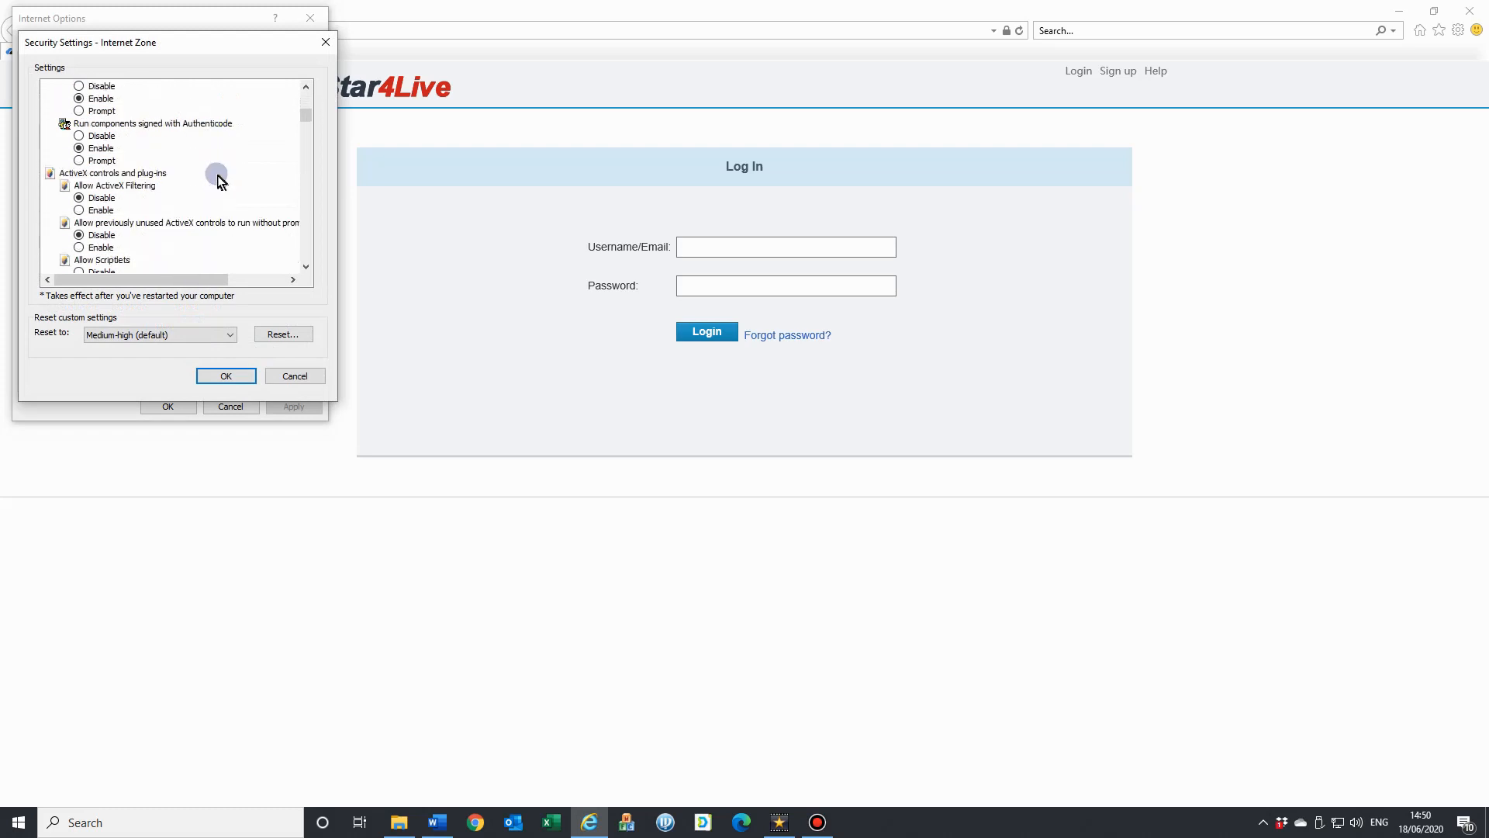
mouse_move(201, 180)
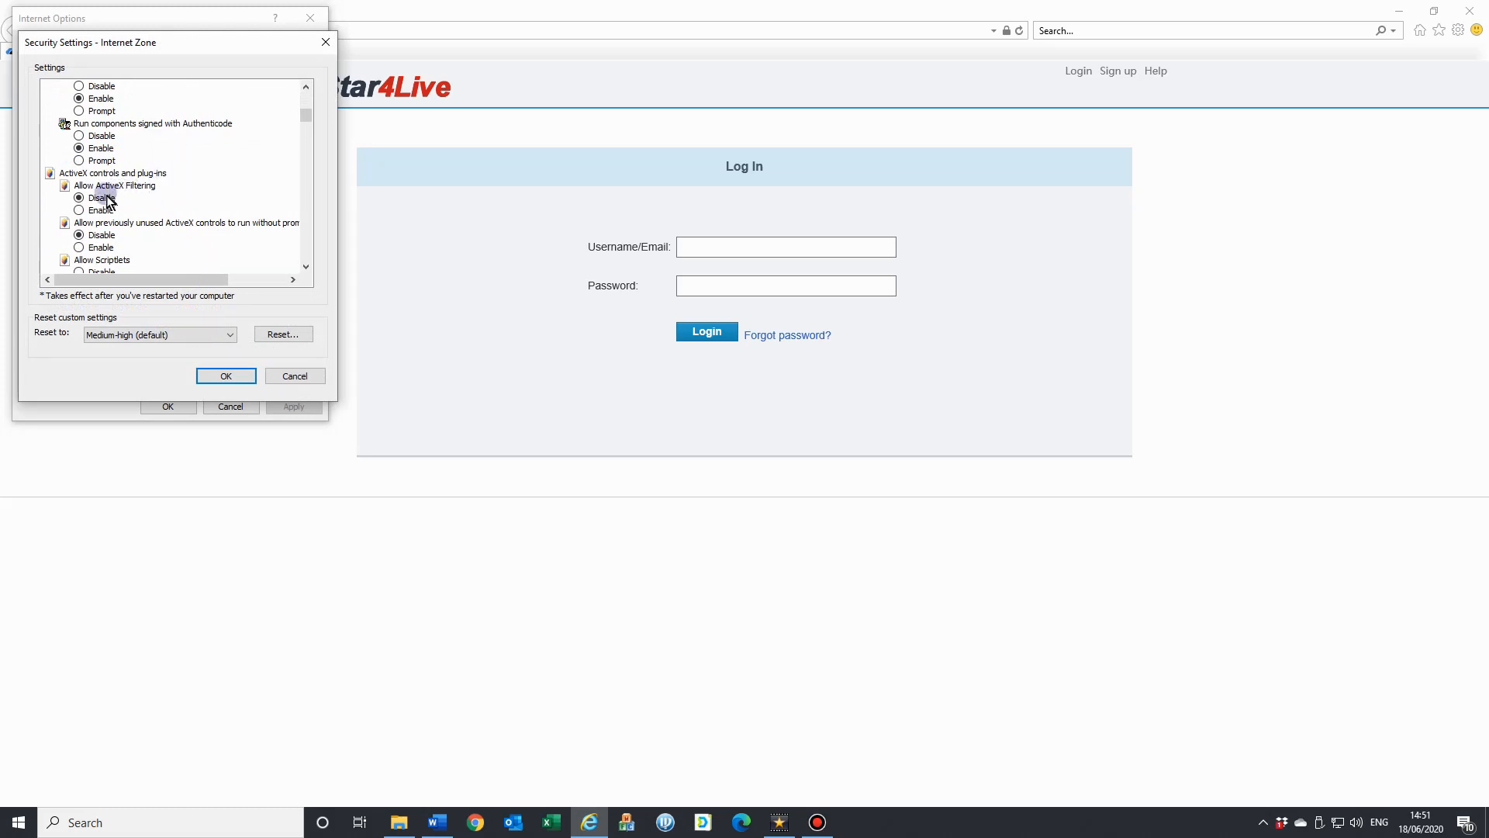
left_click(80, 197)
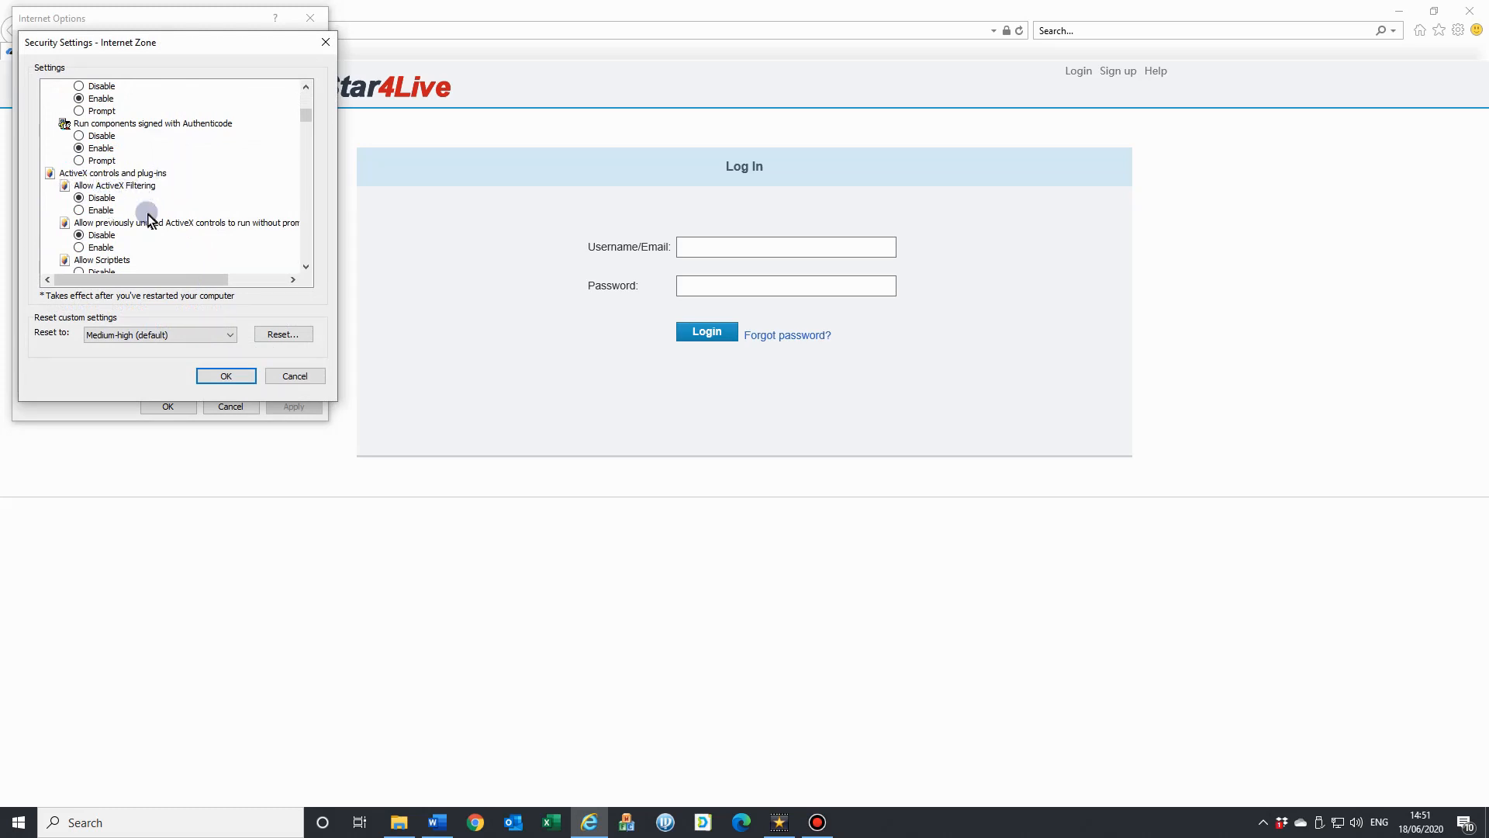
left_click(79, 197)
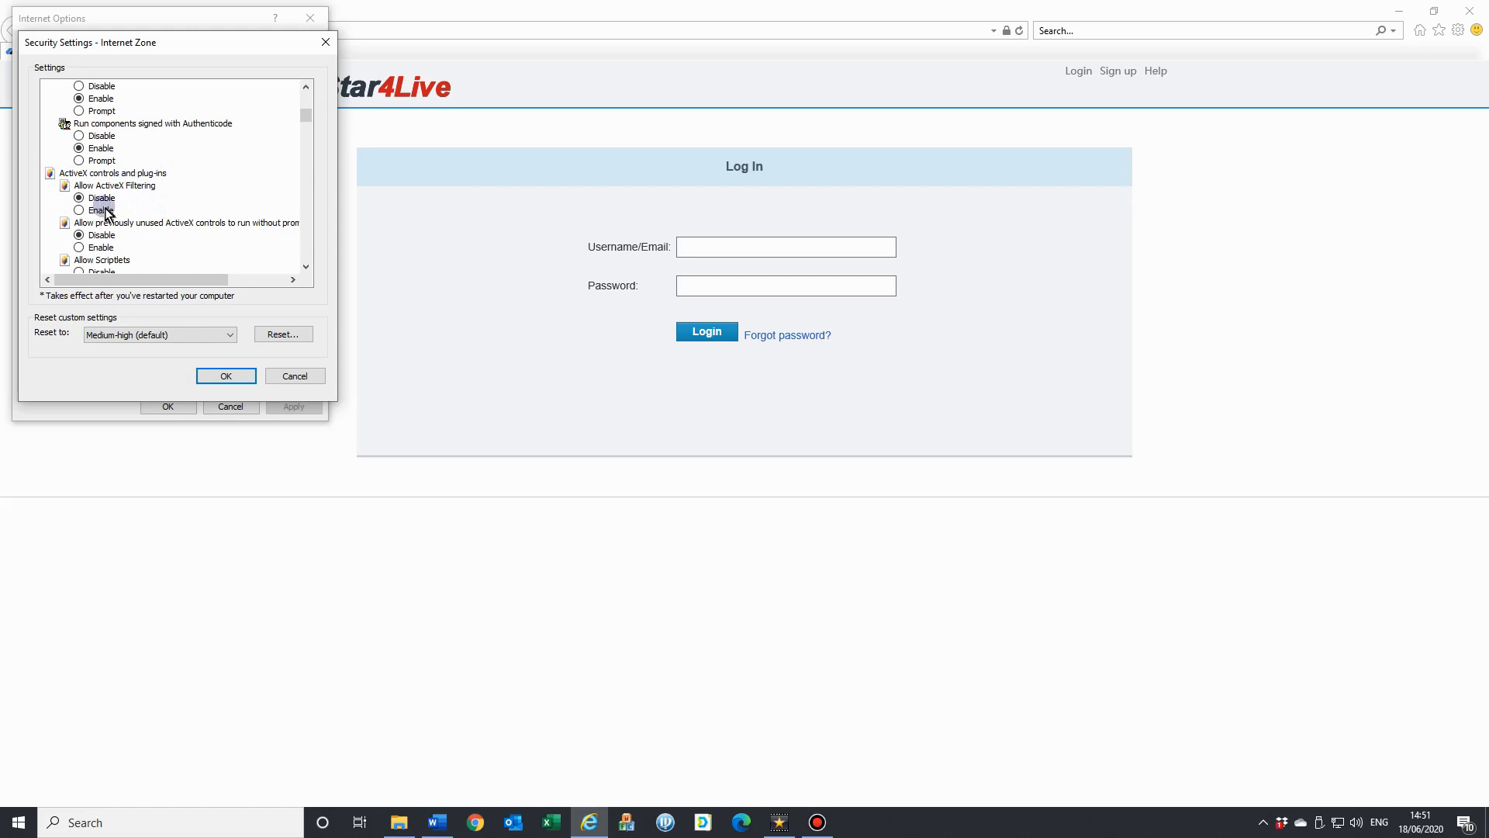
scroll("down", 3)
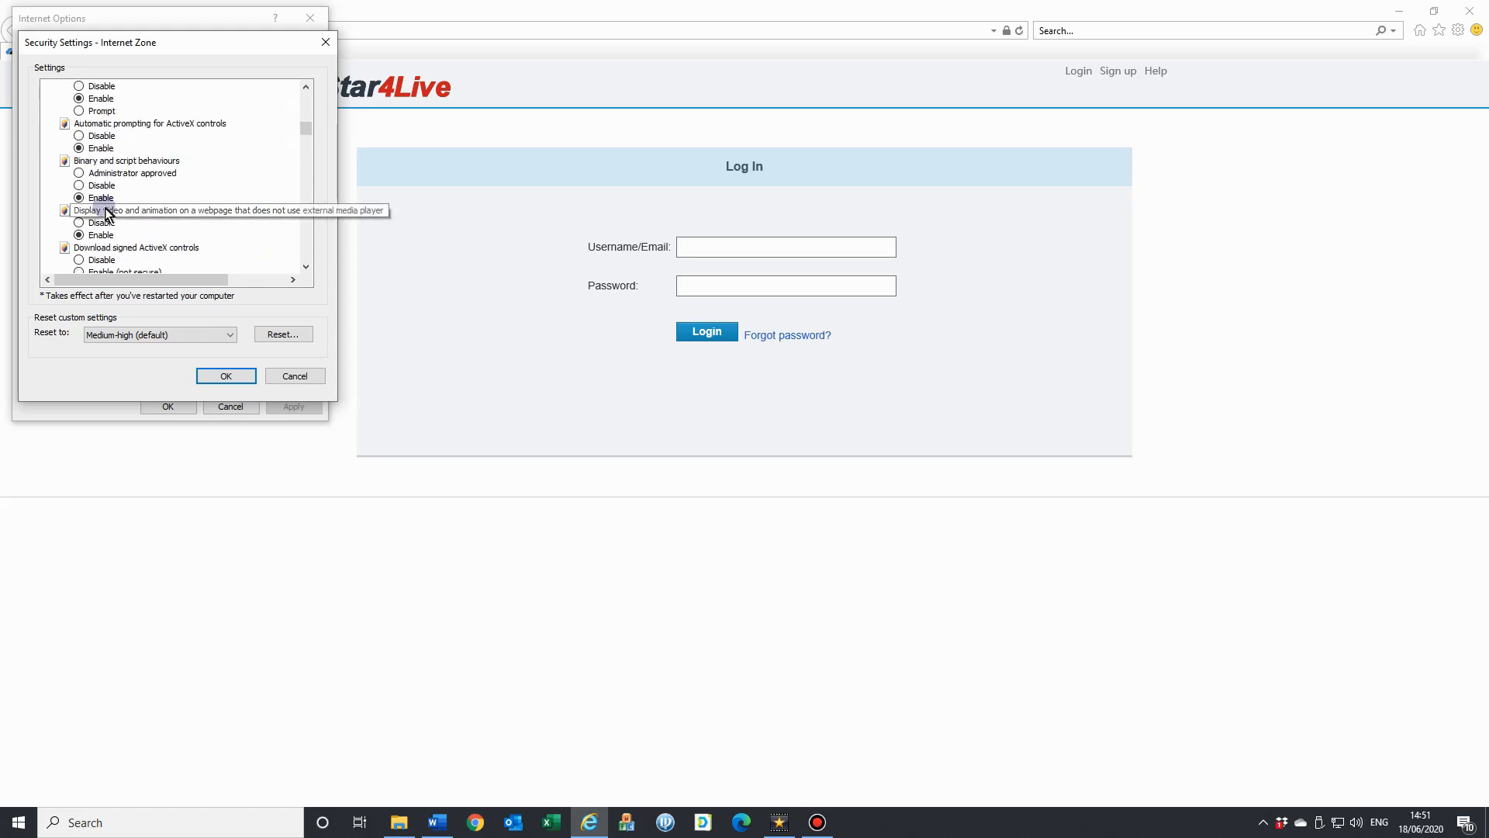
scroll("down", 3)
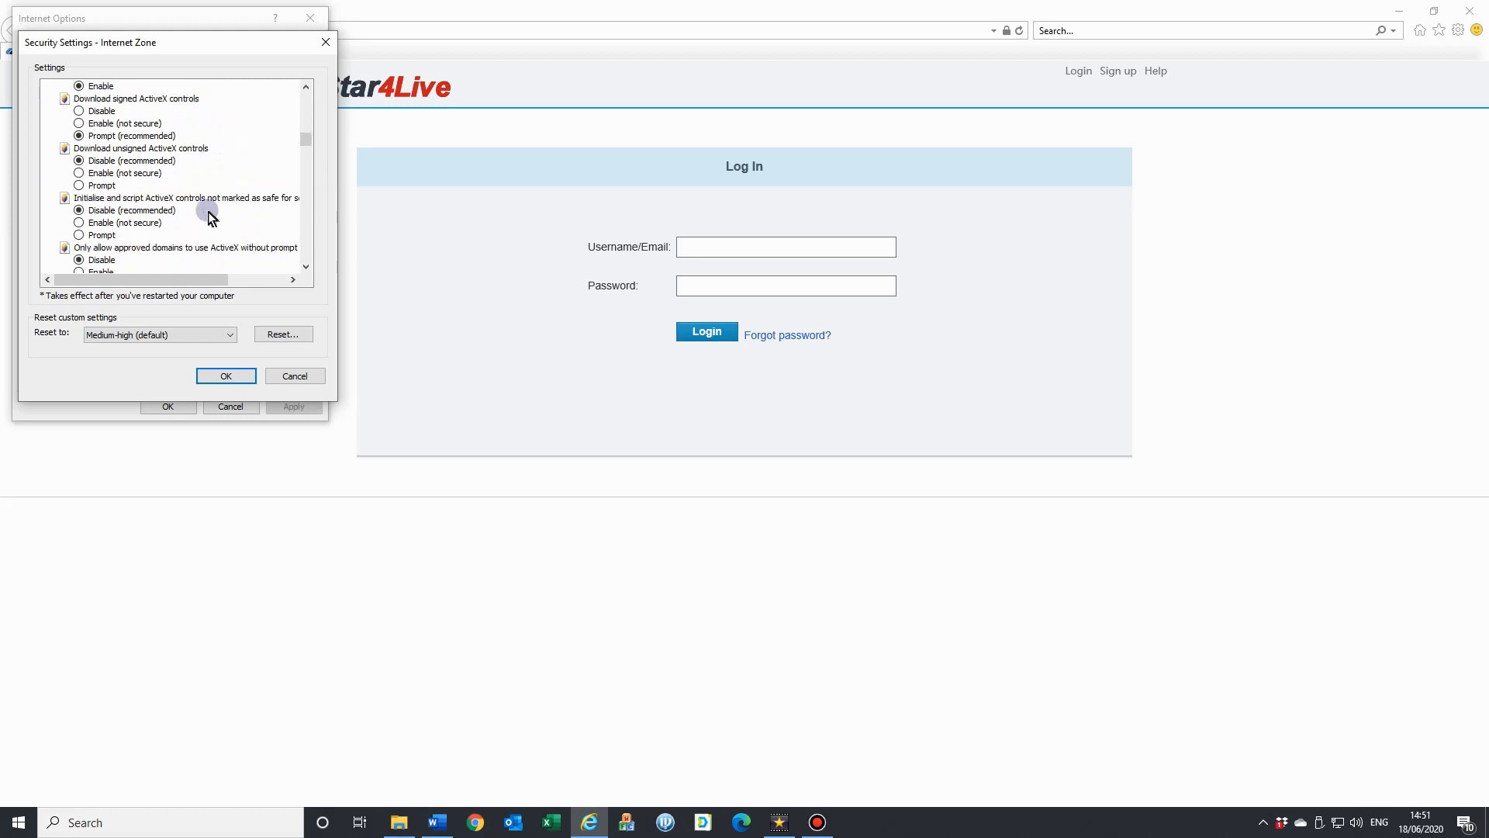
mouse_move(180, 119)
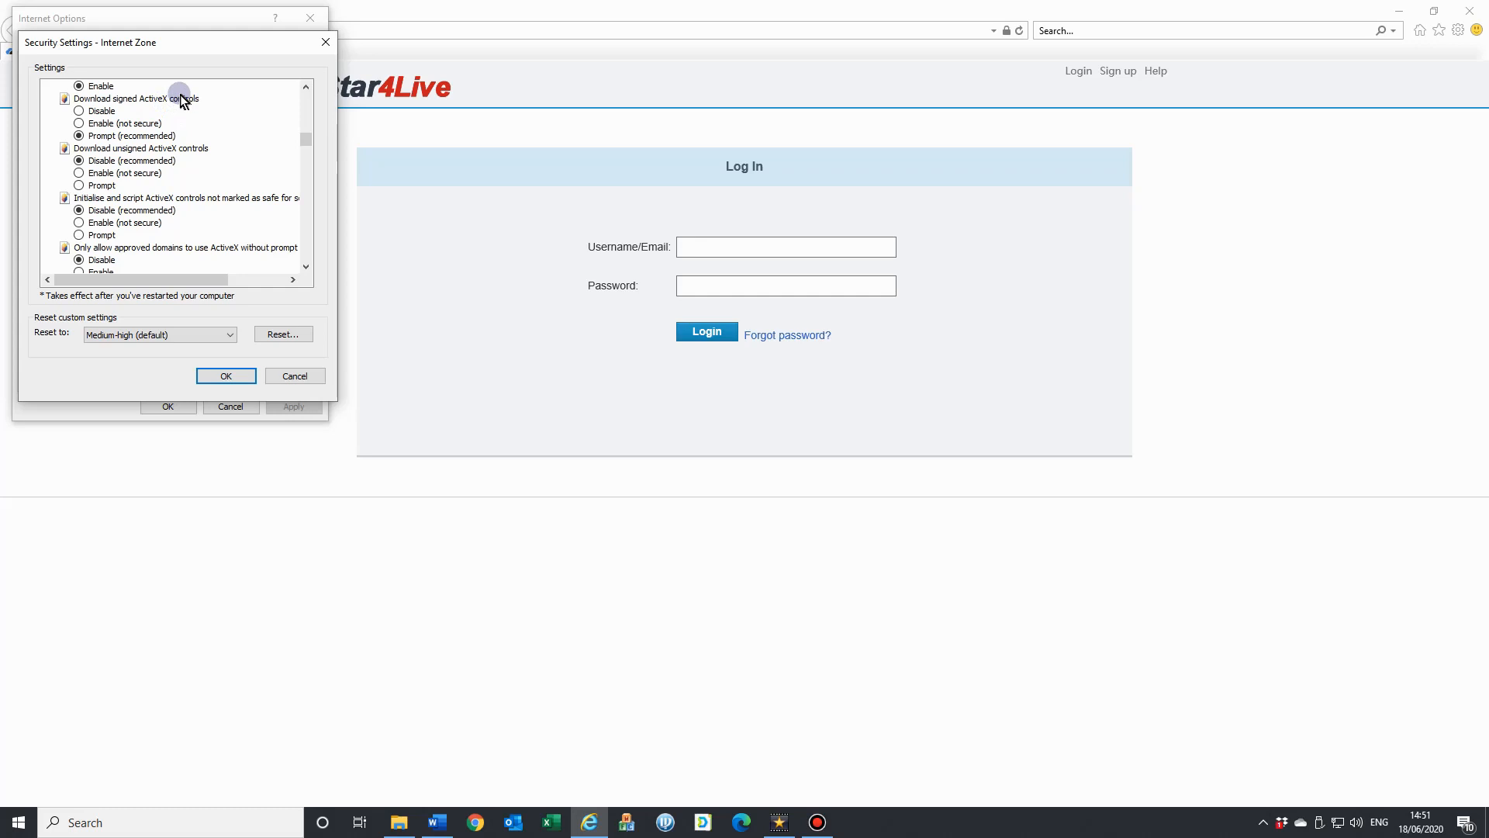
mouse_move(121, 124)
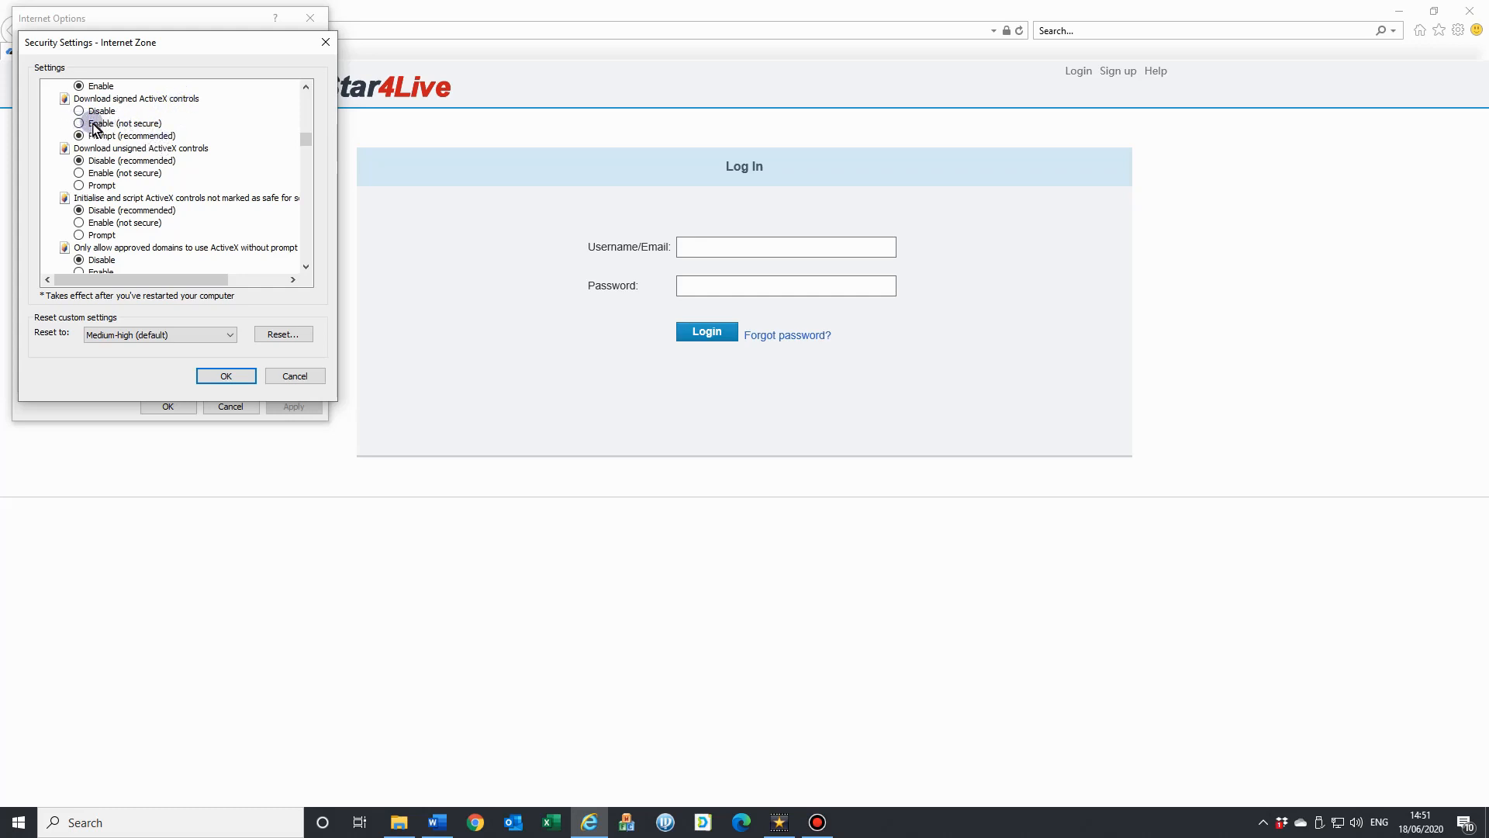
left_click(80, 135)
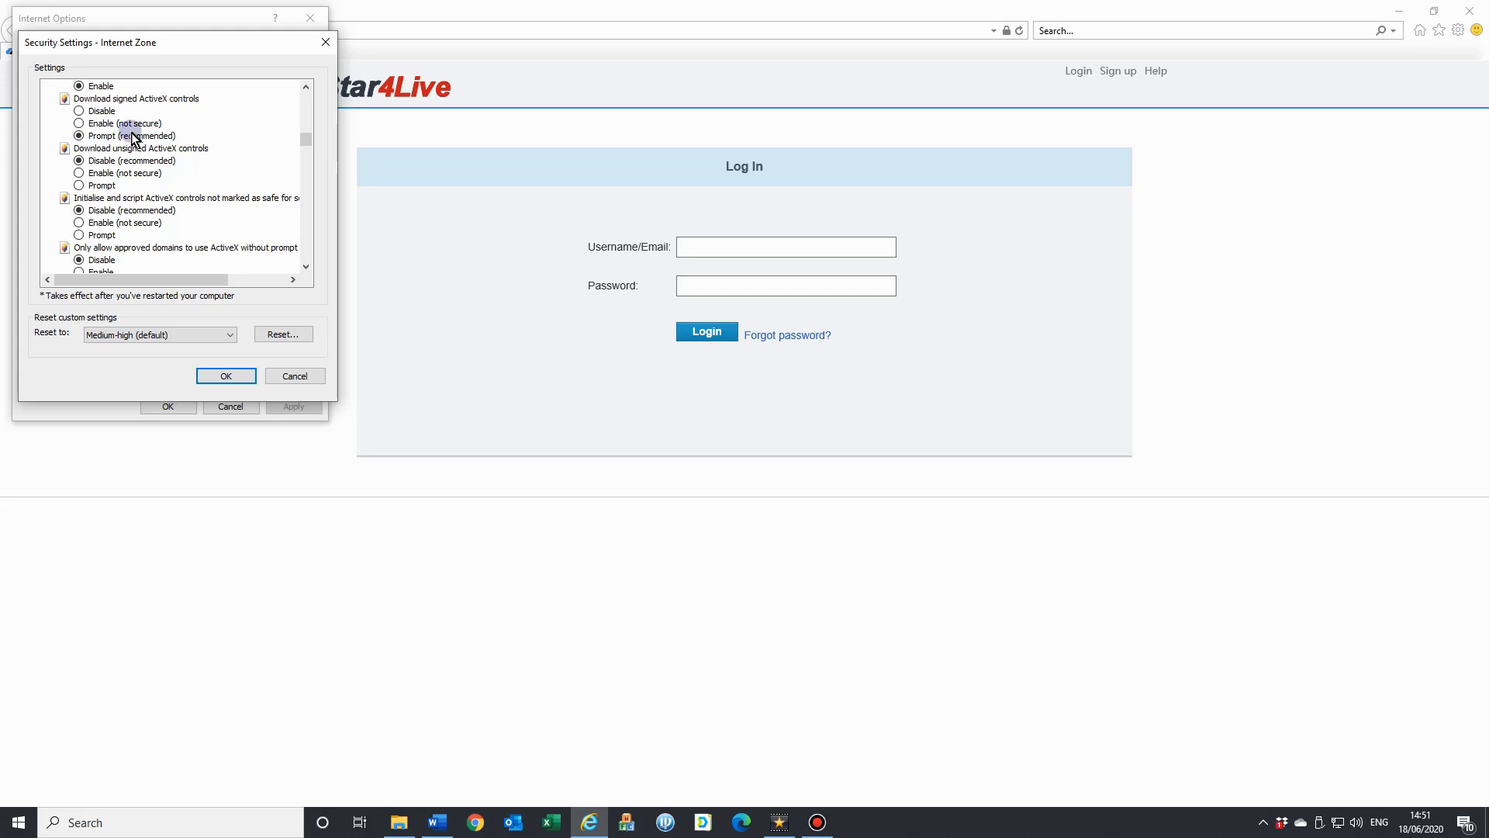
mouse_move(138, 153)
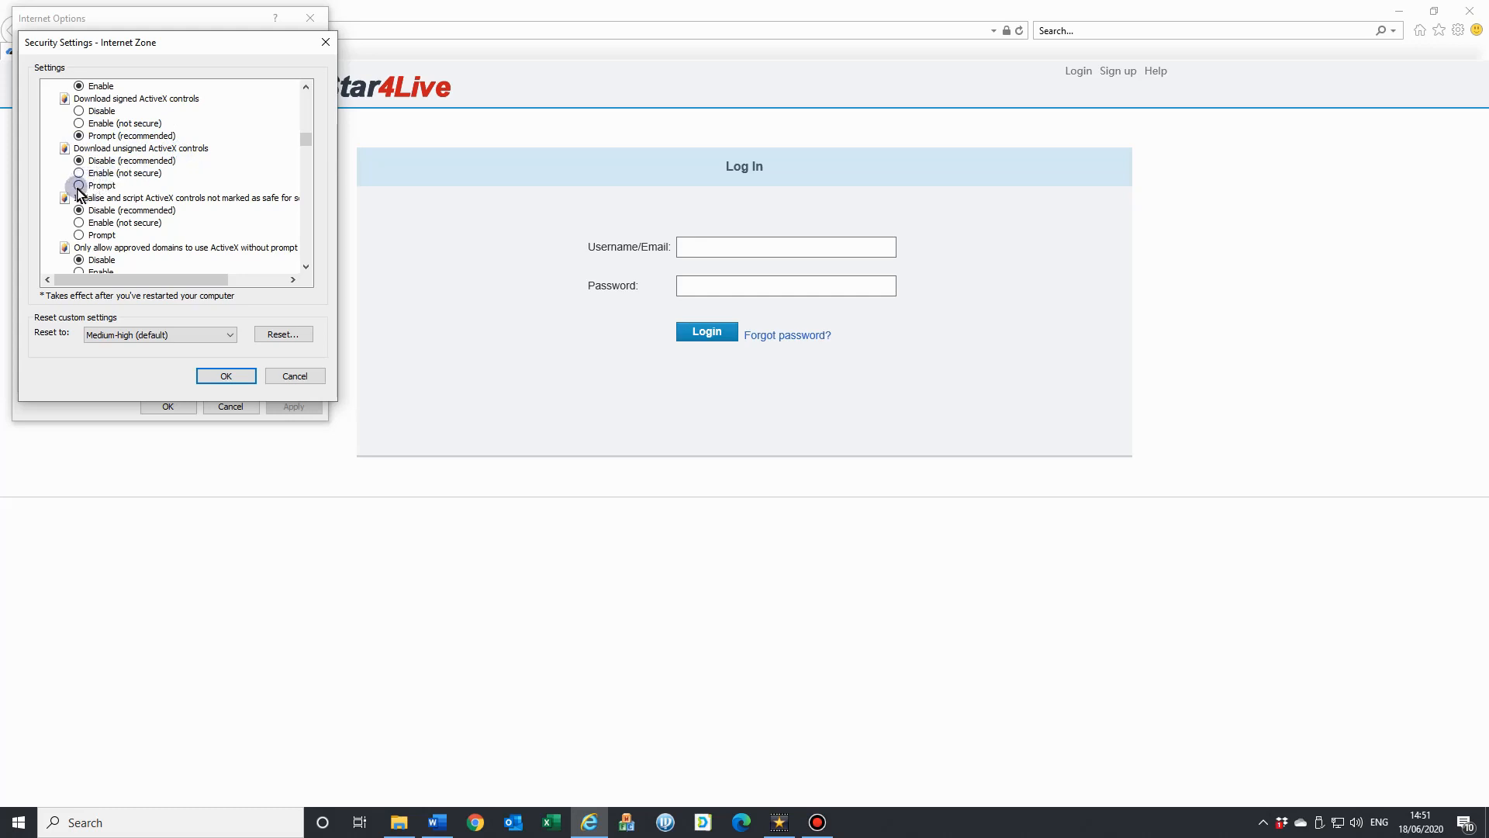
Set unsigned ActiveX downloads and unmarked ActiveX scripting to Prompt and confirm the zone change.
left_click(80, 185)
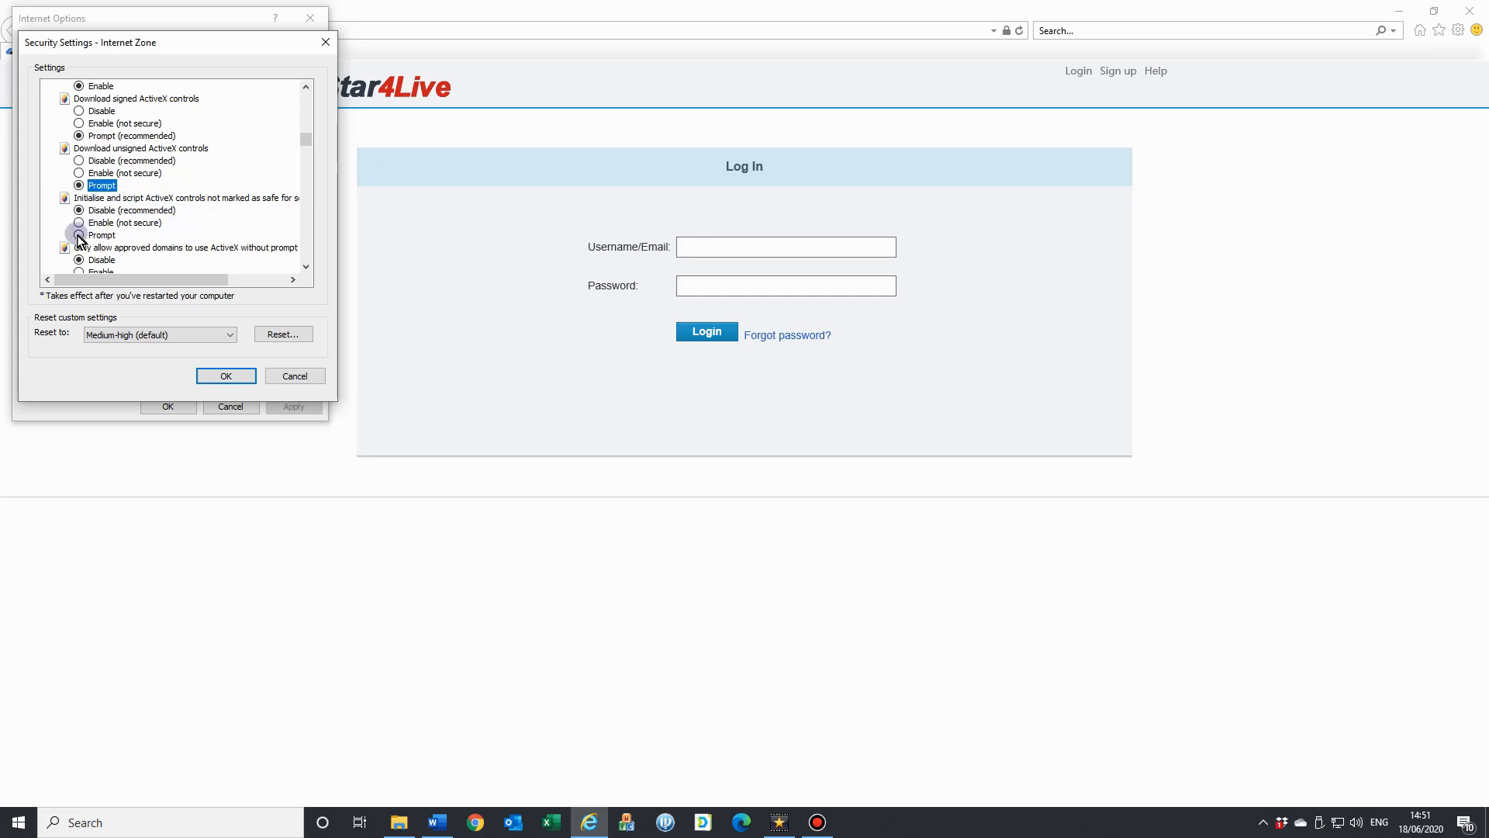
left_click(79, 234)
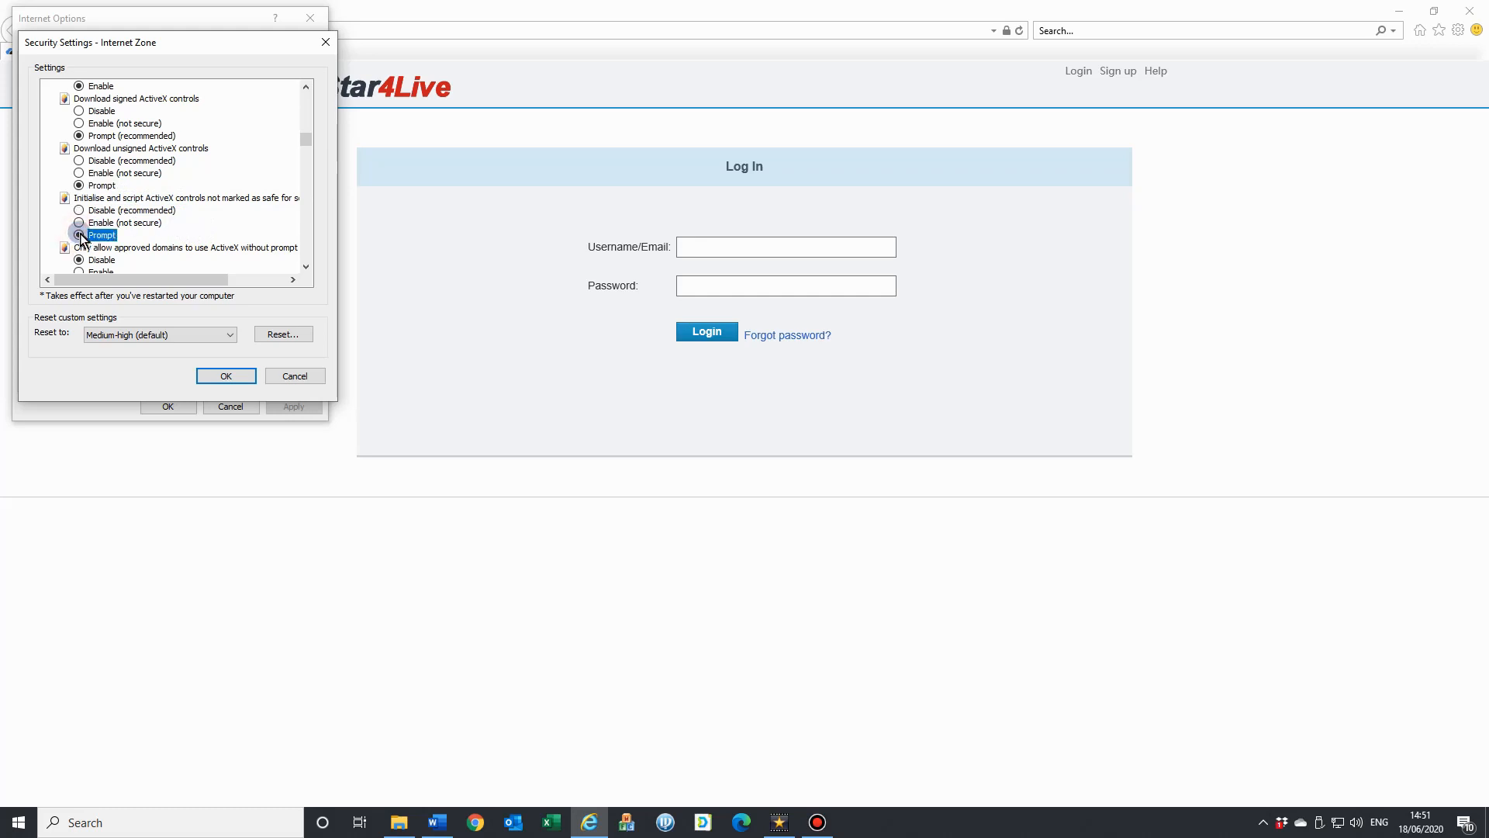
left_click(79, 234)
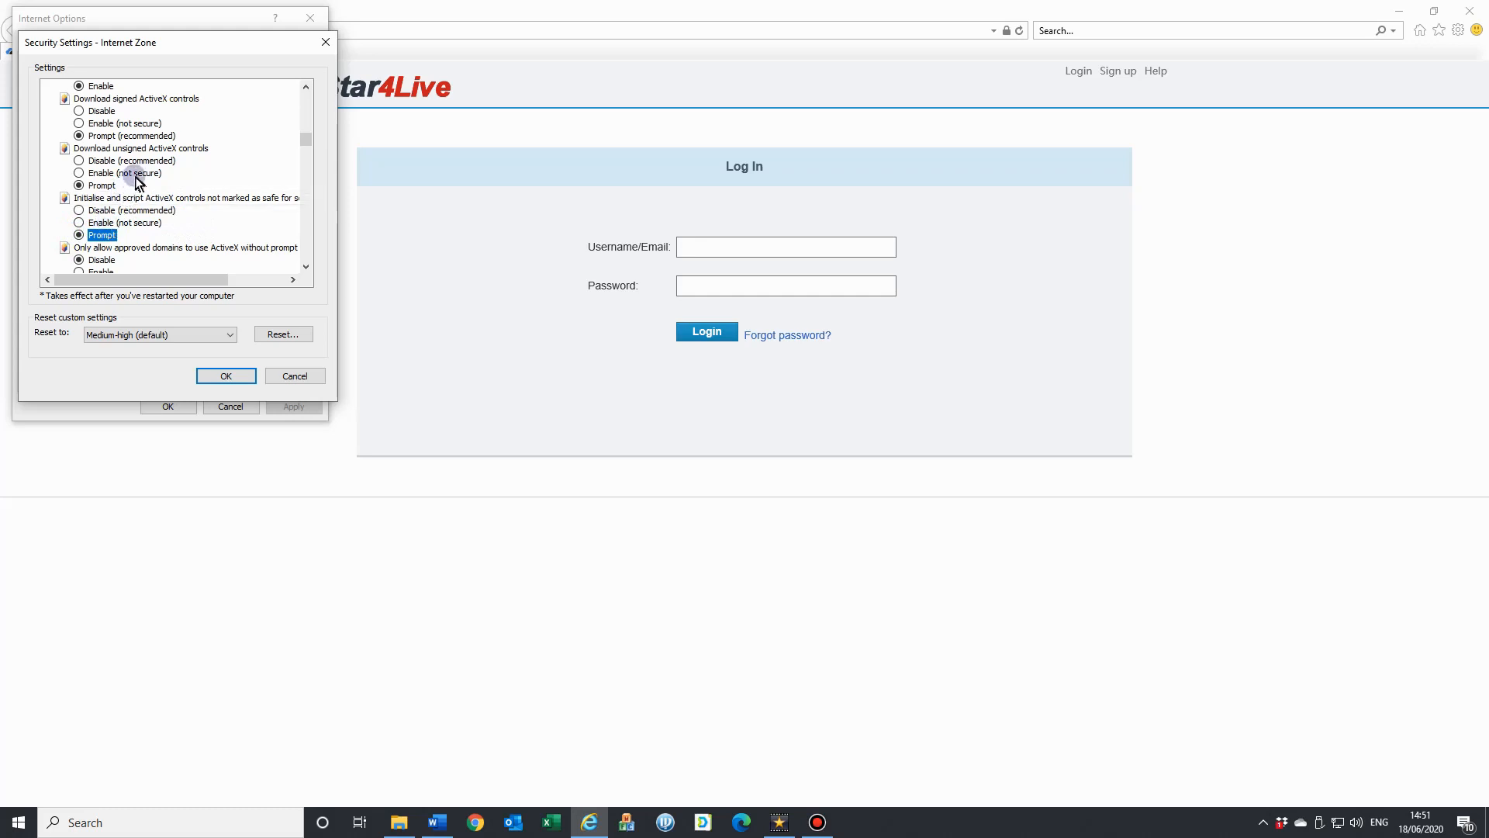
mouse_move(148, 124)
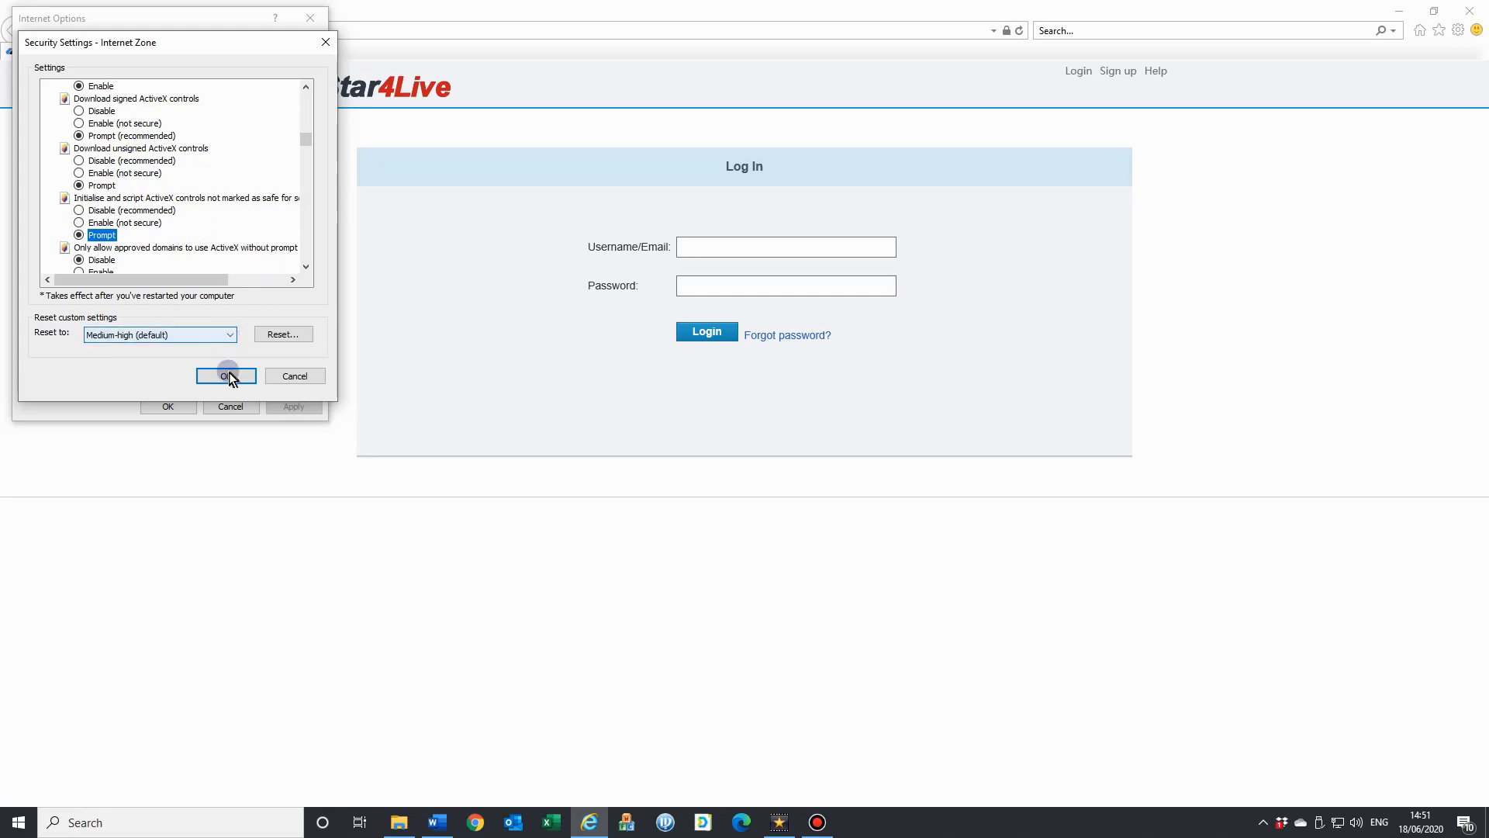
left_click(227, 375)
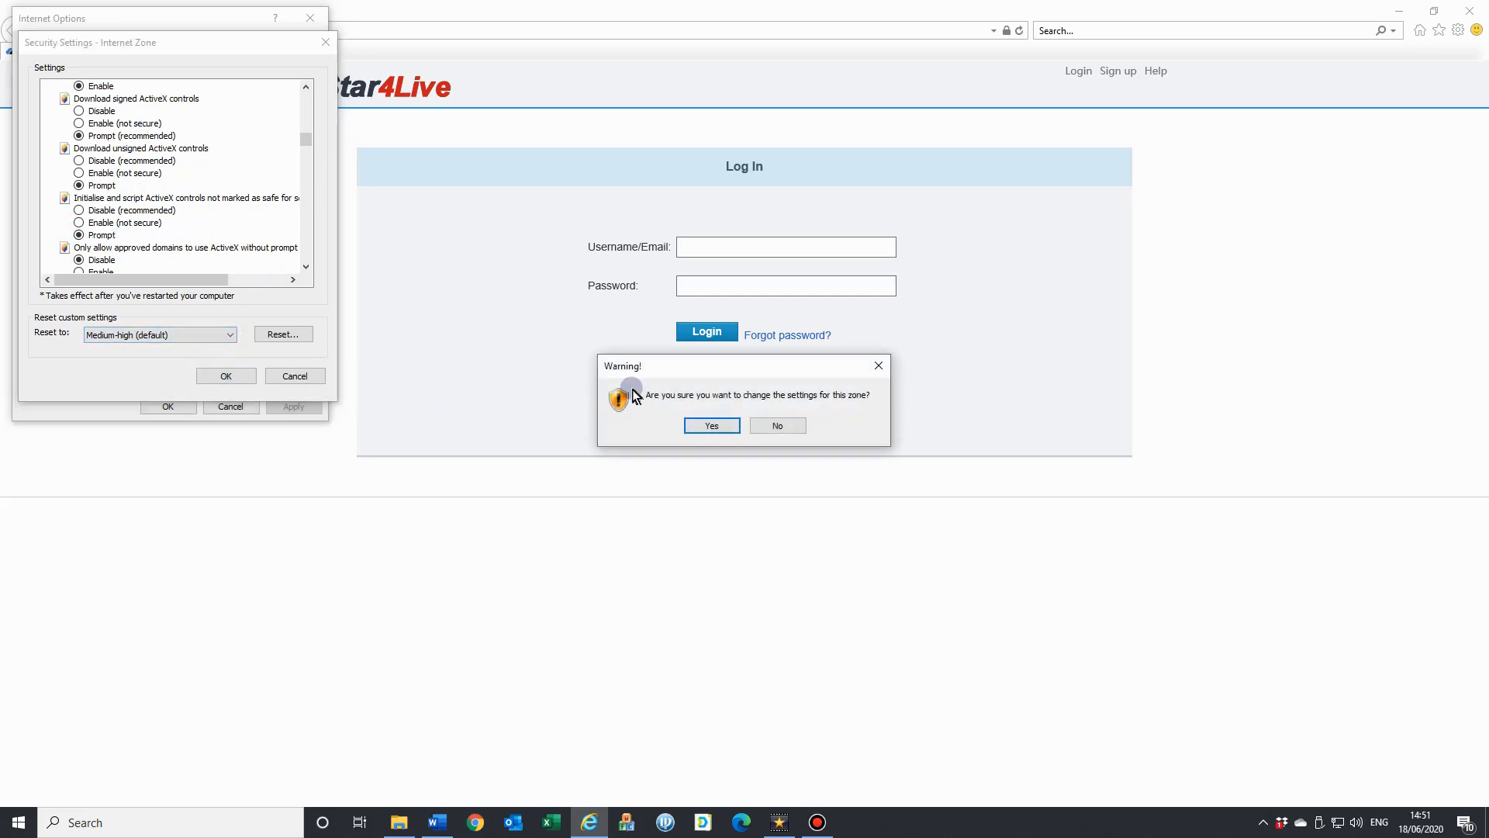
left_click(712, 425)
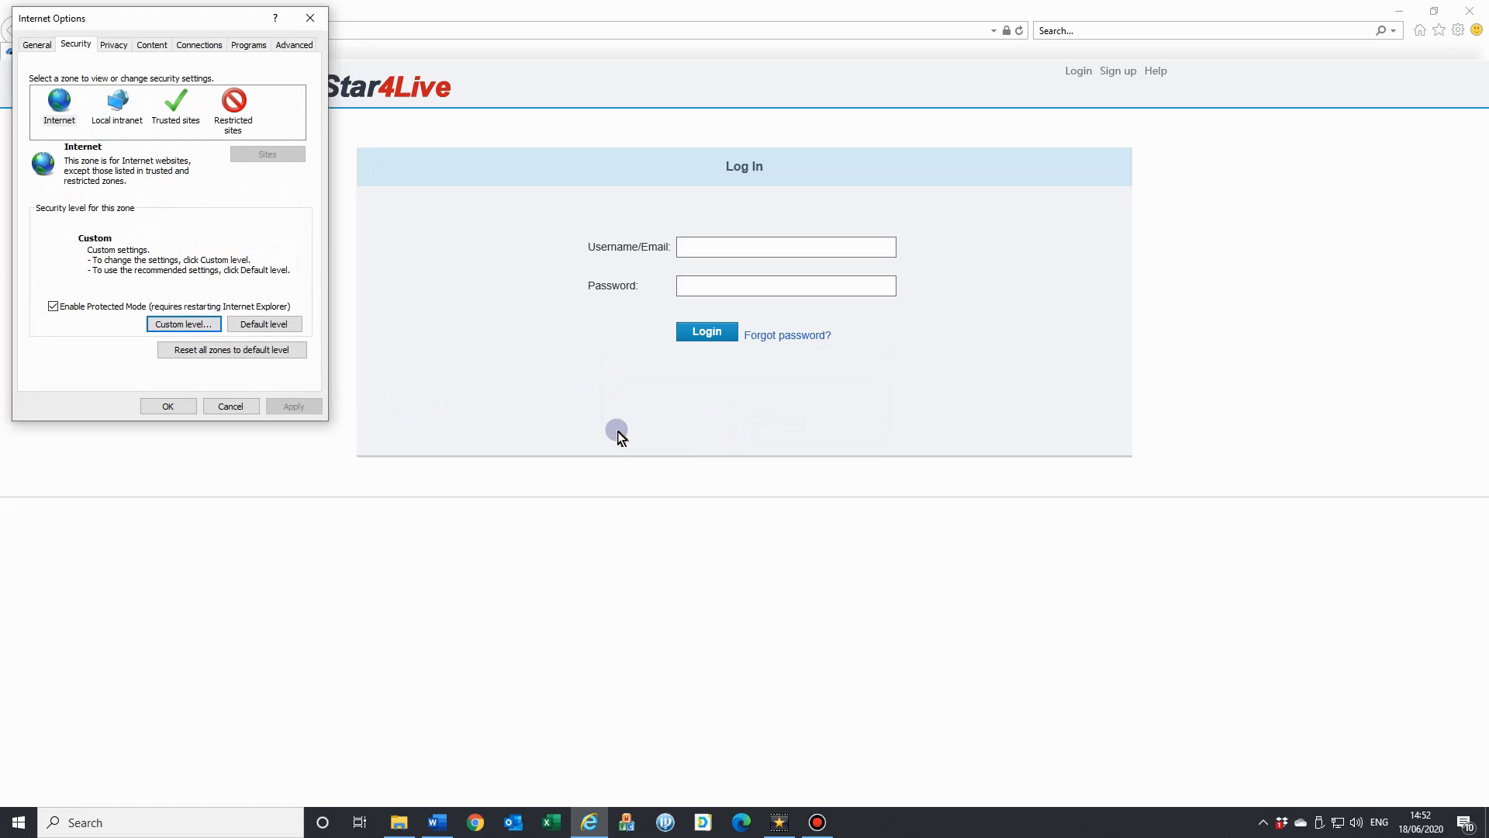
Close Internet Options with OK and bring up the Tools gear menu.
left_click(167, 405)
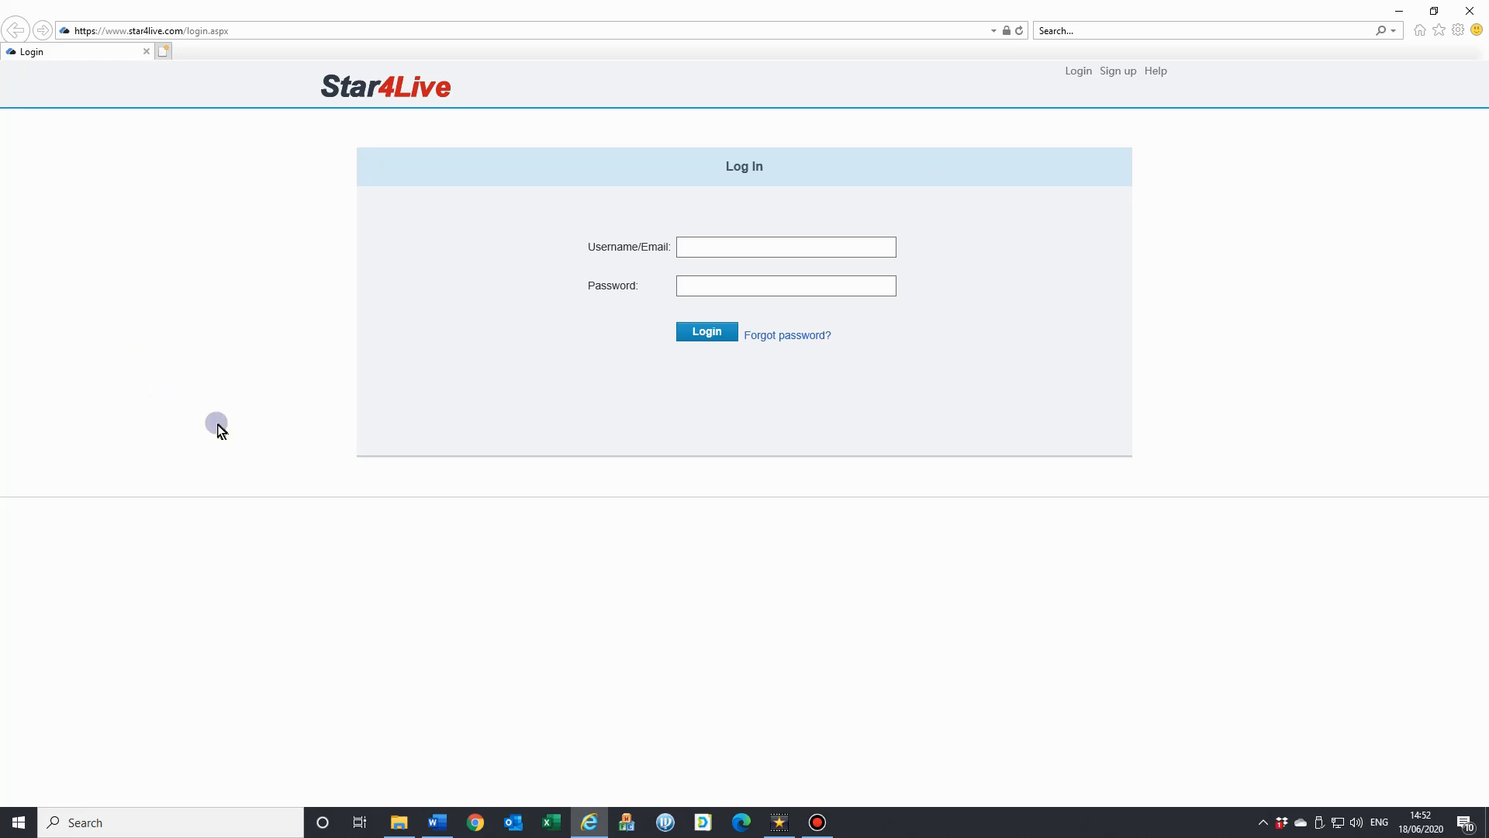
mouse_move(843, 235)
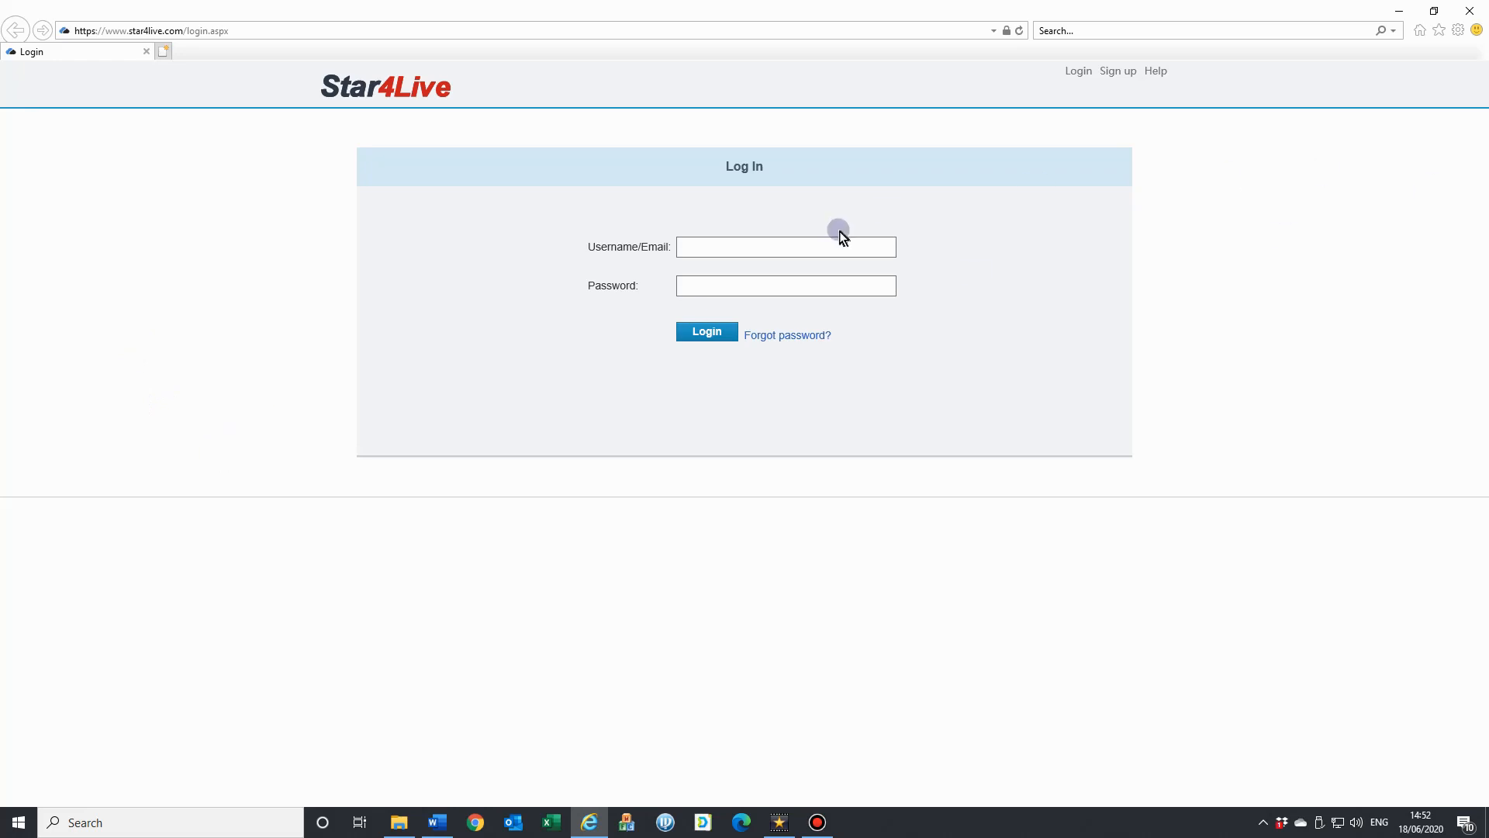
left_click(1457, 31)
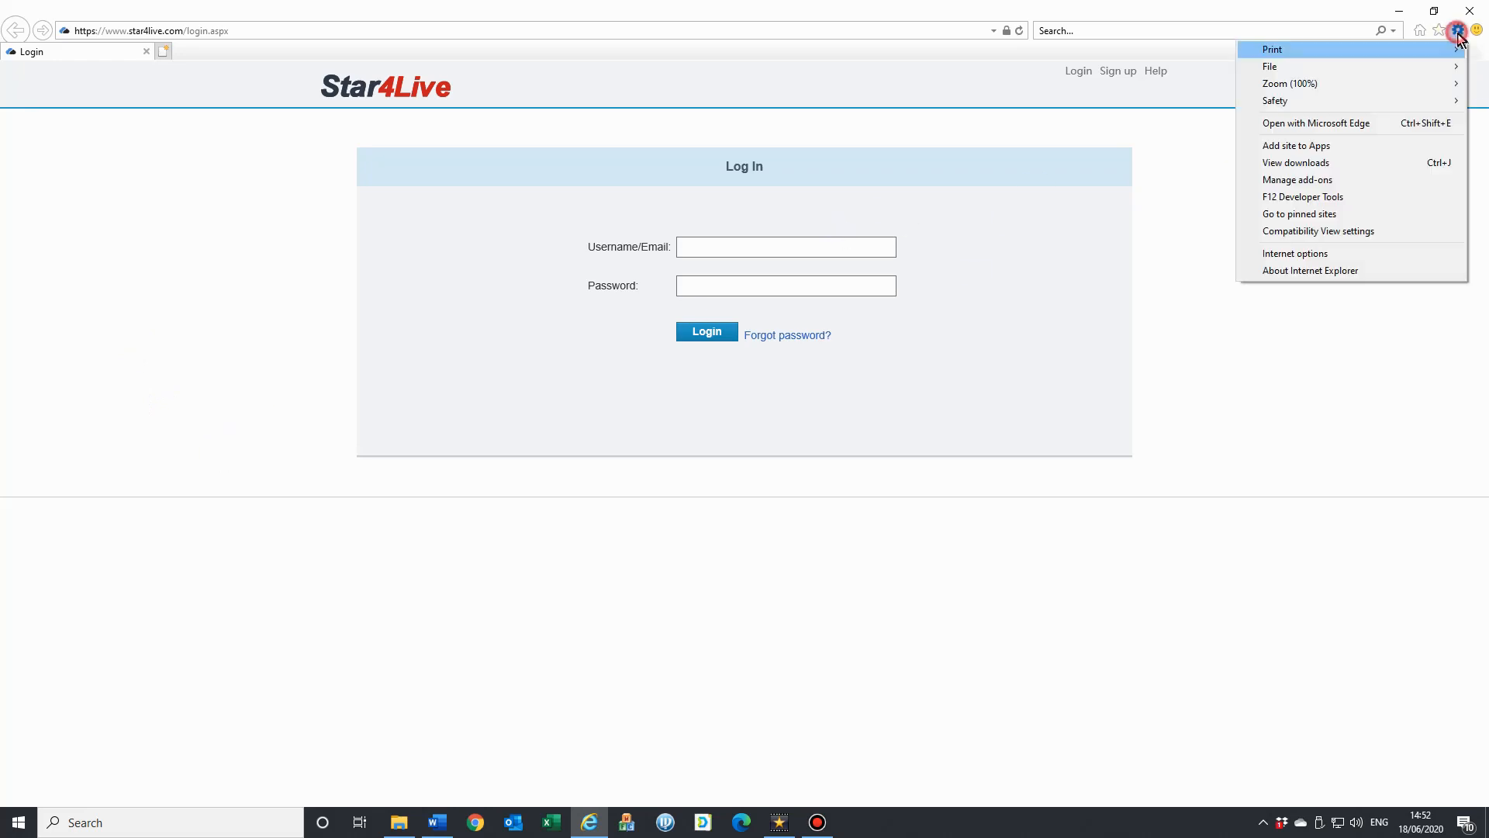
mouse_move(1338, 122)
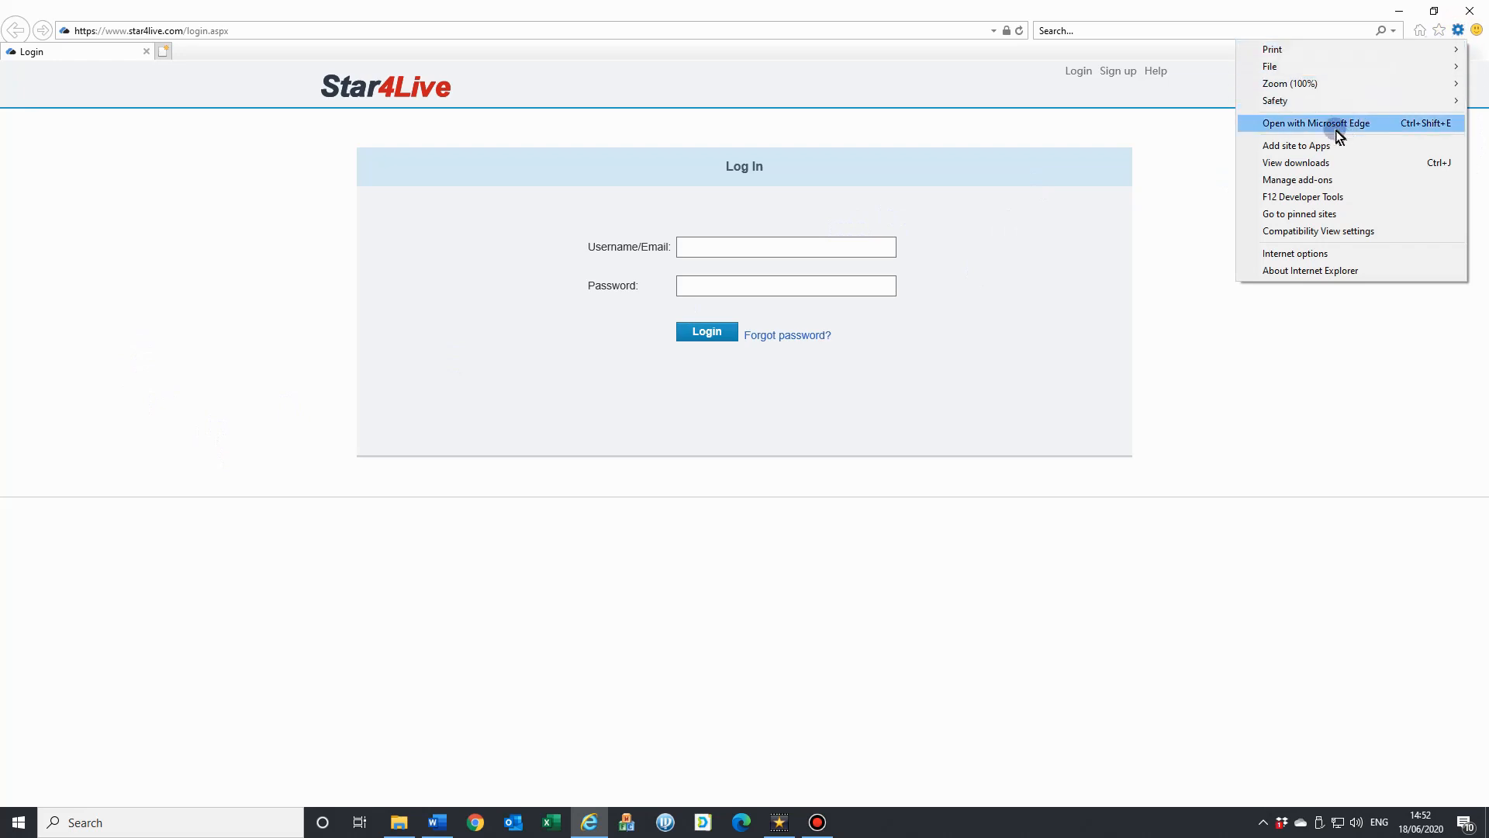
mouse_move(1330, 236)
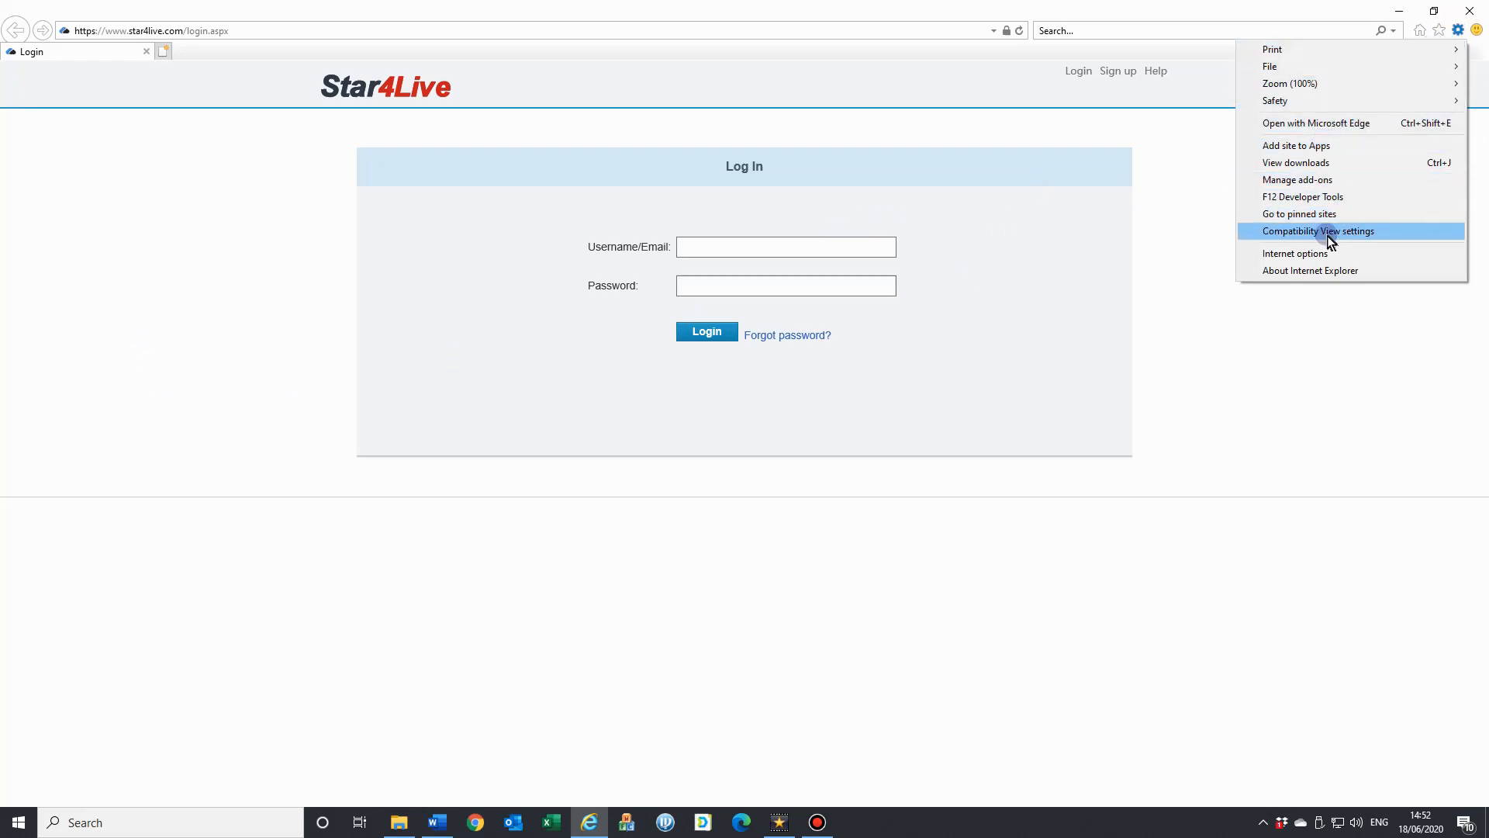
Add 192.168.0.37 to Compatibility View settings beside star4live.com and close the dialog.
left_click(1319, 231)
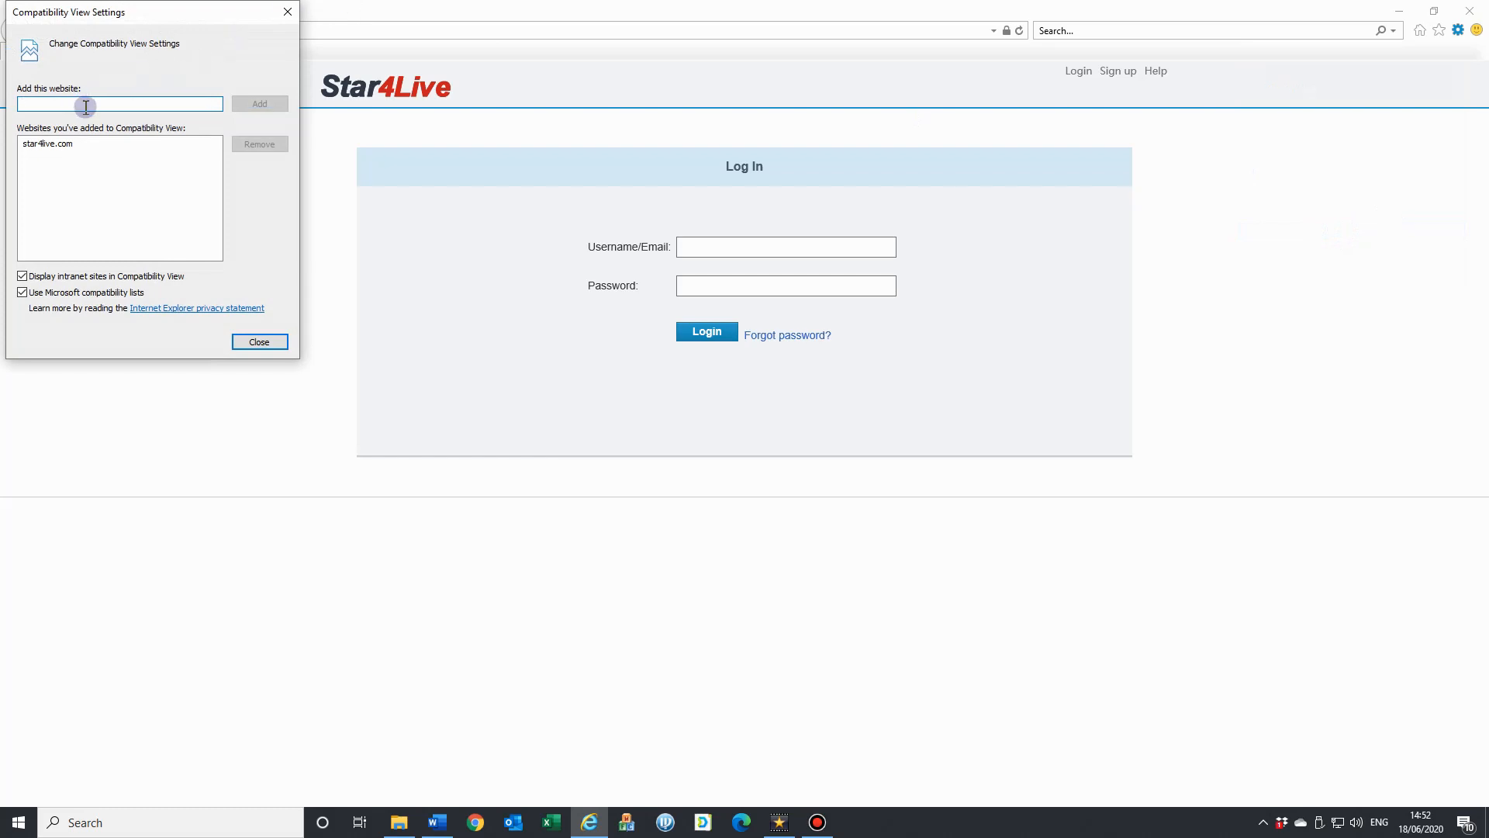
mouse_move(75, 104)
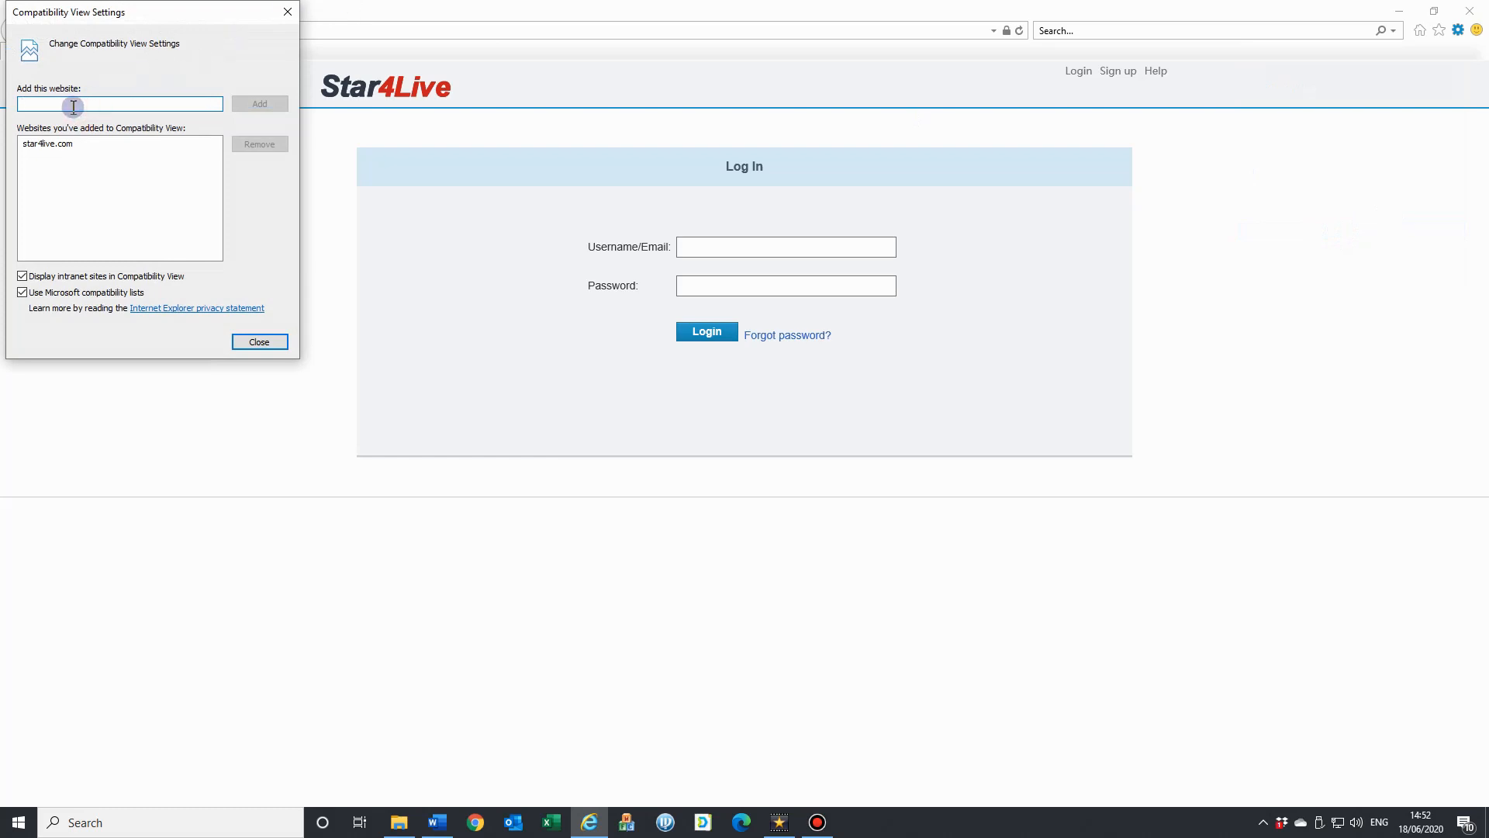
type("192.168.0.2:8099")
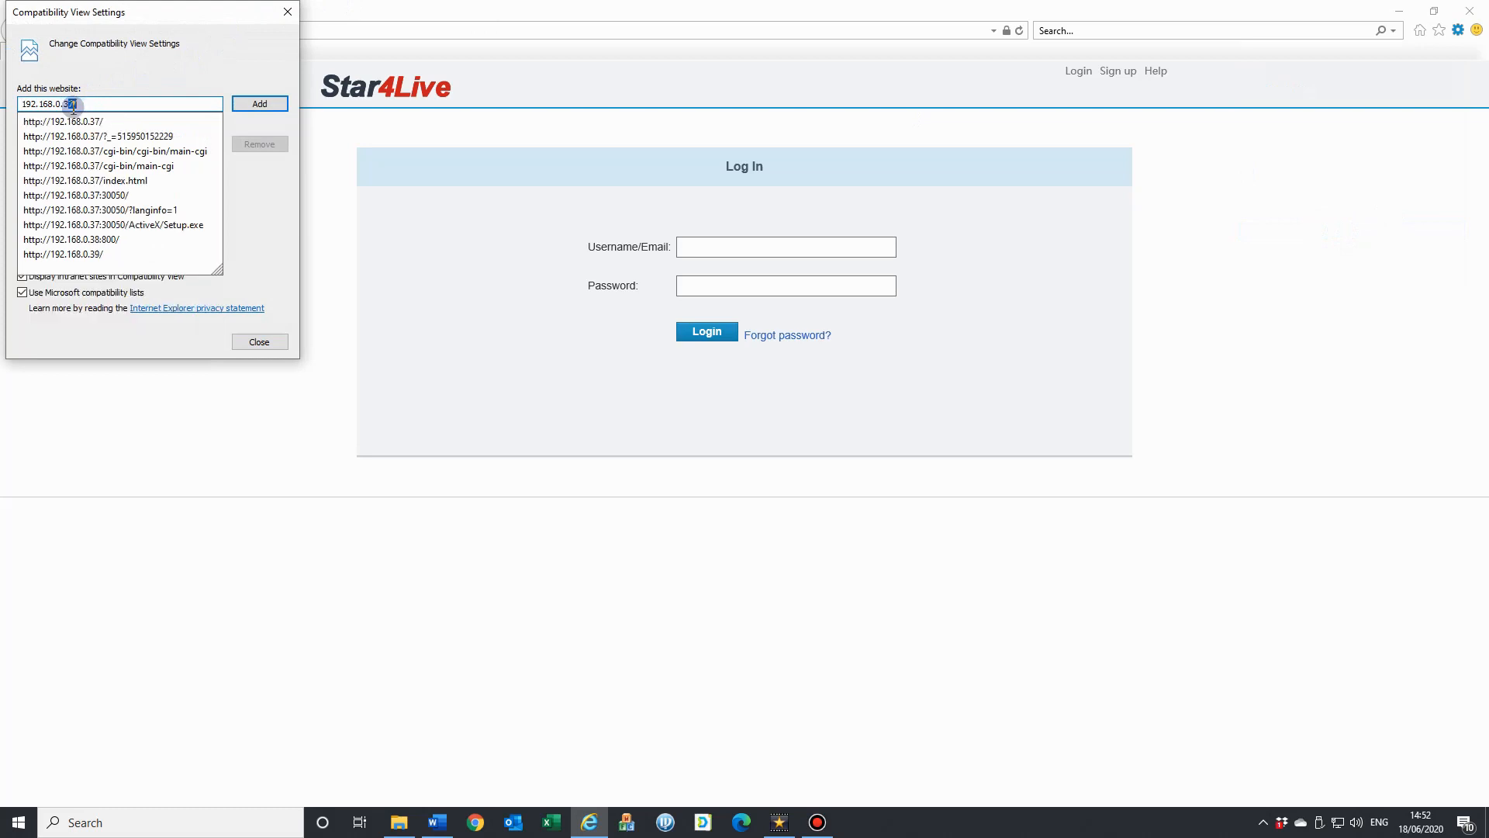
left_click(62, 121)
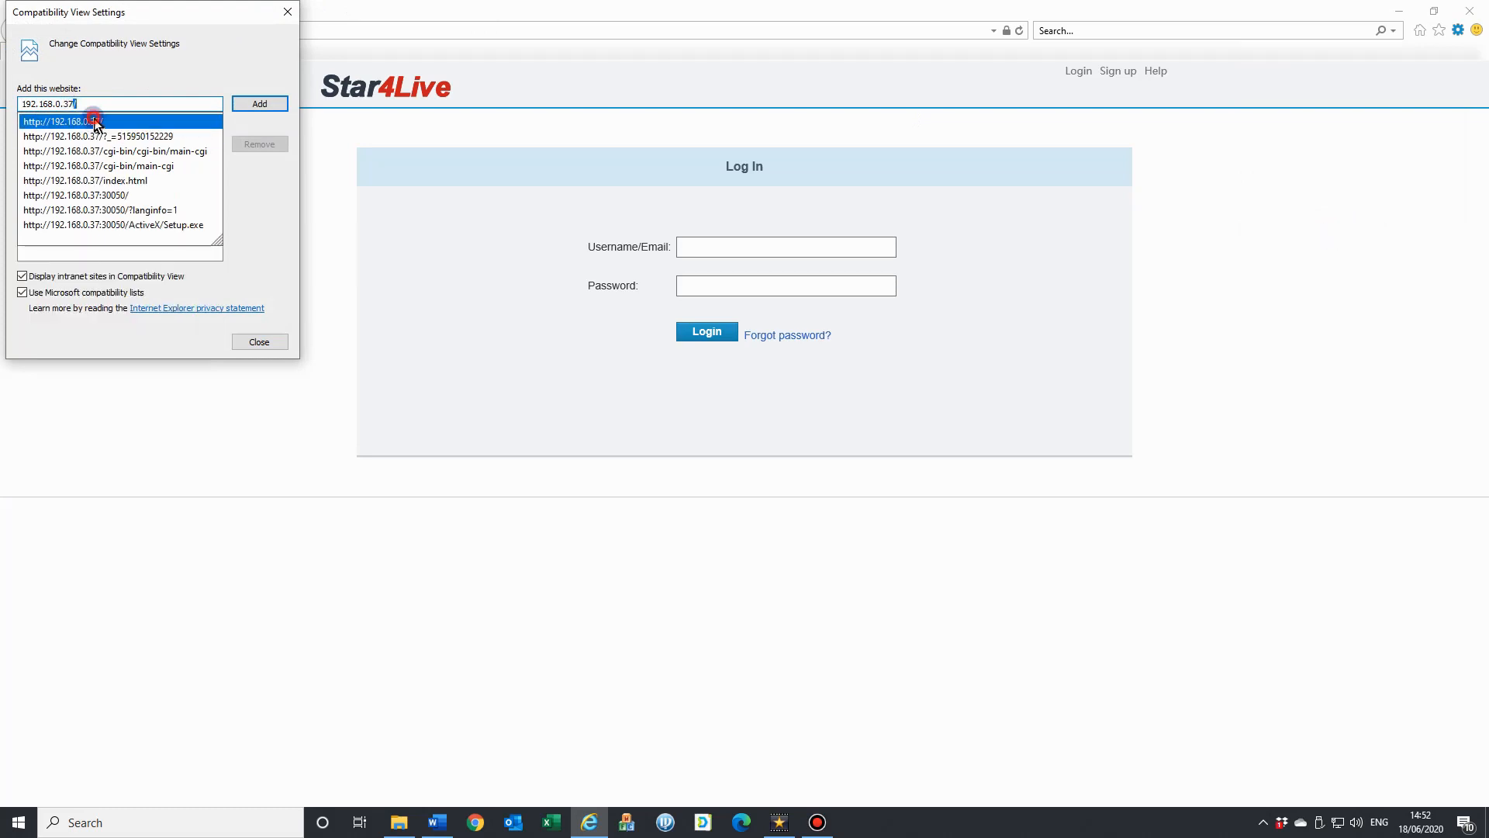
left_click(259, 103)
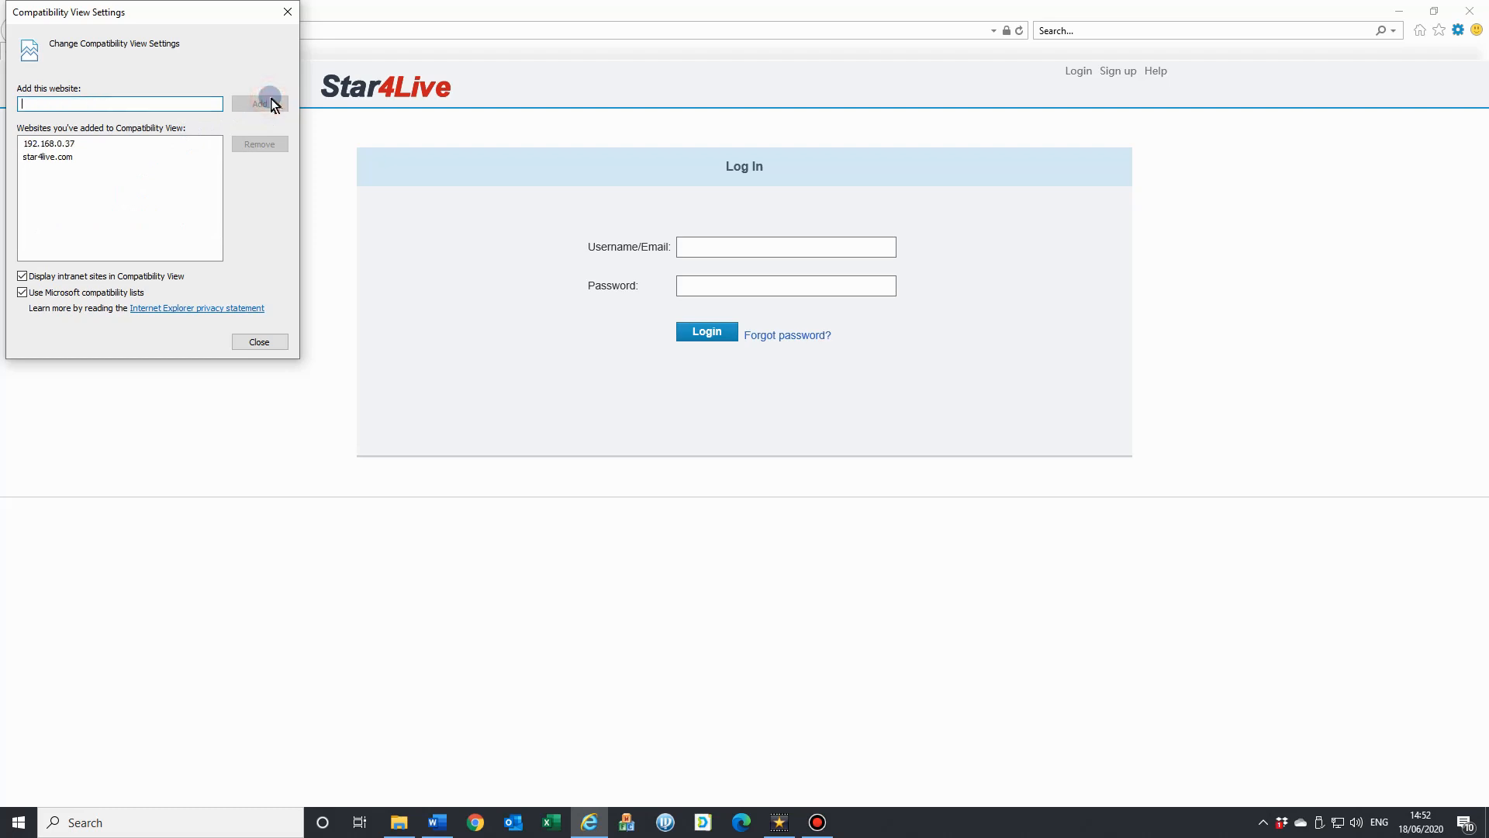
left_click(259, 341)
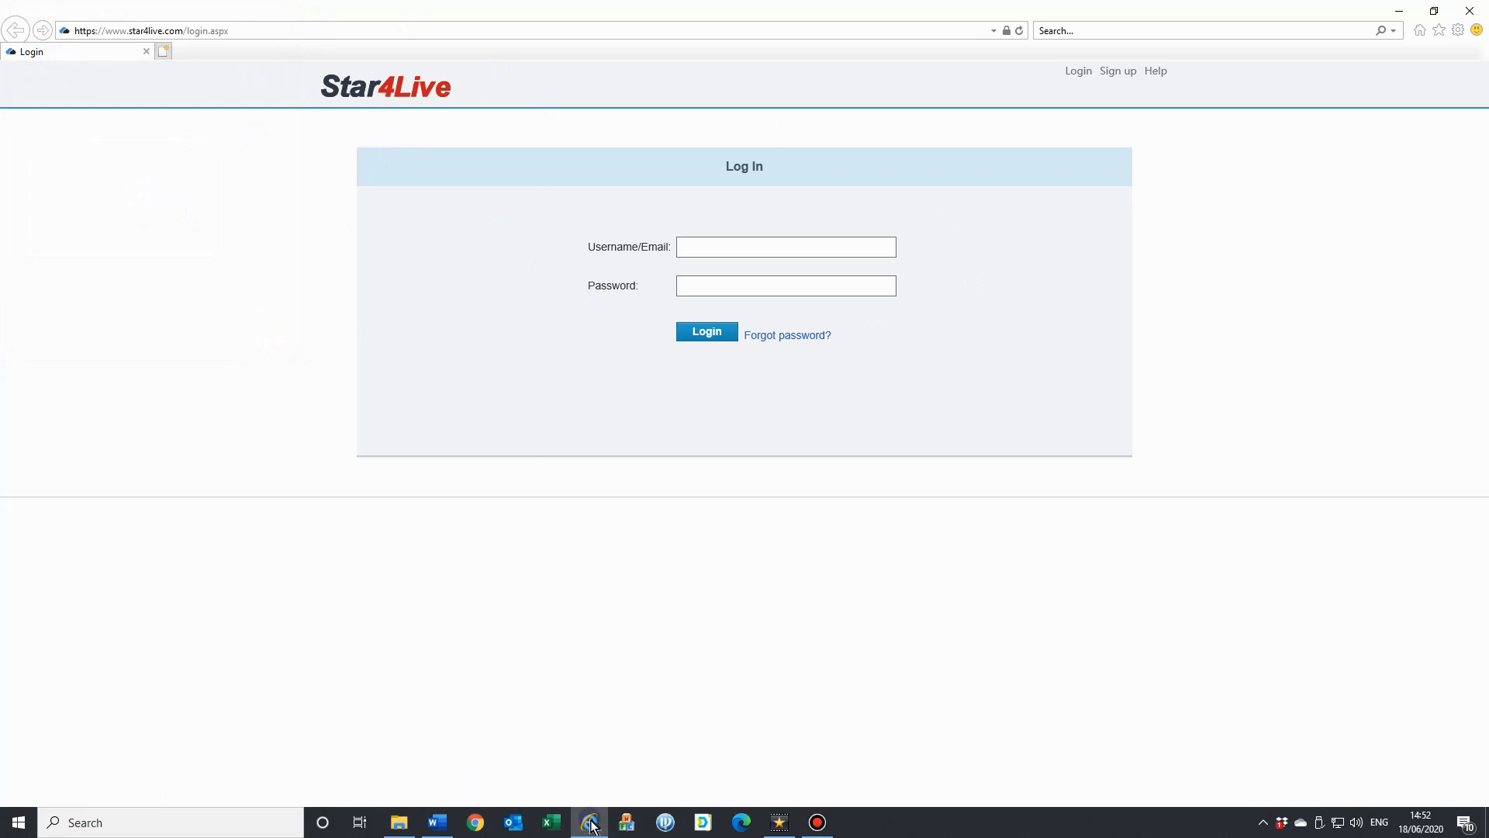
mouse_move(590, 823)
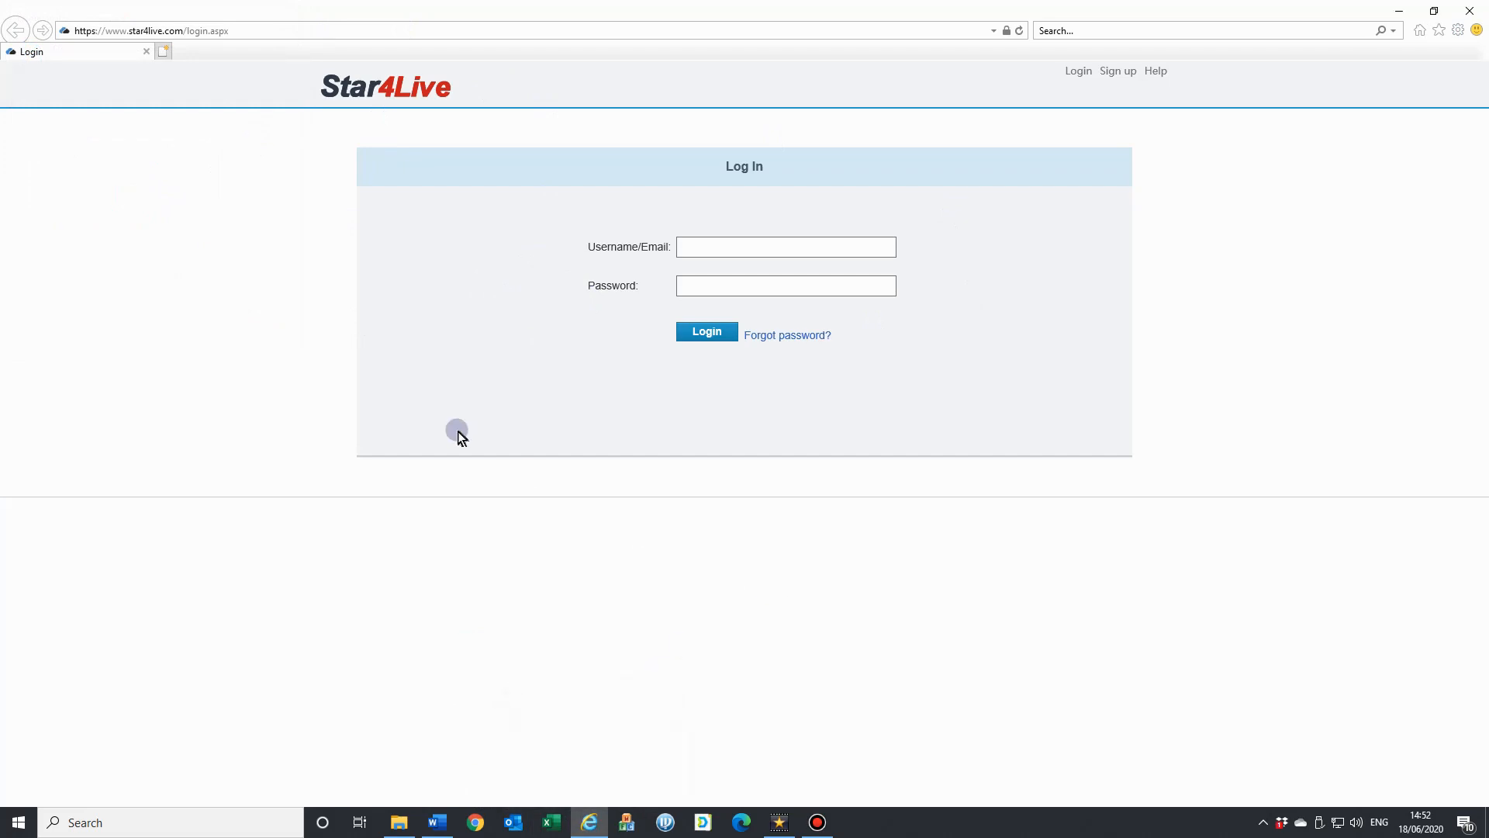
mouse_move(217, 31)
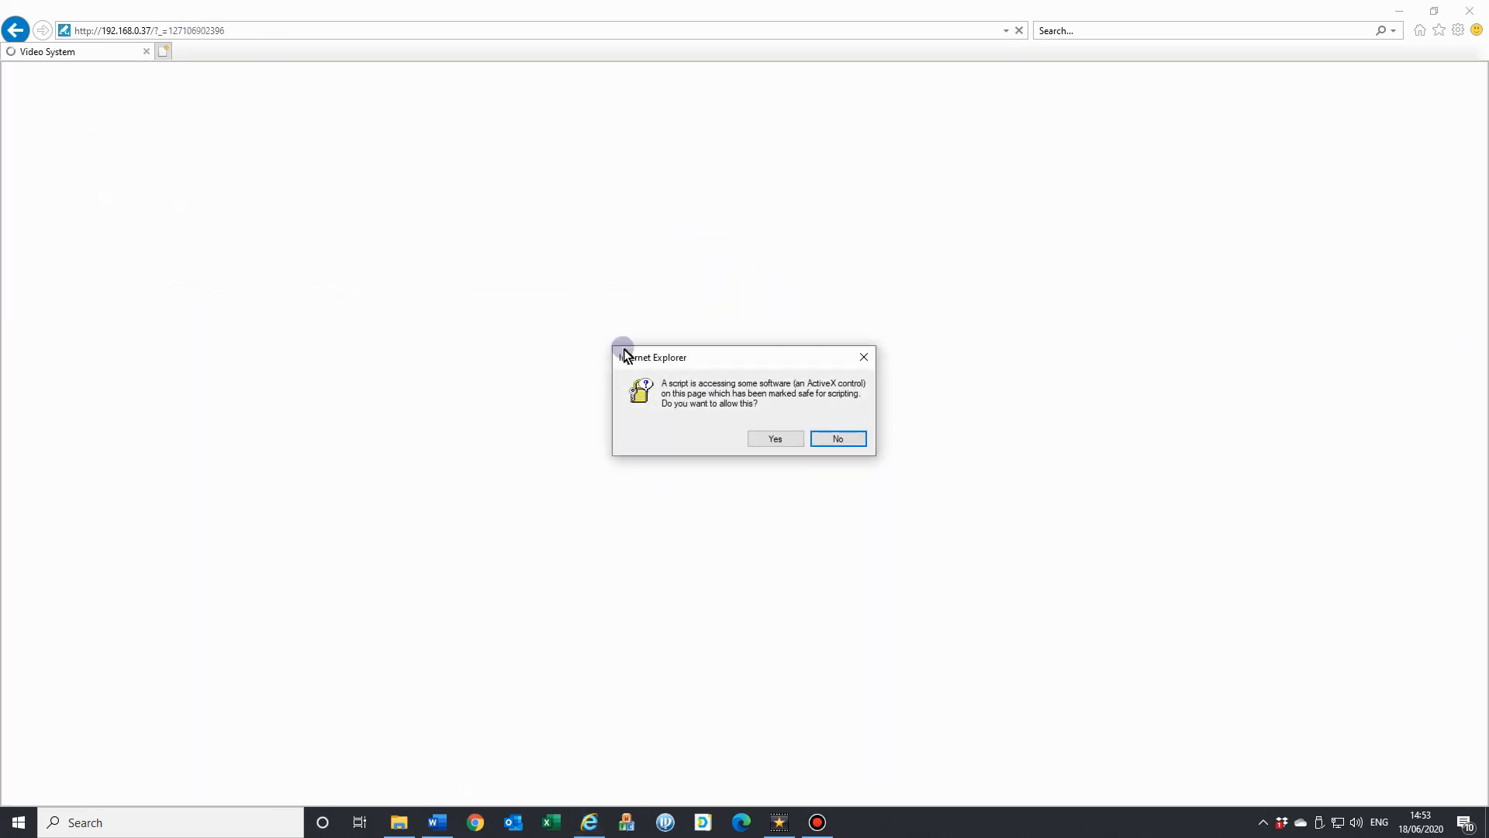
mouse_move(774, 397)
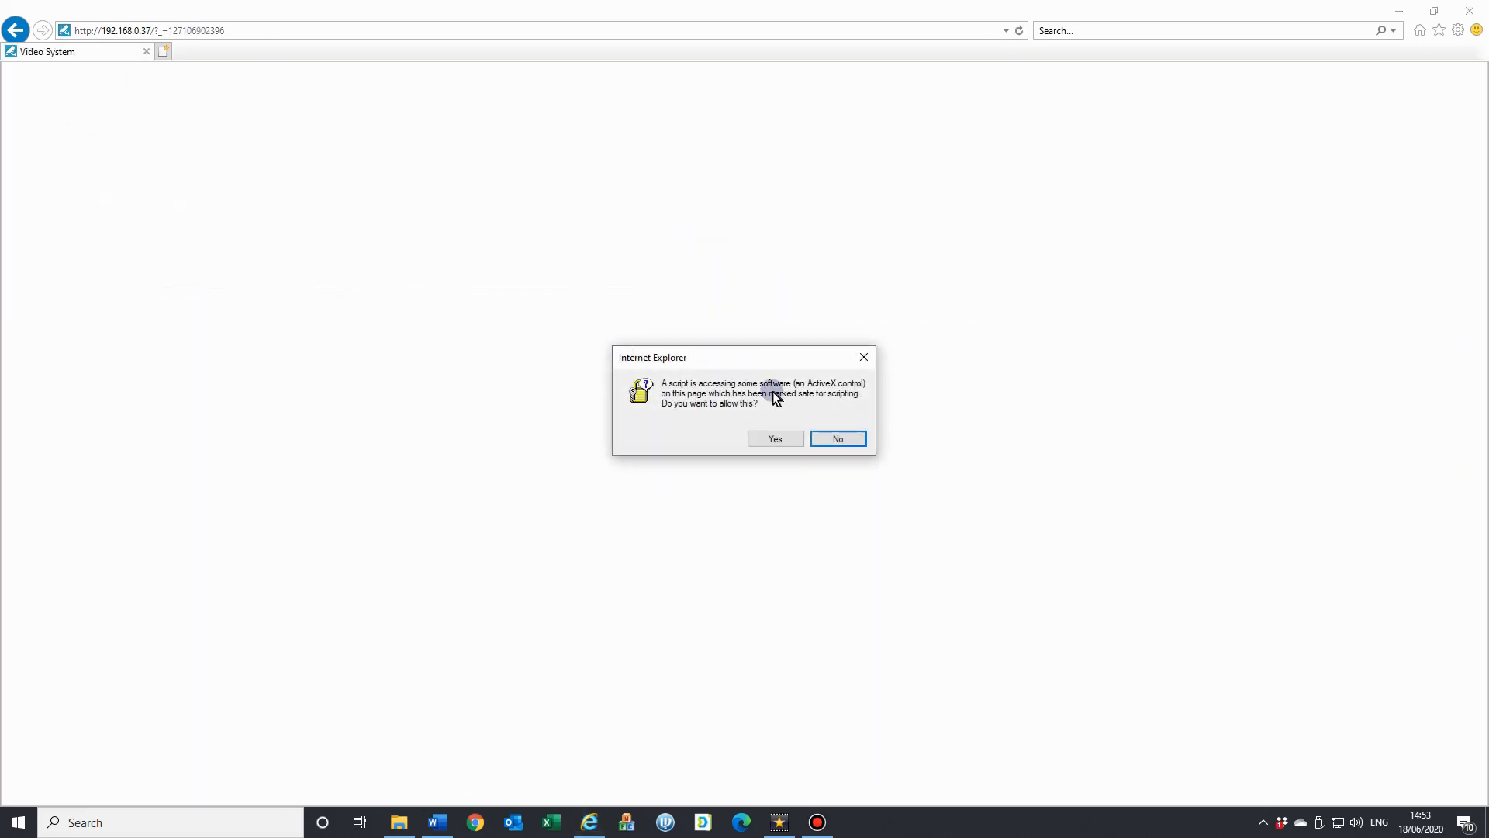
mouse_move(712, 475)
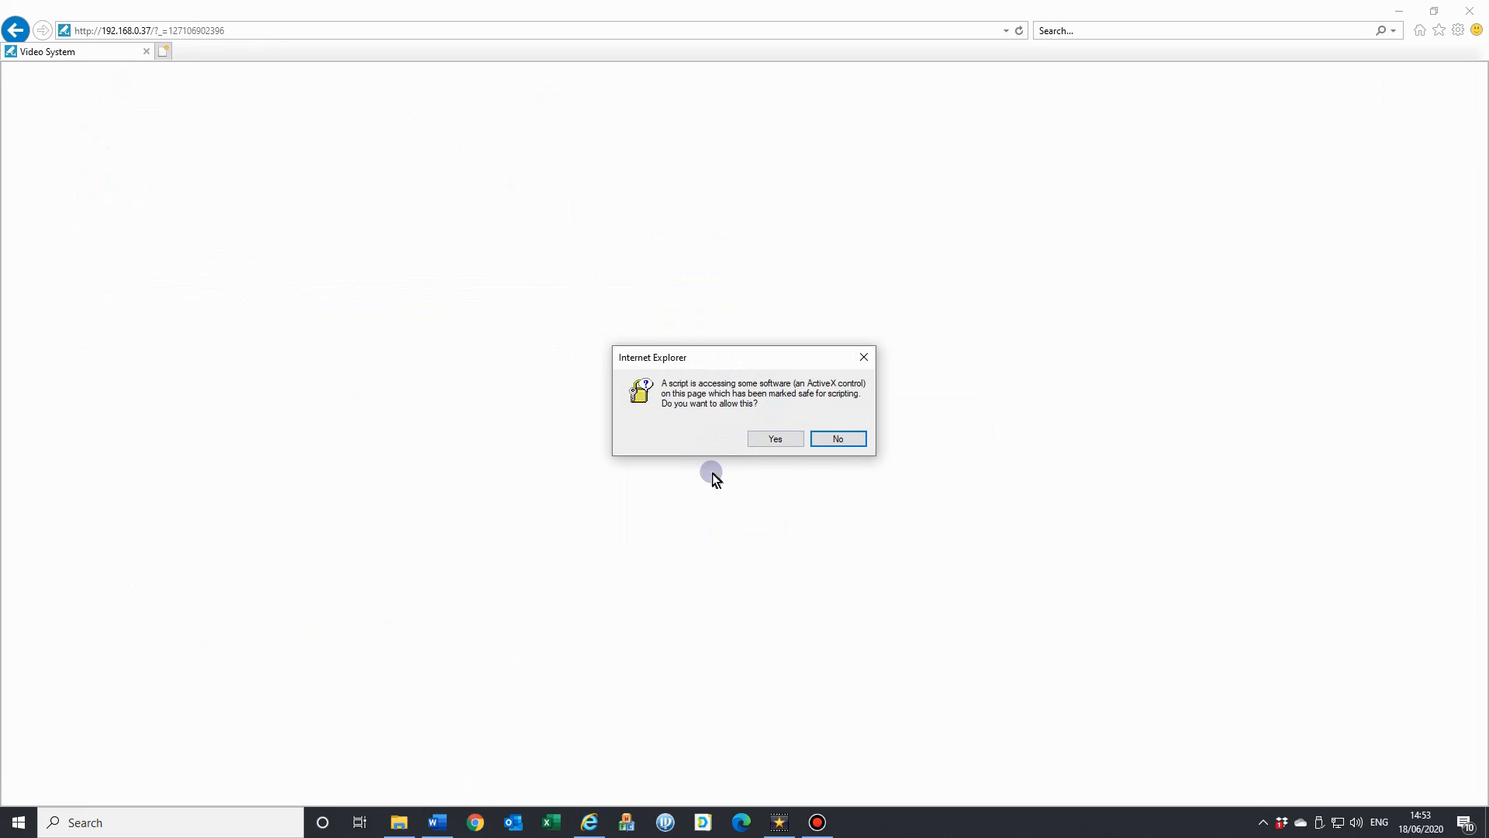
mouse_move(891, 442)
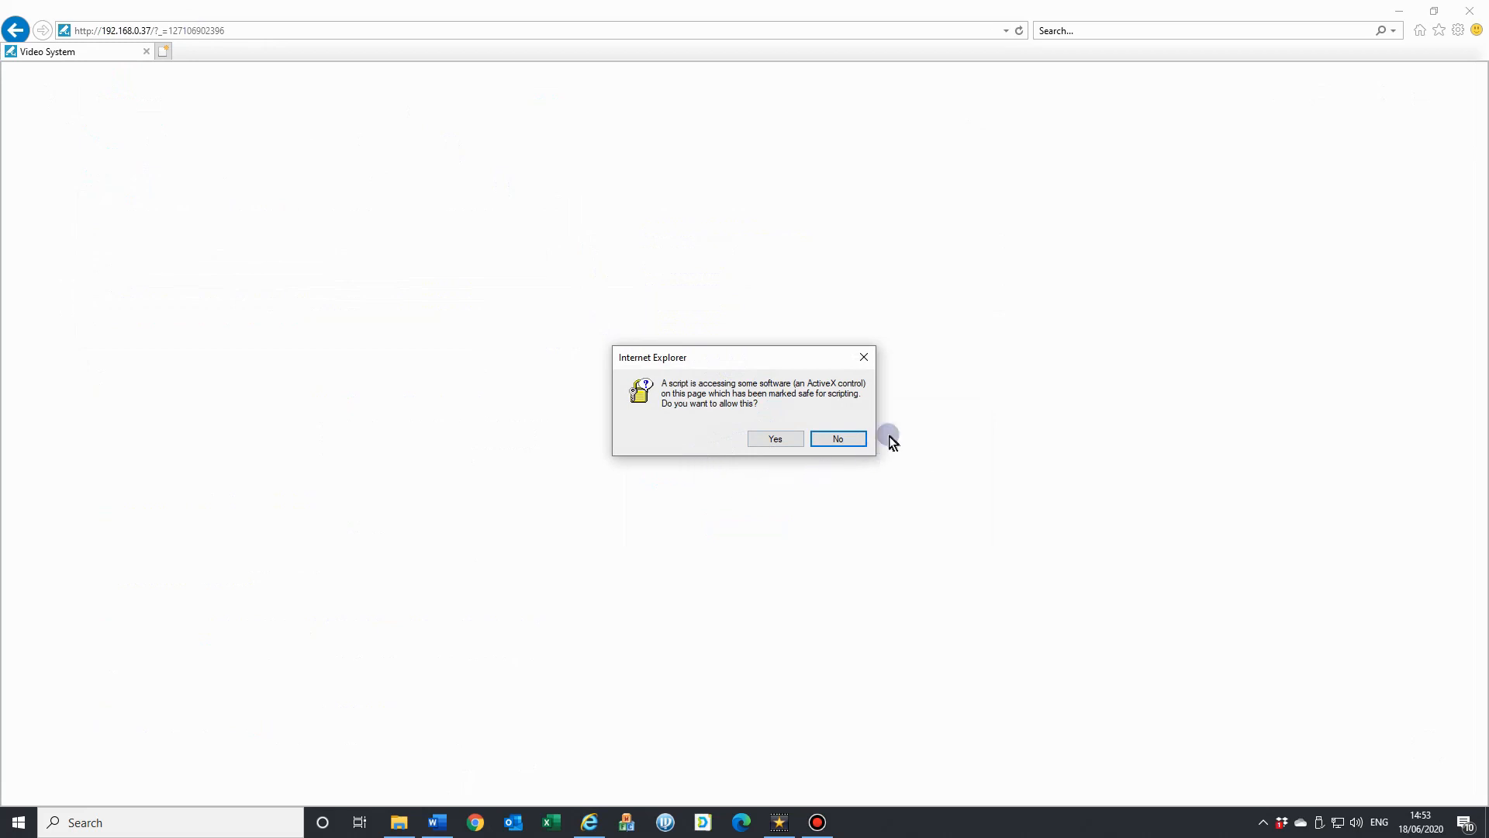
mouse_move(758, 480)
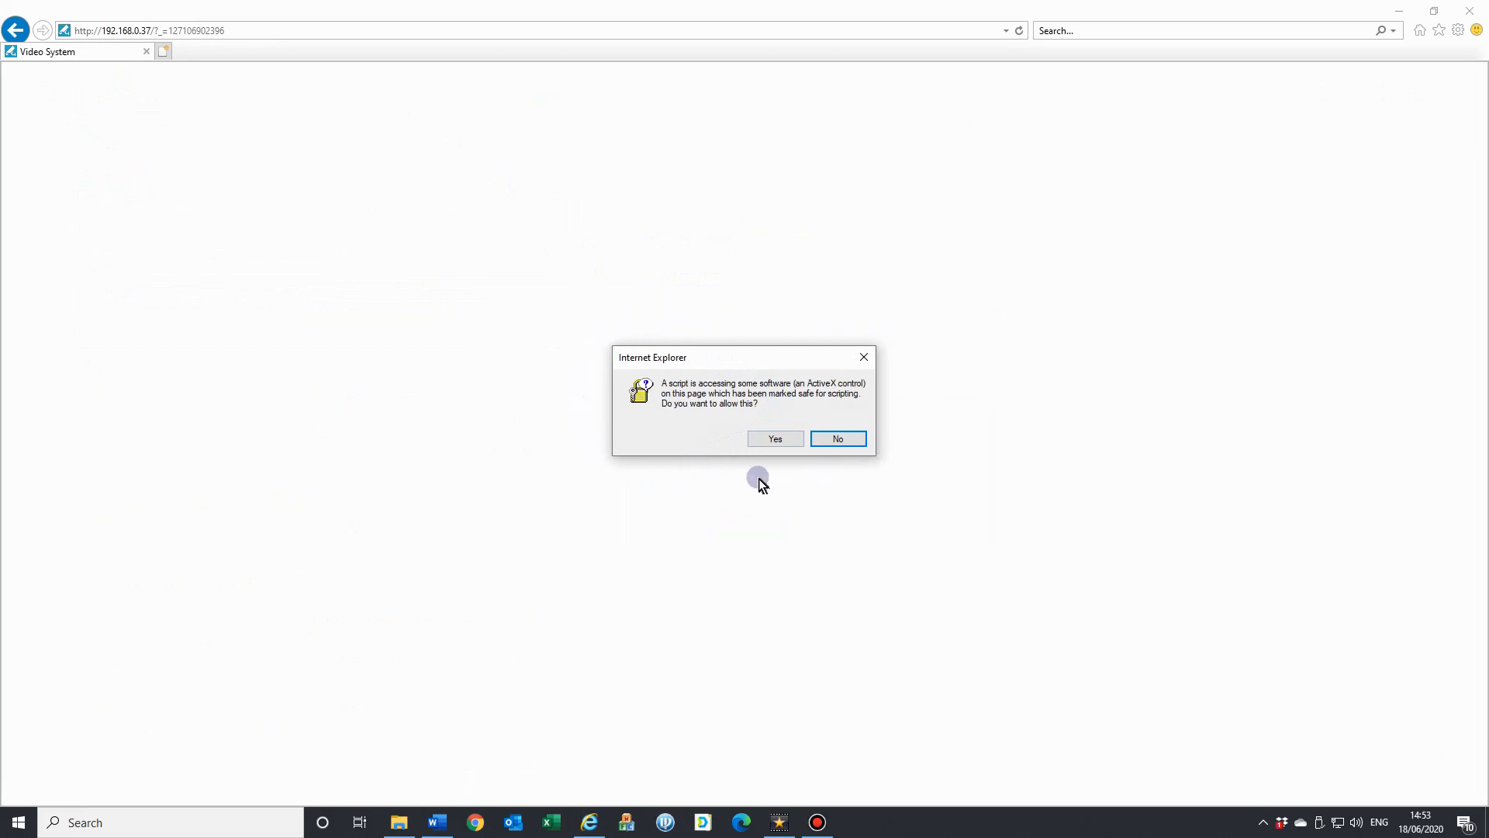
Allow the NVR page's ActiveX script at 192.168.0.37 so the Dorani login page loads.
left_click(776, 437)
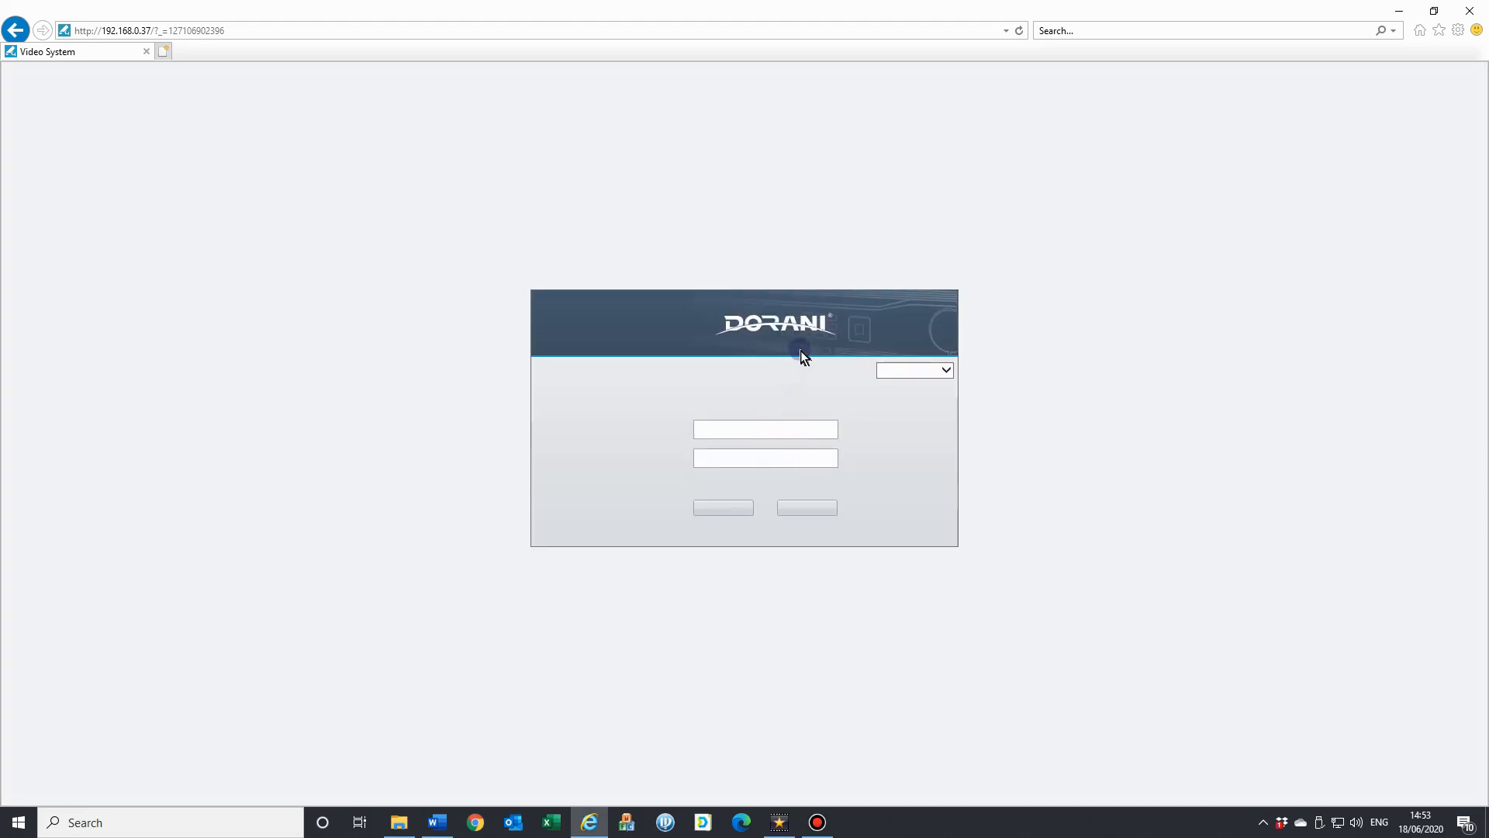
mouse_move(881, 57)
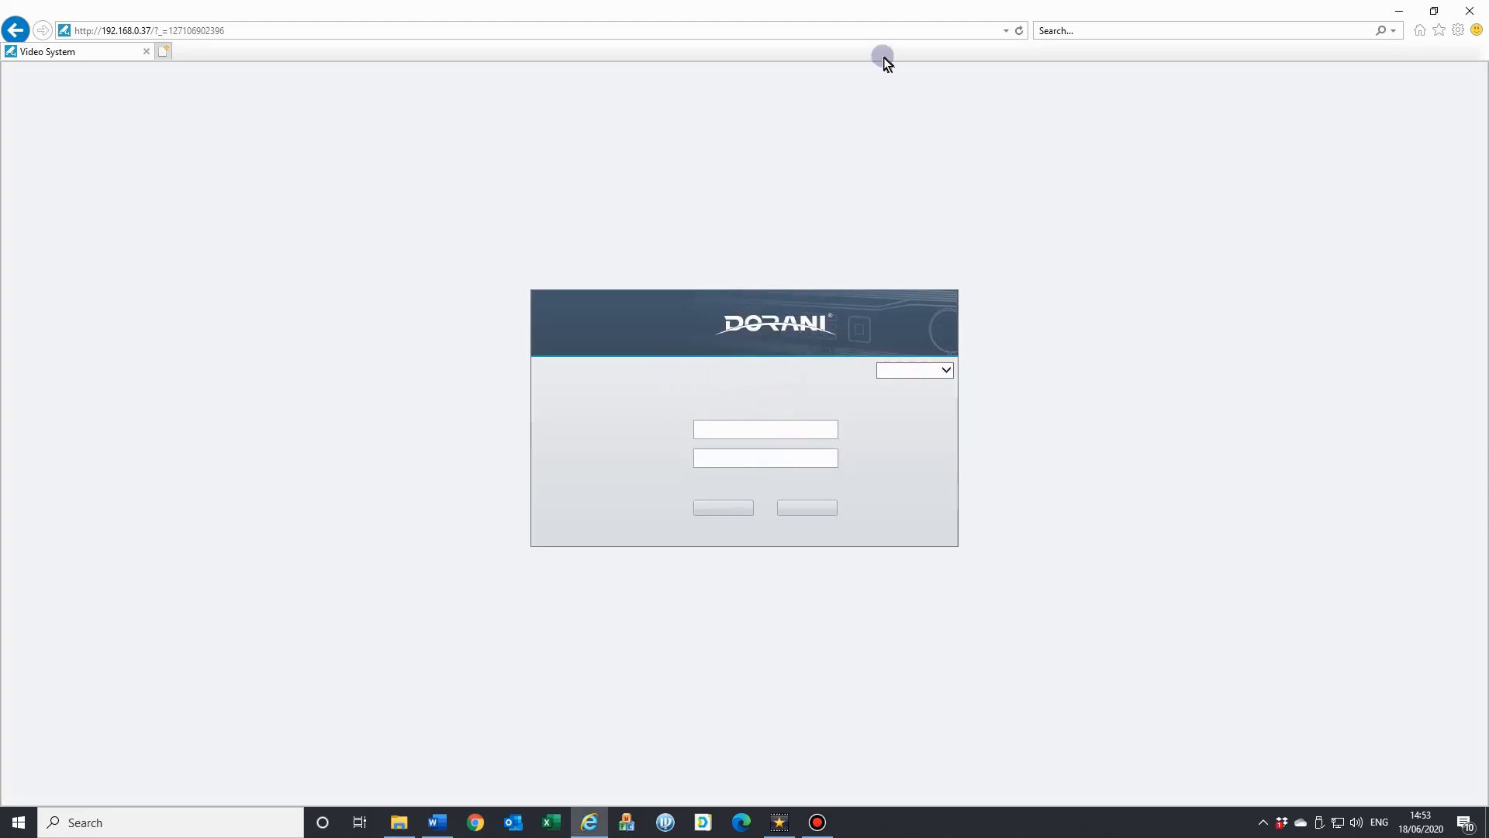